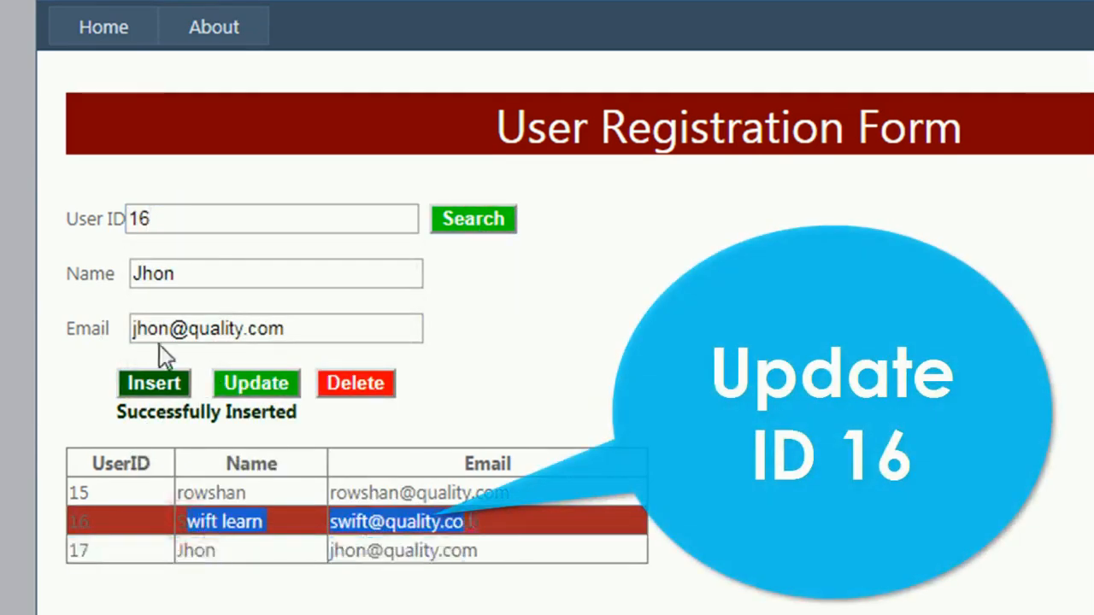
{"action": "type", "text": "Swift learn channel"}
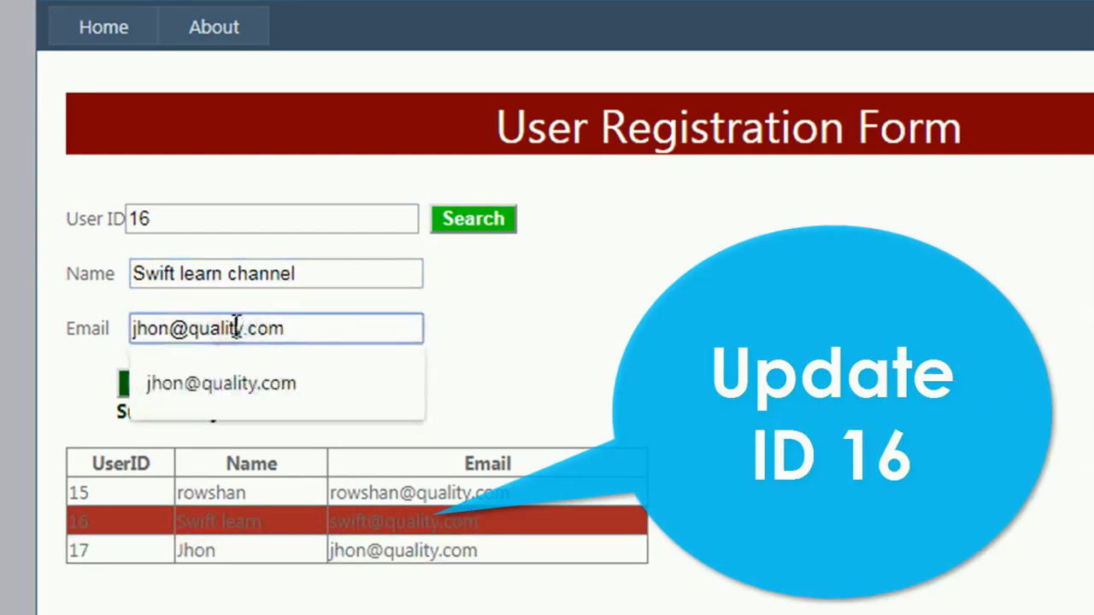
{"action": "left_click", "coordinate": [256, 383]}
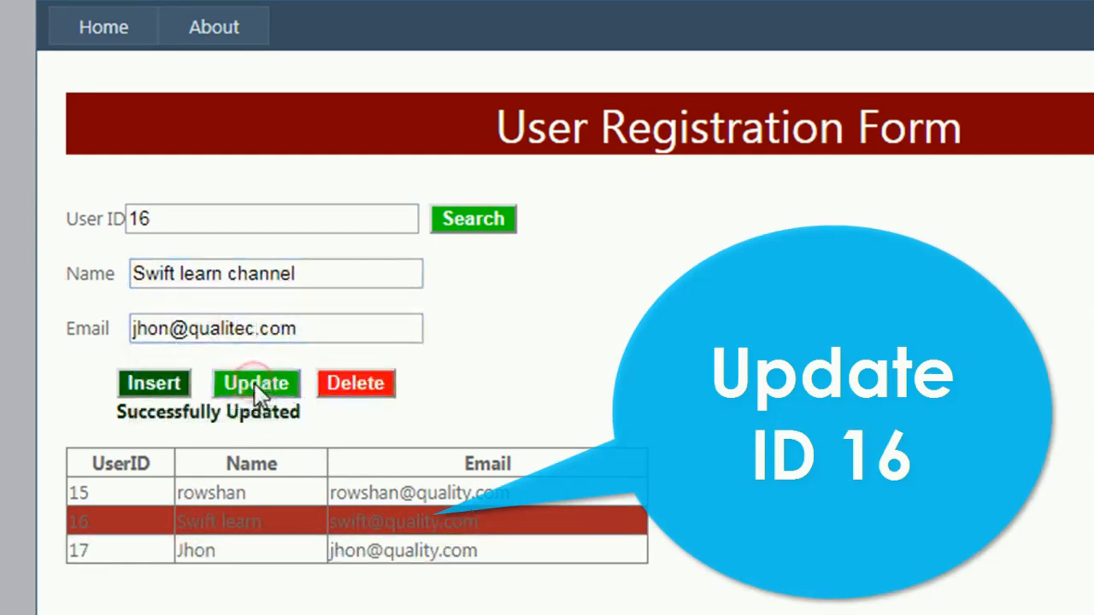
{"action": "mouse_move", "coordinate": [472, 218]}
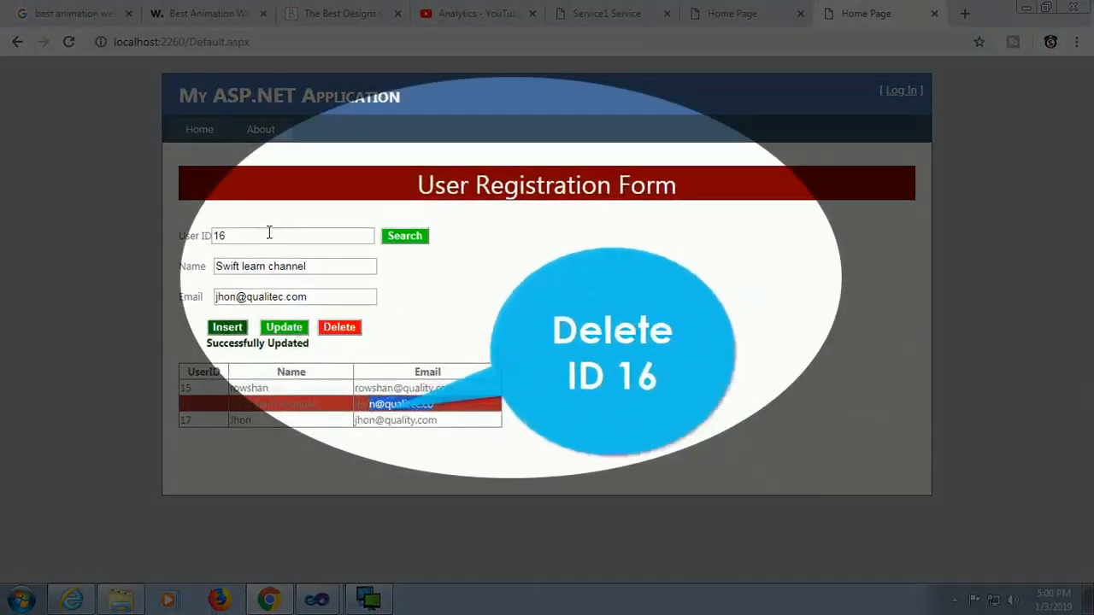
{"action": "left_click", "coordinate": [339, 329]}
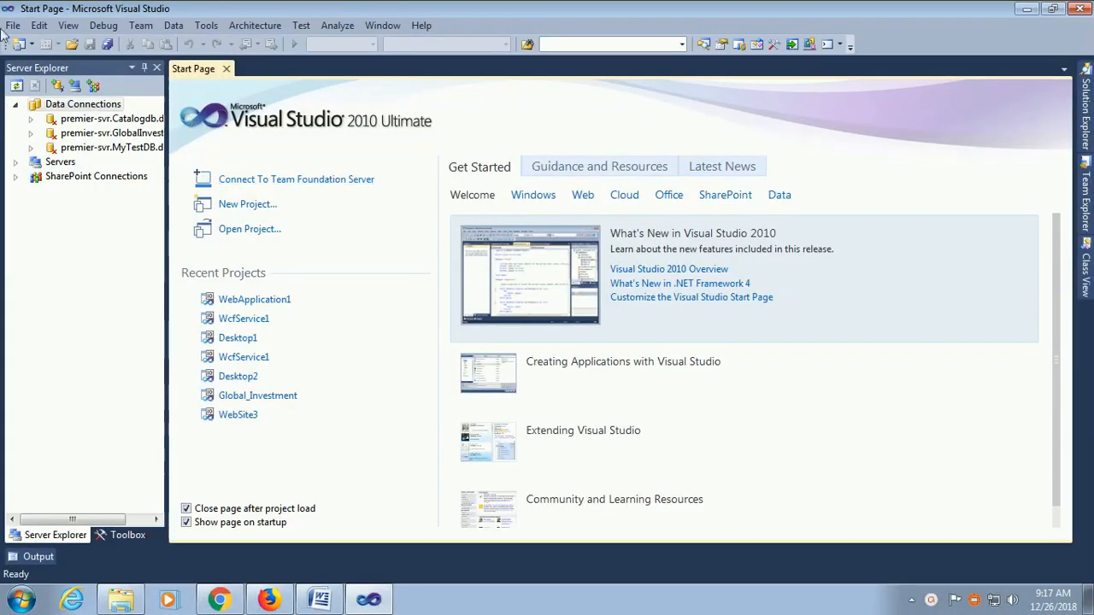
Start a new Visual C# WCF Service Application project from the WCF templates
{"action": "left_click", "coordinate": [14, 26]}
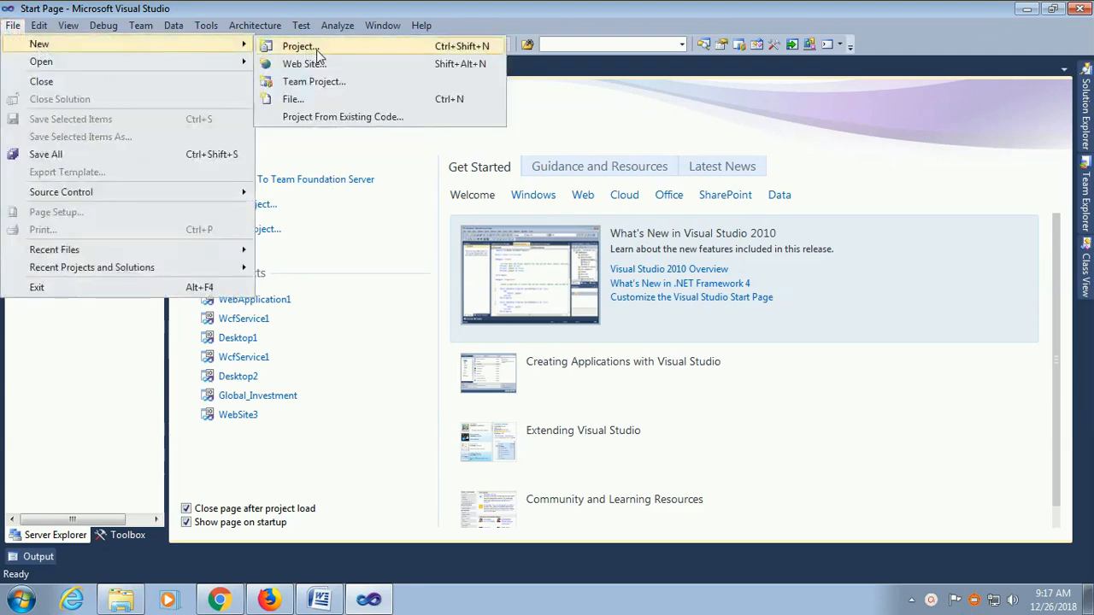
{"action": "left_click", "coordinate": [297, 46]}
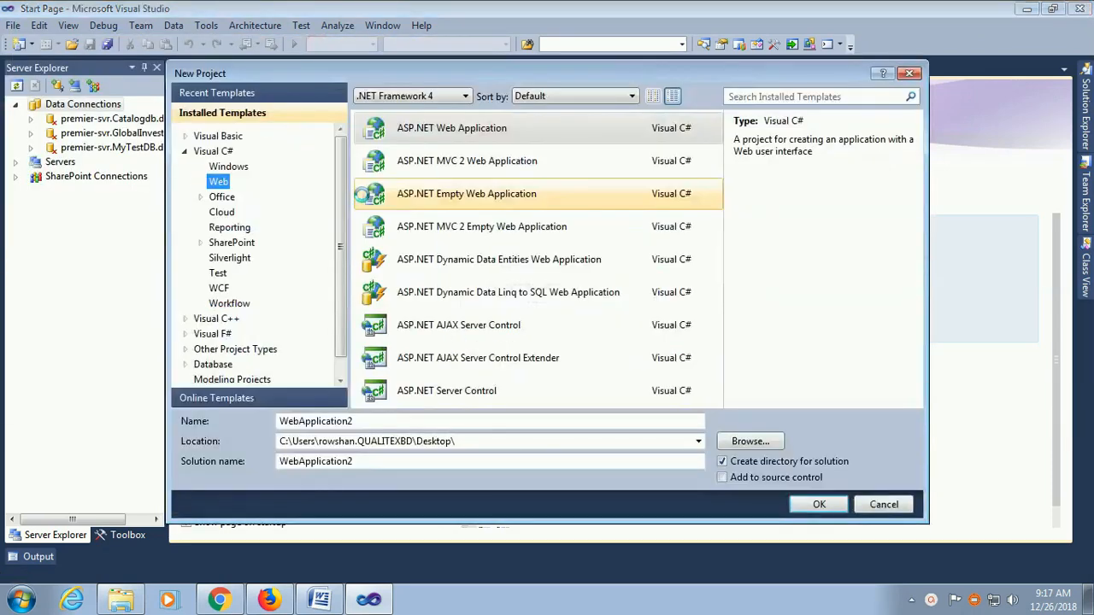
{"action": "left_click", "coordinate": [219, 287]}
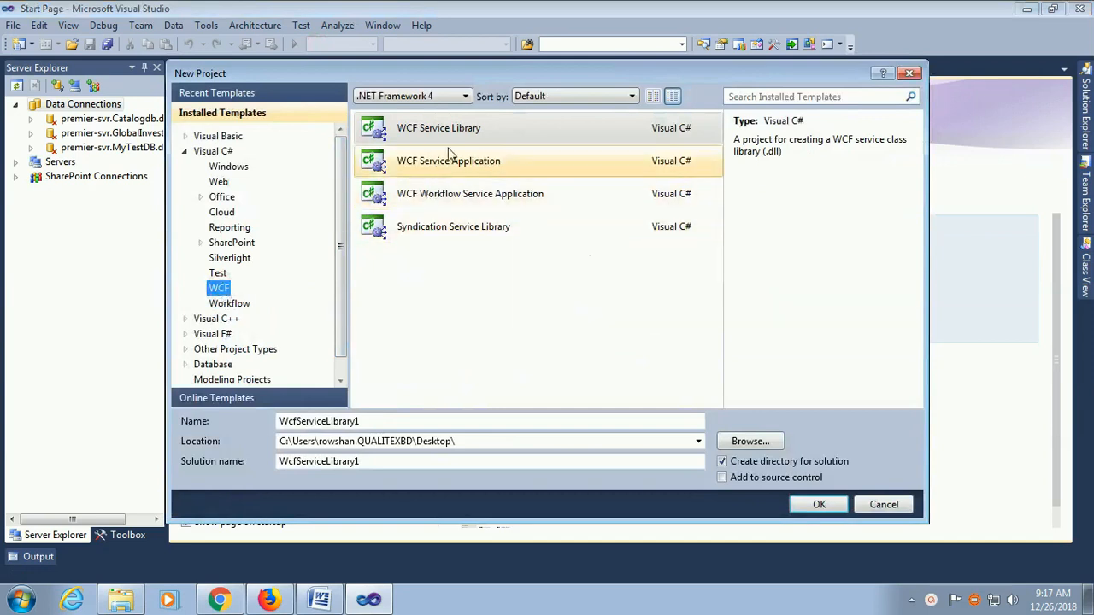
{"action": "mouse_move", "coordinate": [493, 164]}
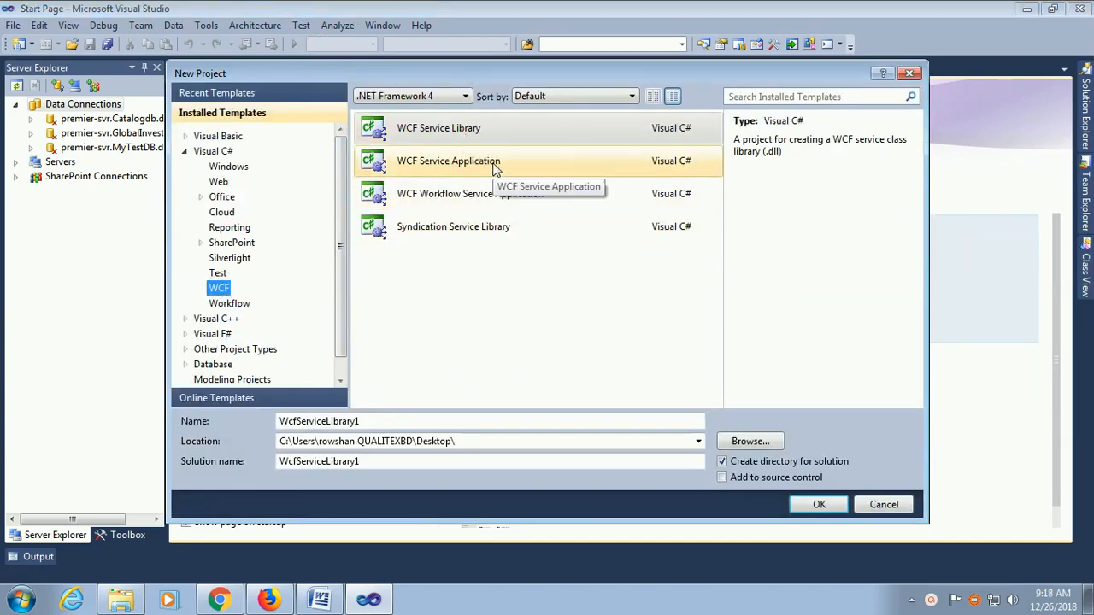
{"action": "left_click", "coordinate": [448, 161]}
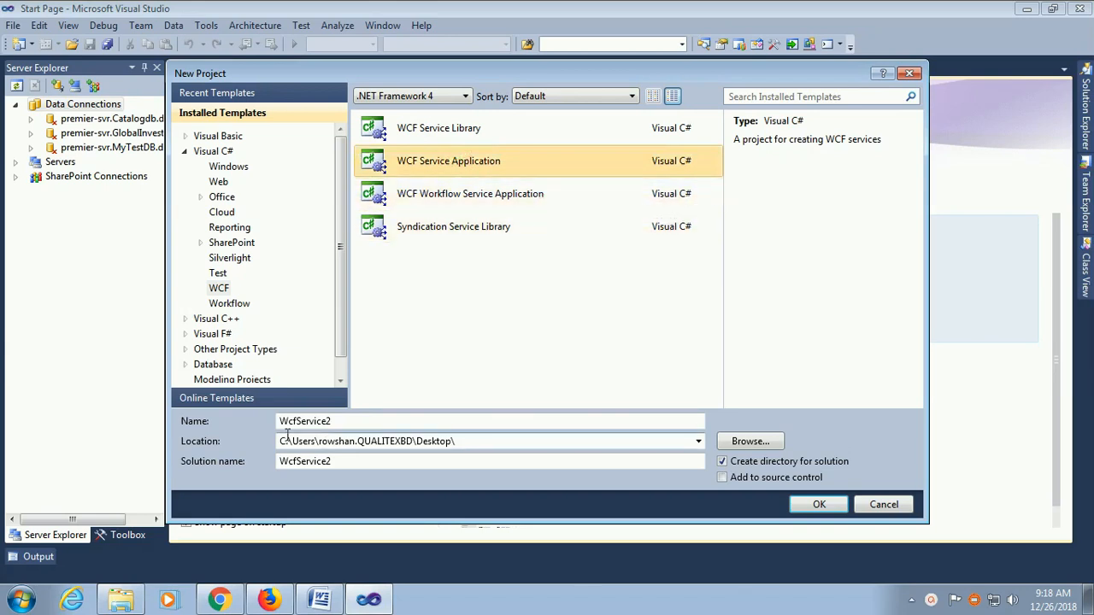
{"action": "mouse_move", "coordinate": [749, 441]}
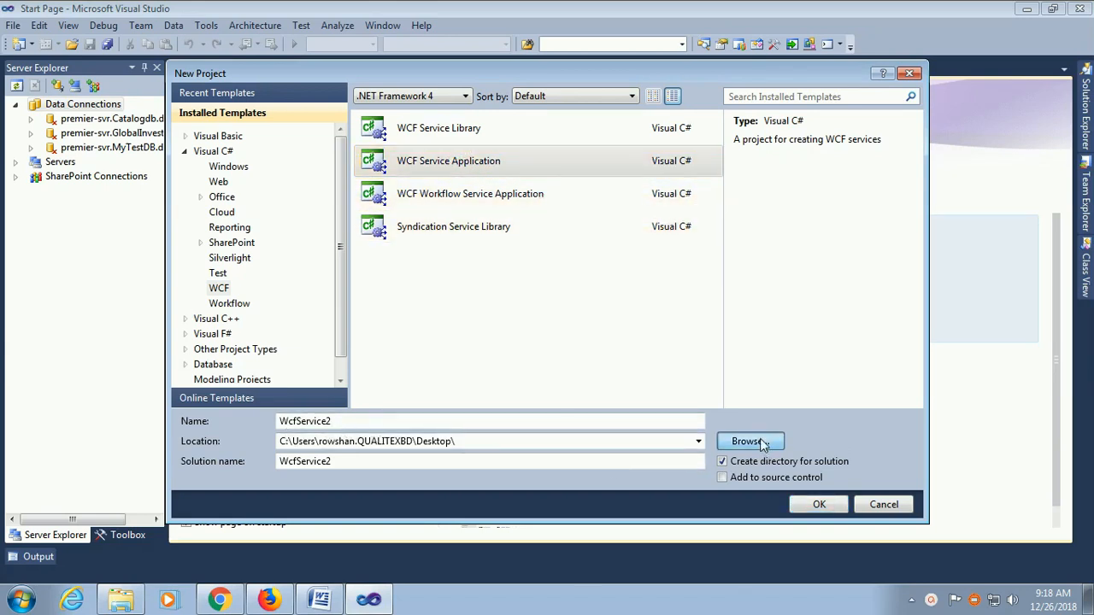
Place the WcfService1 project in the WCF Tutorial folder on the Desktop and create it
{"action": "left_click", "coordinate": [749, 441]}
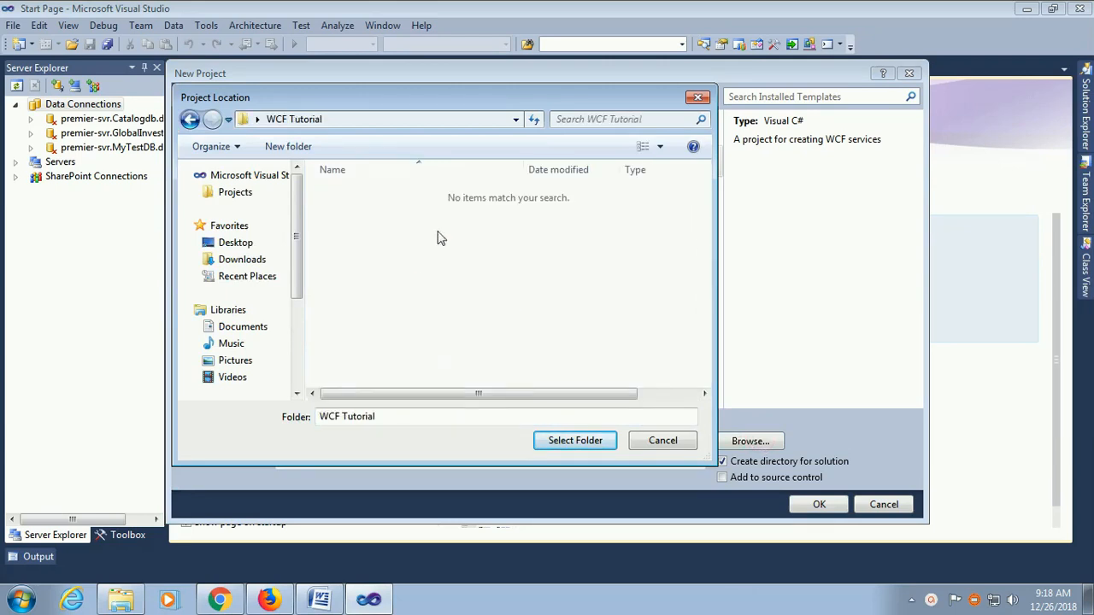
{"action": "left_click", "coordinate": [575, 441]}
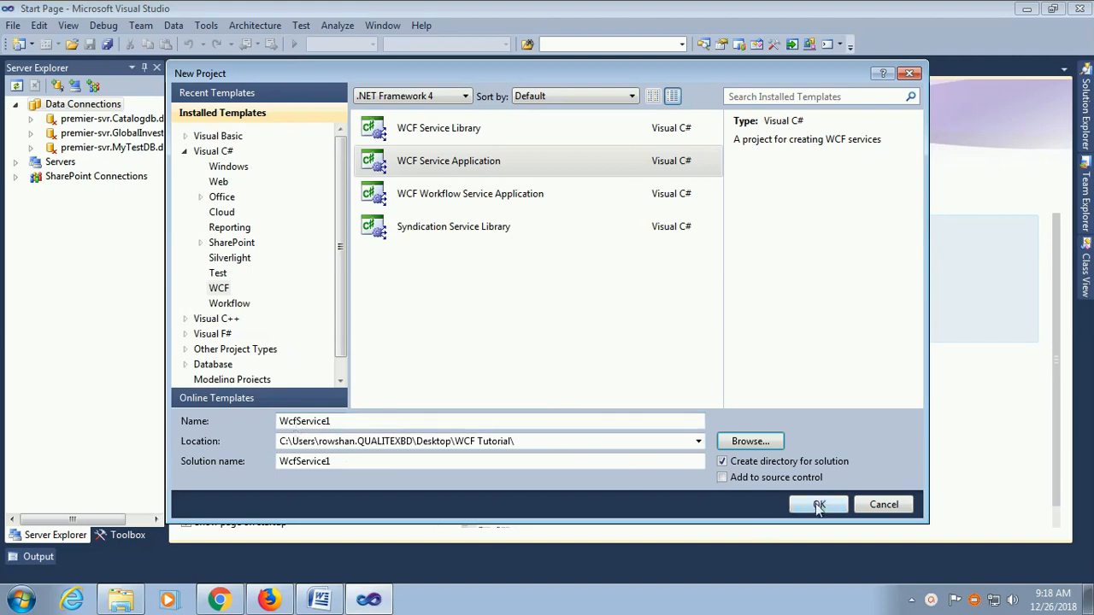
{"action": "left_click", "coordinate": [817, 505]}
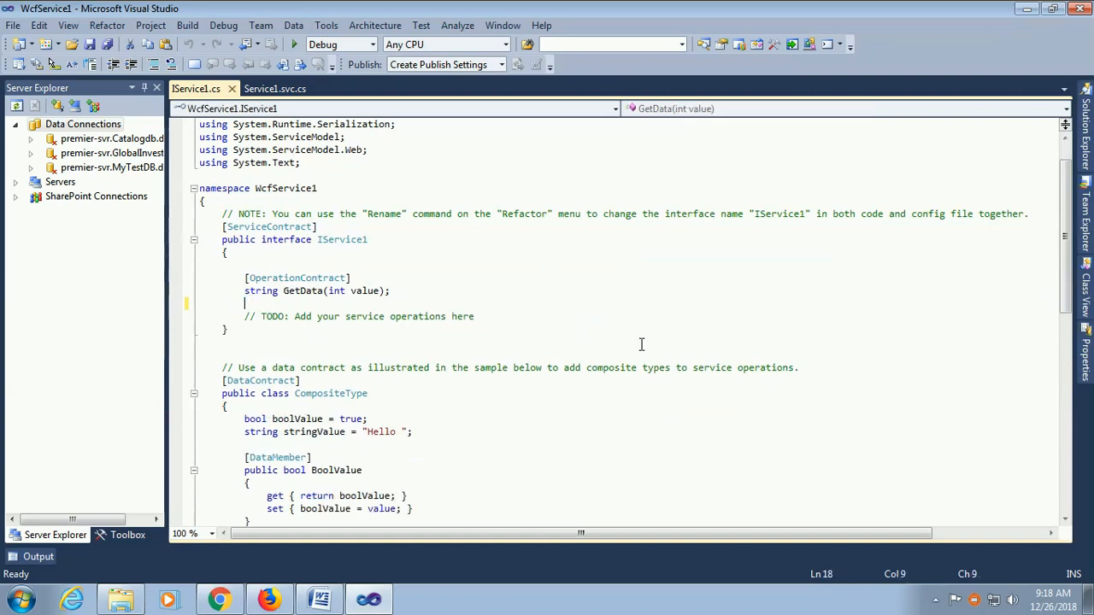
Rename the GetData operation to Insert(InsertUser user) in IService1.cs
{"action": "left_click", "coordinate": [294, 291]}
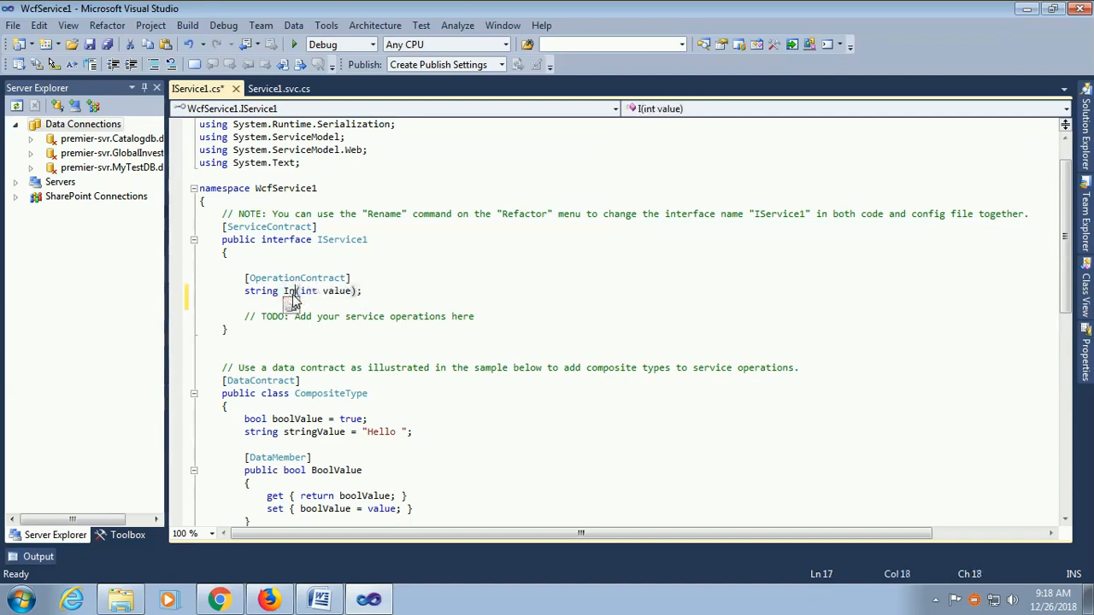
{"action": "type", "text": "sert"}
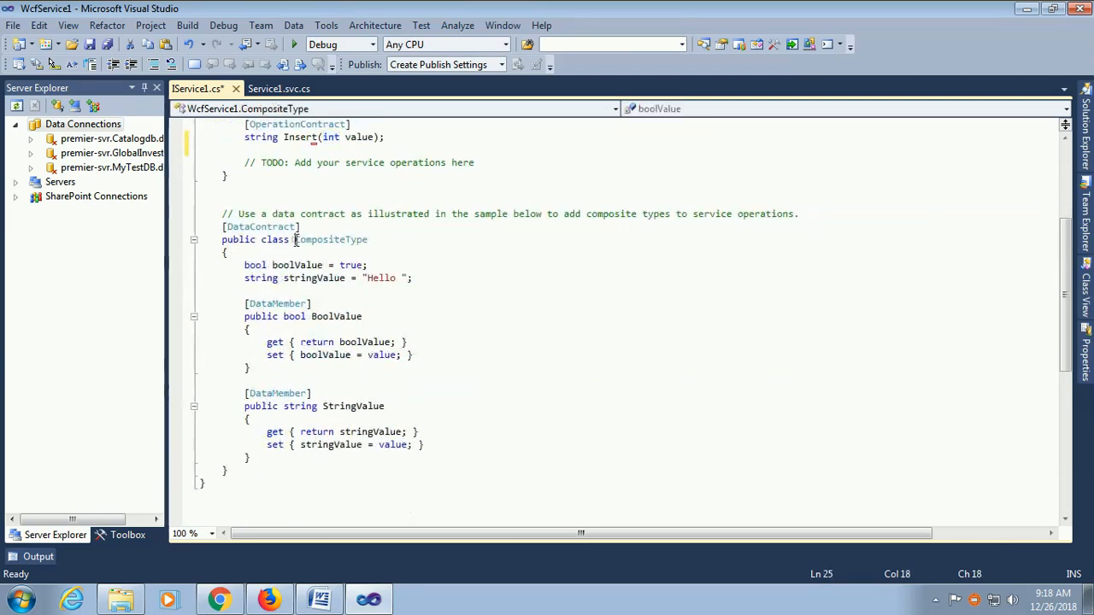
Rename the CompositeType data contract class to InsertUser and select its default fields
{"action": "double_click", "coordinate": [332, 239]}
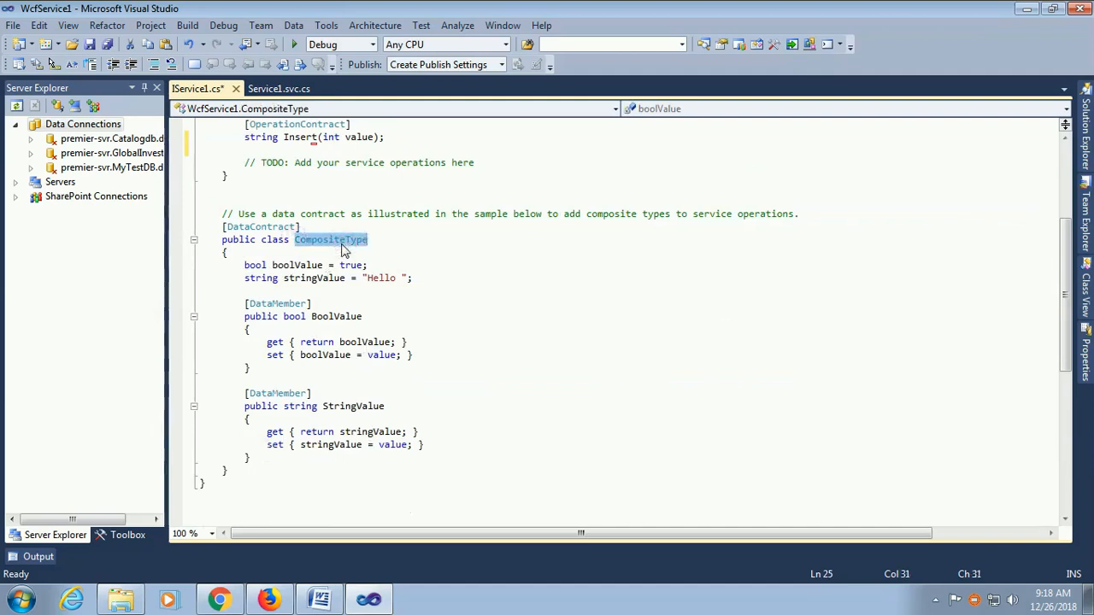
{"action": "key", "text": "Delete"}
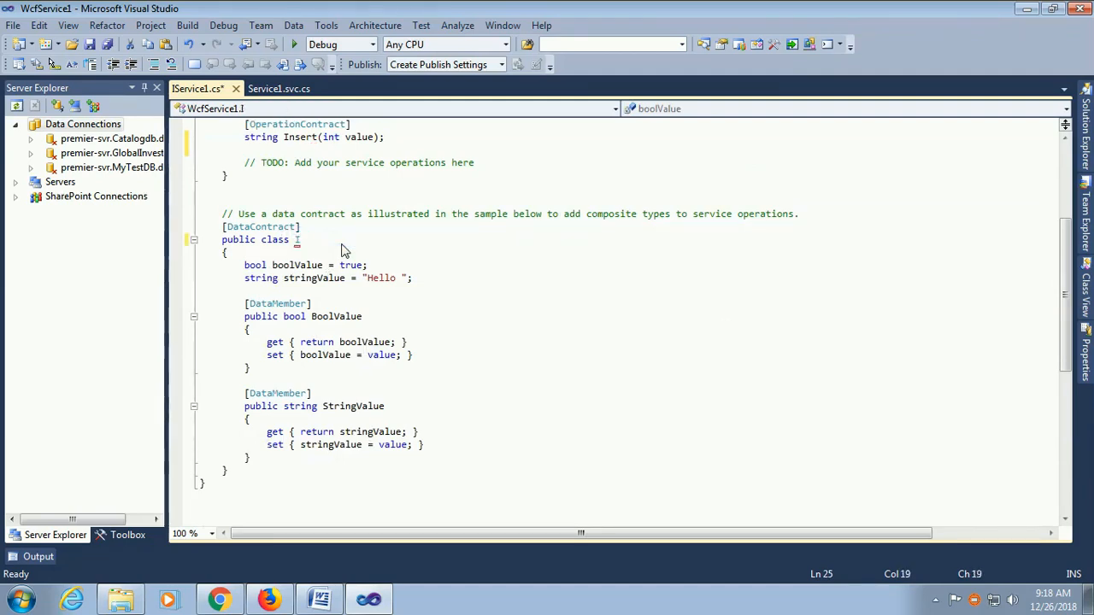
{"action": "type", "text": "InsertUser"}
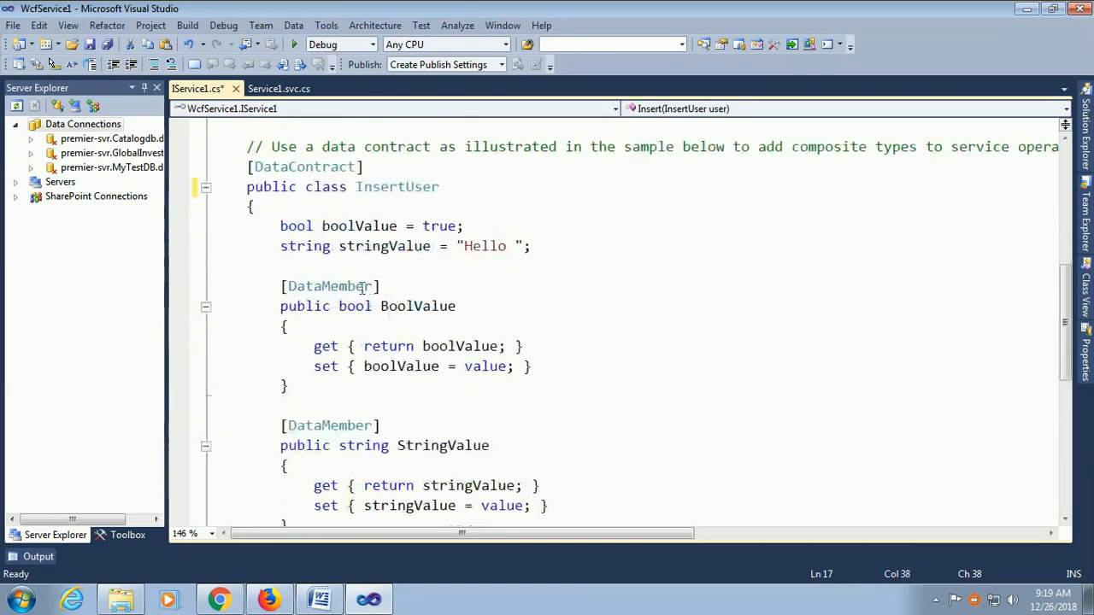
{"action": "left_click_drag", "start_coordinate": [280, 226], "coordinate": [486, 246]}
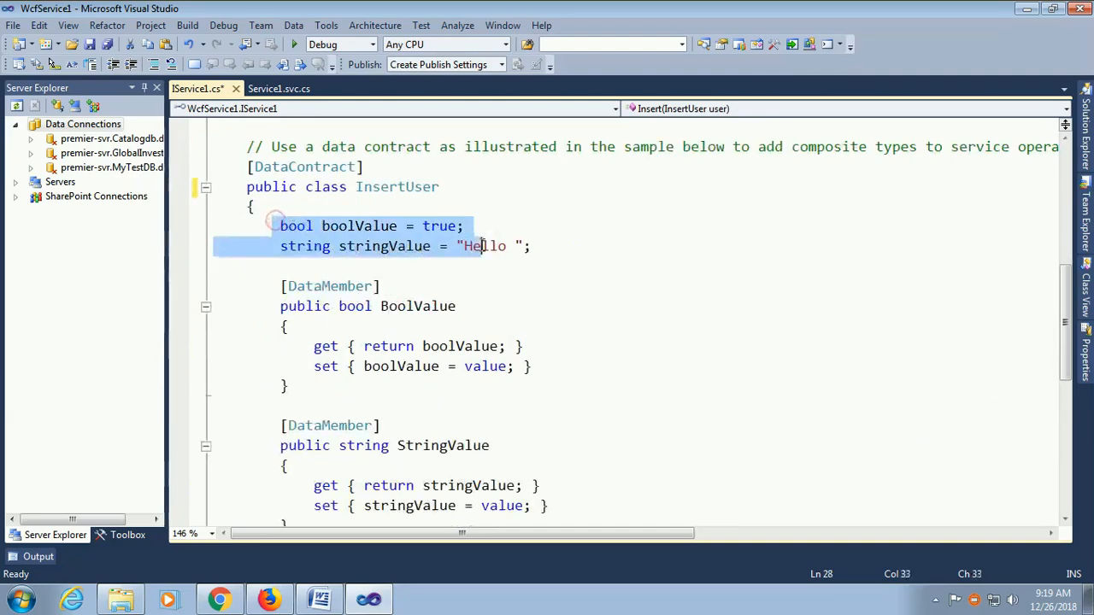
{"action": "type", "text": "str"}
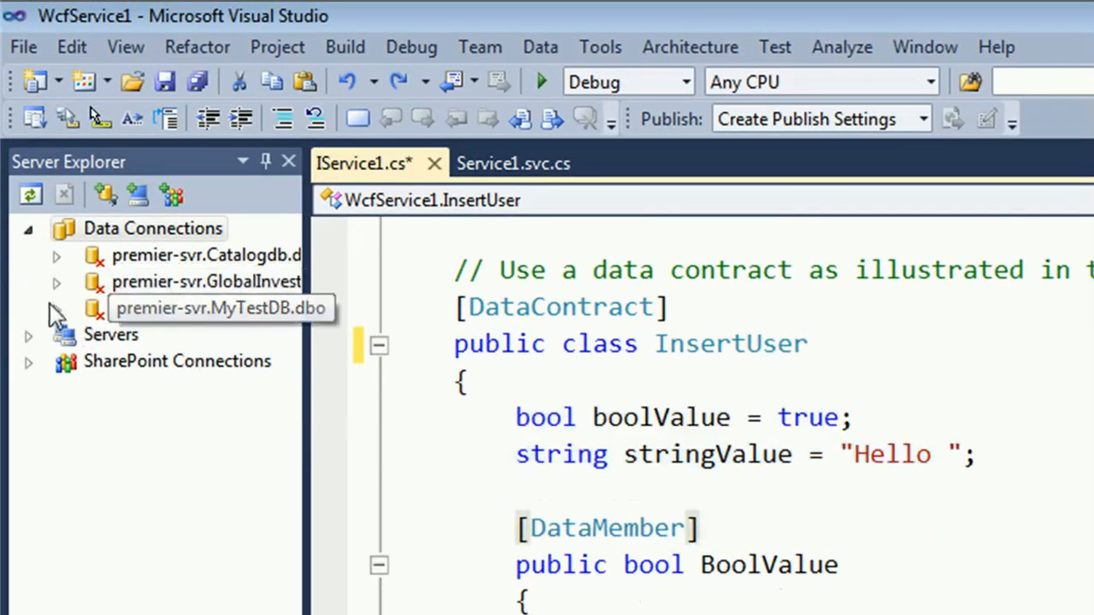
Start a new table design under the MyTestDB connection's tables
{"action": "left_click", "coordinate": [55, 308]}
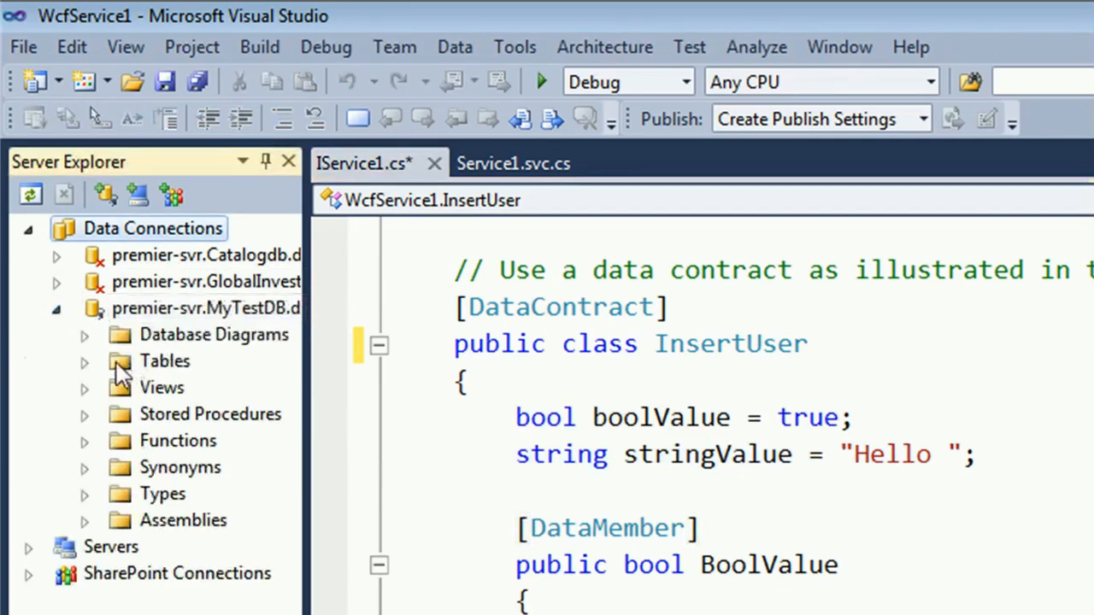
{"action": "left_click", "coordinate": [84, 361]}
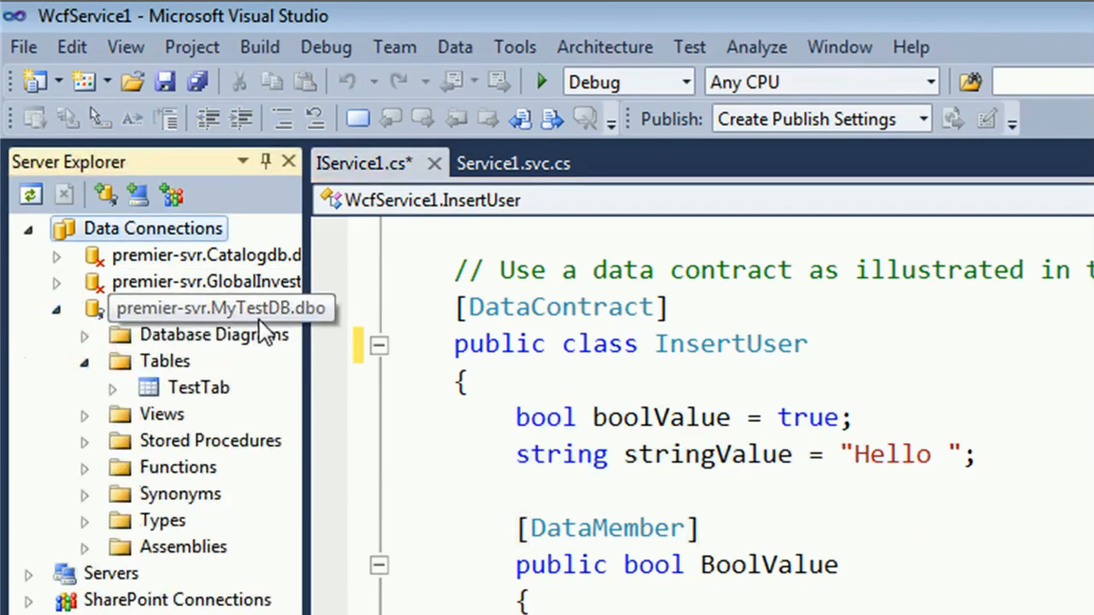
{"action": "right_click", "coordinate": [164, 361]}
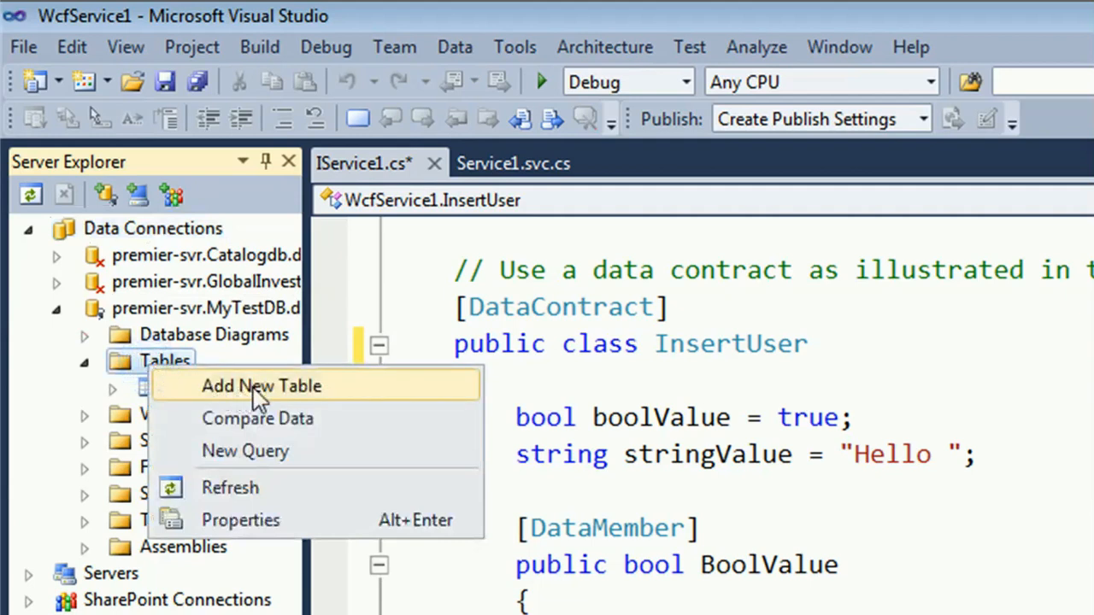
{"action": "left_click", "coordinate": [262, 387]}
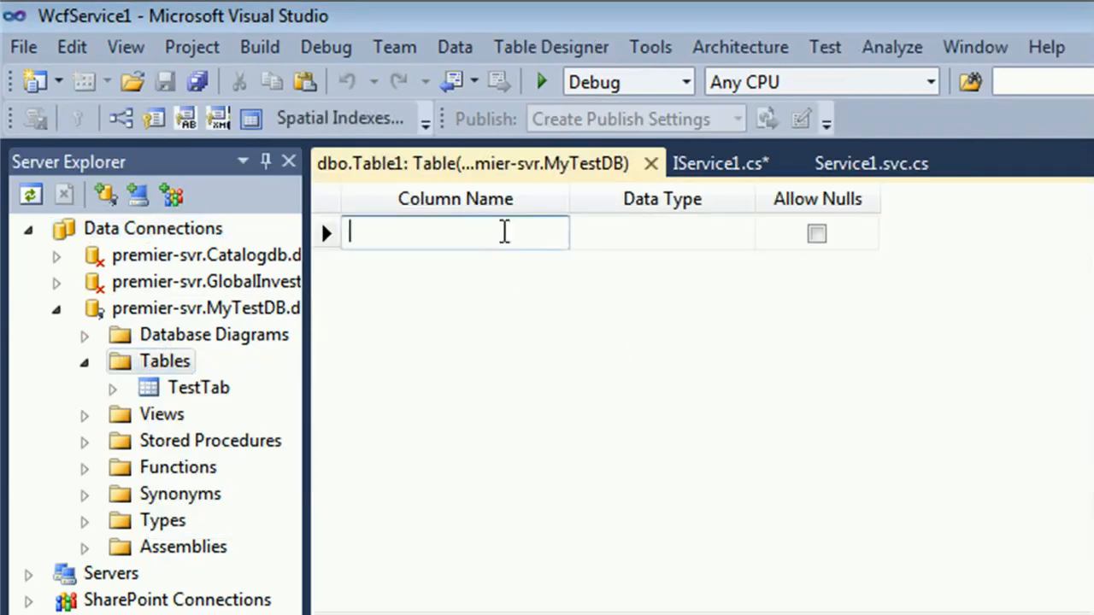
Define a UserID column as a non-null auto-incrementing identity
{"action": "type", "text": "User"}
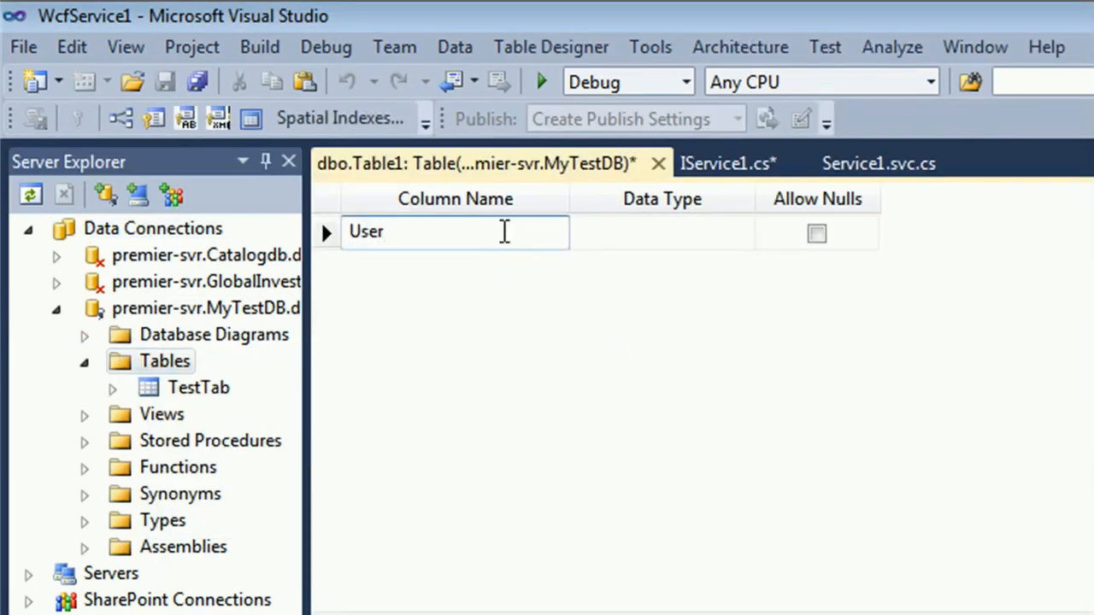
{"action": "type", "text": "ID"}
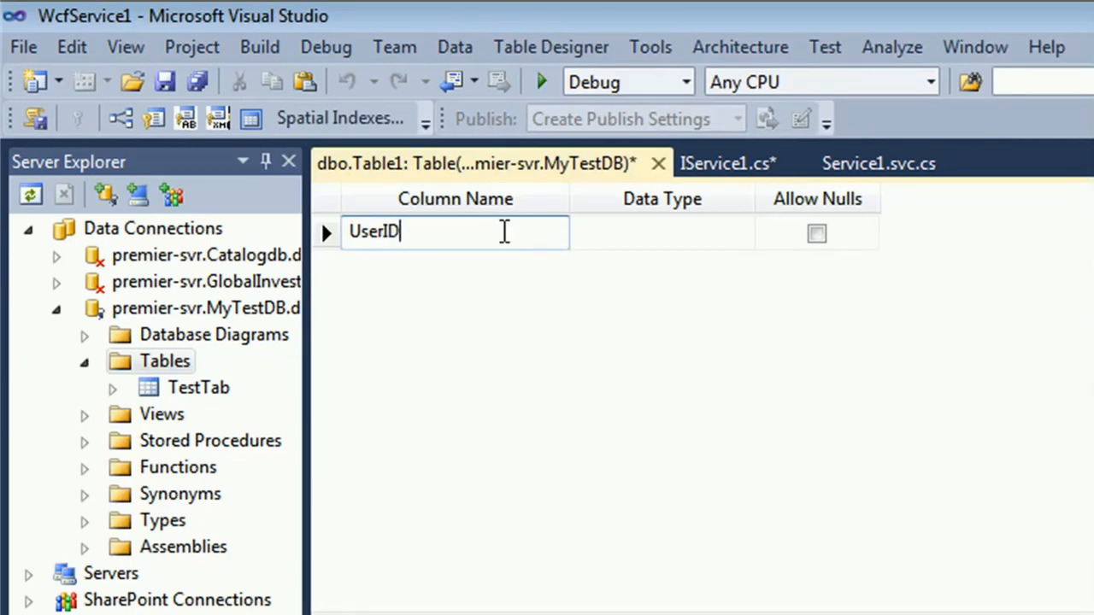
{"action": "left_click", "coordinate": [658, 233]}
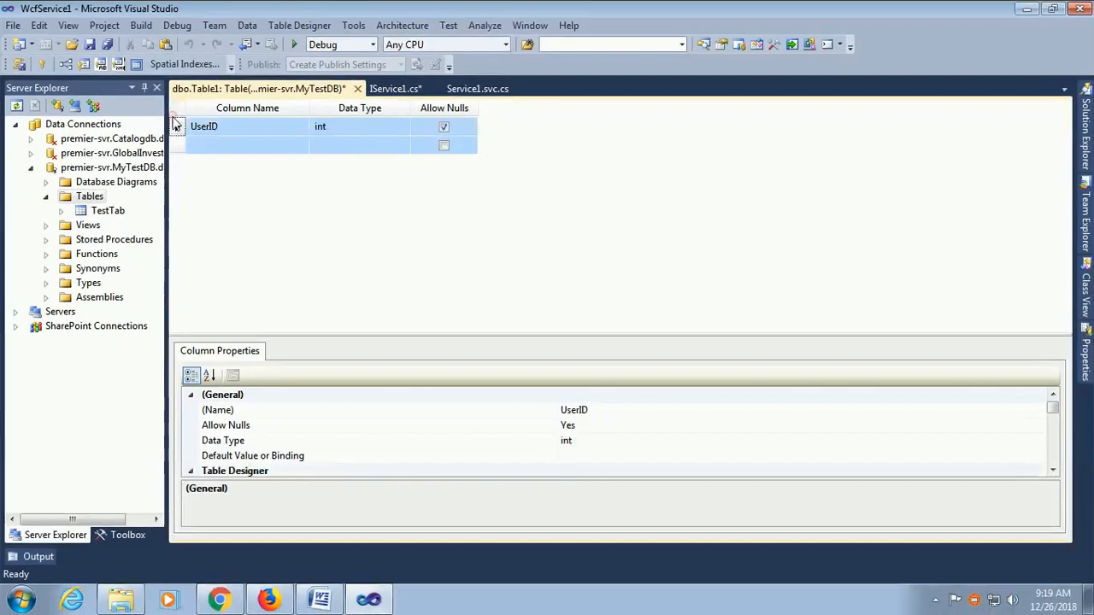
{"action": "left_click", "coordinate": [445, 126]}
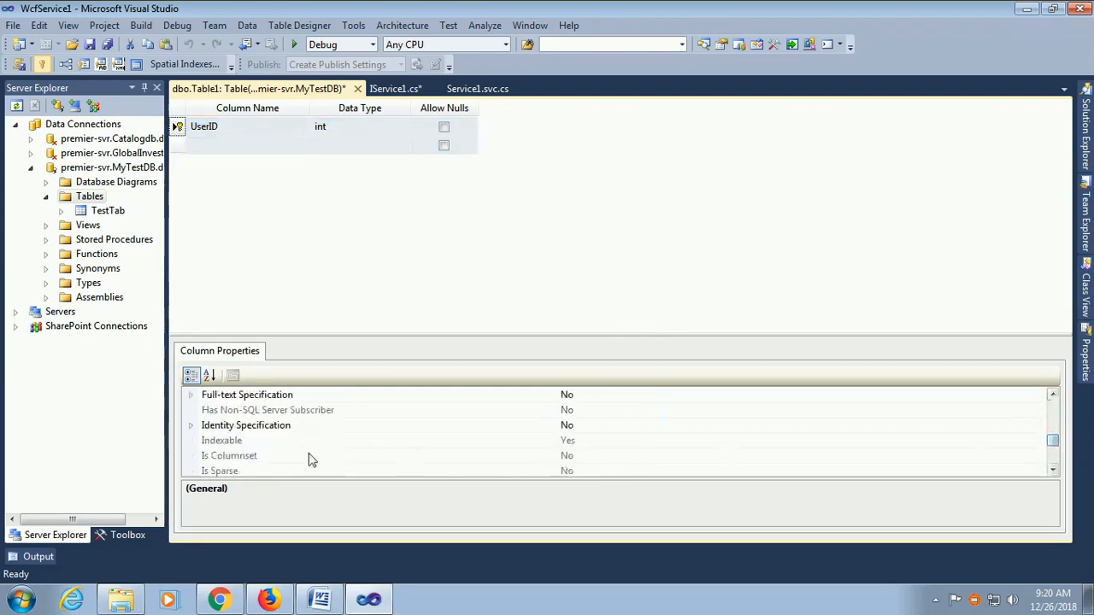
{"action": "left_click", "coordinate": [190, 424]}
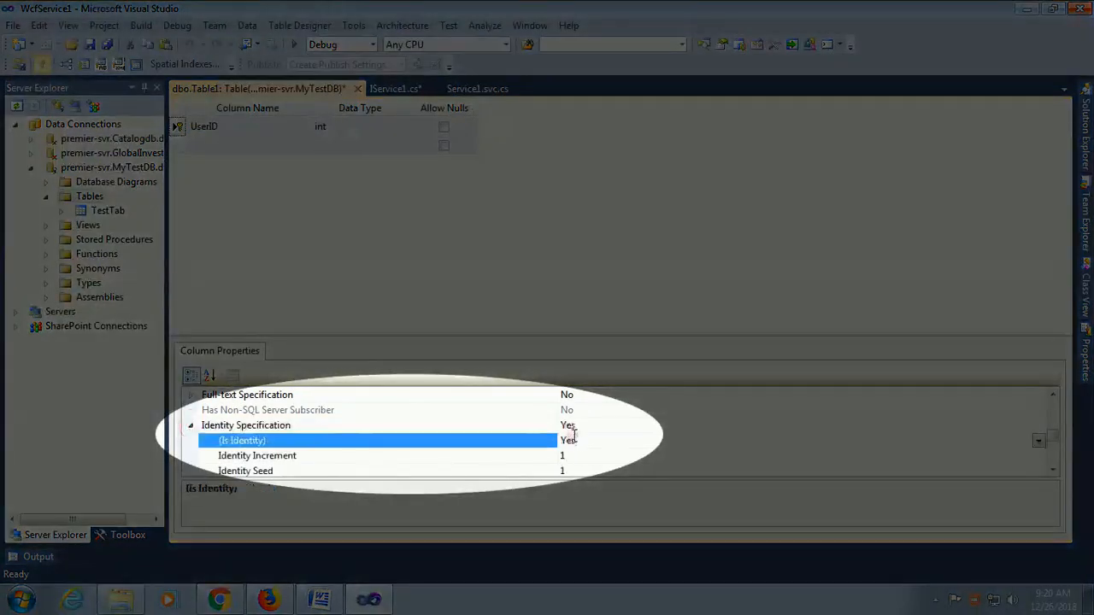
Add Name and Email nvarchar(50) columns and save the table as UserTab
{"action": "left_click", "coordinate": [246, 143]}
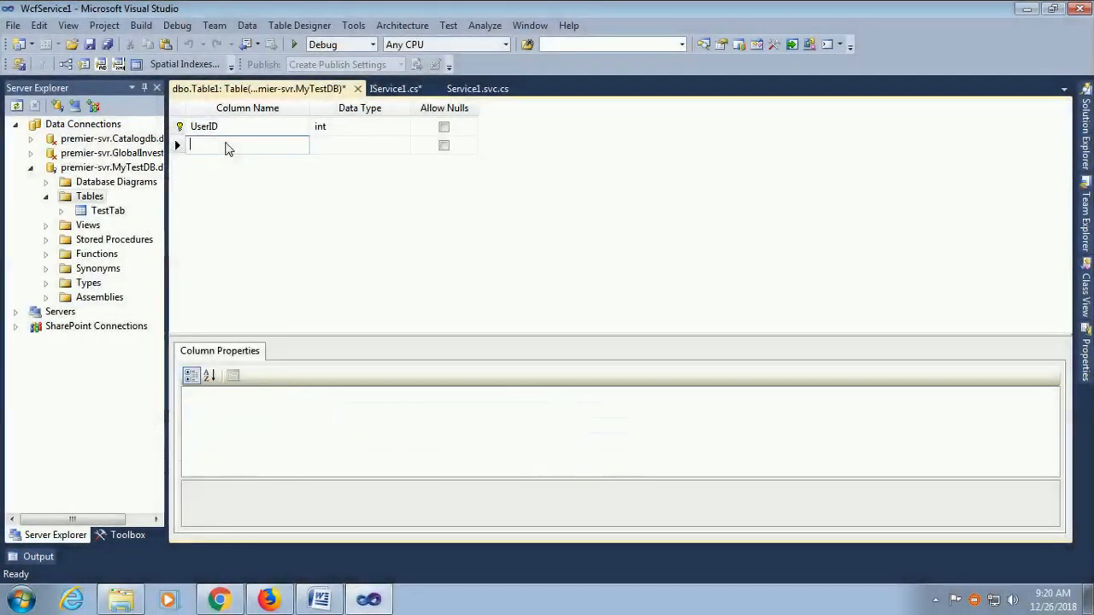
{"action": "type", "text": "Name"}
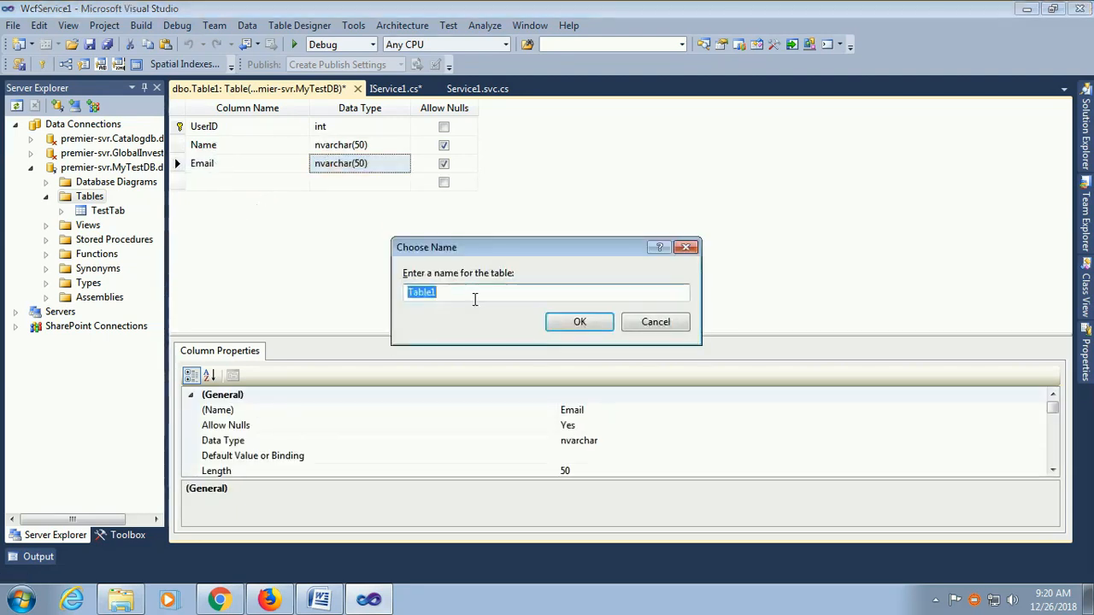
{"action": "type", "text": "Us"}
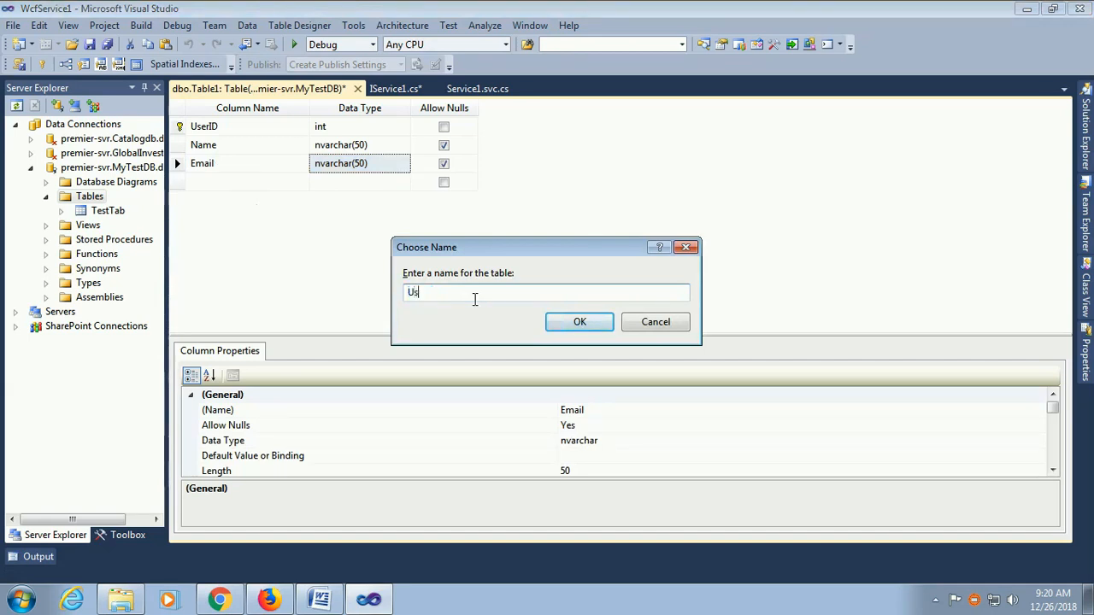
{"action": "type", "text": "erTab"}
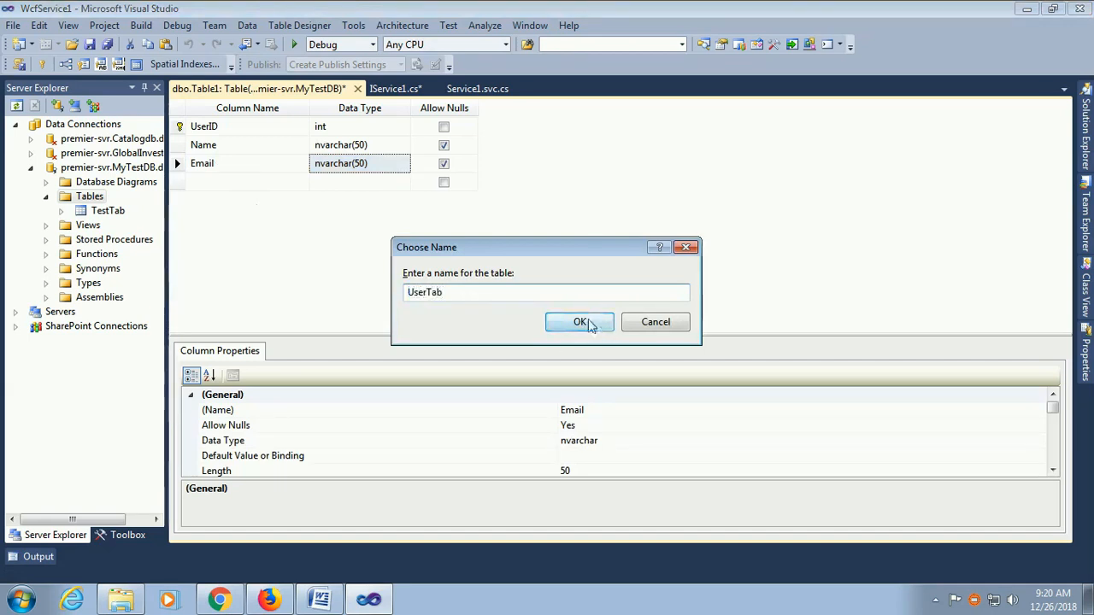
{"action": "left_click", "coordinate": [579, 322]}
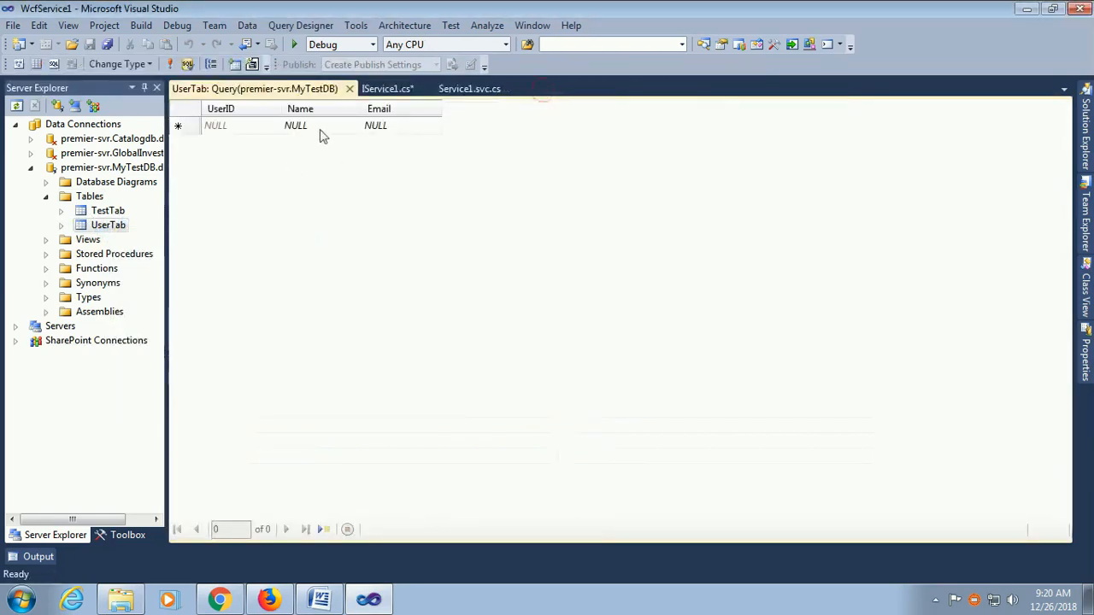
Replace the InsertUser sample fields with string name and string email fields
{"action": "left_click", "coordinate": [387, 88]}
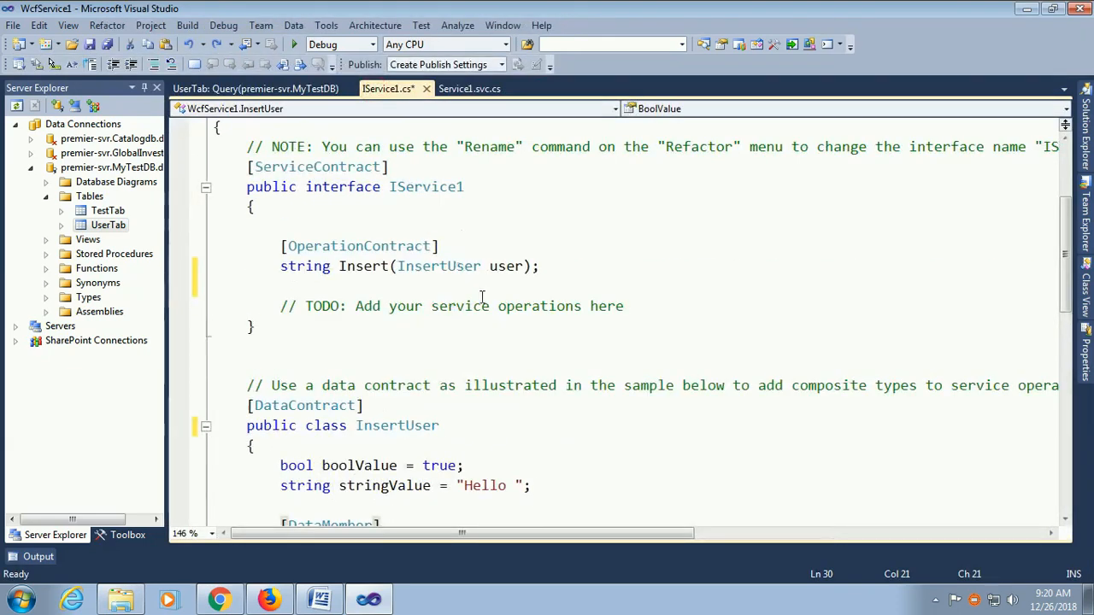
{"action": "scroll", "scroll_direction": "down", "scroll_amount": 3}
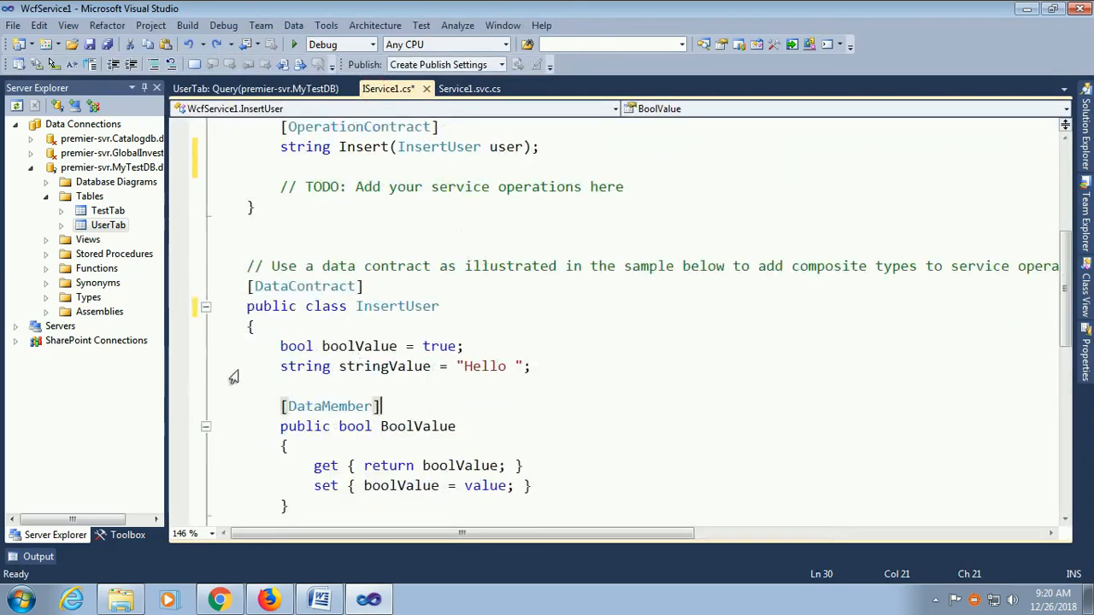
{"action": "left_click_drag", "start_coordinate": [281, 345], "coordinate": [530, 366]}
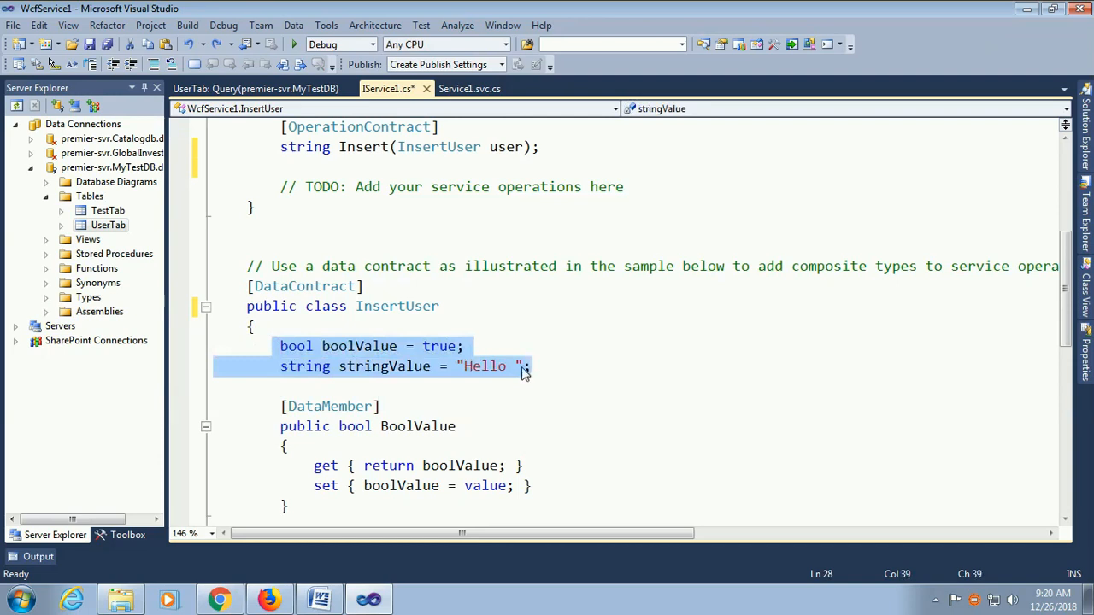
{"action": "key", "text": "Delete"}
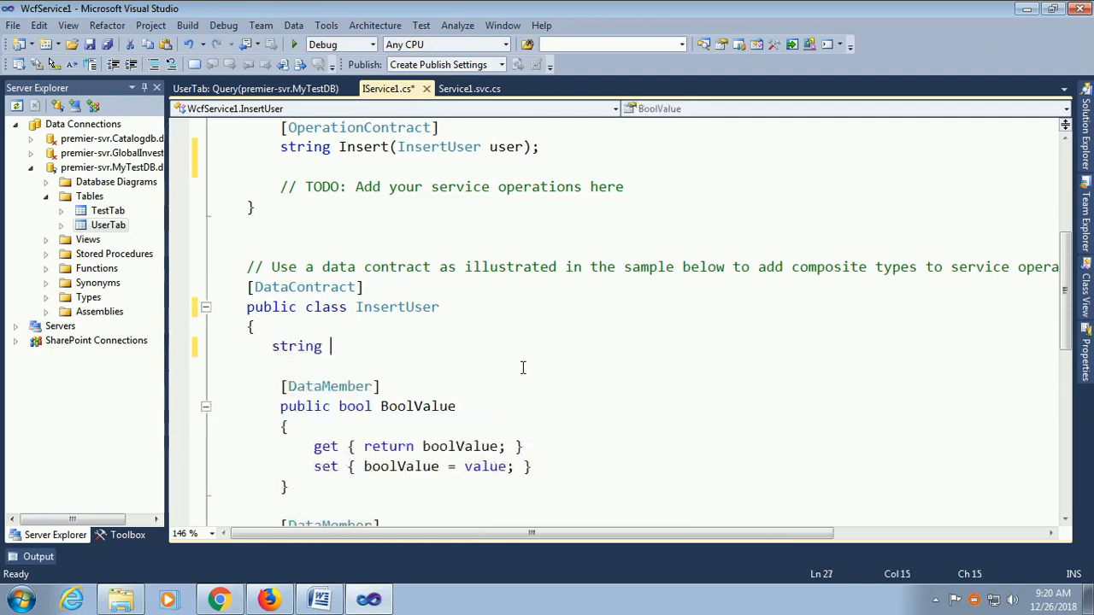
{"action": "type", "text": "na"}
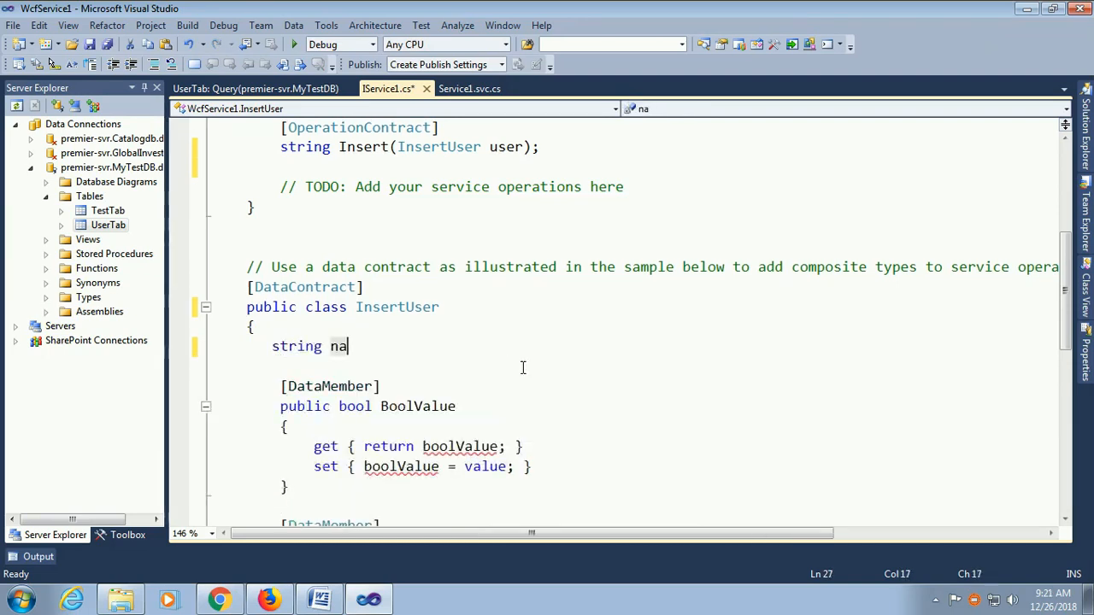
{"action": "type", "text": "me="}
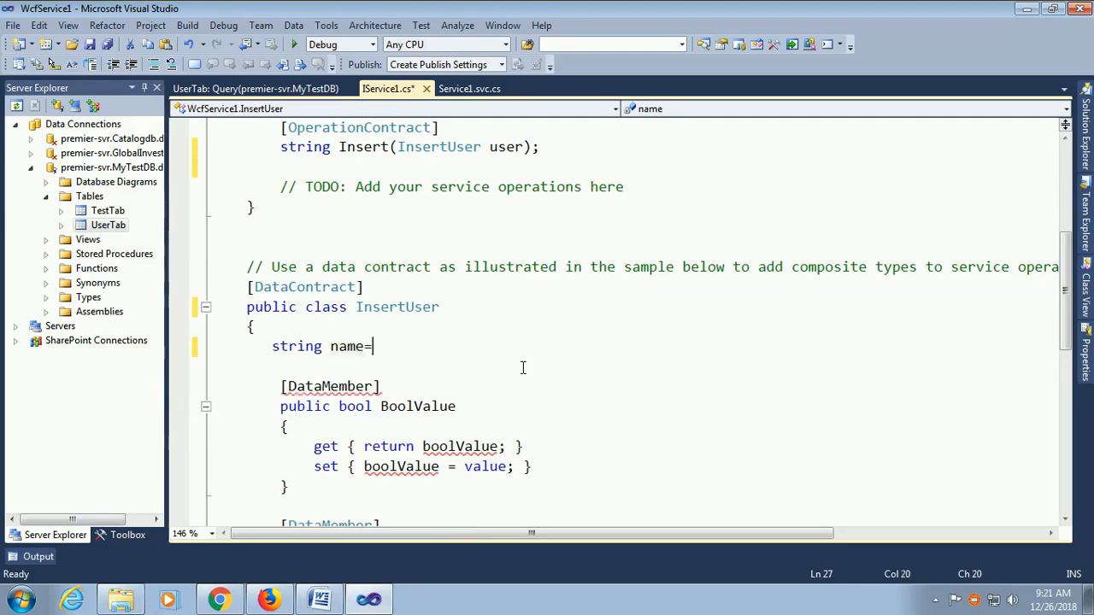
{"action": "type", "text": "string.Empty;"}
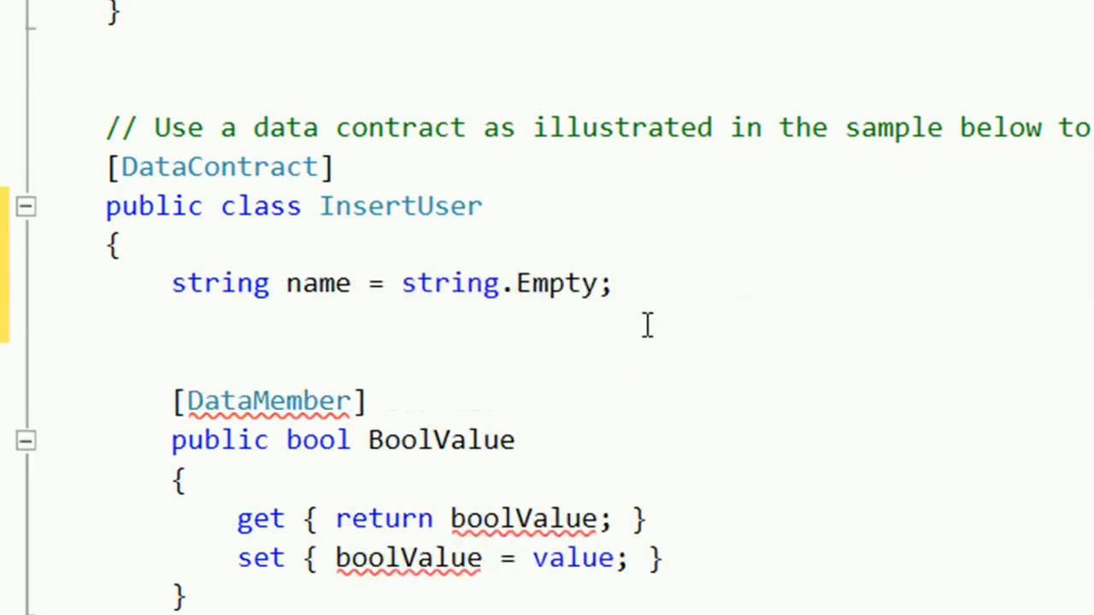
{"action": "type", "text": "string"}
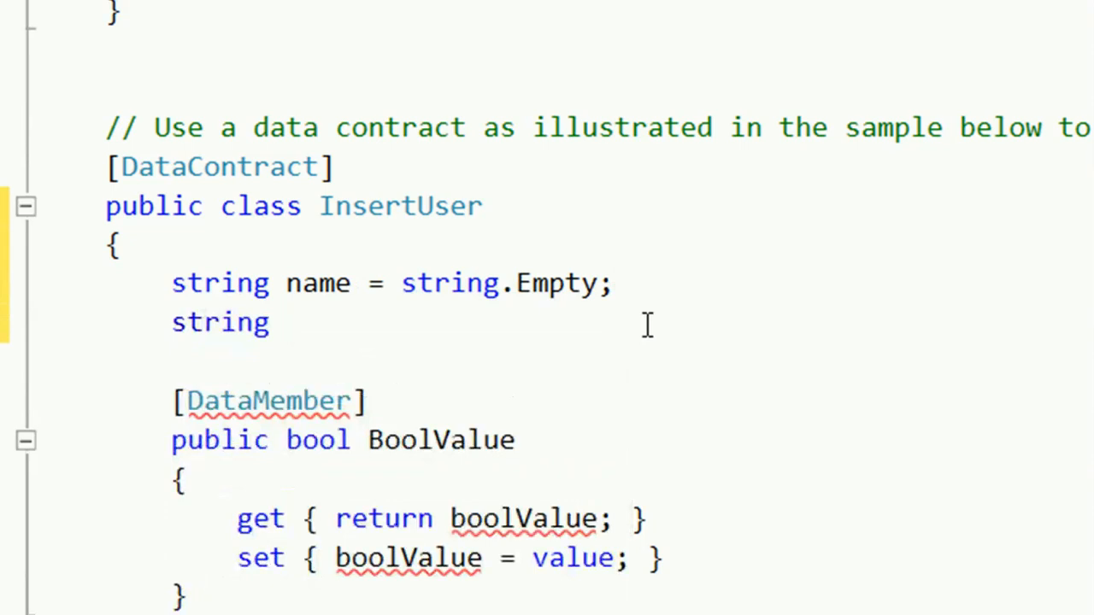
{"action": "type", "text": "ema"}
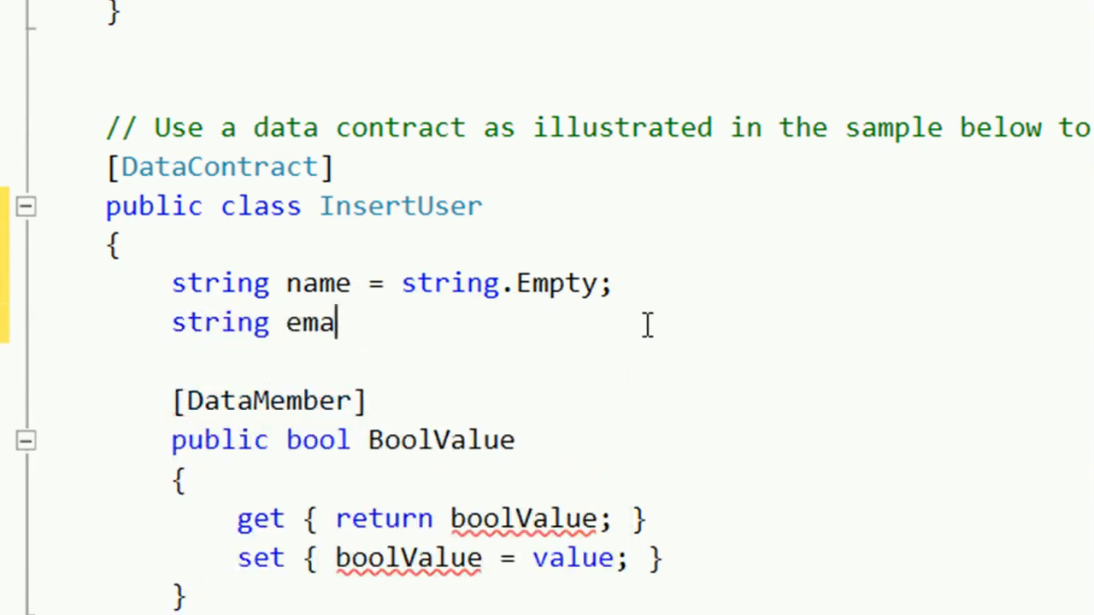
{"action": "type", "text": "il="}
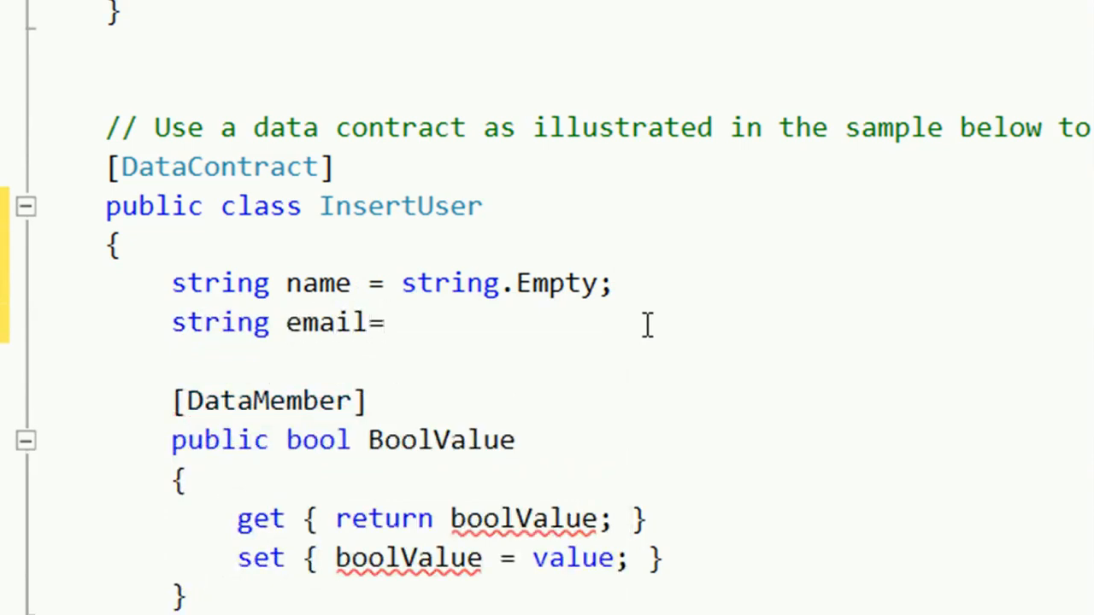
{"action": "type", "text": "string.Empty;"}
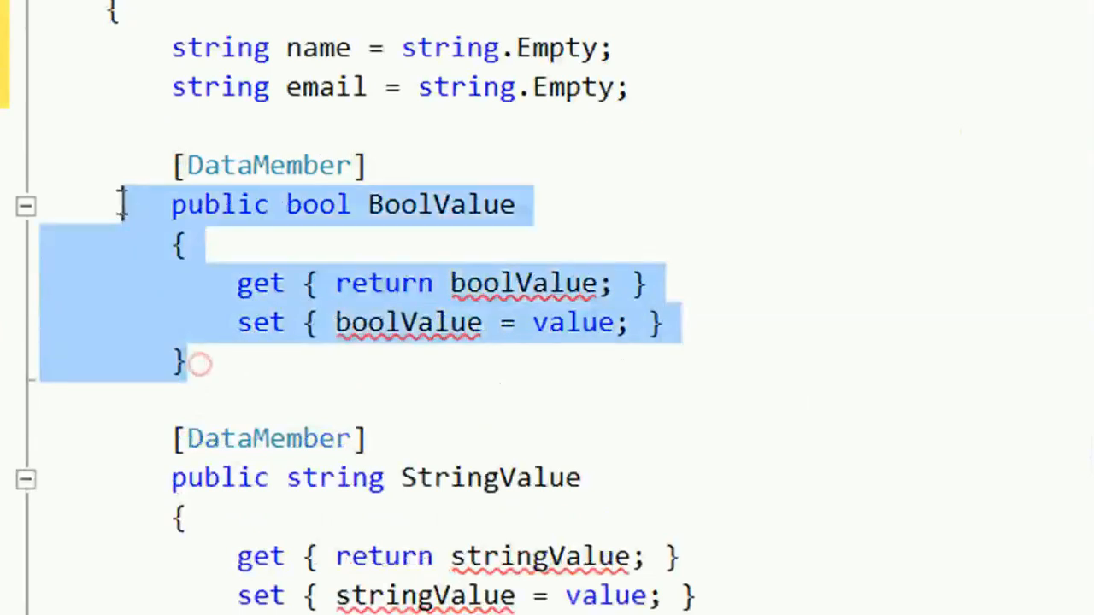
Delete BoolValue and expose the fields as Name and Email data member properties
{"action": "key", "text": "Delete"}
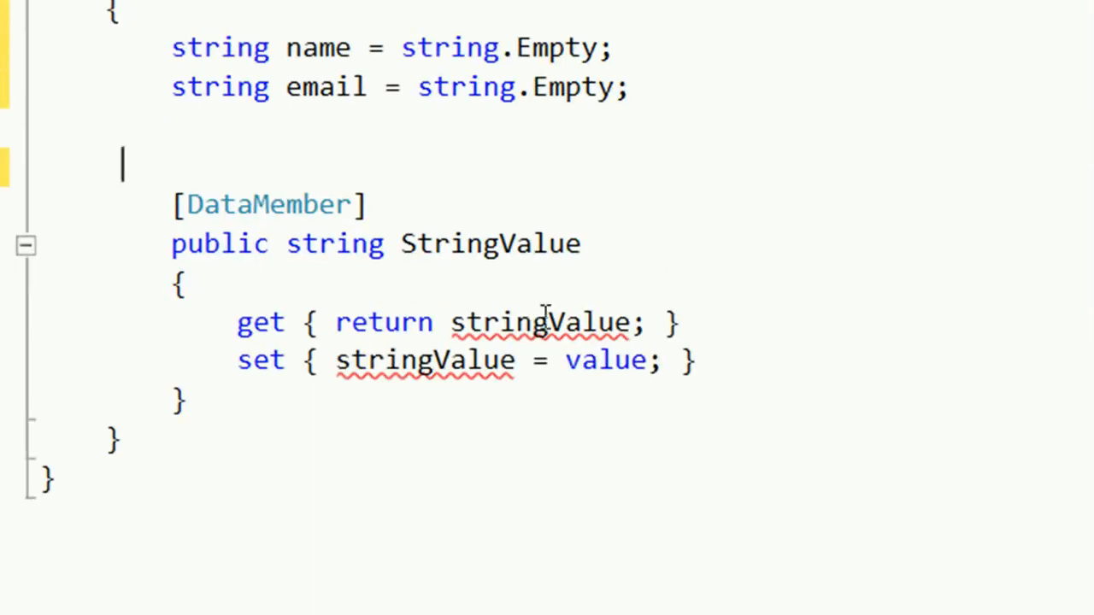
{"action": "double_click", "coordinate": [489, 243]}
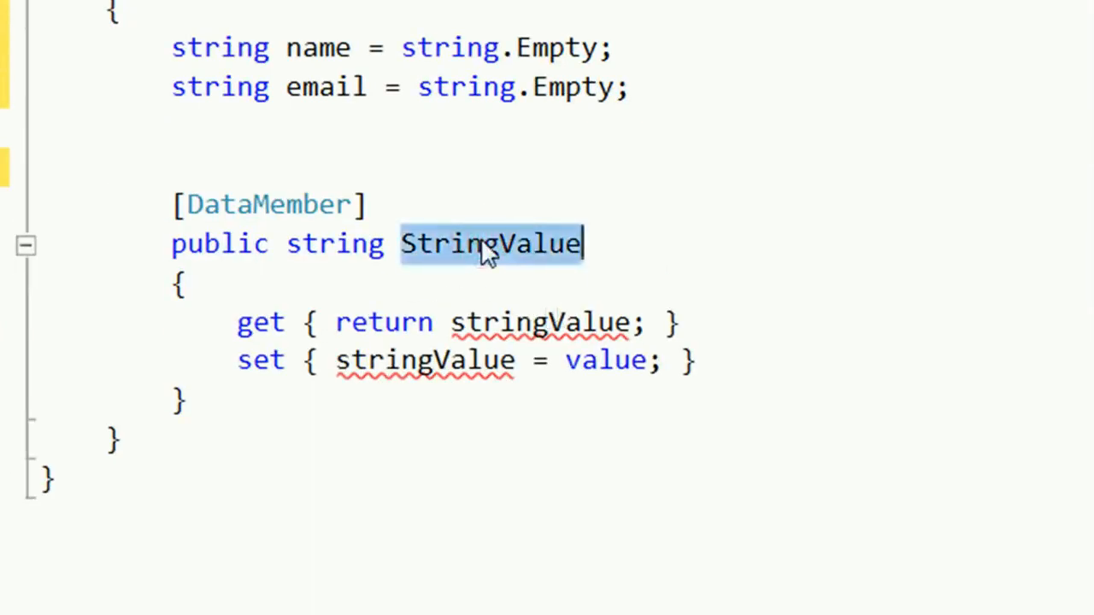
{"action": "type", "text": "Name"}
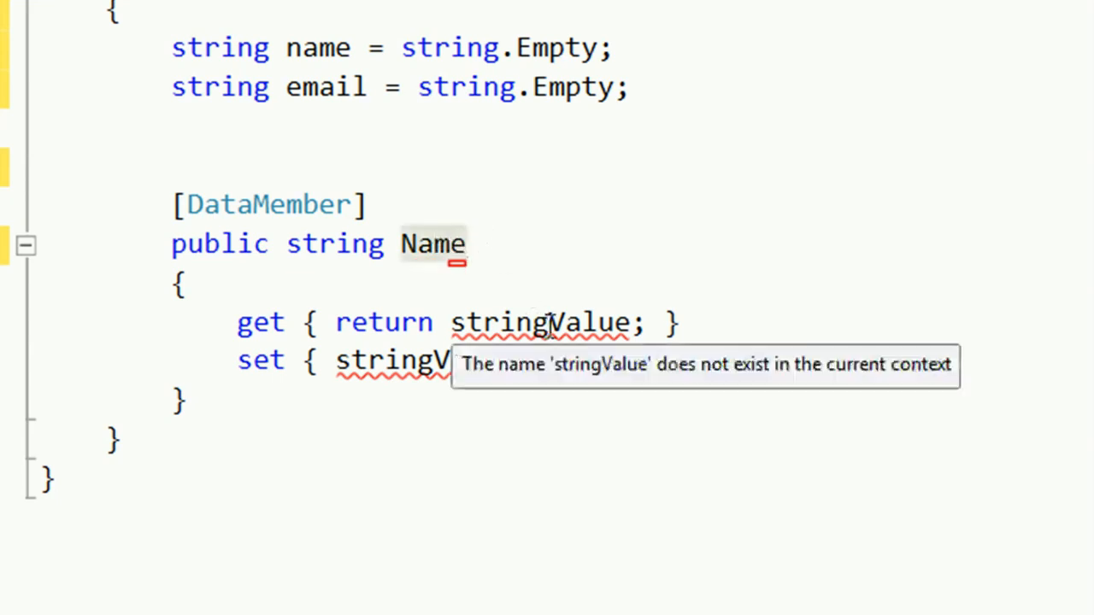
{"action": "type", "text": "name"}
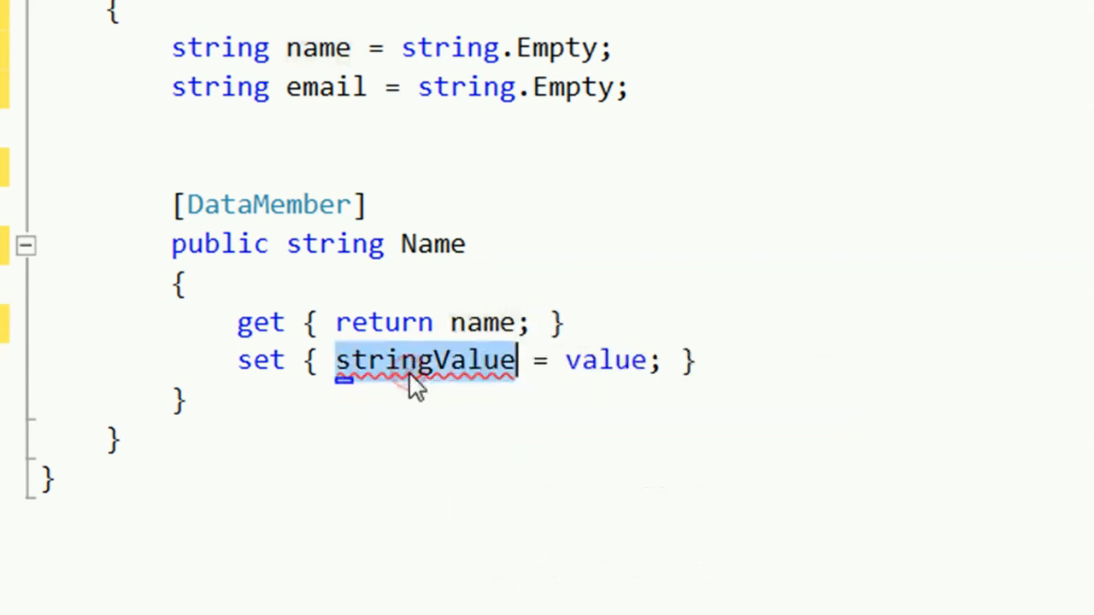
{"action": "type", "text": "name"}
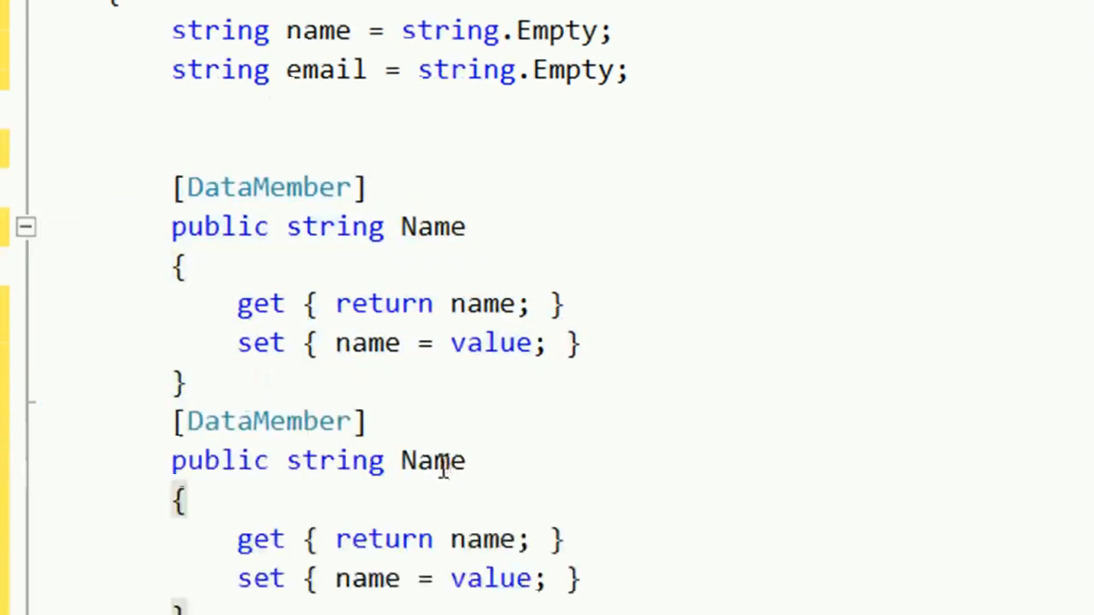
{"action": "type", "text": "Email"}
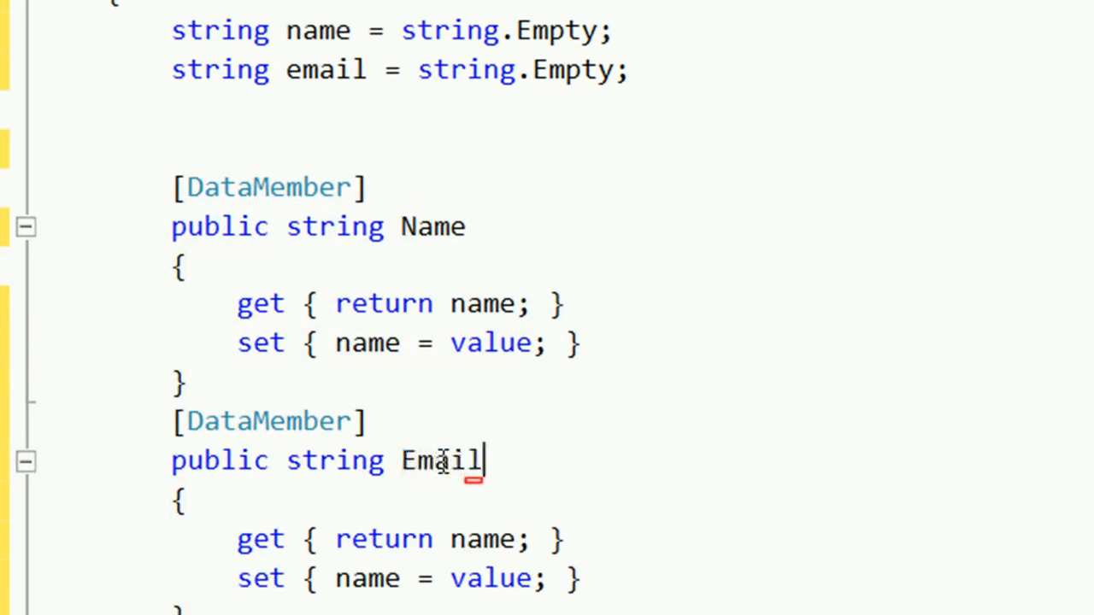
{"action": "type", "text": "email"}
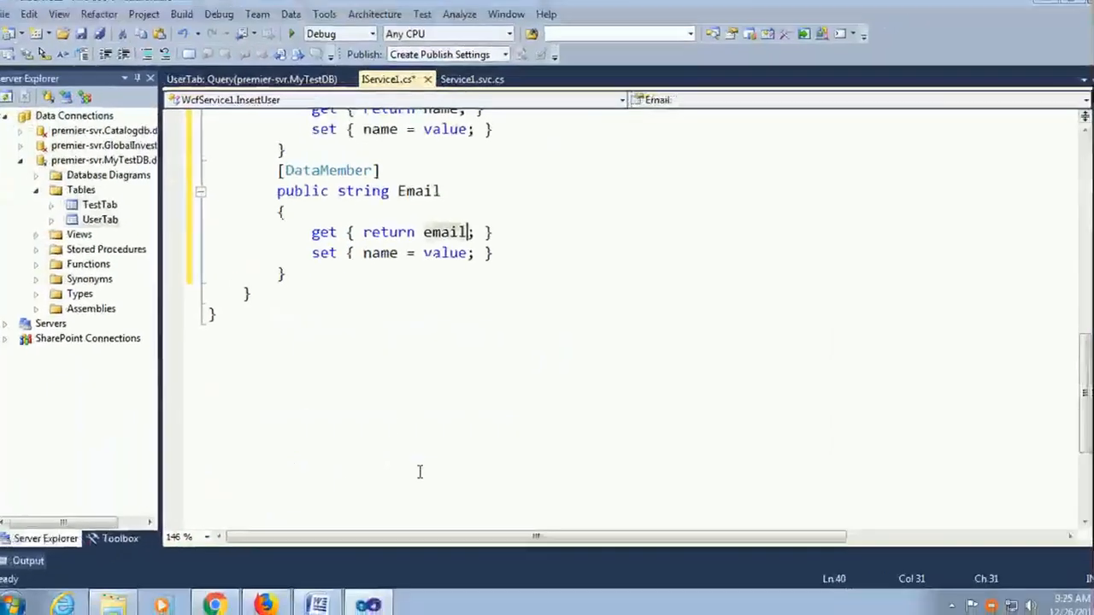
{"action": "double_click", "coordinate": [379, 257]}
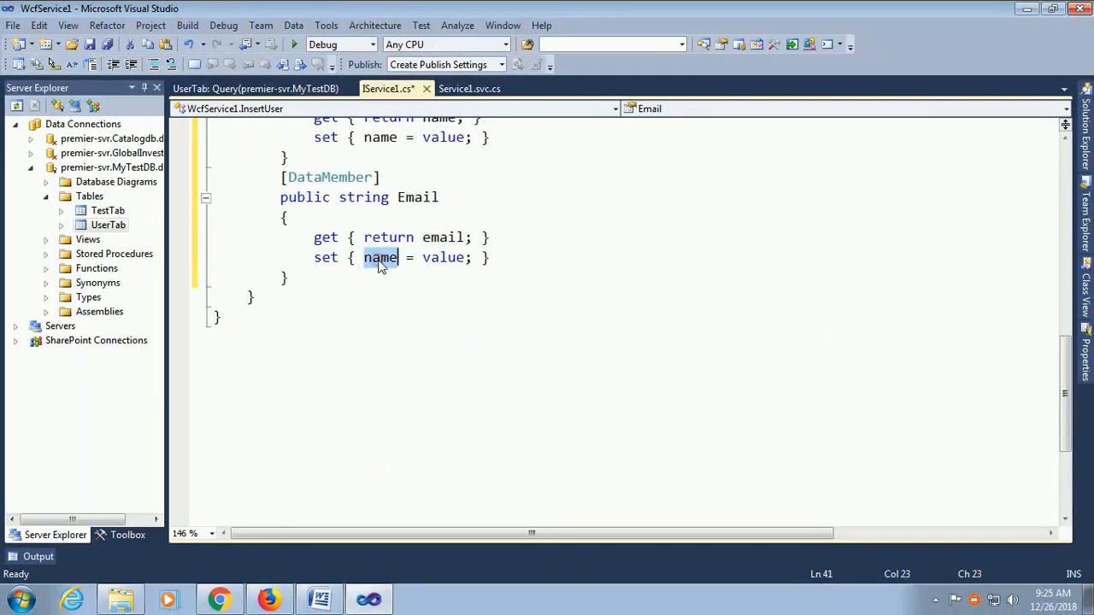
{"action": "type", "text": "email"}
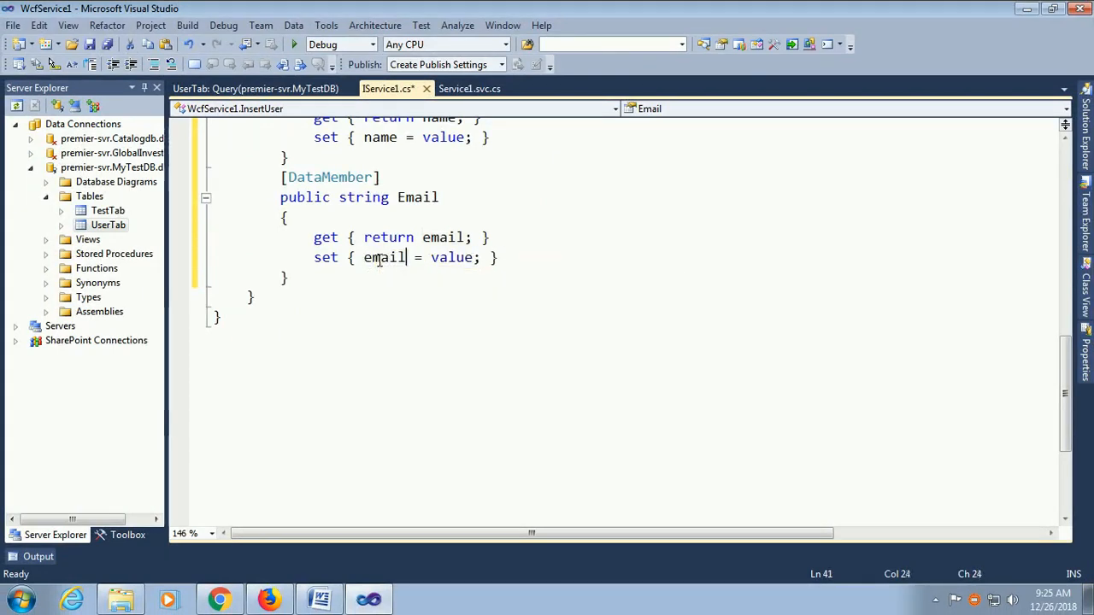
{"action": "left_click", "coordinate": [469, 89]}
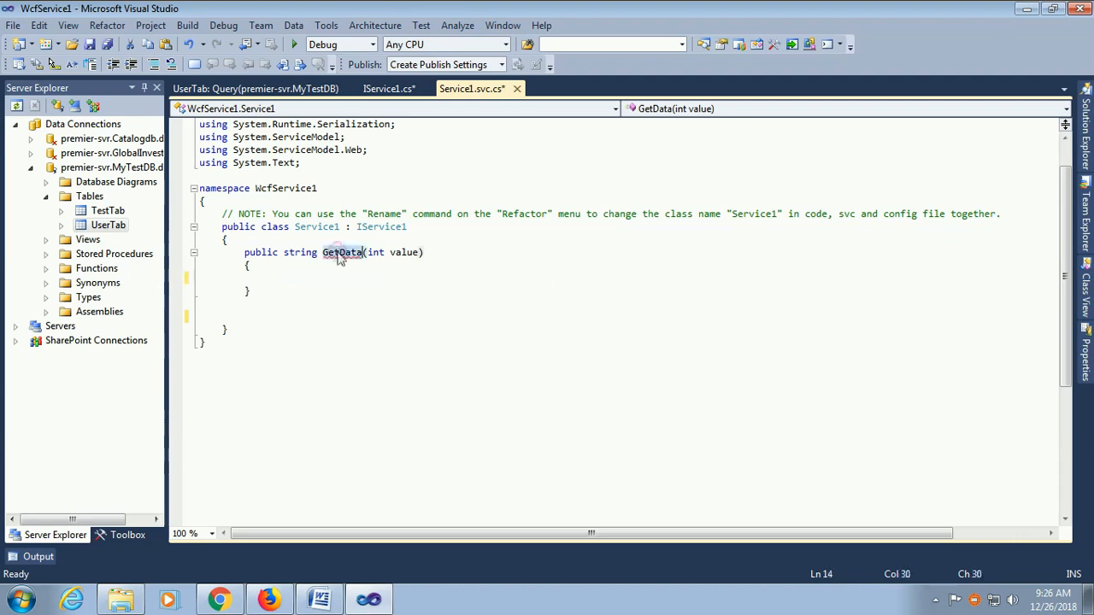
Write 'public string Insert(InsertUser user) { }' in Service1, checking InsertUser in IService1.cs
{"action": "type", "text": "Insert"}
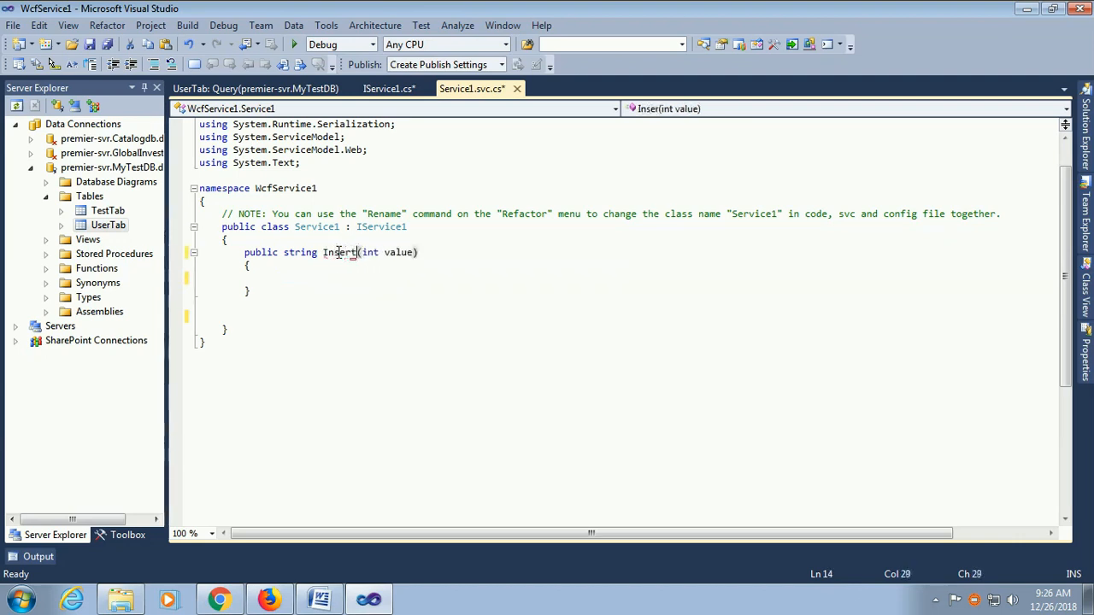
{"action": "mouse_move", "coordinate": [340, 253]}
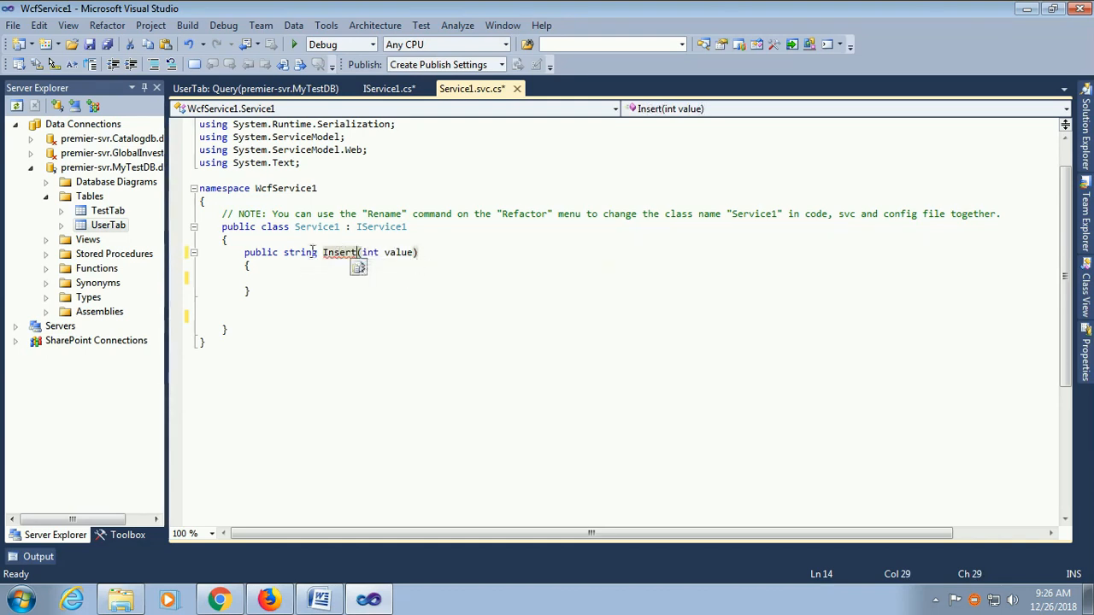
{"action": "type", "text": "InsertUser"}
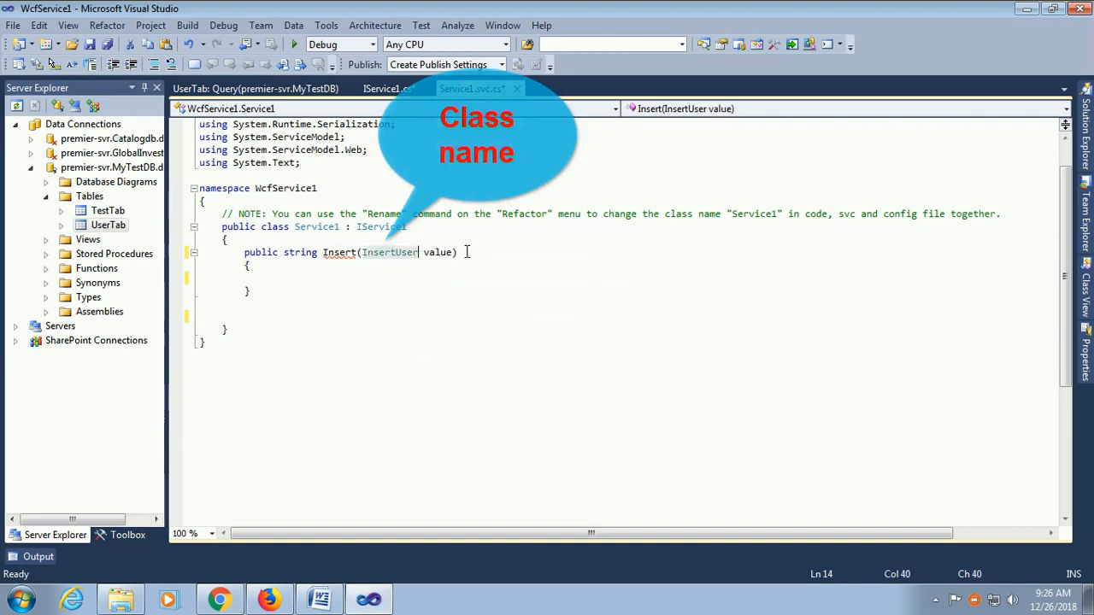
{"action": "type", "text": "user"}
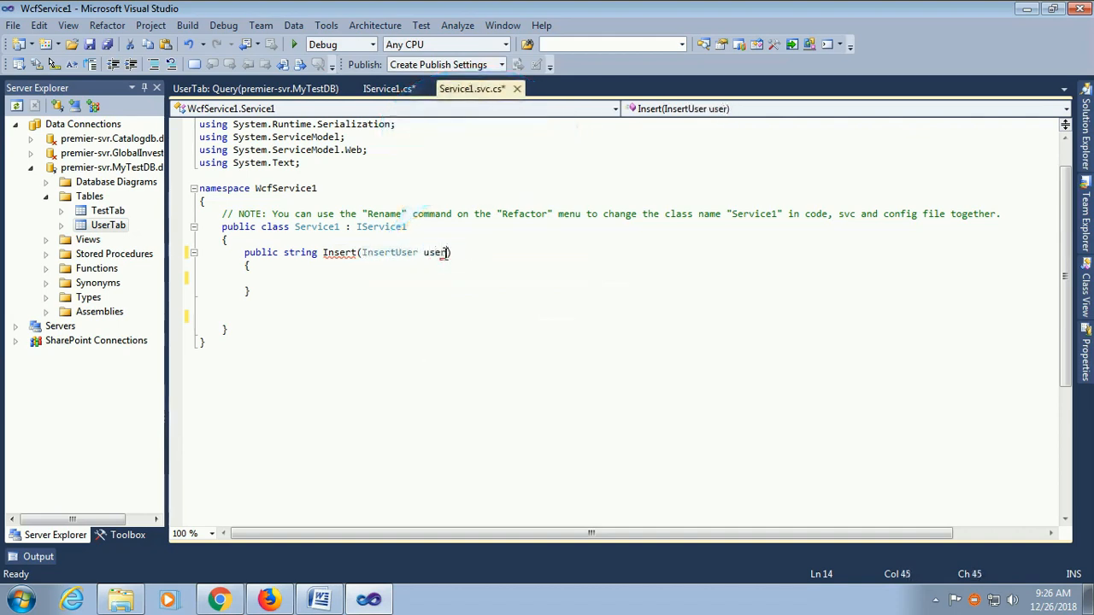
{"action": "mouse_move", "coordinate": [390, 88]}
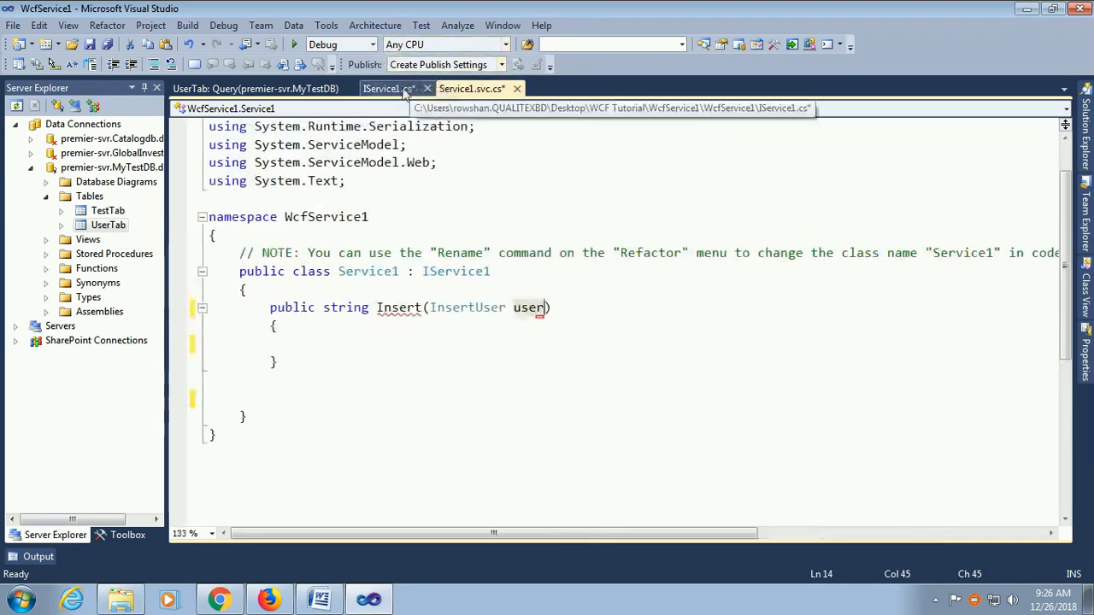
{"action": "left_click", "coordinate": [390, 89]}
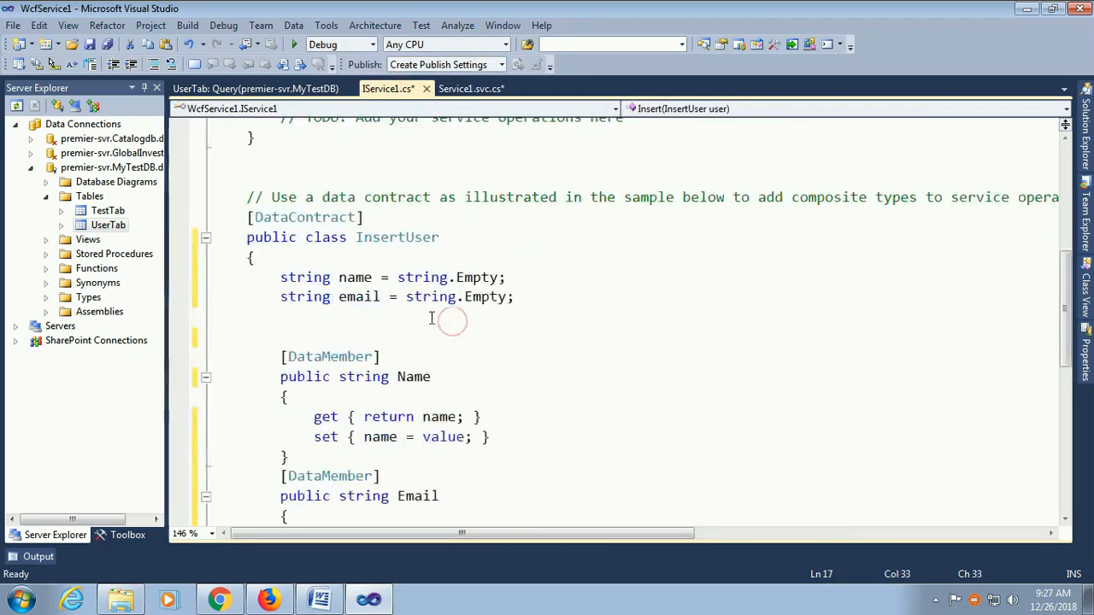
{"action": "double_click", "coordinate": [396, 238]}
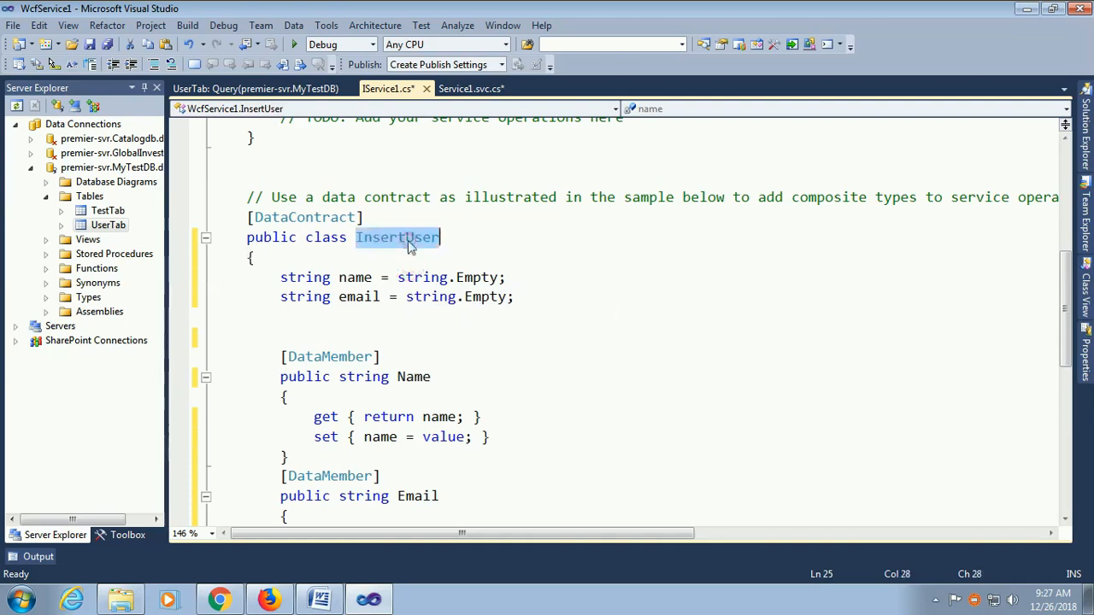
{"action": "left_click", "coordinate": [471, 89]}
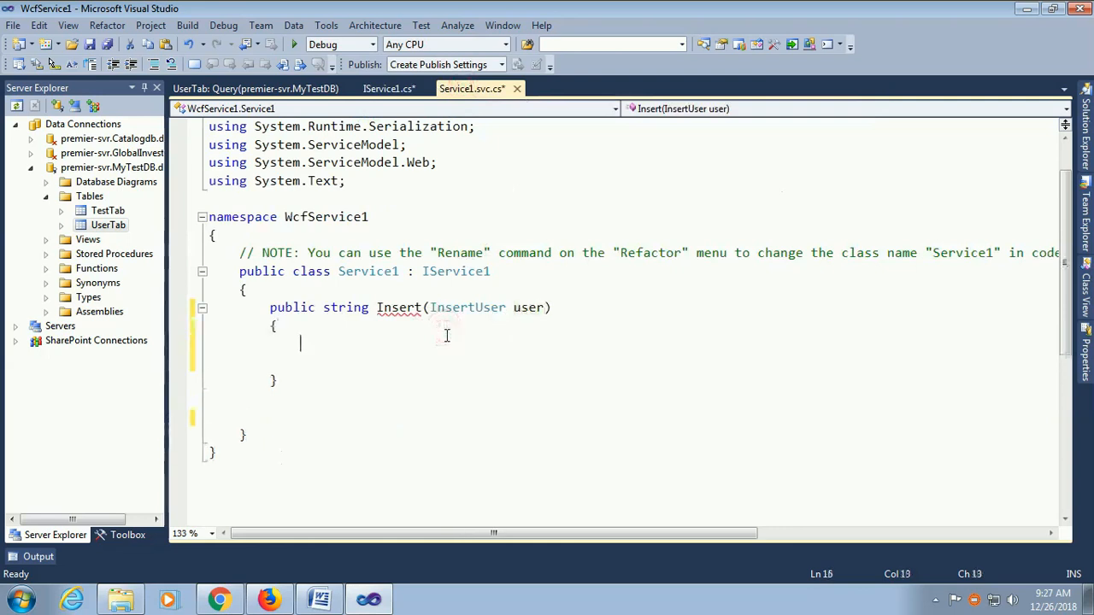
Declare 'string msg;' and 'SqlConnection con = new SqlConnection();' inside Insert
{"action": "type", "text": "string msg;"}
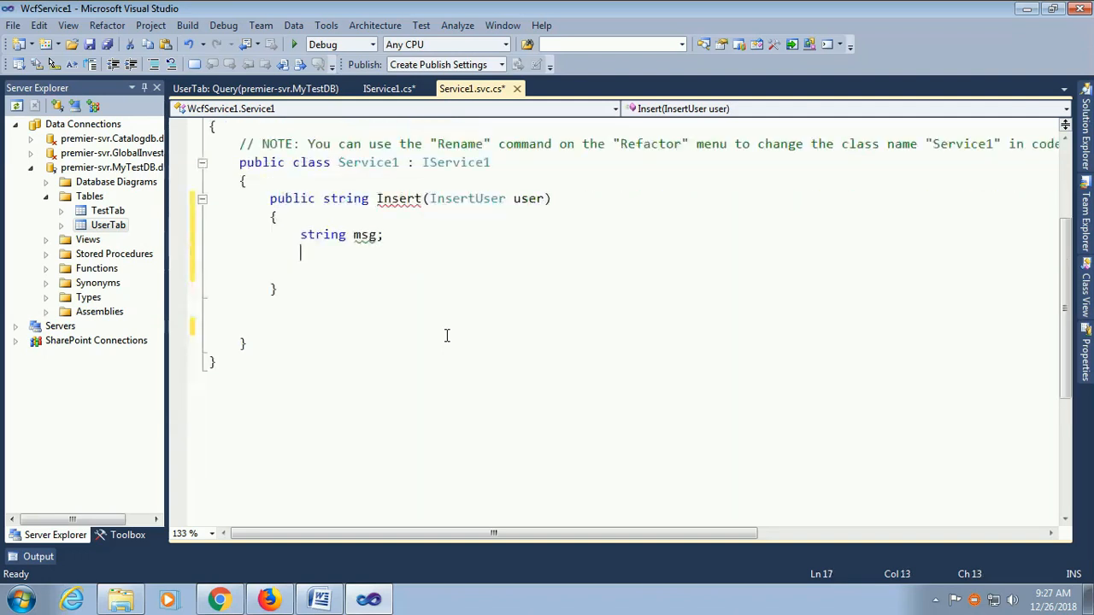
{"action": "type", "text": "S"}
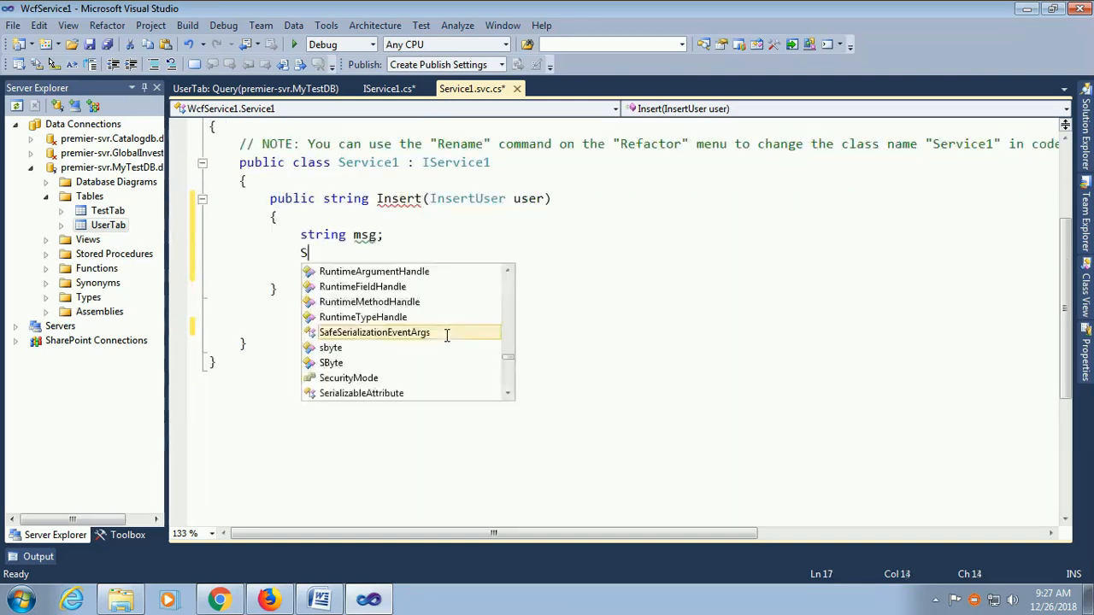
{"action": "type", "text": "Q"}
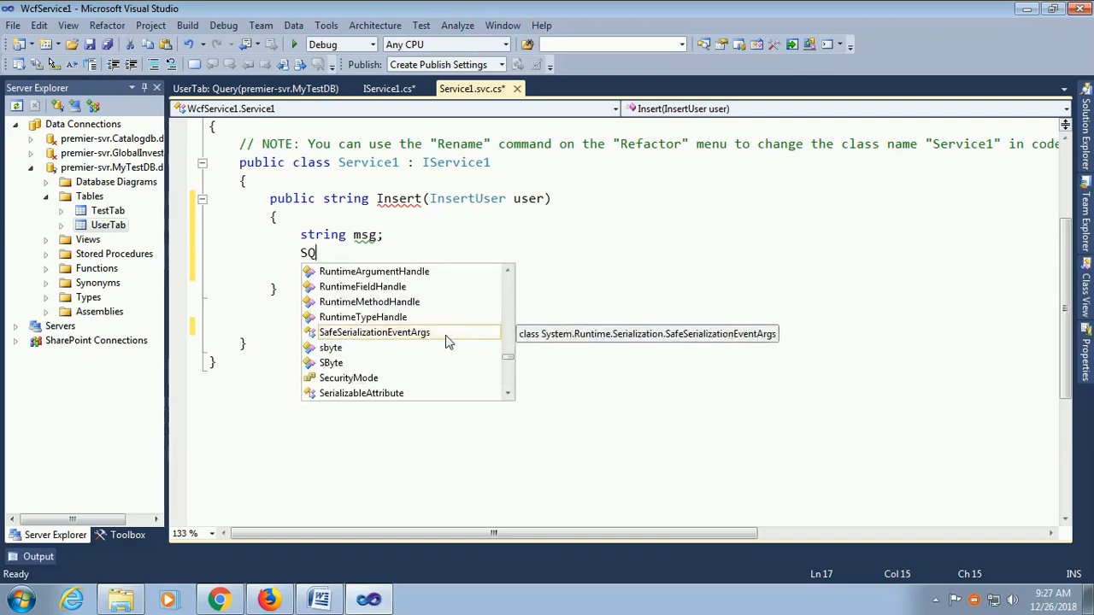
{"action": "type", "text": "qlConnec"}
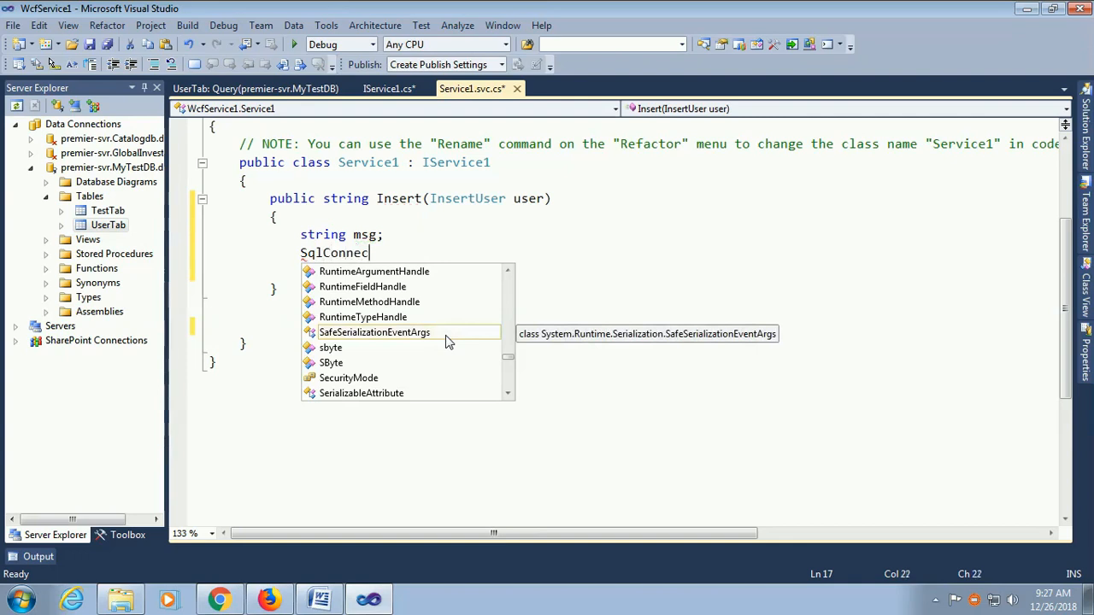
{"action": "type", "text": "tion"}
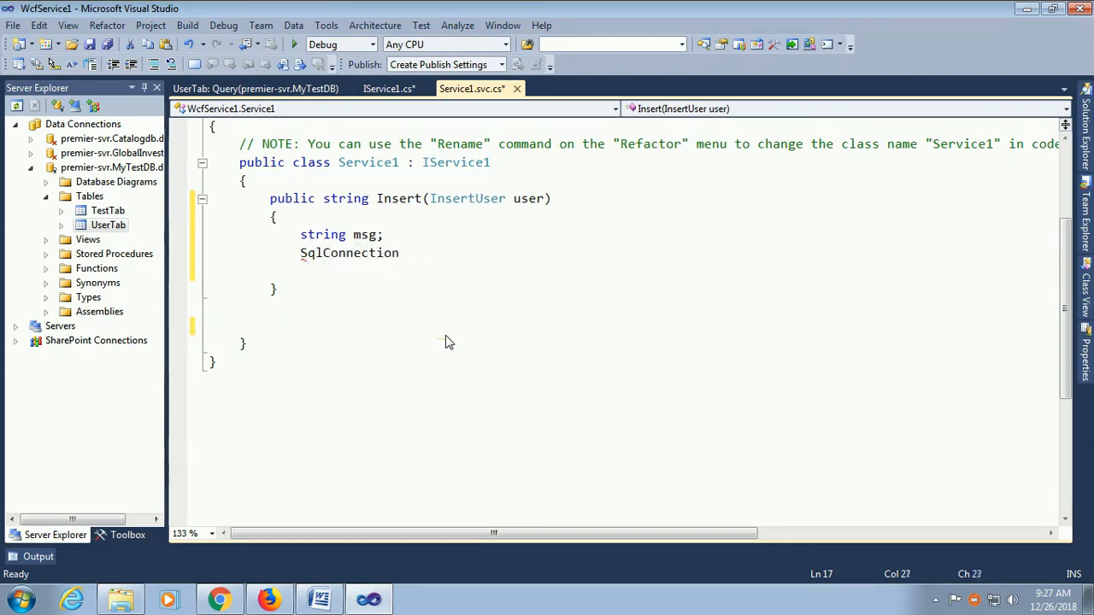
{"action": "type", "text": "con"}
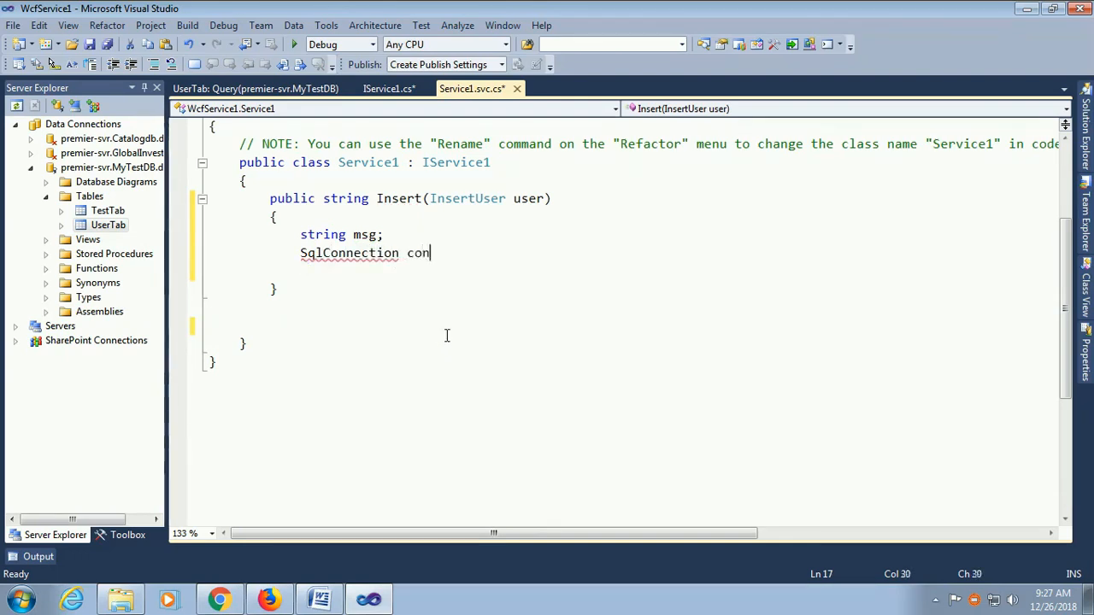
{"action": "type", "text": "= new"}
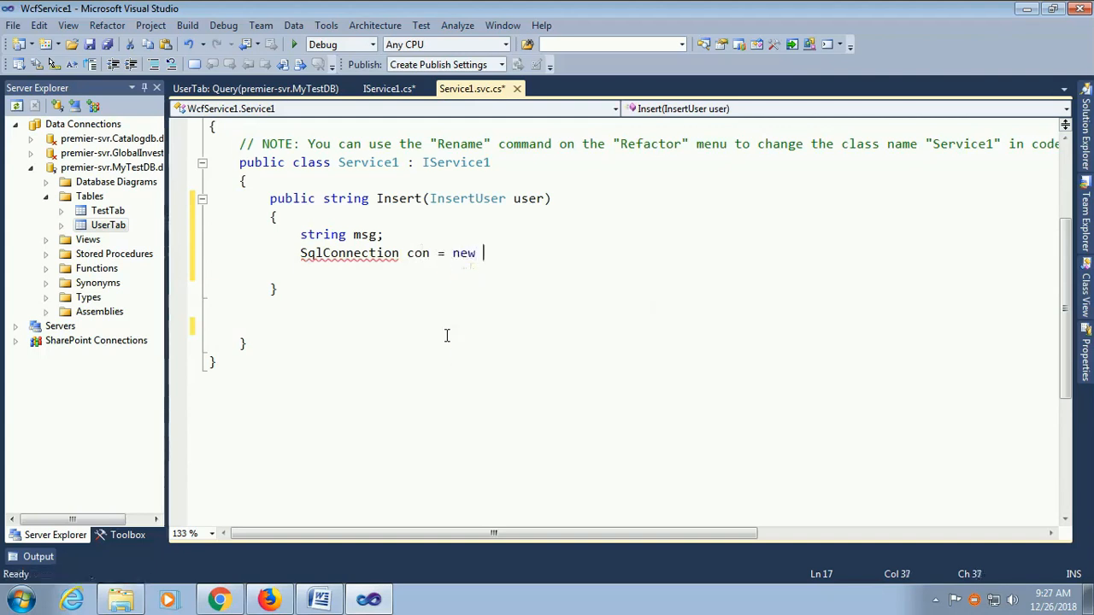
{"action": "type", "text": "SqlConnection();"}
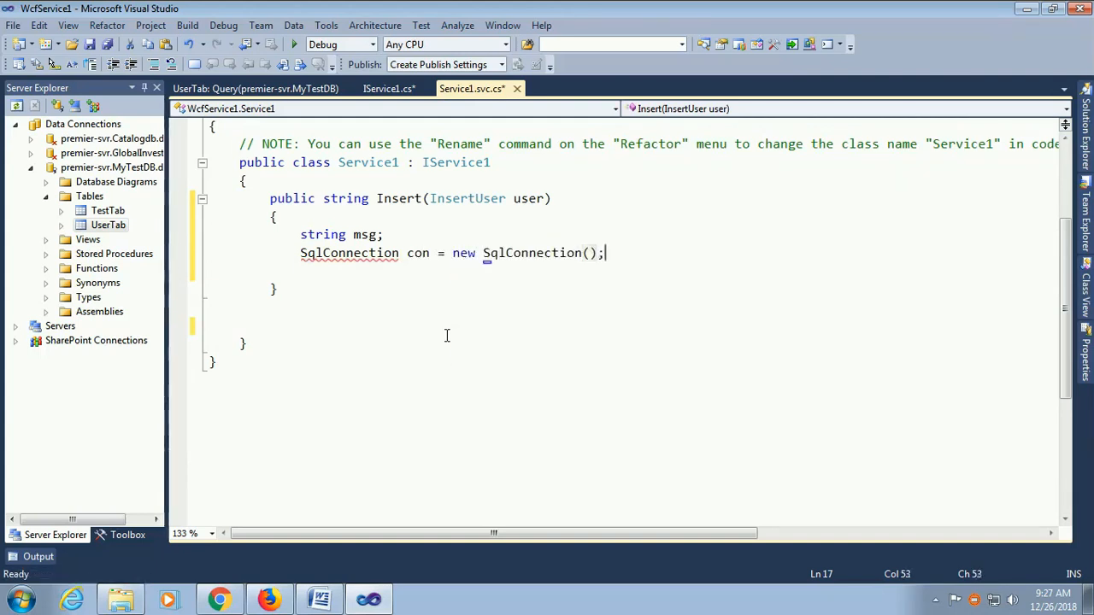
{"action": "mouse_move", "coordinate": [496, 270]}
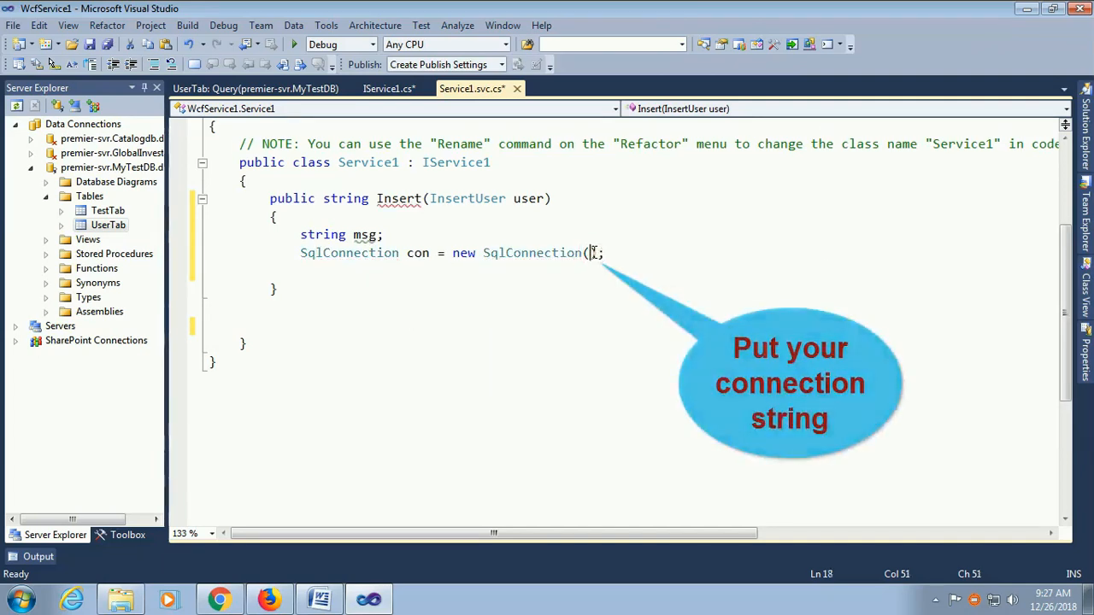
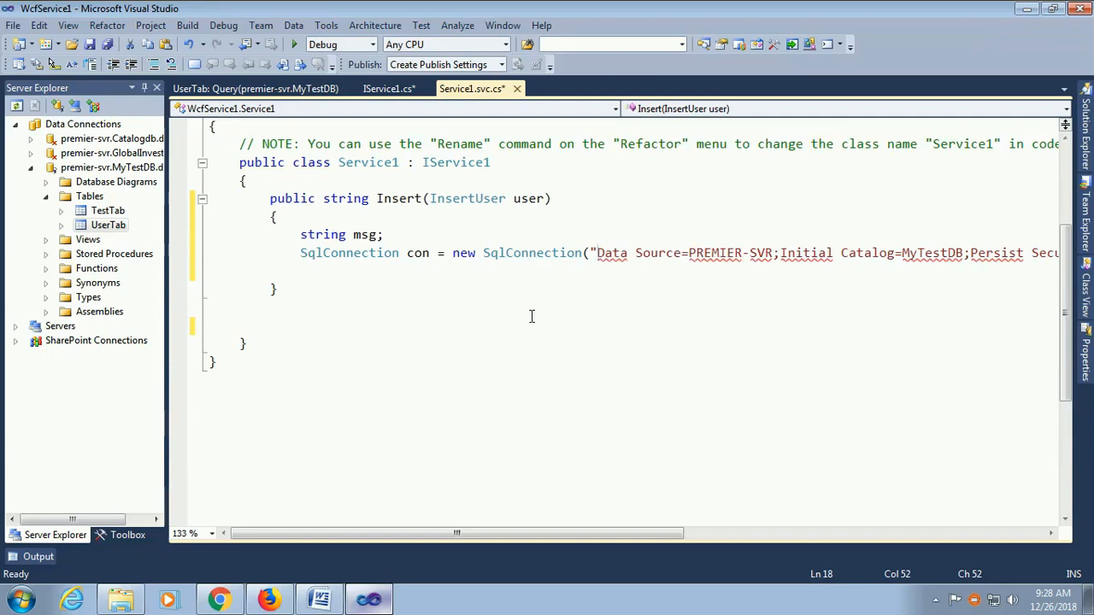
Open the connection and declare 'SqlCommand cmd = new SqlCommand();'
{"action": "type", "text": "co"}
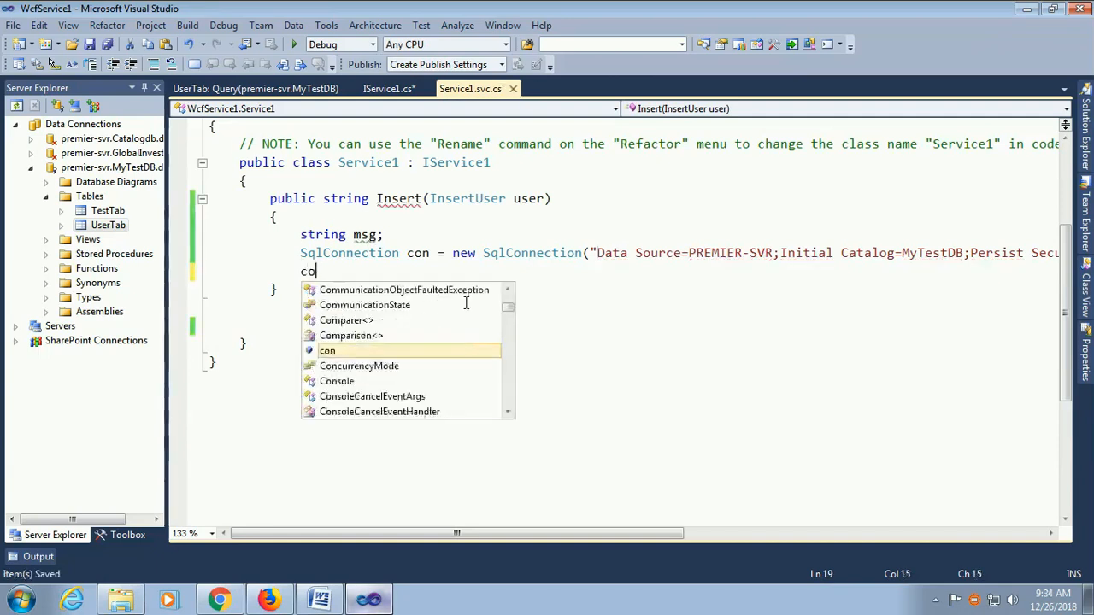
{"action": "type", "text": "n.Open("}
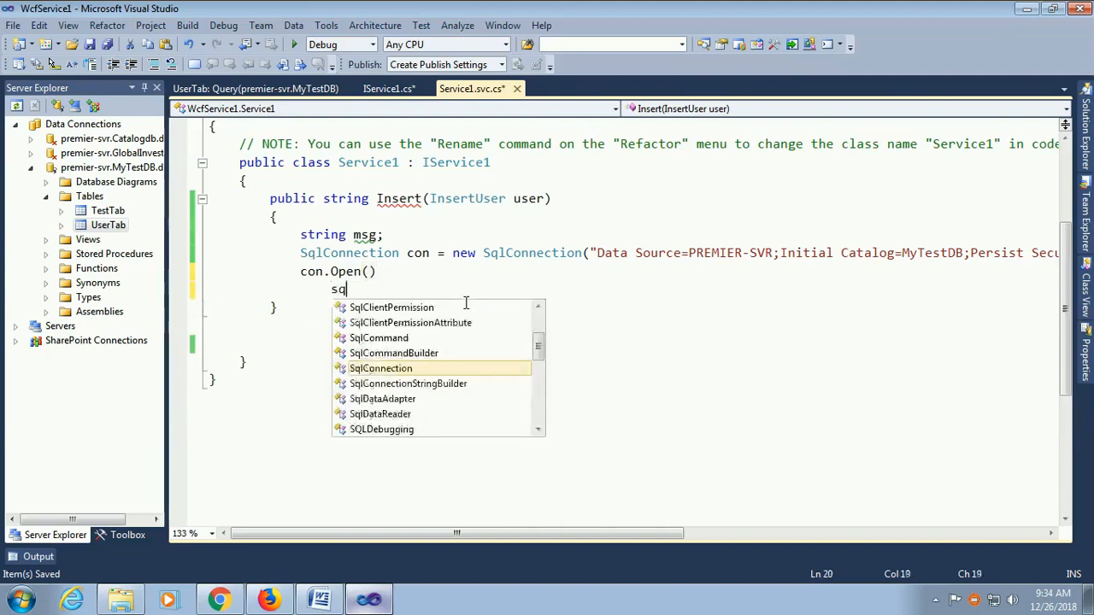
{"action": "type", "text": "co"}
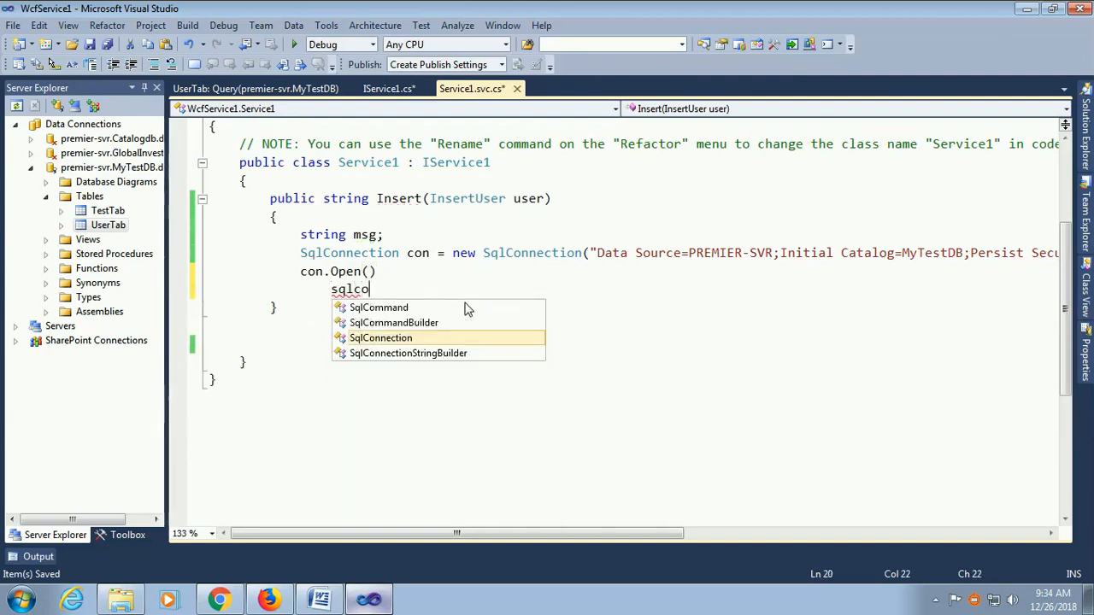
{"action": "type", "text": "SqlCommand cmd"}
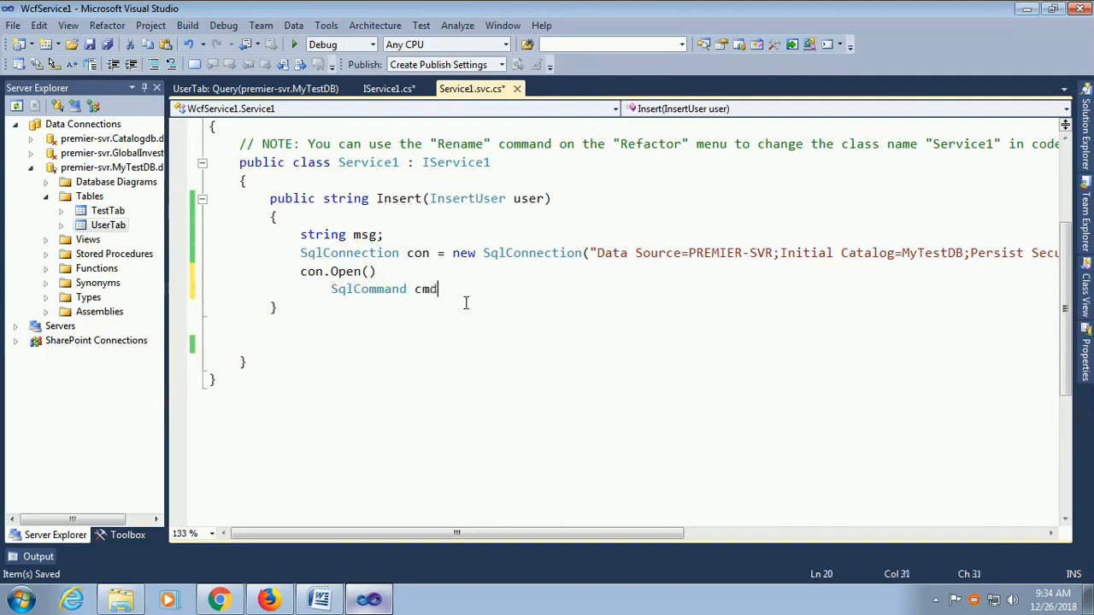
{"action": "type", "text": "= new SqlCommand"}
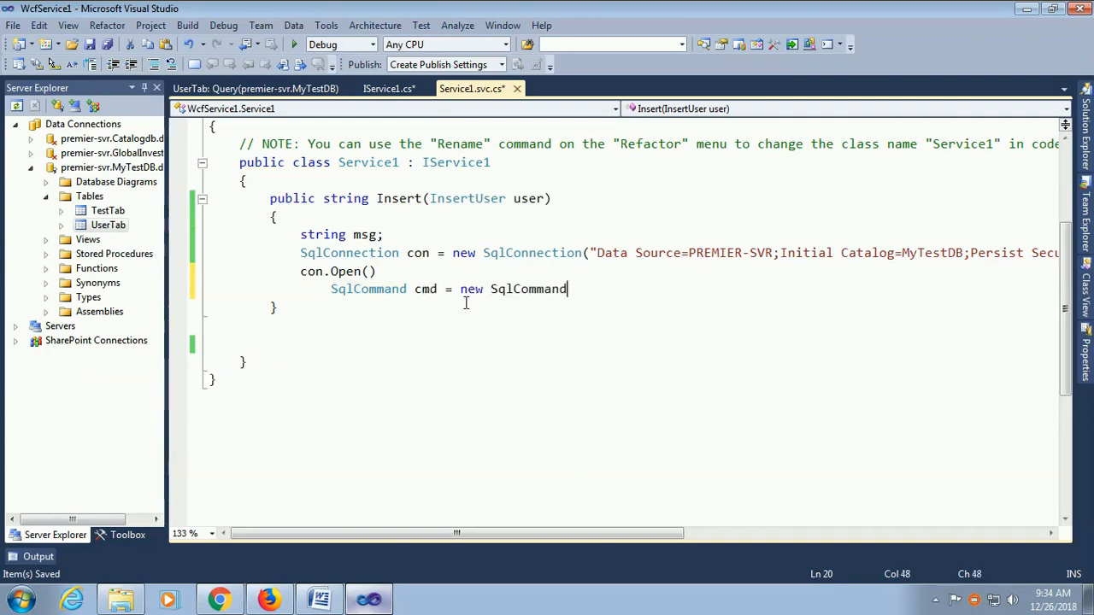
{"action": "type", "text": "();"}
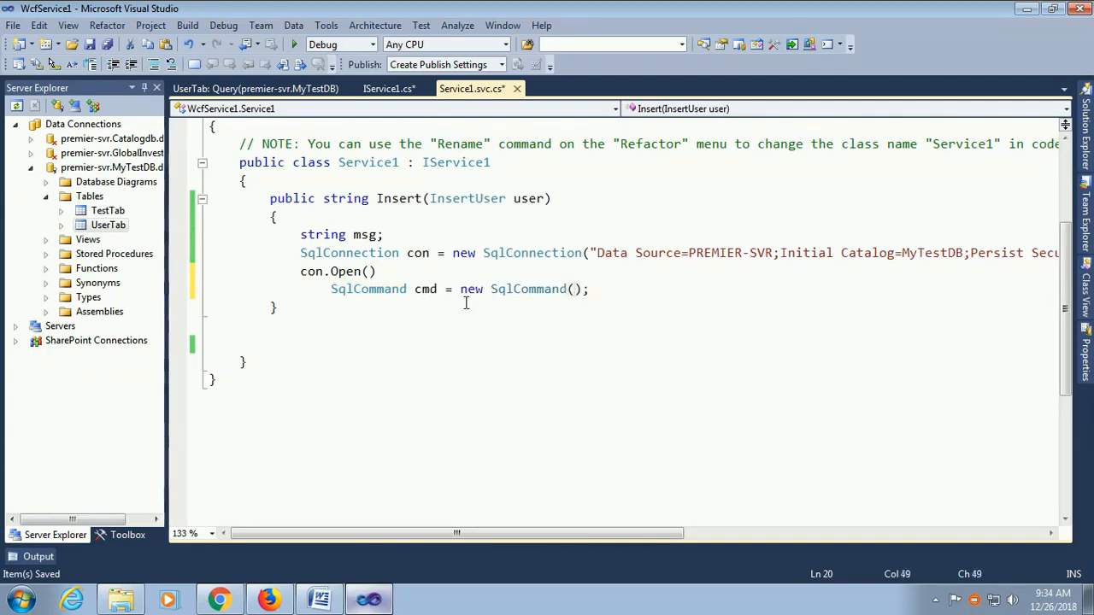
{"action": "type", "text": "I\""}
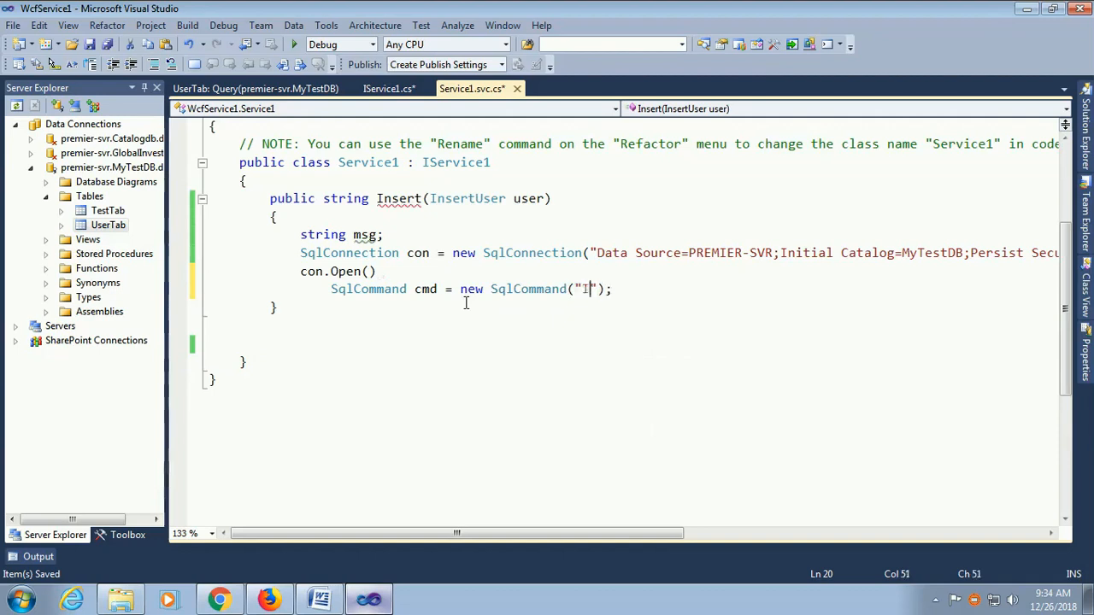
{"action": "type", "text": "nsert into"}
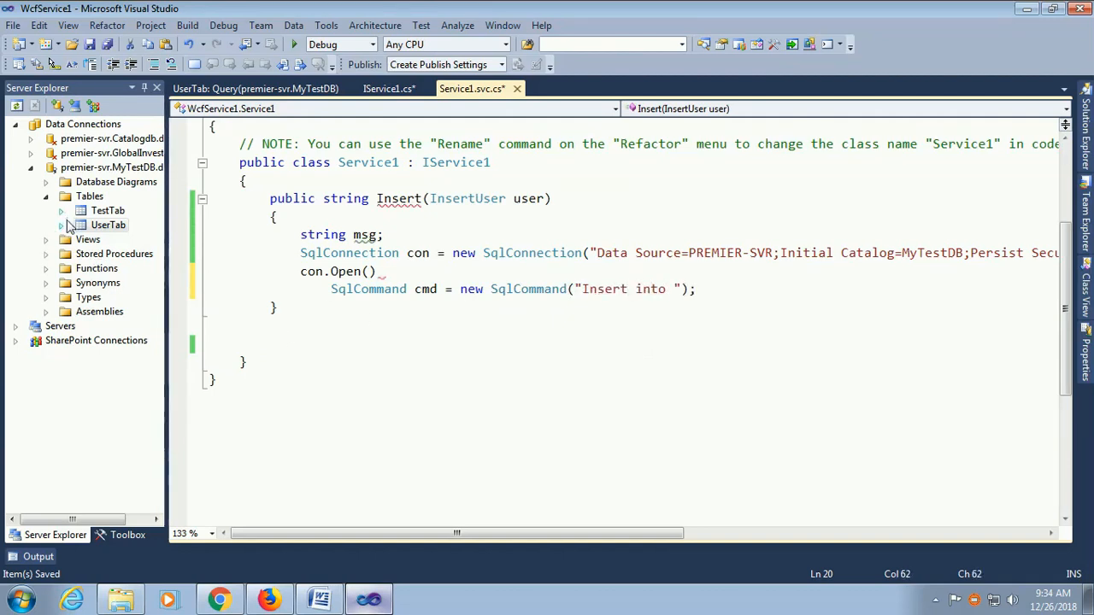
{"action": "left_click", "coordinate": [61, 225]}
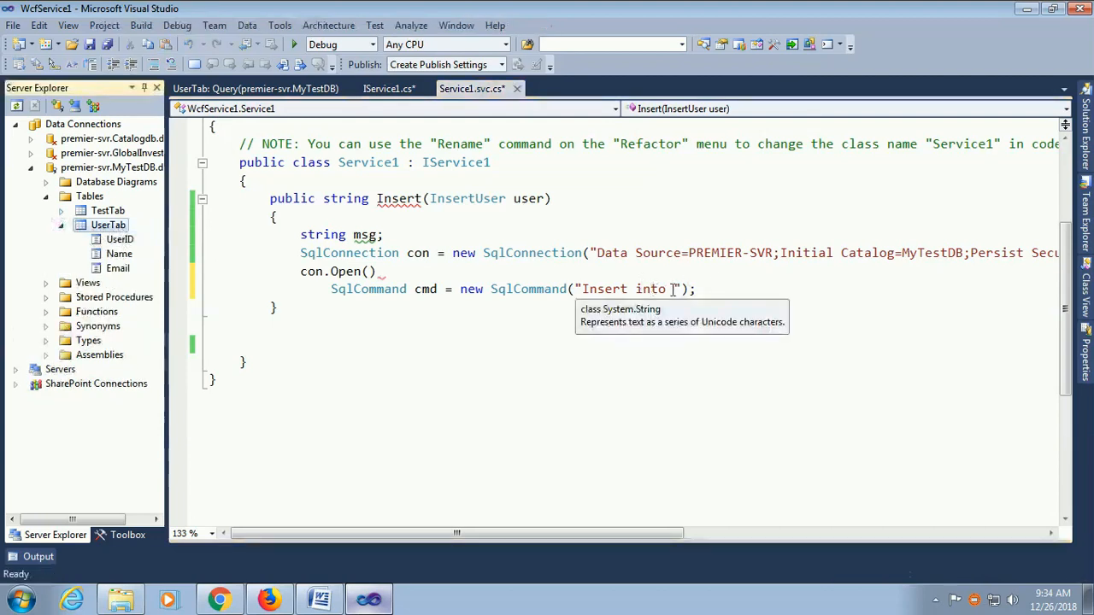
{"action": "type", "text": "User"}
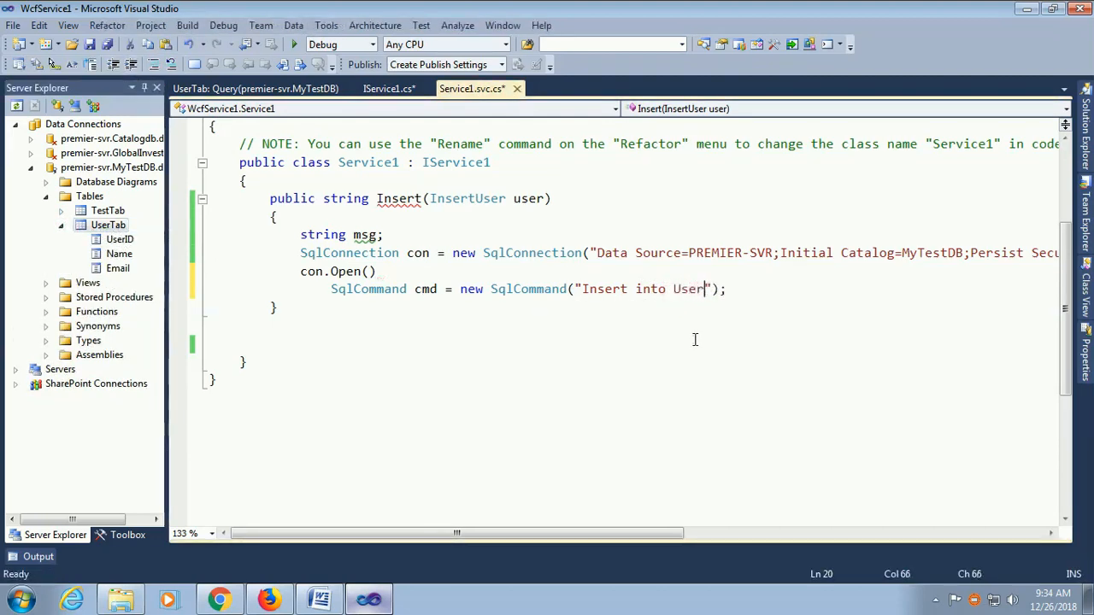
{"action": "type", "text": "Tab ("}
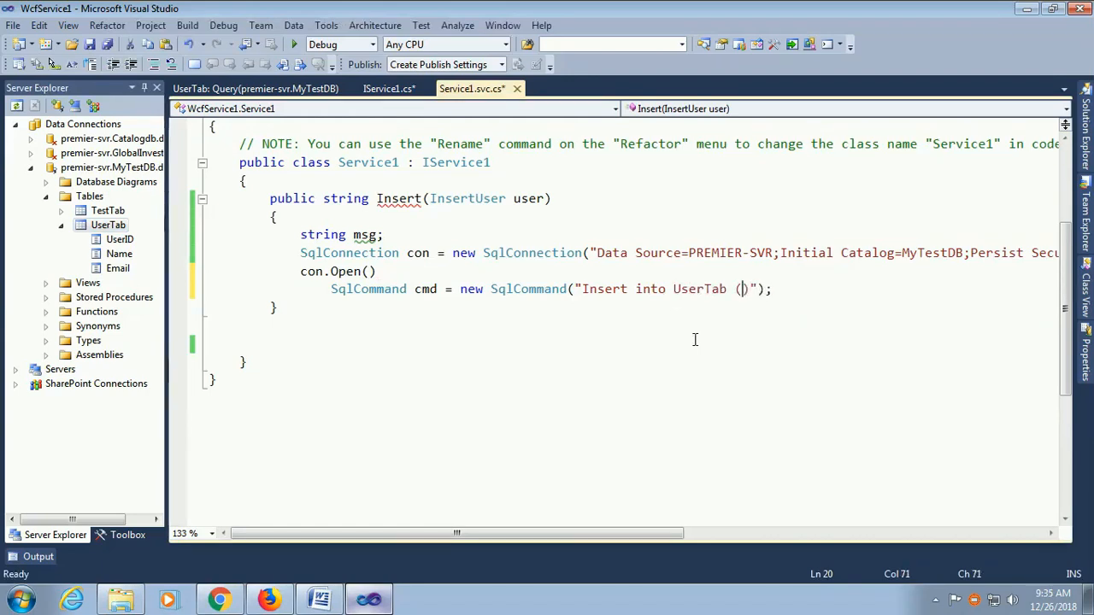
{"action": "type", "text": "Name,"}
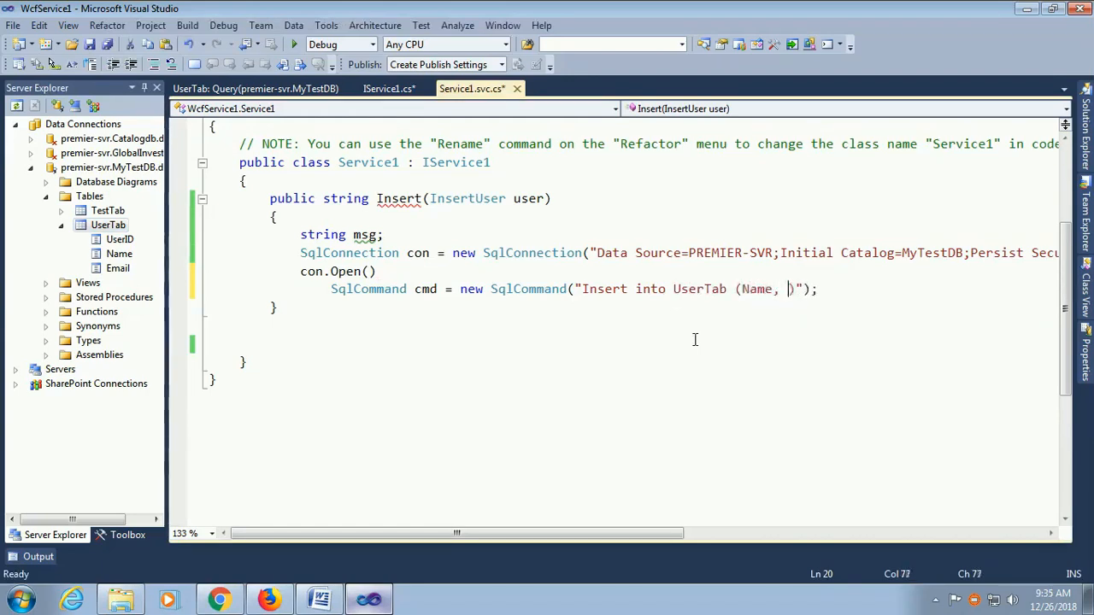
{"action": "type", "text": "Email) val"}
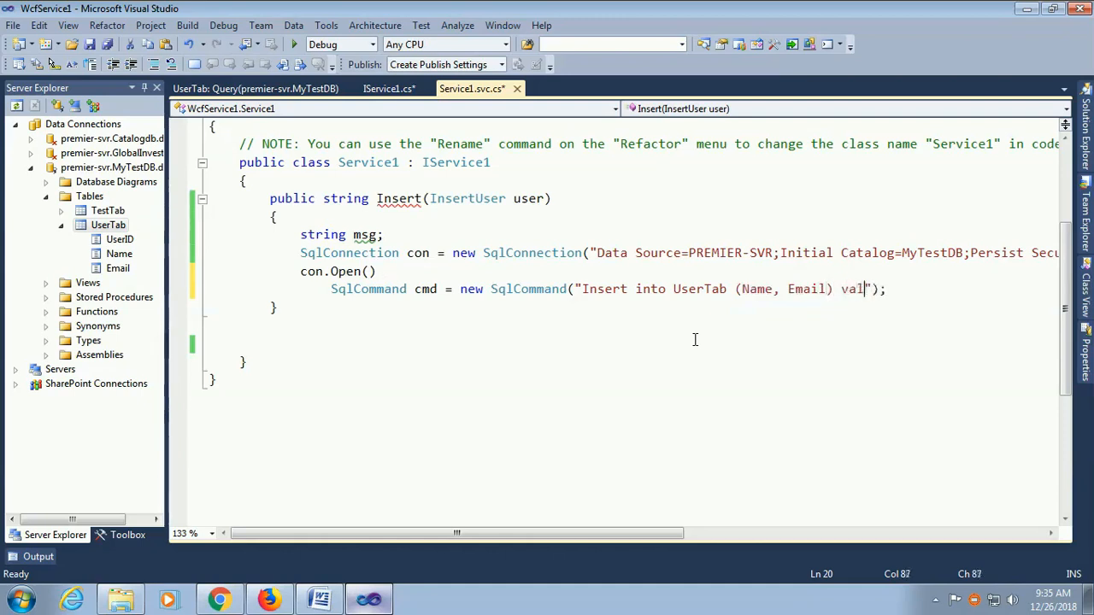
{"action": "type", "text": "ues()"}
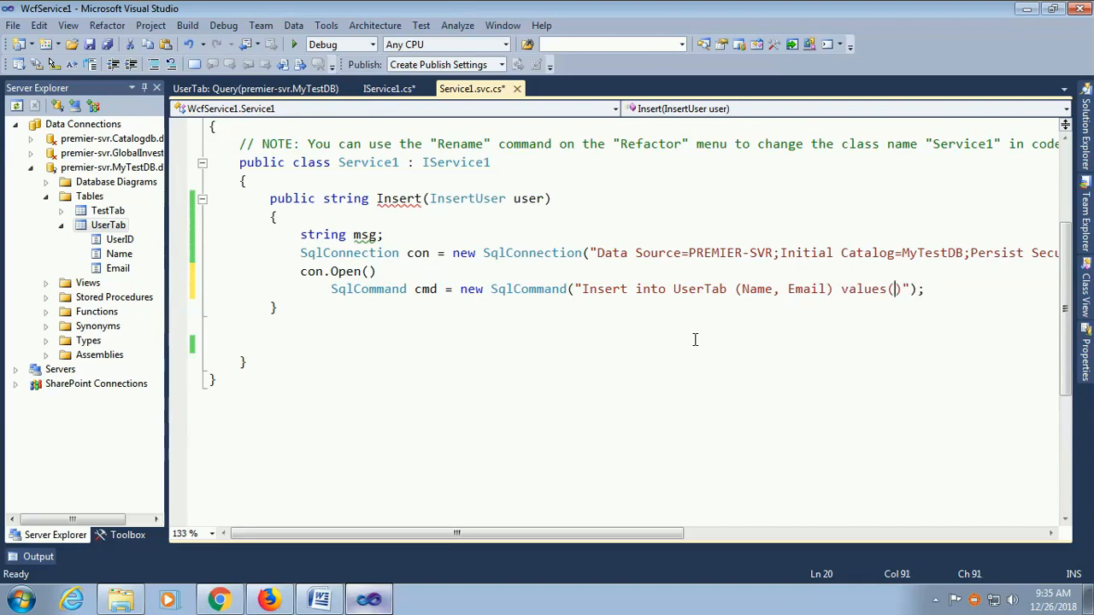
{"action": "type", "text": "@Name,"}
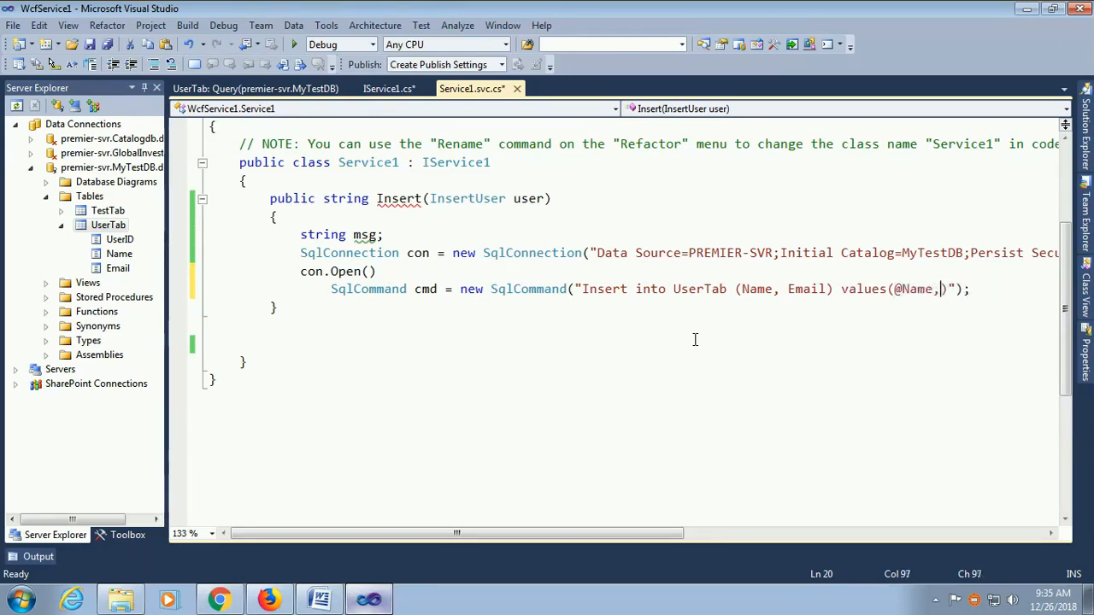
{"action": "type", "text": "@Email"}
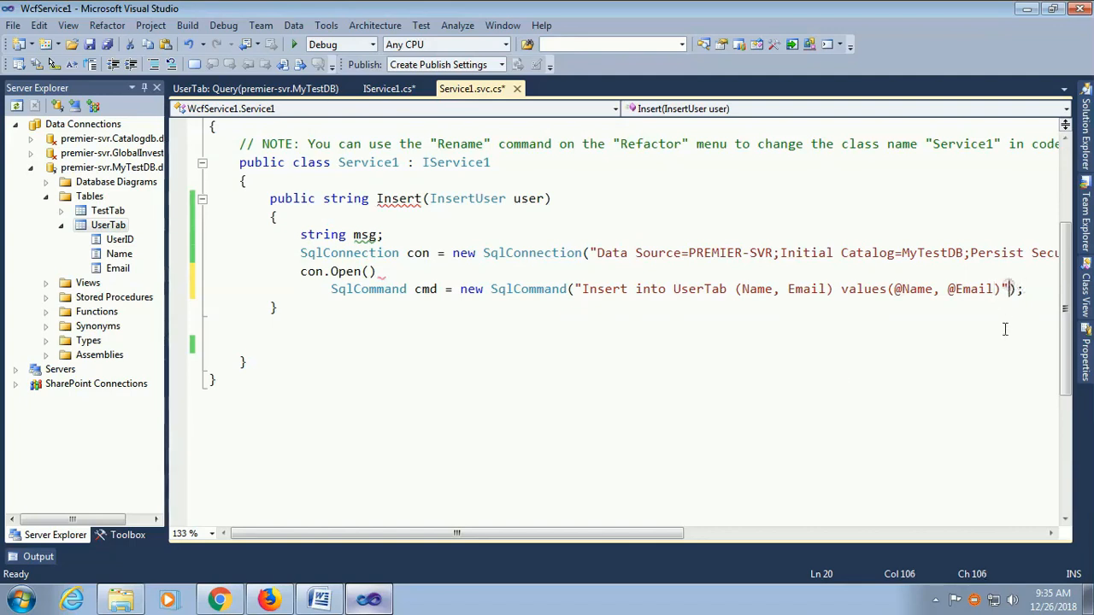
{"action": "type", "text": ", con"}
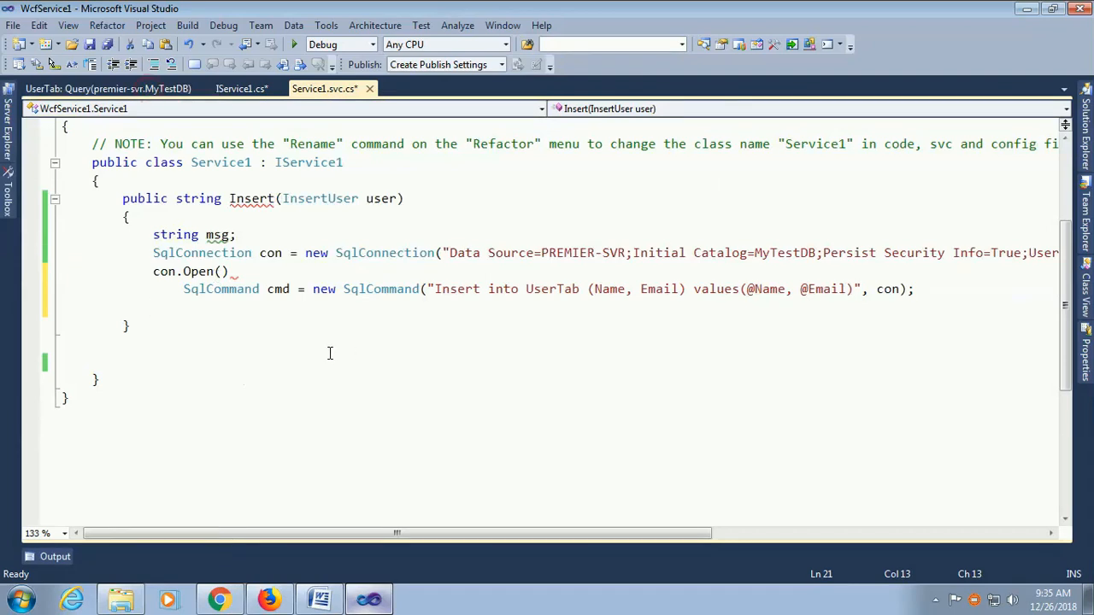
{"action": "type", "text": "c"}
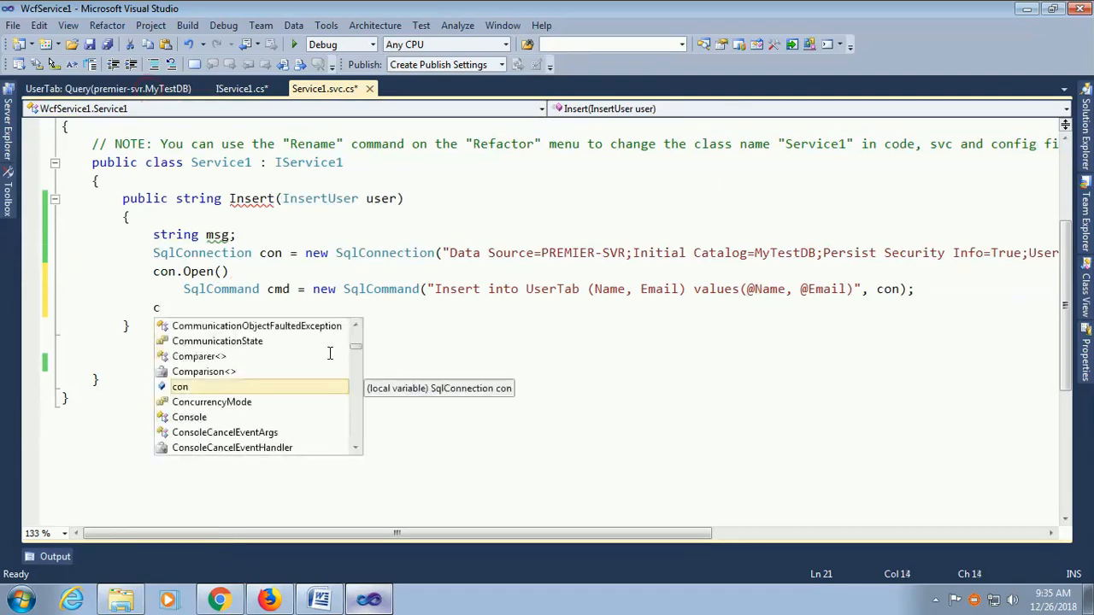
{"action": "type", "text": "md.Parameters"}
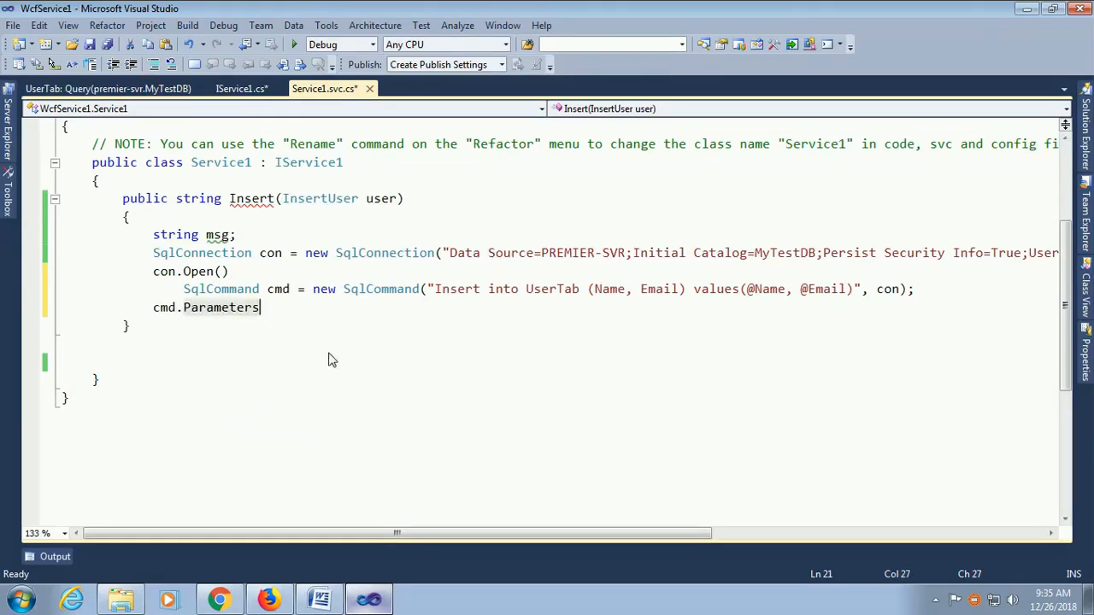
{"action": "type", "text": ".AddWithValue"}
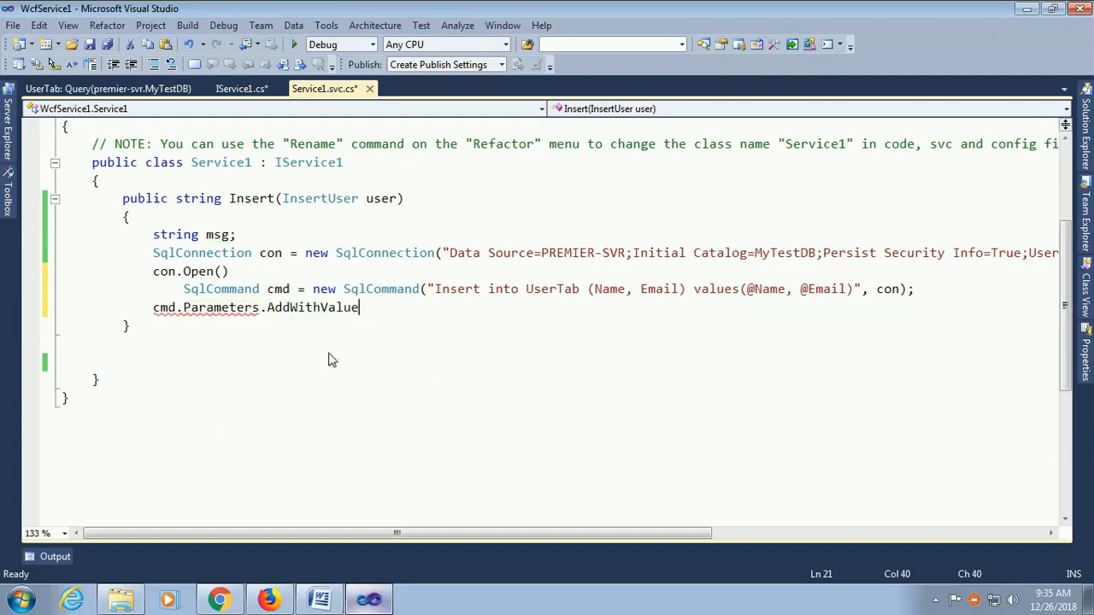
{"action": "type", "text": "()"}
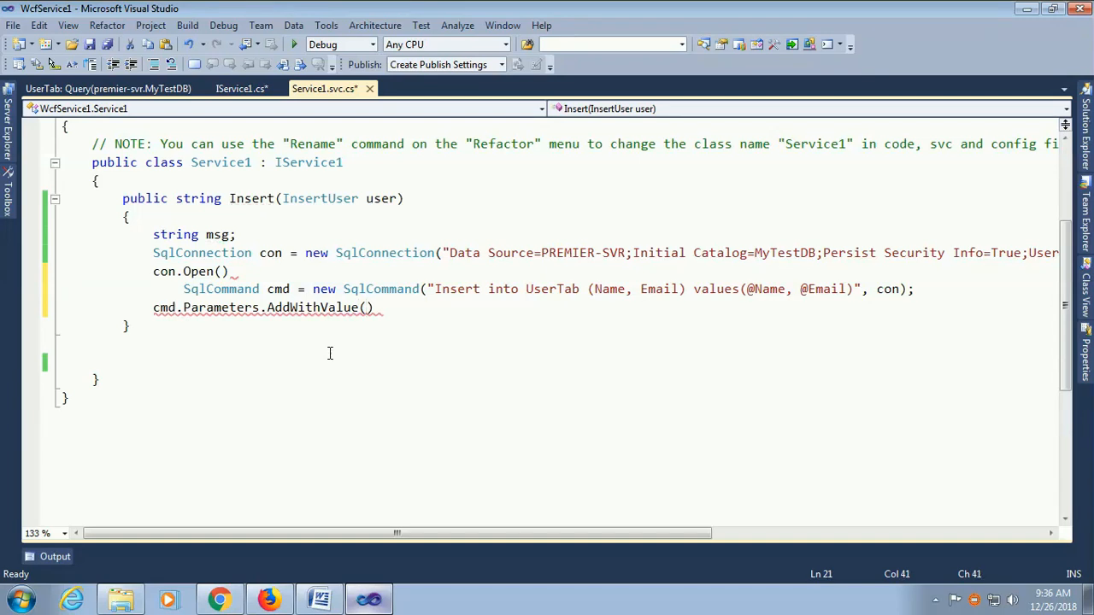
{"action": "type", "text": "\"@Name\","}
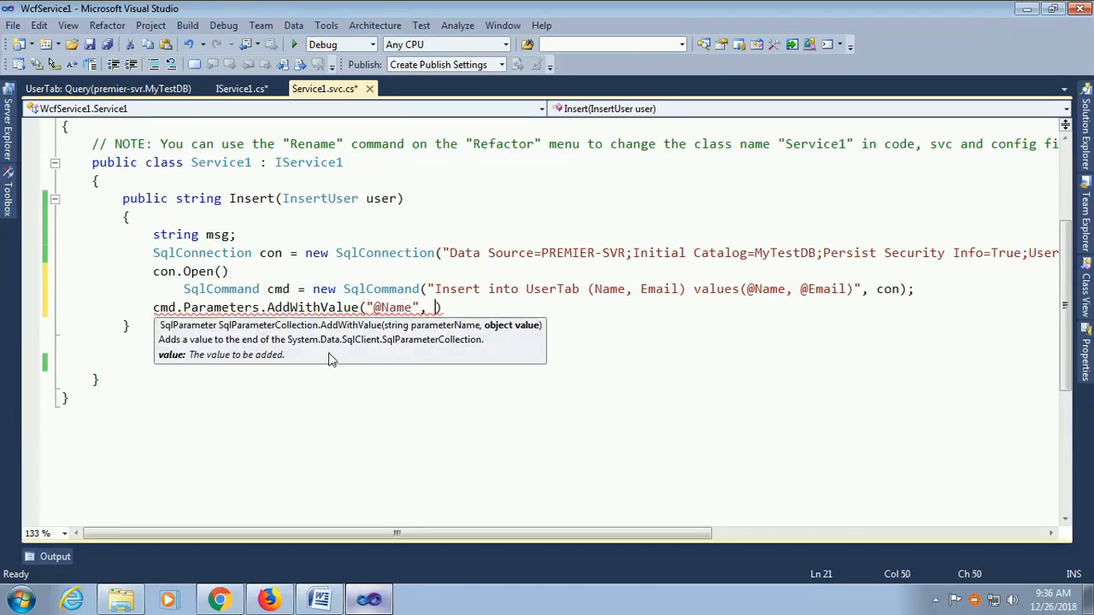
{"action": "type", "text": "user.n"}
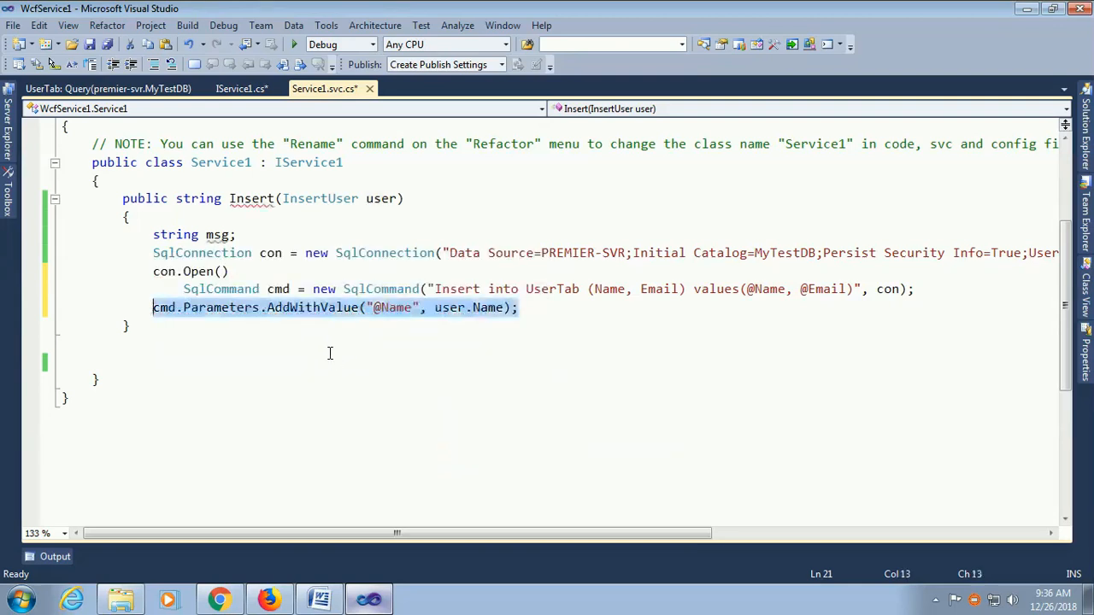
{"action": "type", "text": "cmd.Parameters.AddWithValue(\"@Name\", user.Name);"}
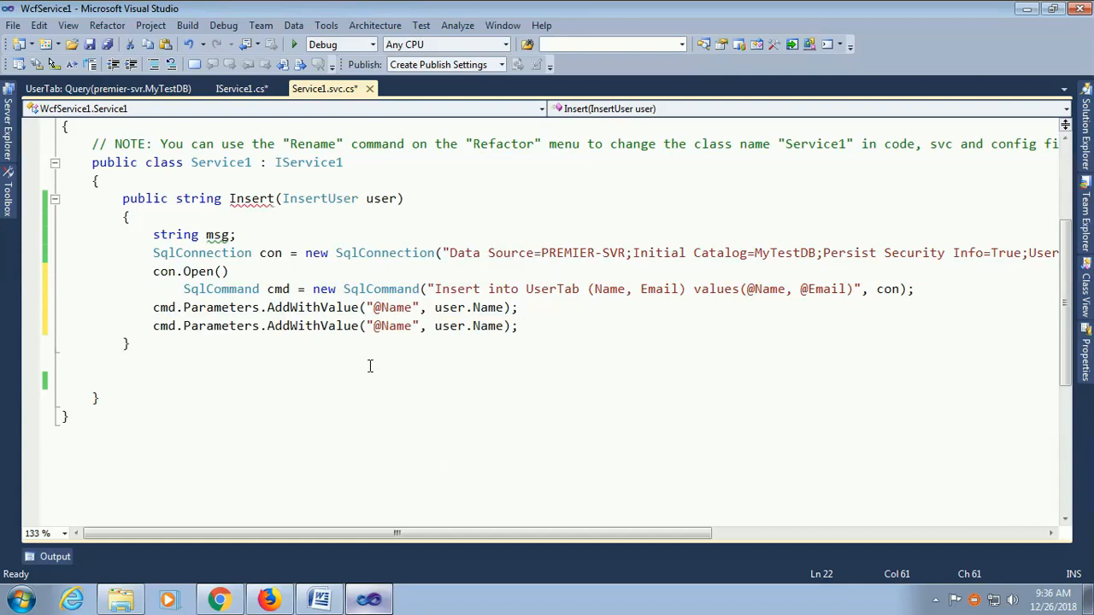
{"action": "type", "text": "Email"}
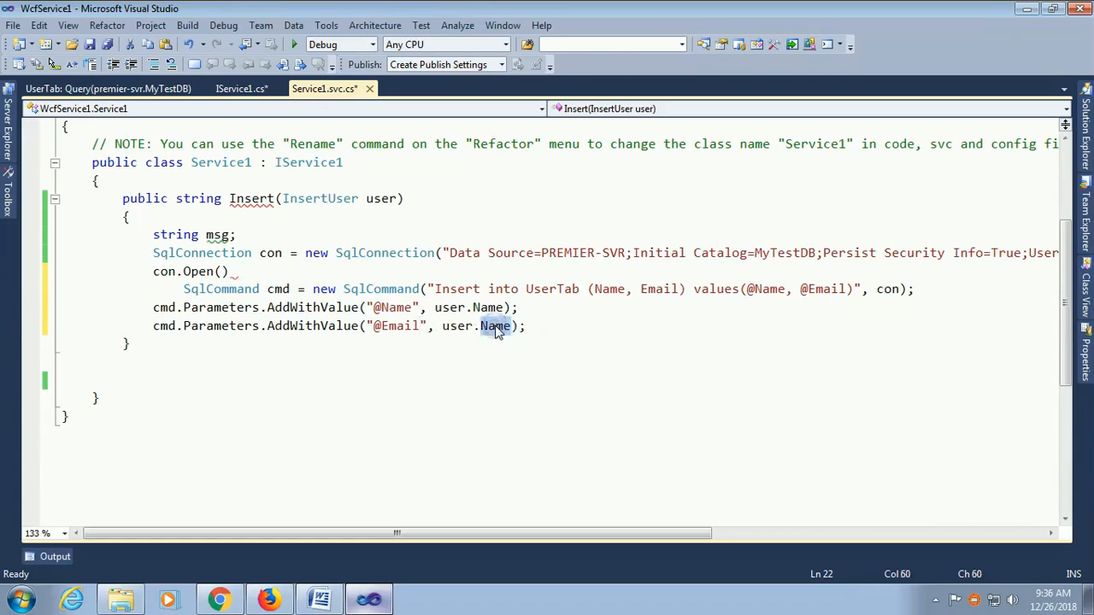
{"action": "mouse_move", "coordinate": [499, 325]}
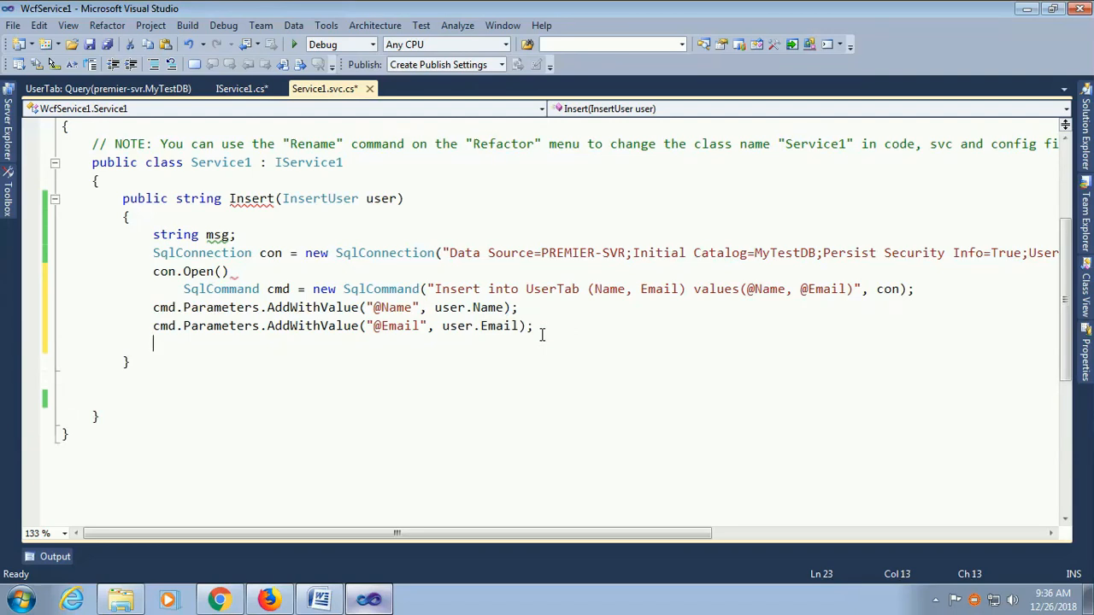
{"action": "key", "text": "Return"}
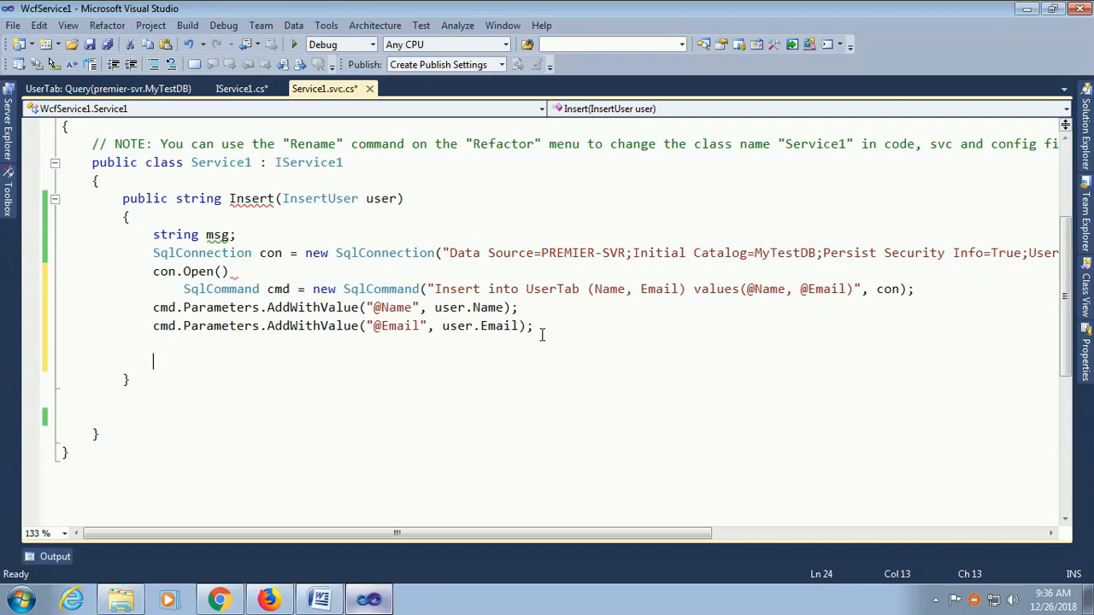
Run 'int g = cmd.ExecuteNonQuery()' and test if g equals 1
{"action": "type", "text": "int"}
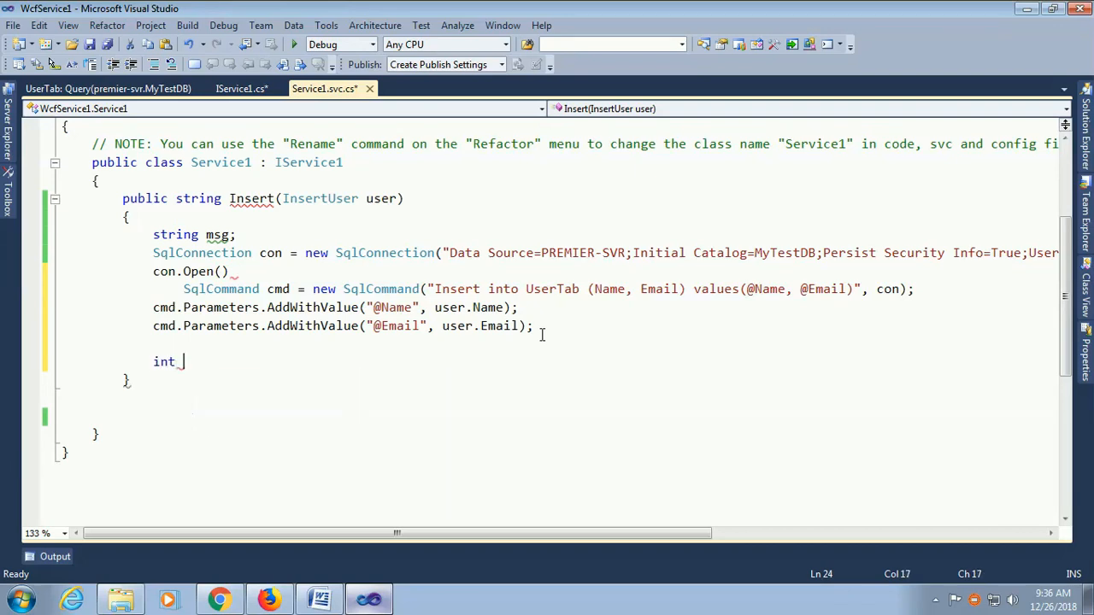
{"action": "type", "text": "g="}
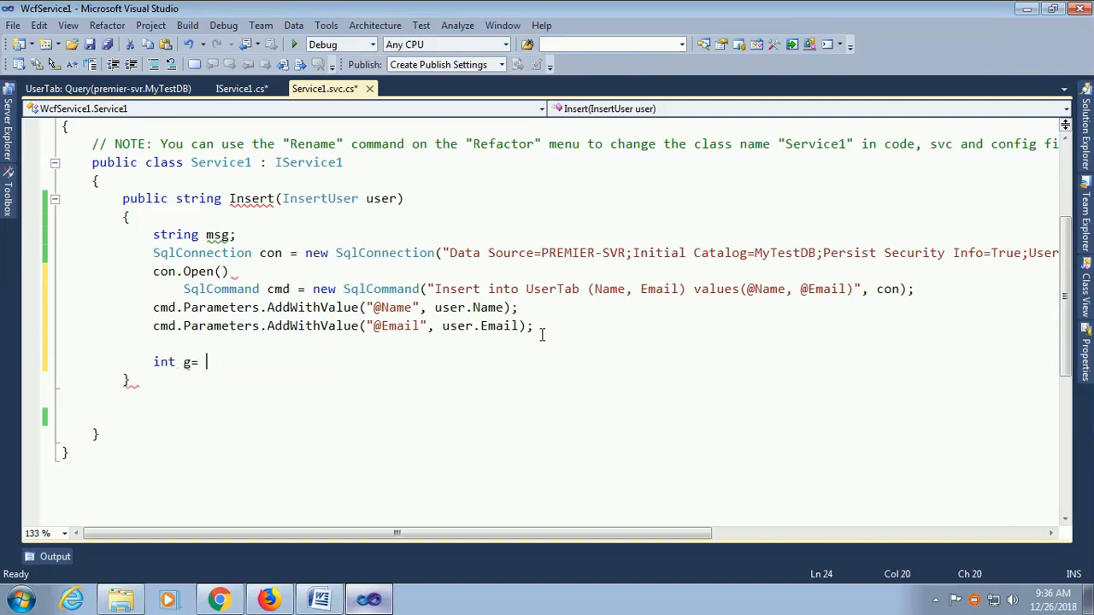
{"action": "type", "text": "cmd."}
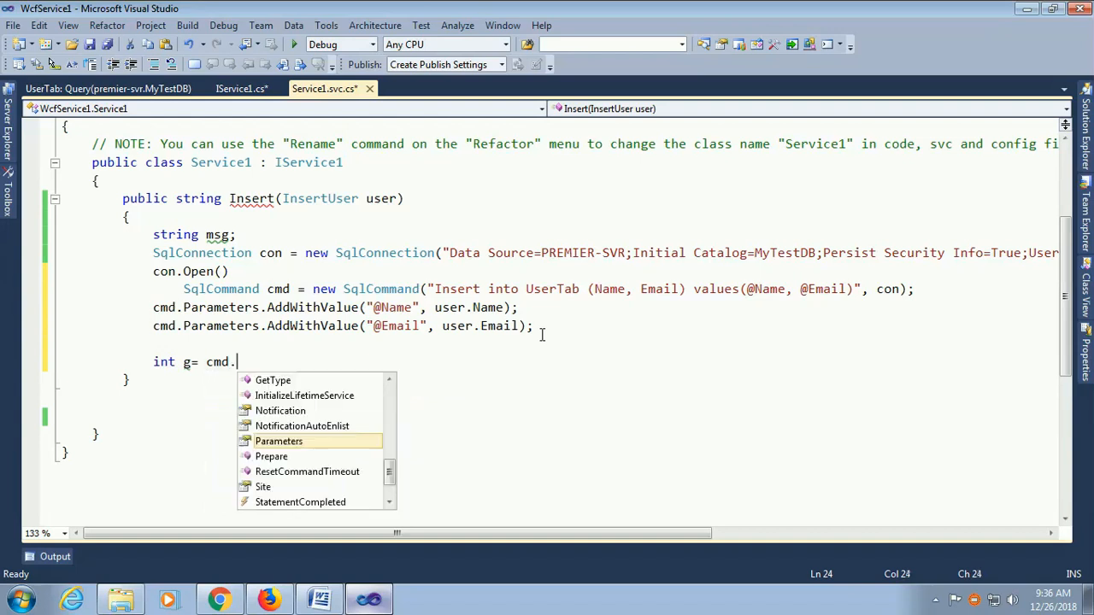
{"action": "type", "text": "EndExecuteNonQuery();"}
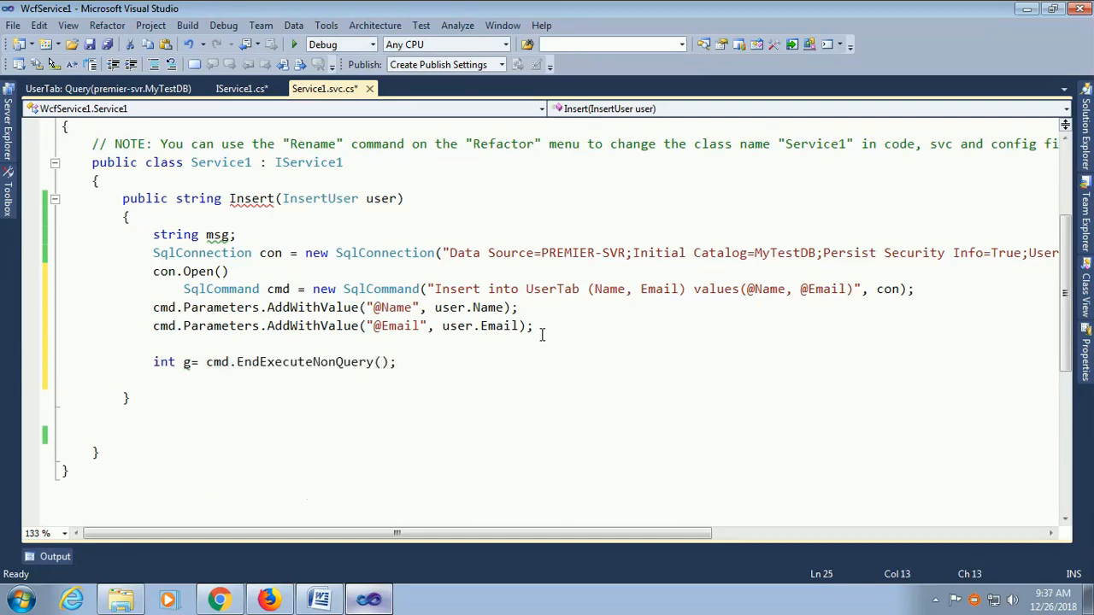
{"action": "type", "text": "if(g"}
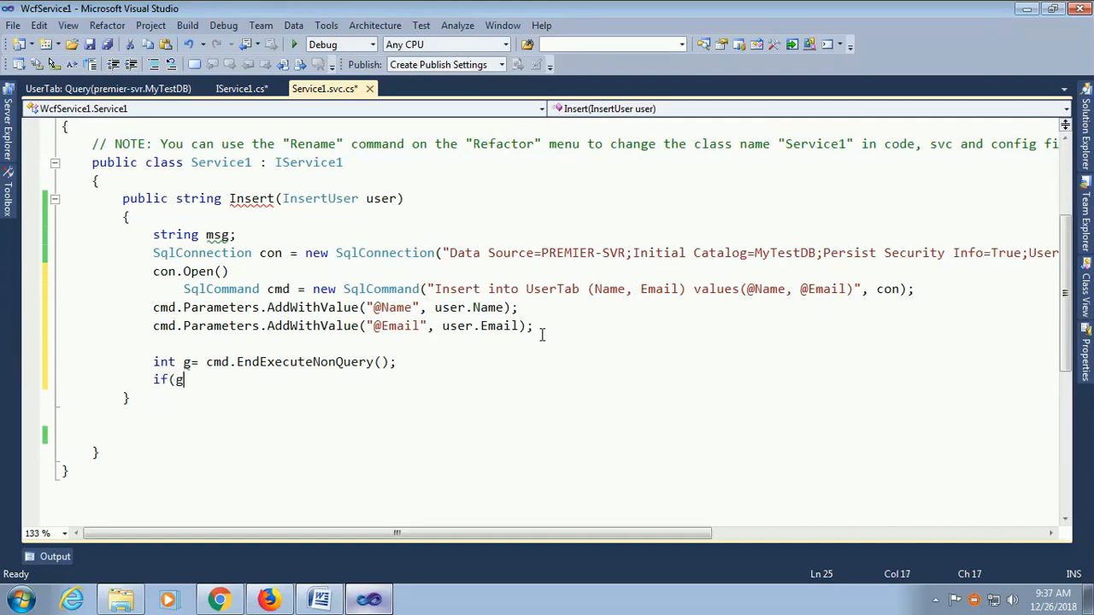
{"action": "type", "text": "=="}
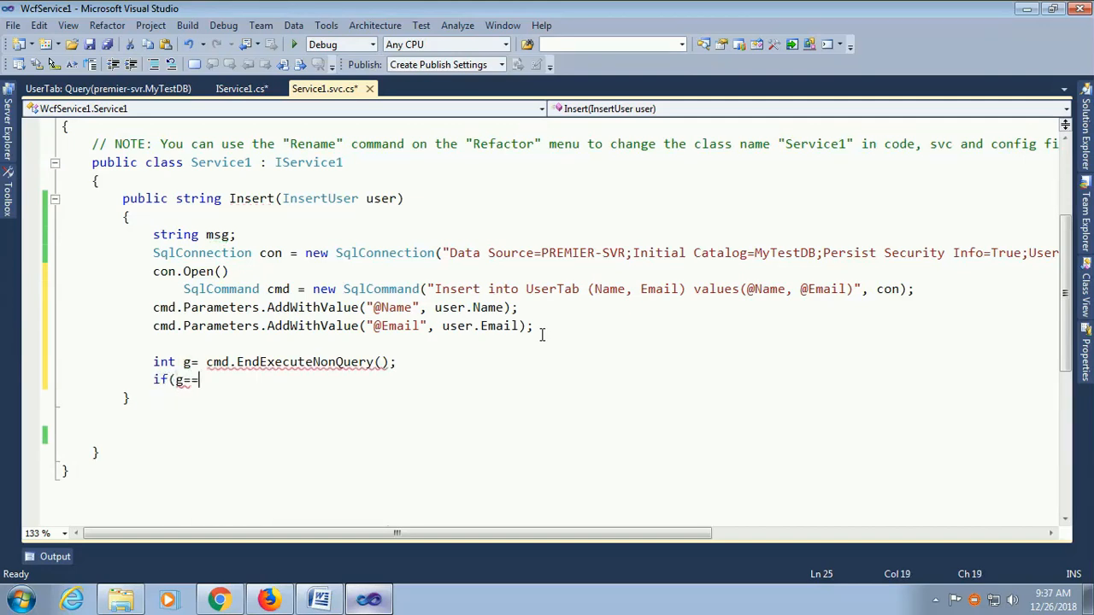
{"action": "type", "text": "1)"}
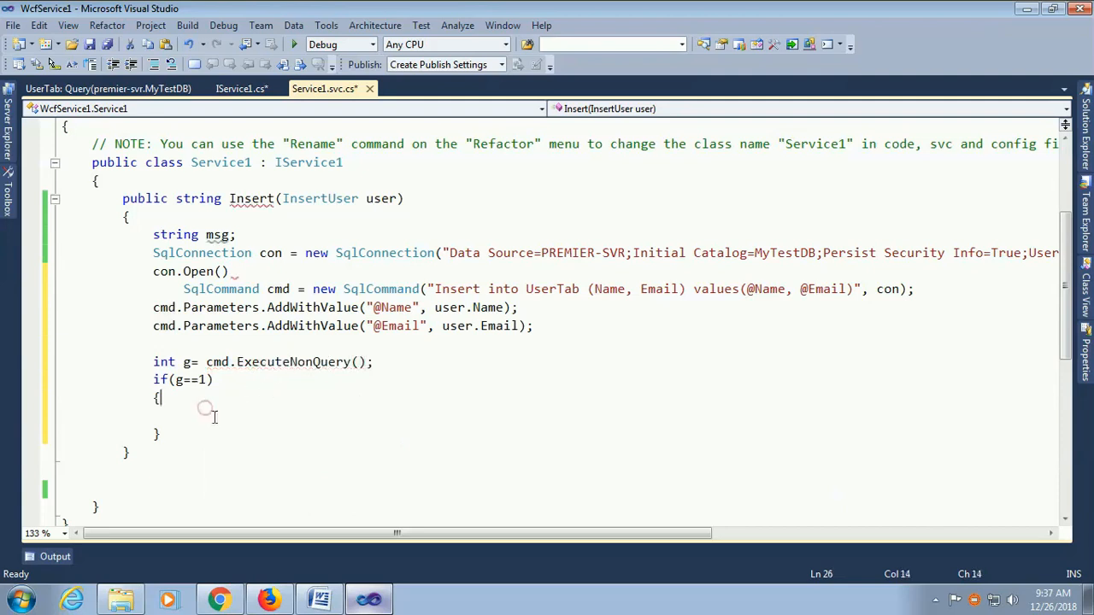
Set msg to 'Successfully Inserted' or 'Failed to insert' and return msg
{"action": "type", "text": "msg"}
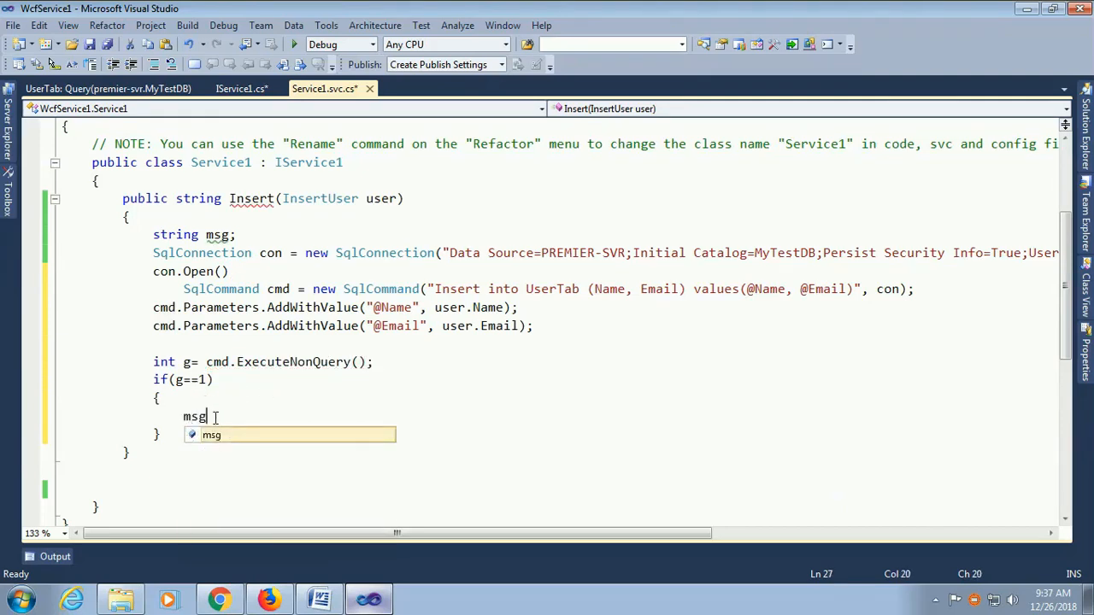
{"action": "type", "text": "="}
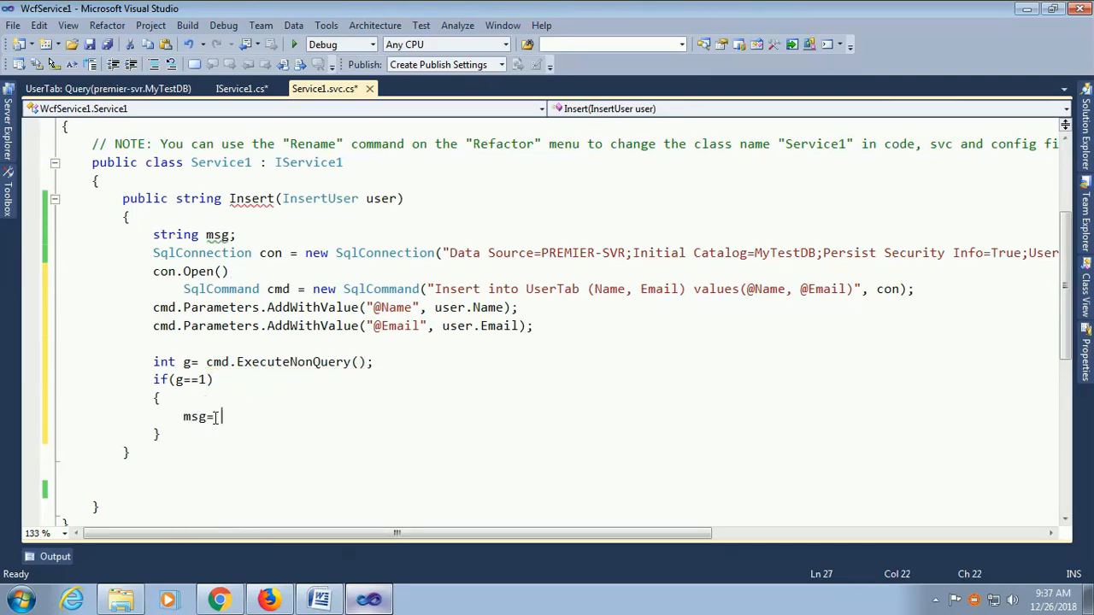
{"action": "type", "text": "\"\""}
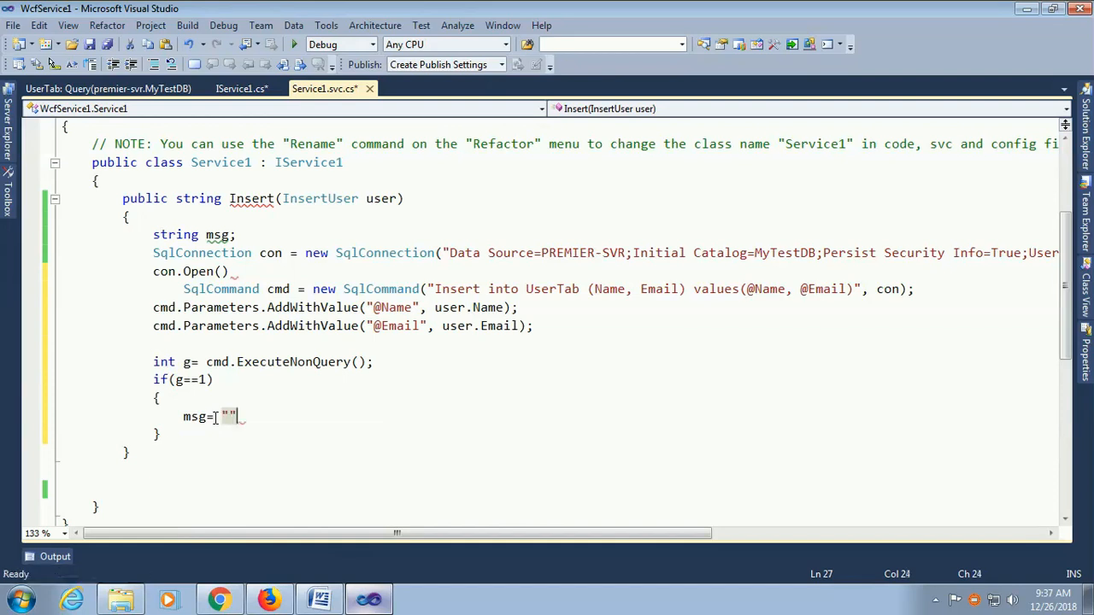
{"action": "type", "text": "Succe"}
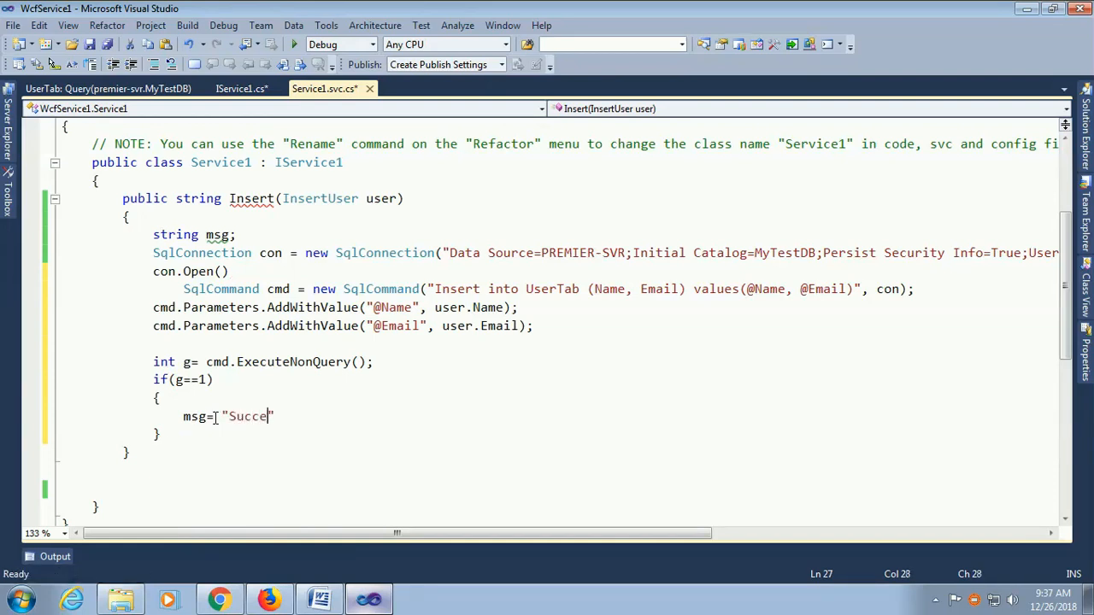
{"action": "type", "text": "ssfully I"}
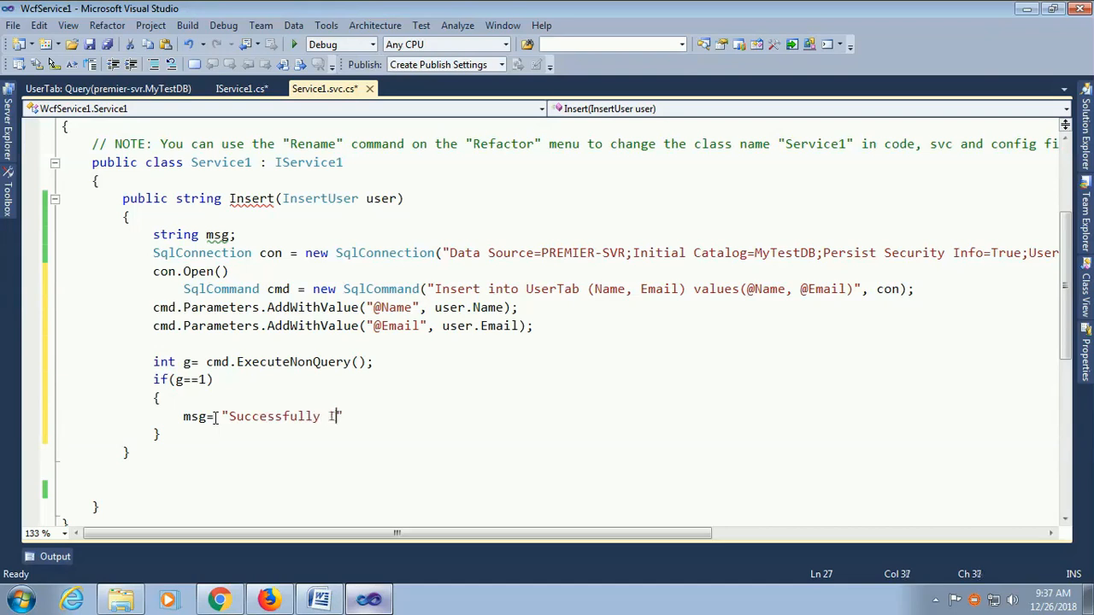
{"action": "type", "text": "nserted"}
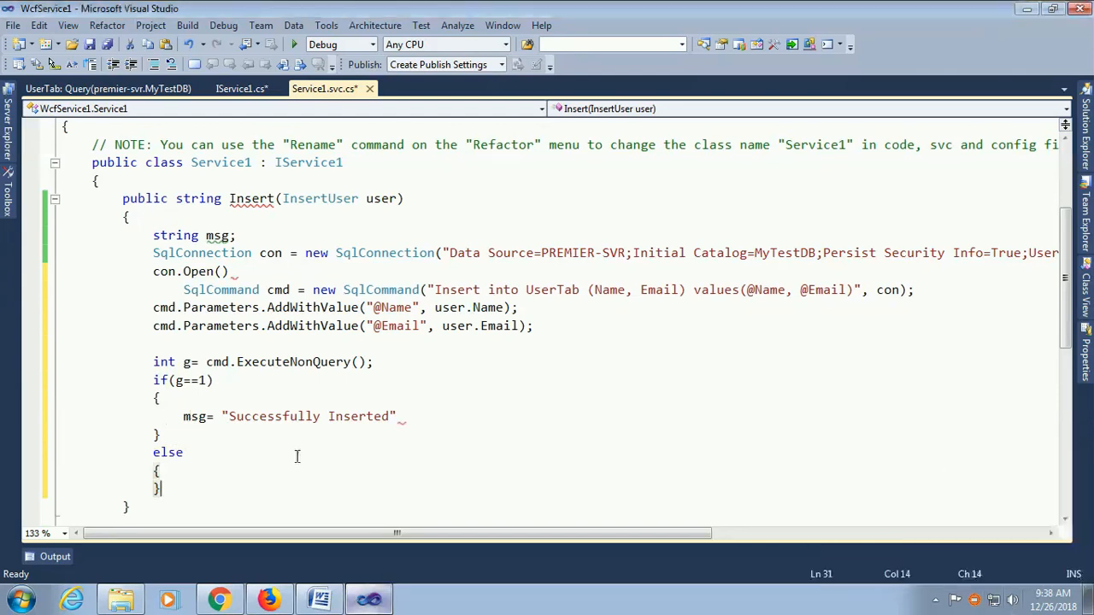
{"action": "type", "text": ";"}
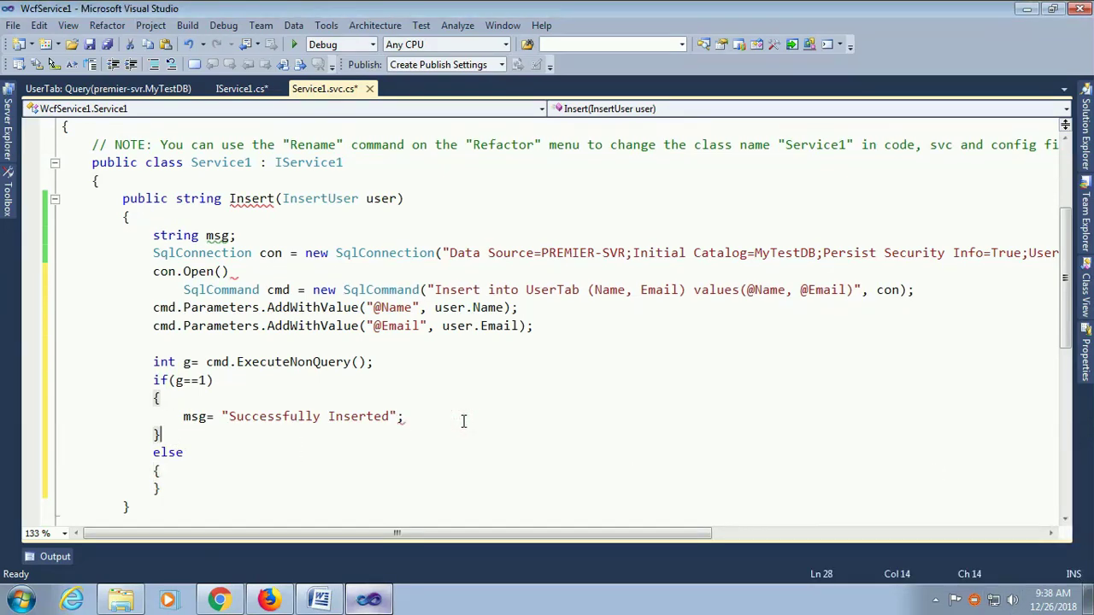
{"action": "type", "text": "ma"}
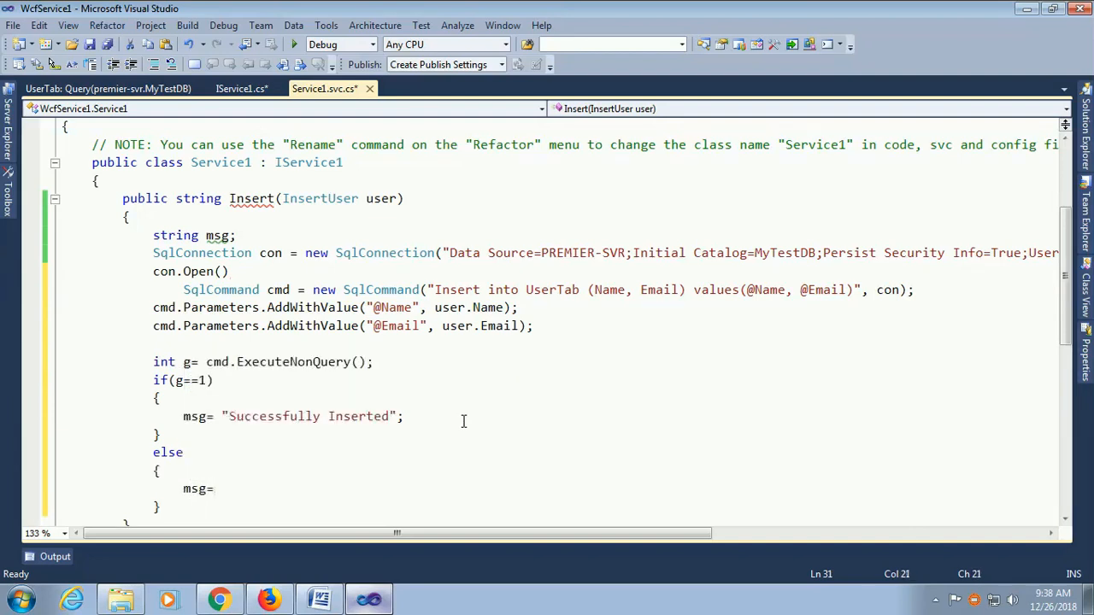
{"action": "type", "text": "\"Failed\""}
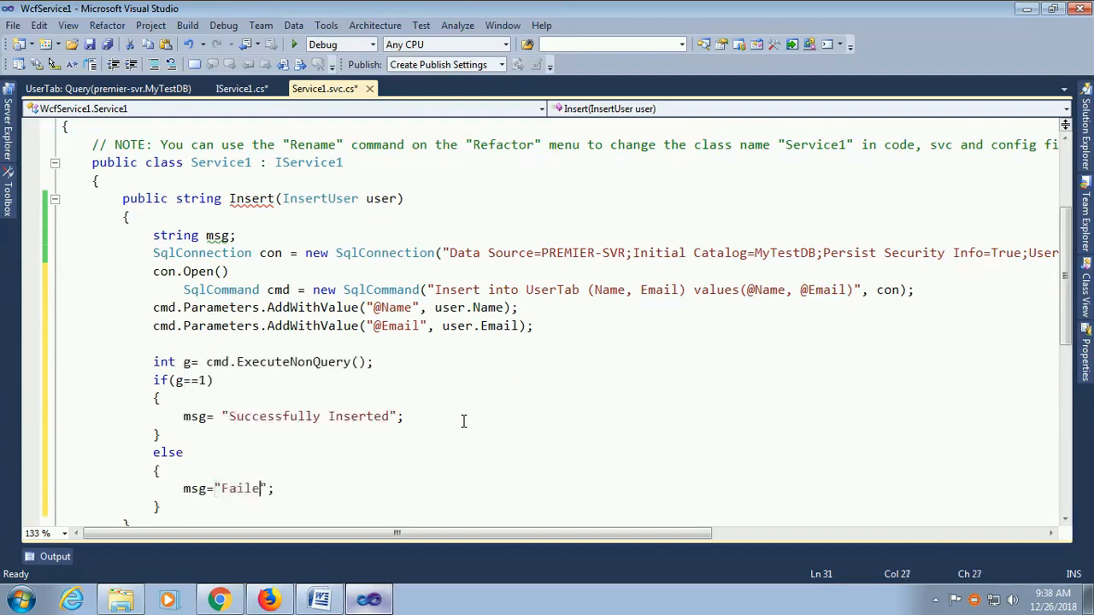
{"action": "type", "text": "to"}
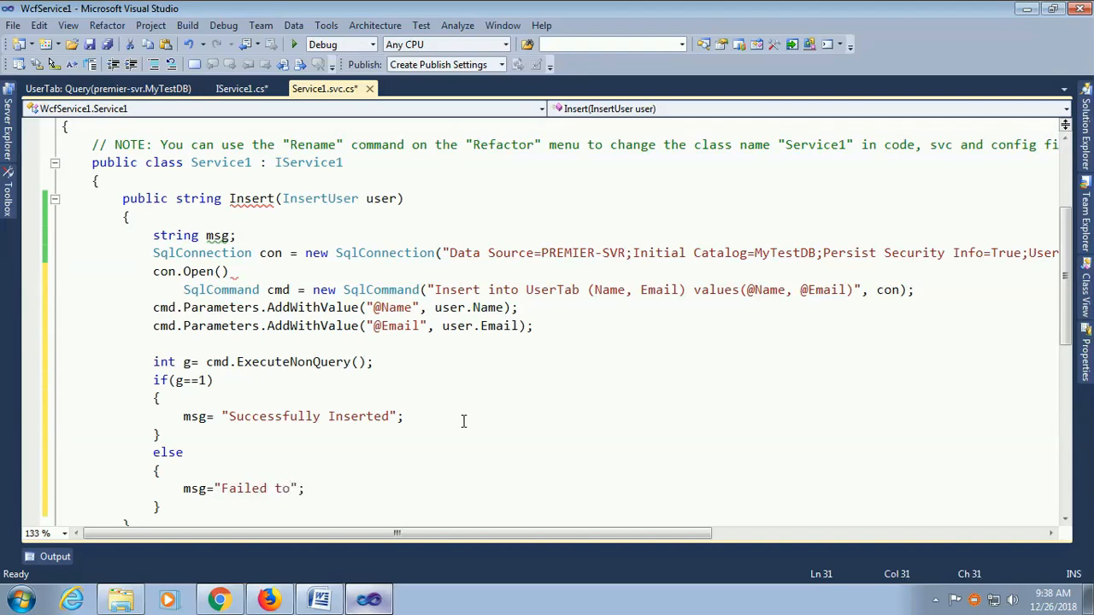
{"action": "type", "text": "insert"}
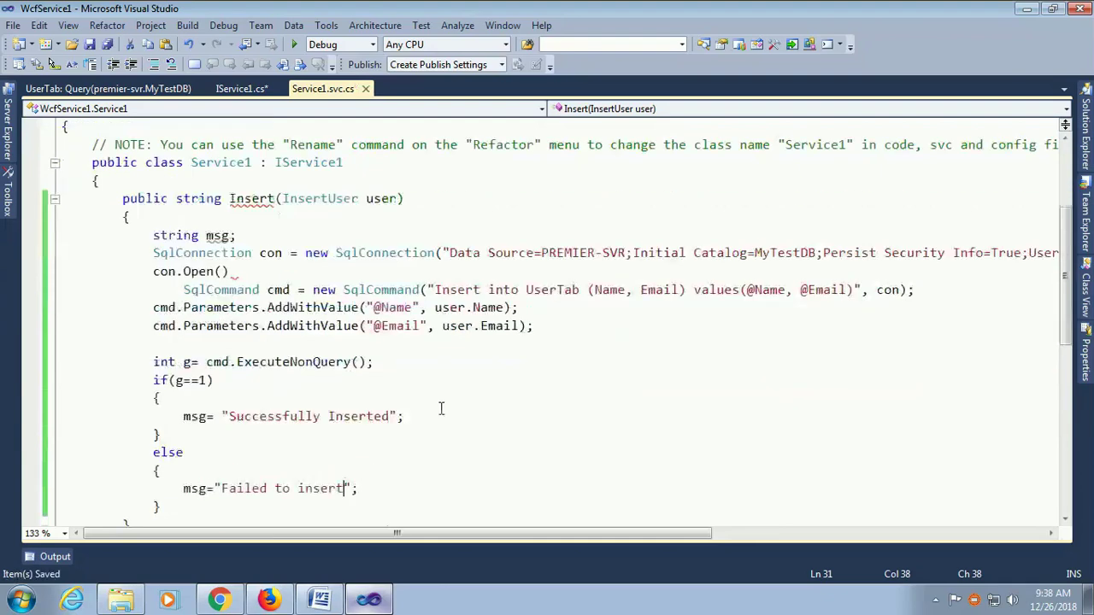
{"action": "type", "text": "return msg"}
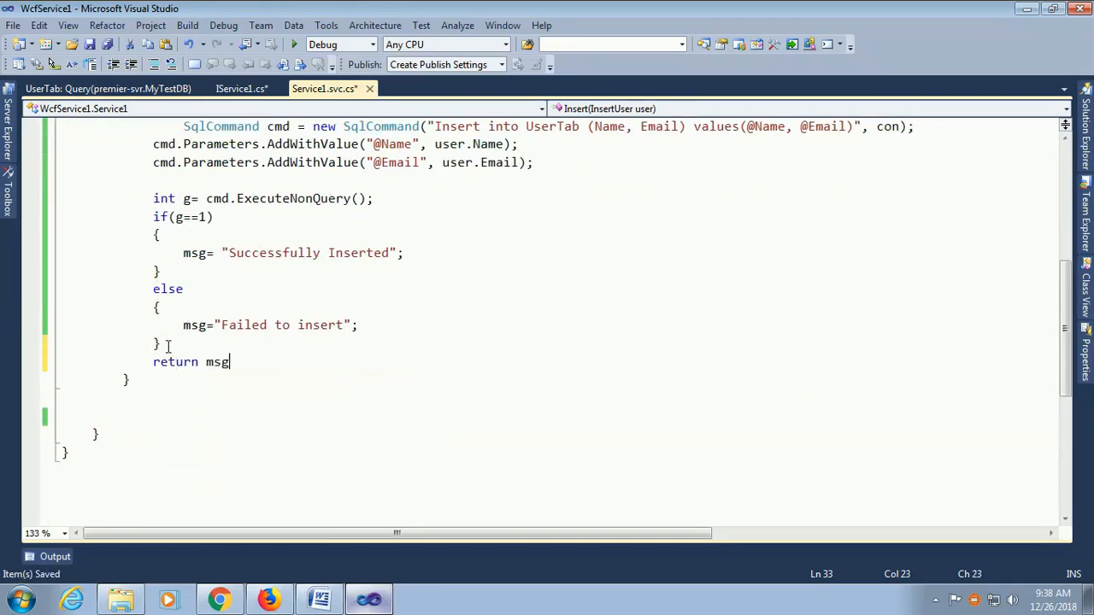
{"action": "type", "text": ";"}
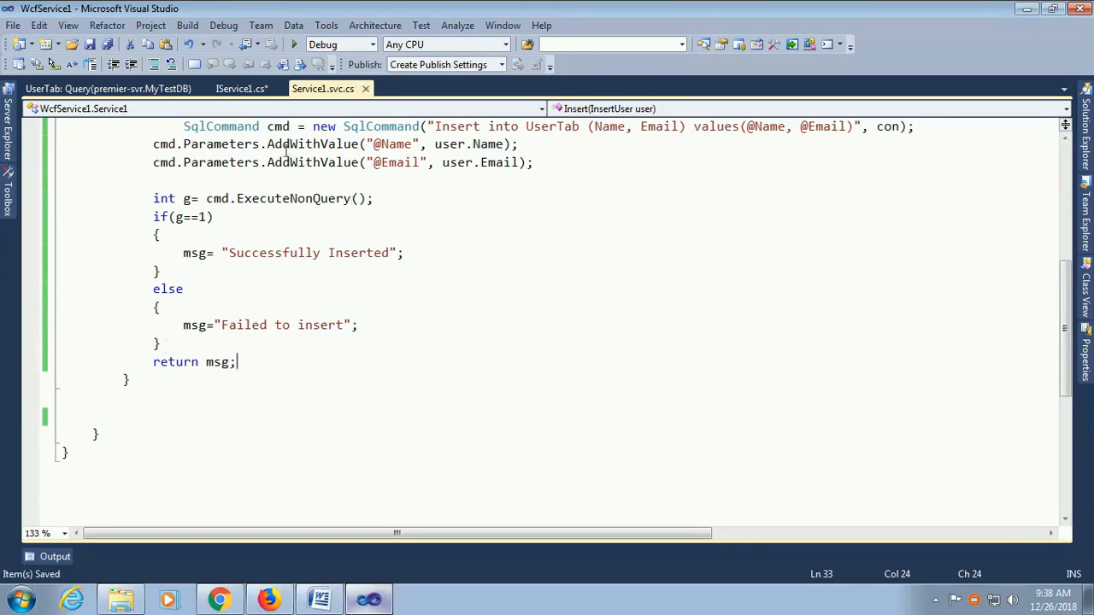
{"action": "left_click", "coordinate": [241, 89]}
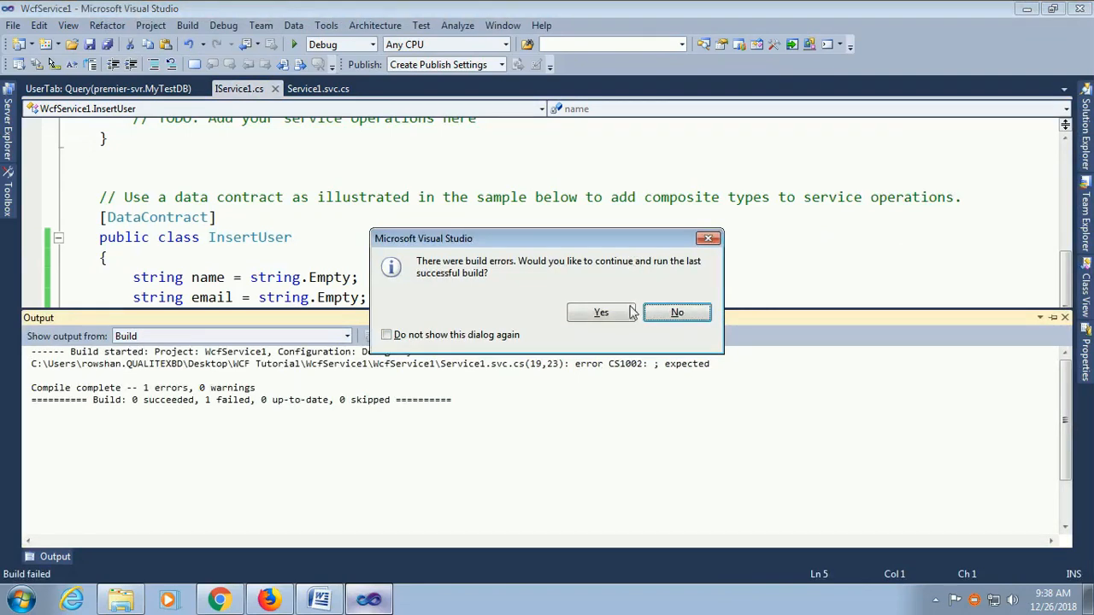
Decline the last successful build, fix the missing semicolon and start debugging with F5
{"action": "left_click", "coordinate": [677, 311]}
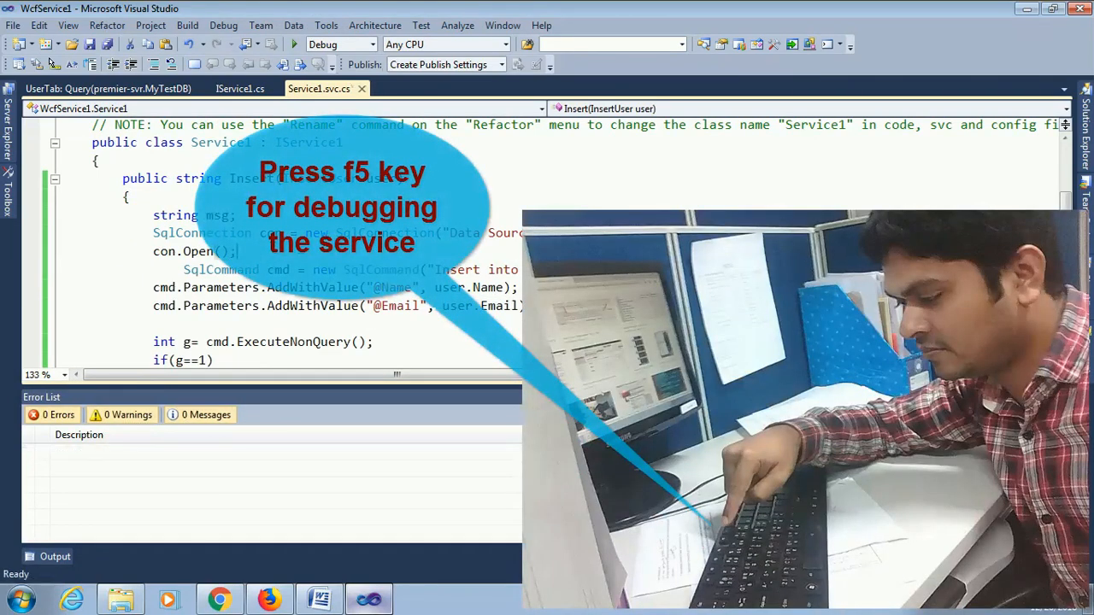
{"action": "key", "text": "f5"}
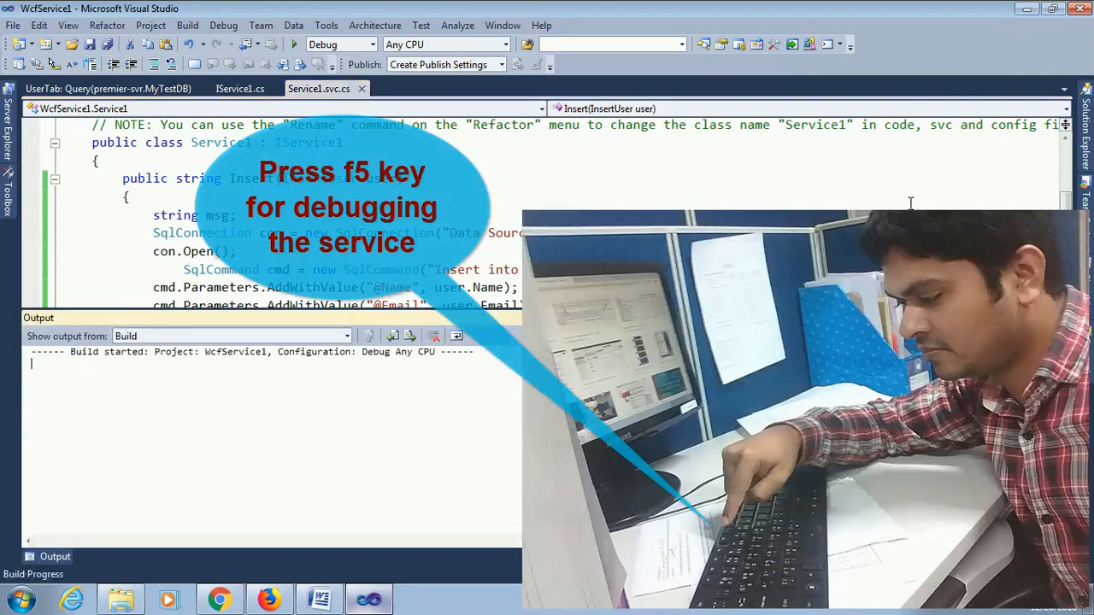
{"action": "key", "text": "f5"}
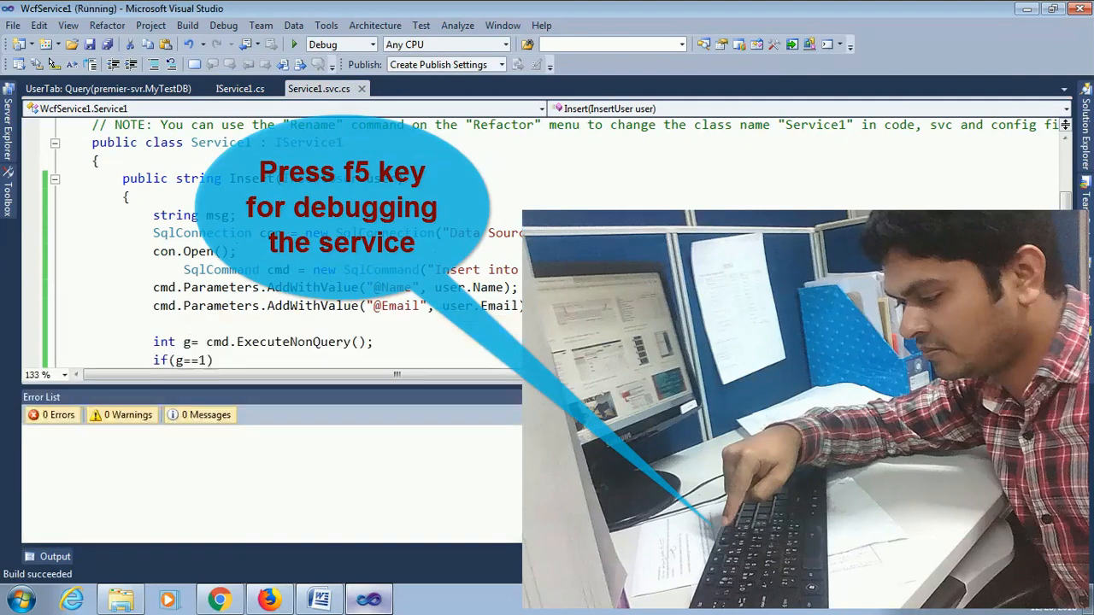
{"action": "key", "text": "f5"}
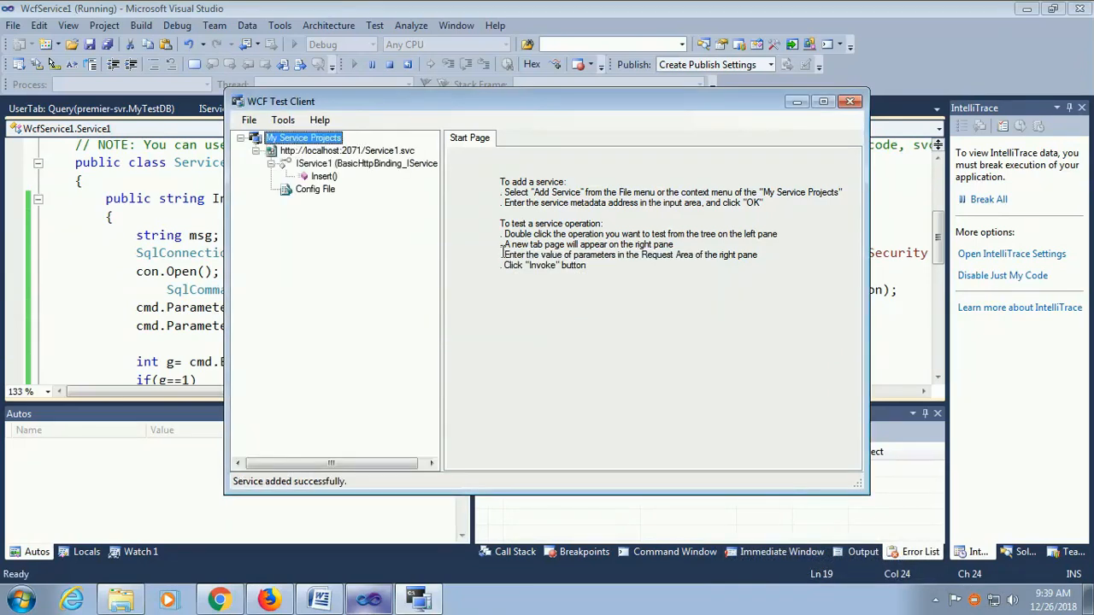
View the Insert operation's Name and Email request fields, then close the test client and solution
{"action": "double_click", "coordinate": [323, 176]}
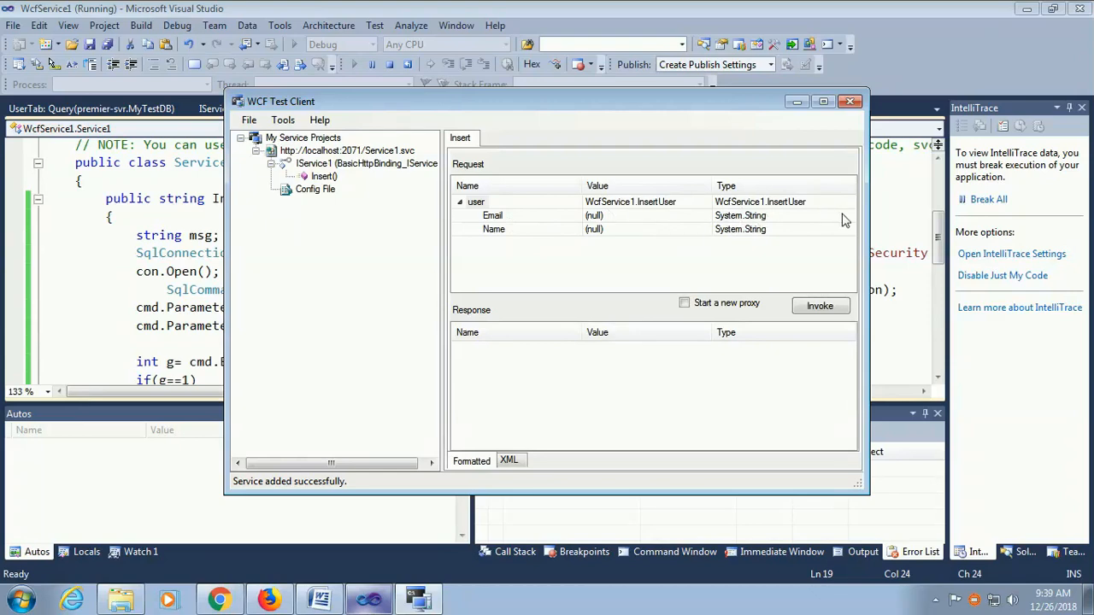
{"action": "left_click", "coordinate": [849, 101]}
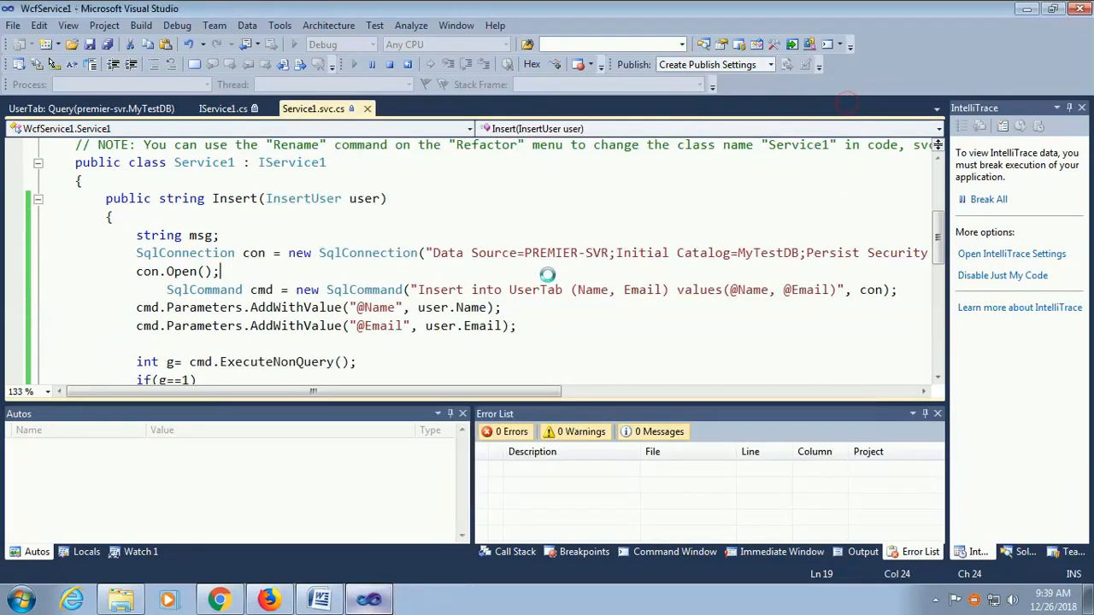
{"action": "left_click", "coordinate": [15, 598]}
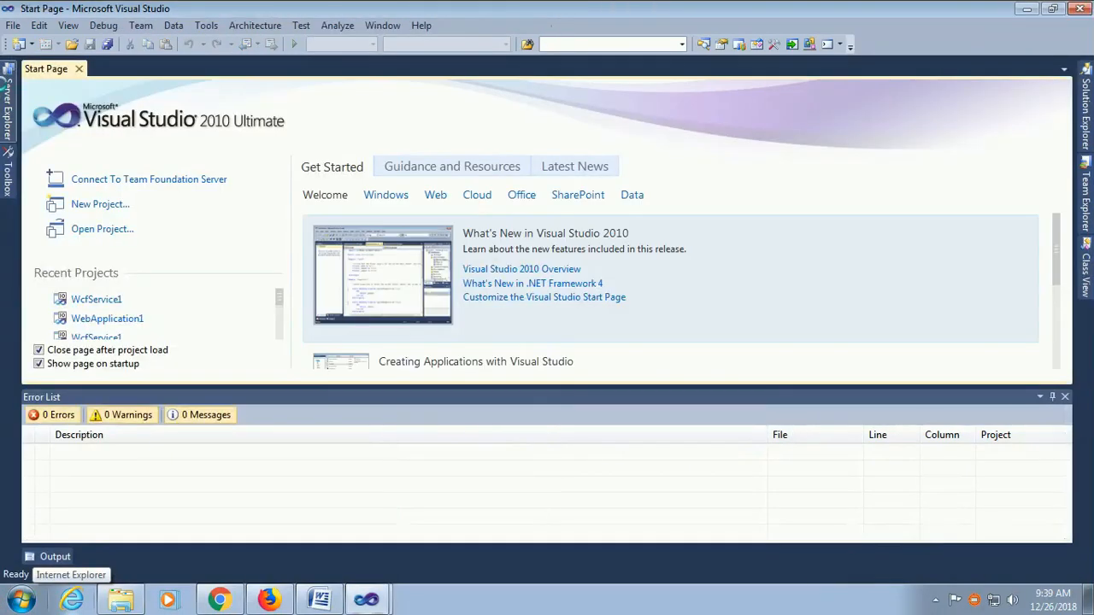
Create a new Visual C# ASP.NET Web Application project named WebApplication1
{"action": "left_click", "coordinate": [14, 25]}
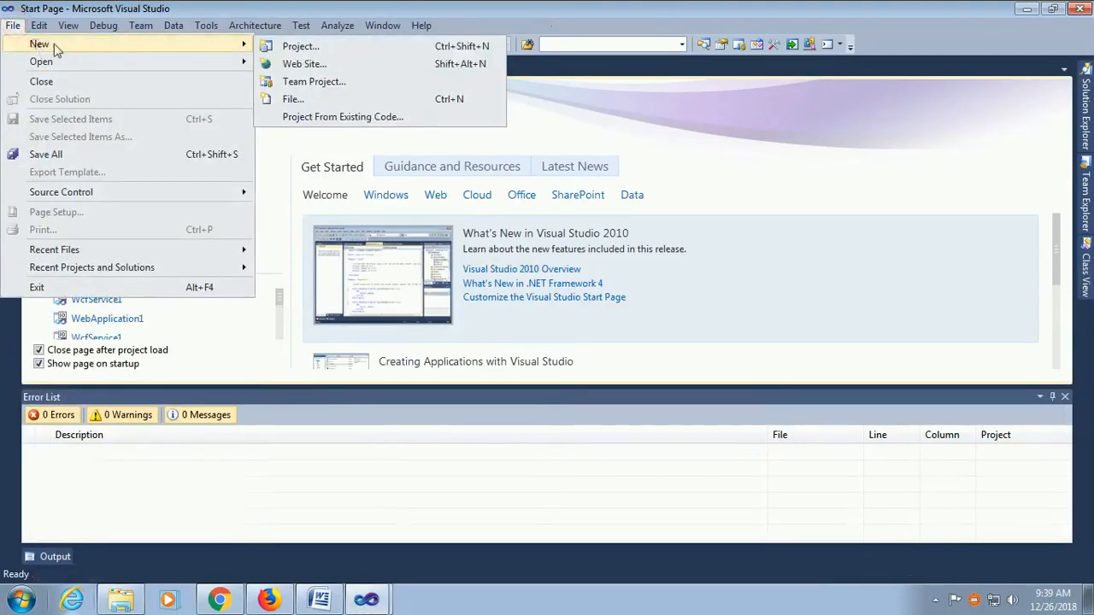
{"action": "left_click", "coordinate": [300, 46]}
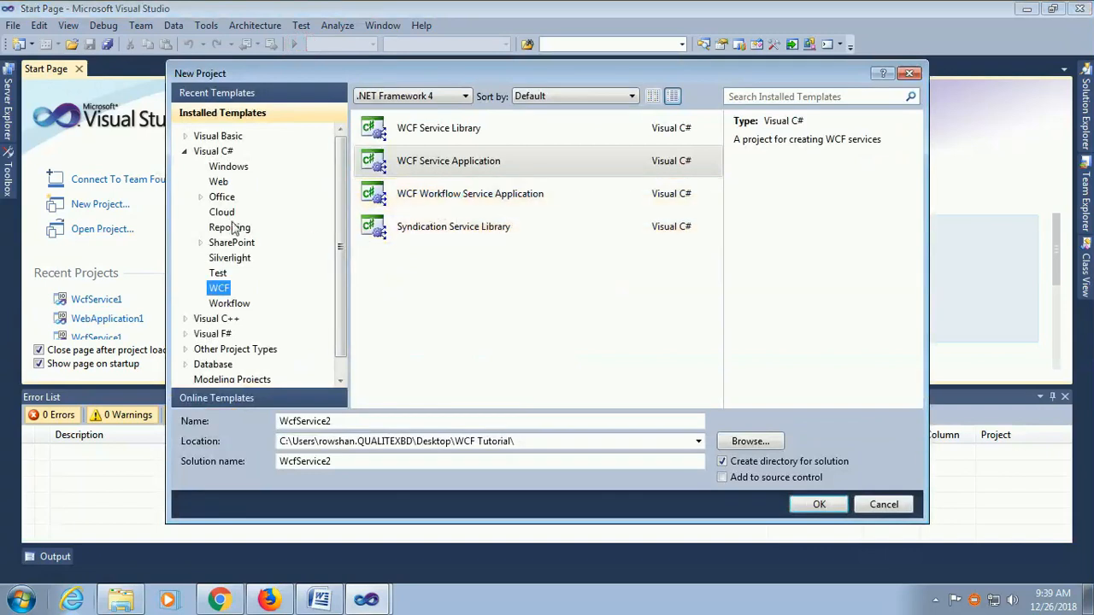
{"action": "left_click", "coordinate": [219, 181]}
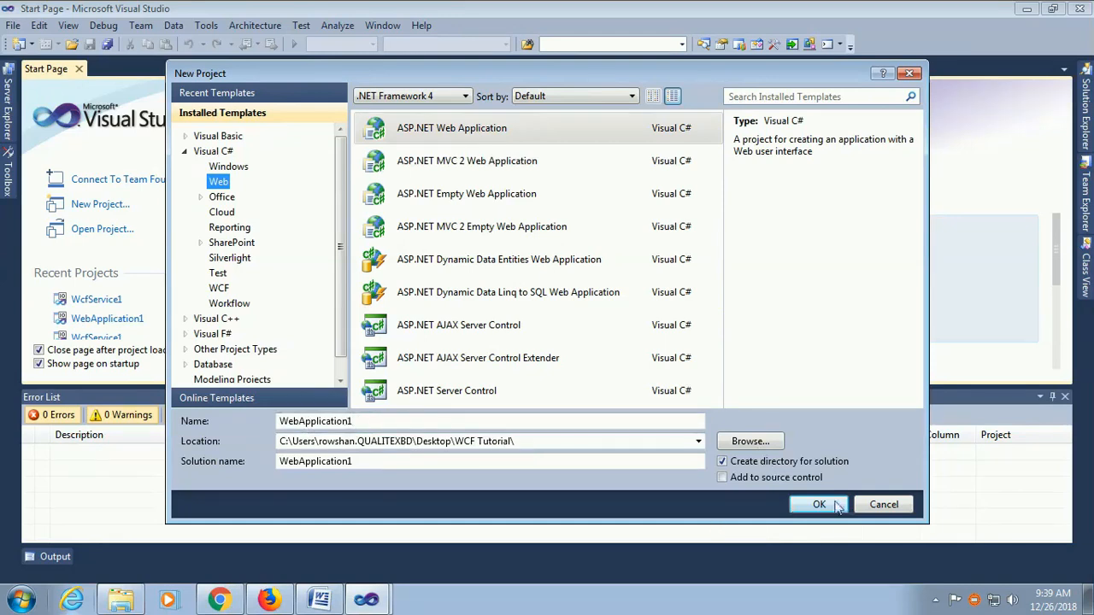
{"action": "left_click", "coordinate": [817, 504]}
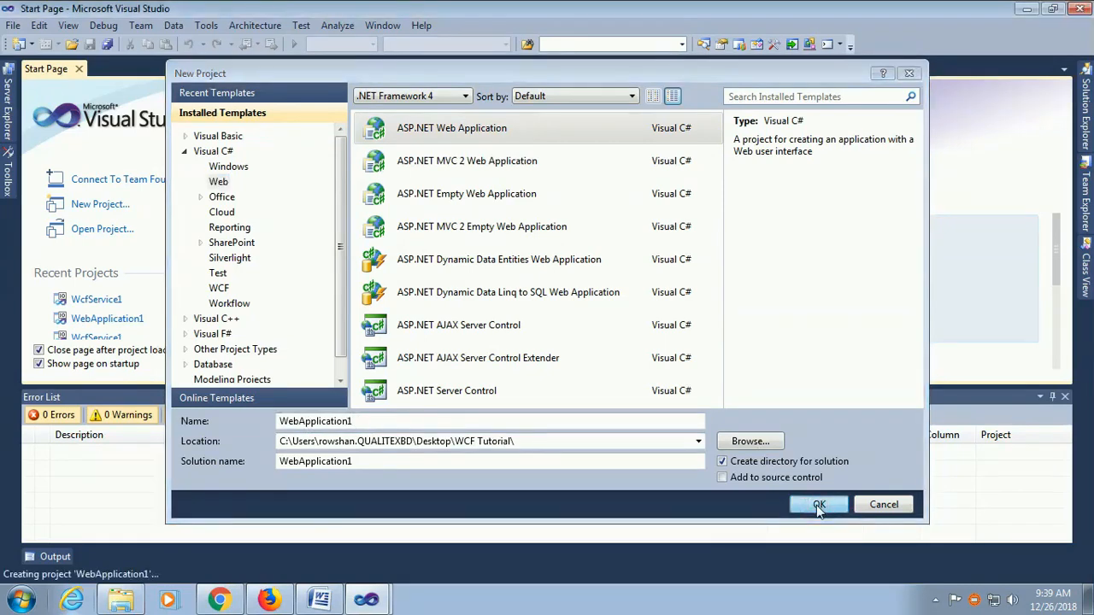
{"action": "left_click", "coordinate": [817, 505]}
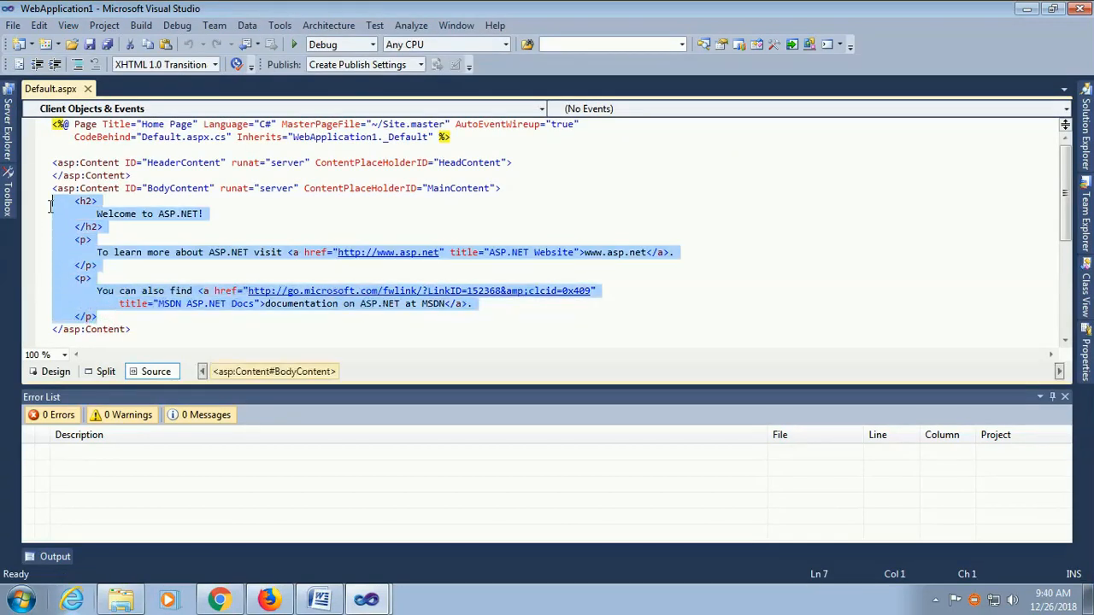
Clear the default welcome markup and add Name and Email labels in Design view
{"action": "key", "text": "Delete"}
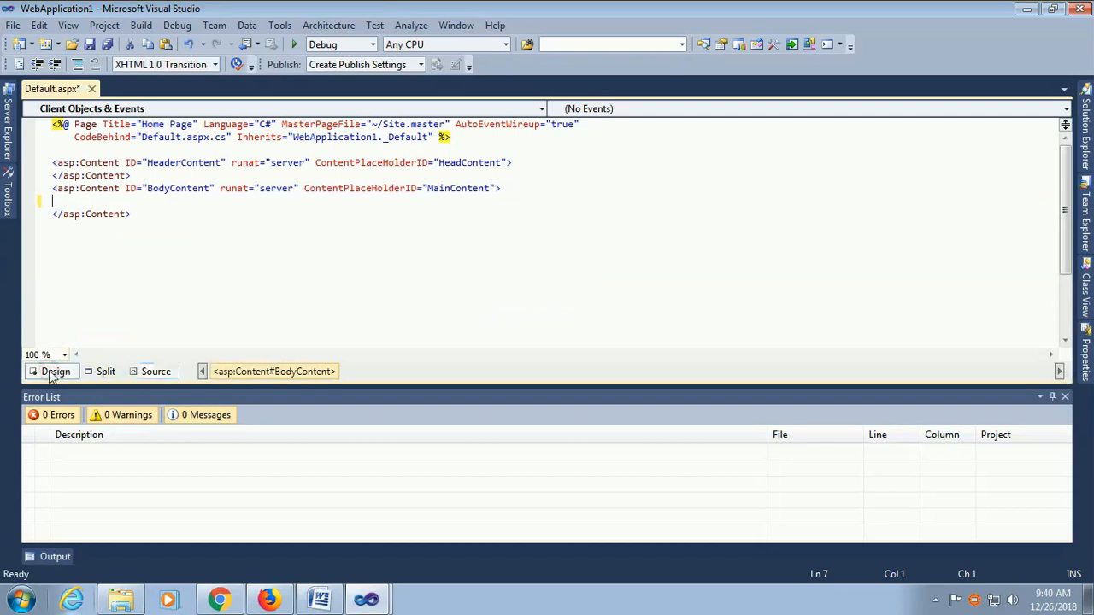
{"action": "left_click", "coordinate": [55, 371]}
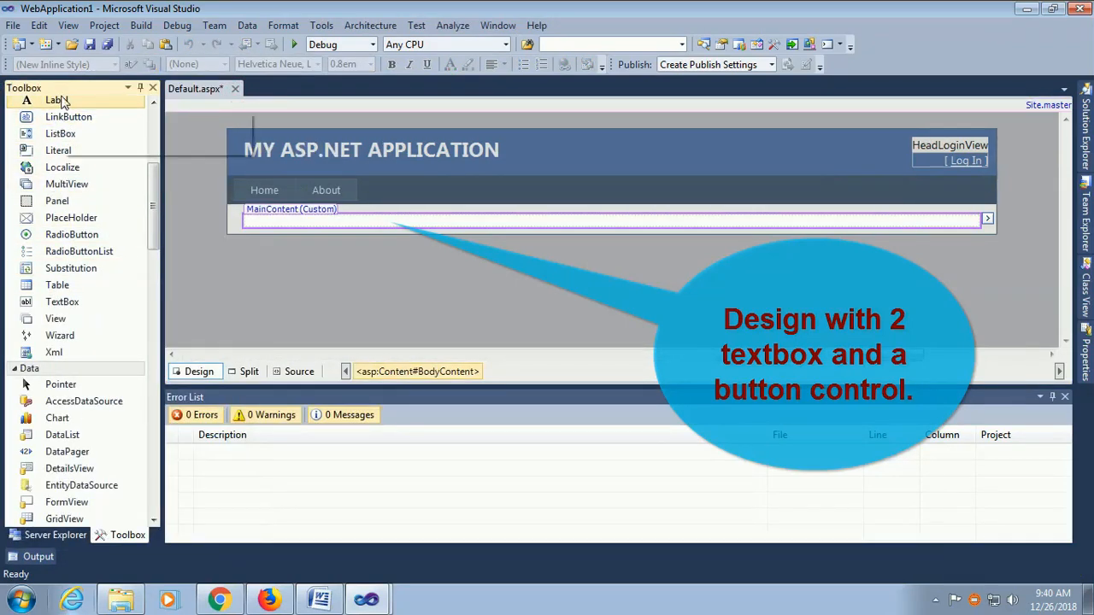
{"action": "left_click_drag", "start_coordinate": [53, 99], "coordinate": [257, 220]}
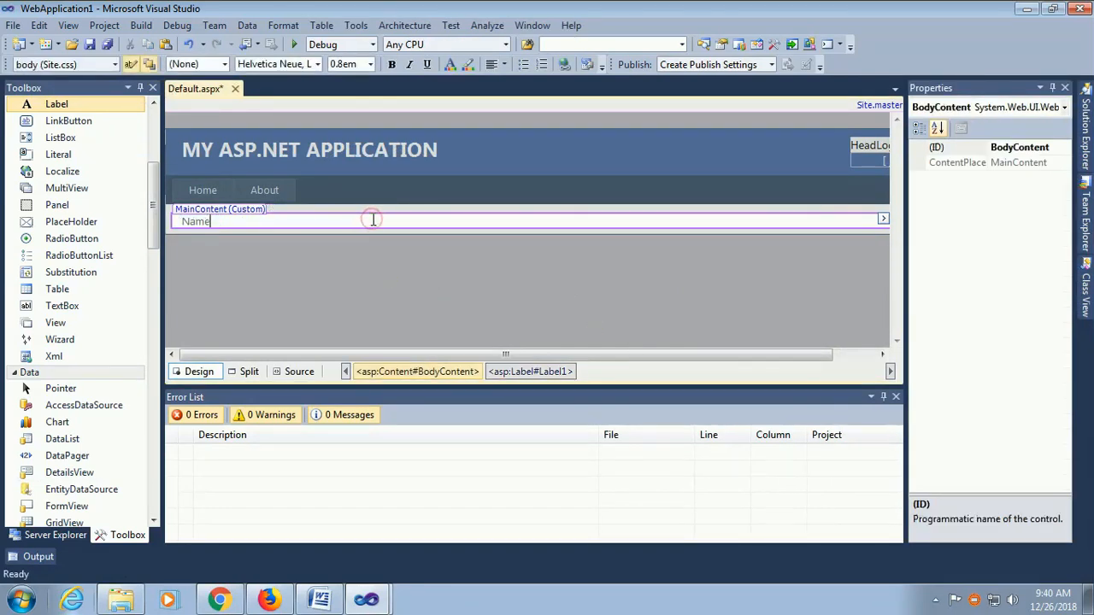
{"action": "left_click", "coordinate": [195, 222]}
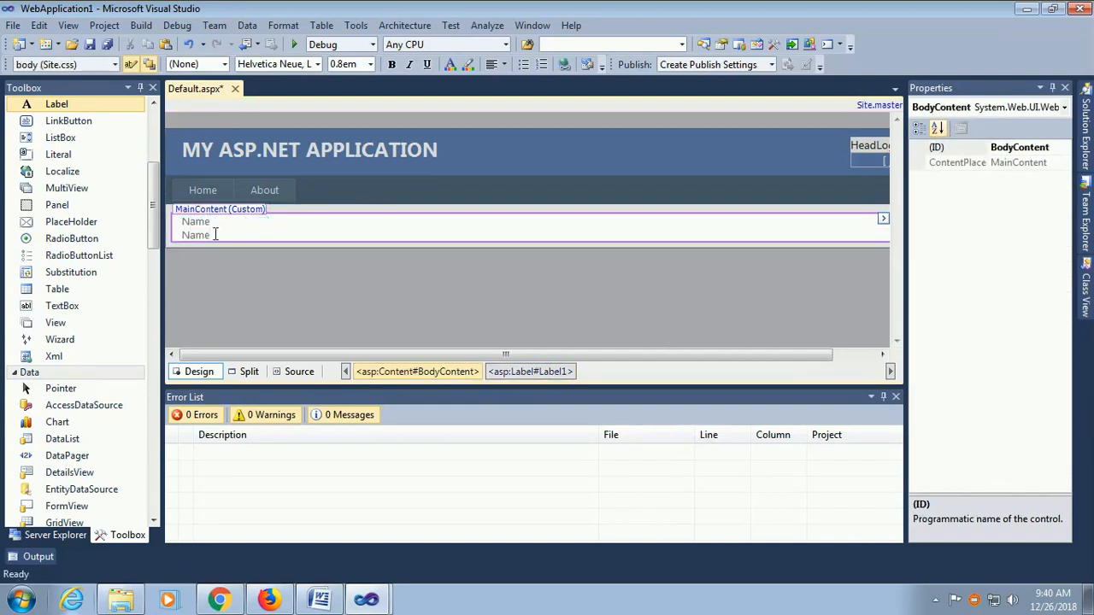
{"action": "left_click", "coordinate": [194, 236]}
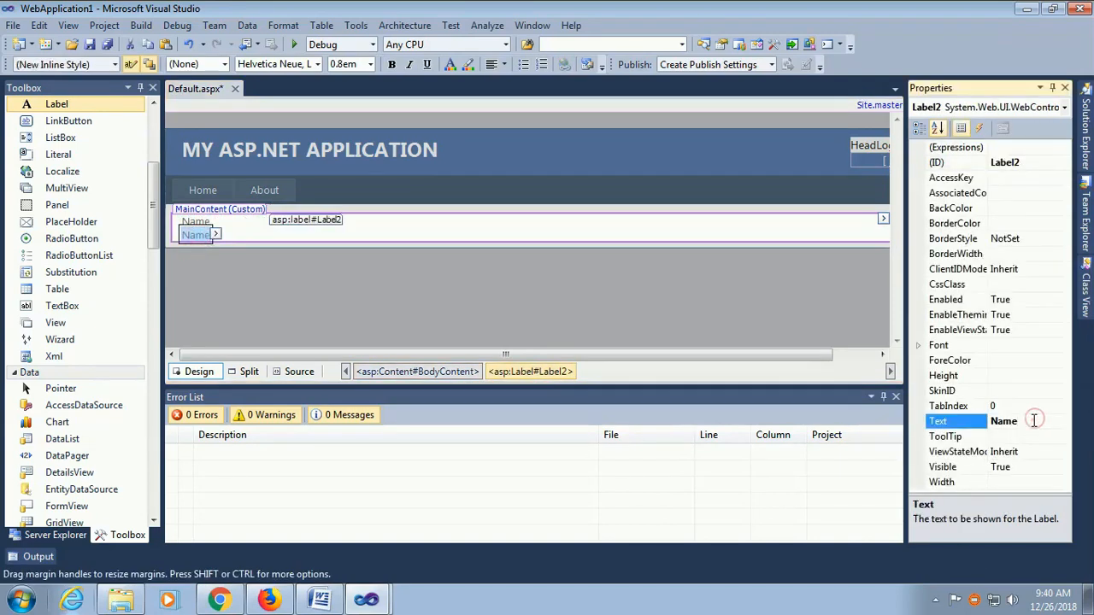
{"action": "type", "text": "Email"}
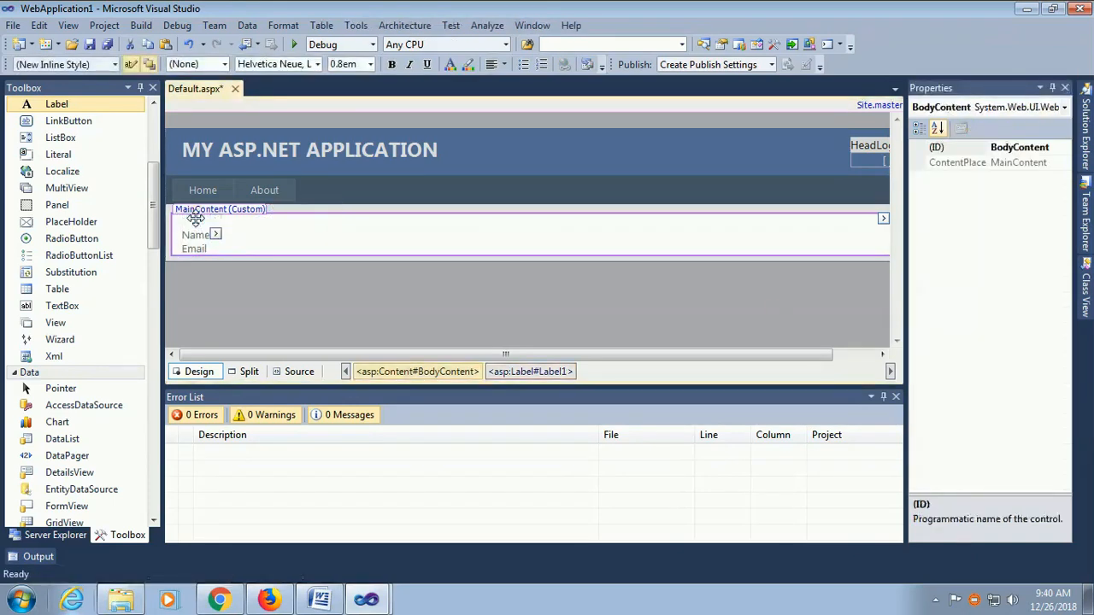
Add a User Registration Form heading label and wrap it in a div for alignment
{"action": "left_click", "coordinate": [197, 287]}
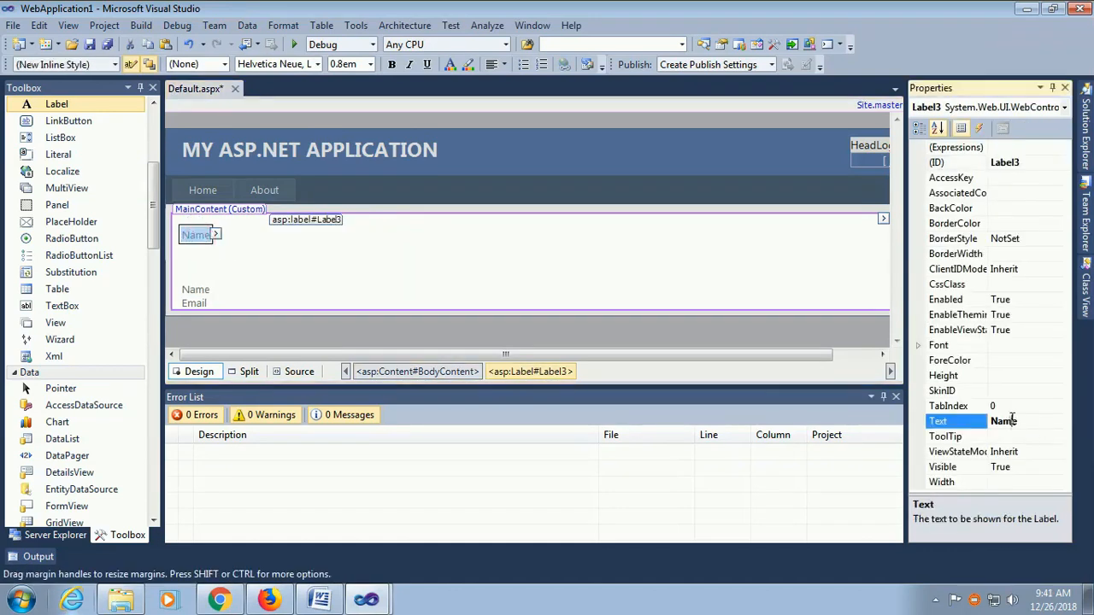
{"action": "type", "text": "User"}
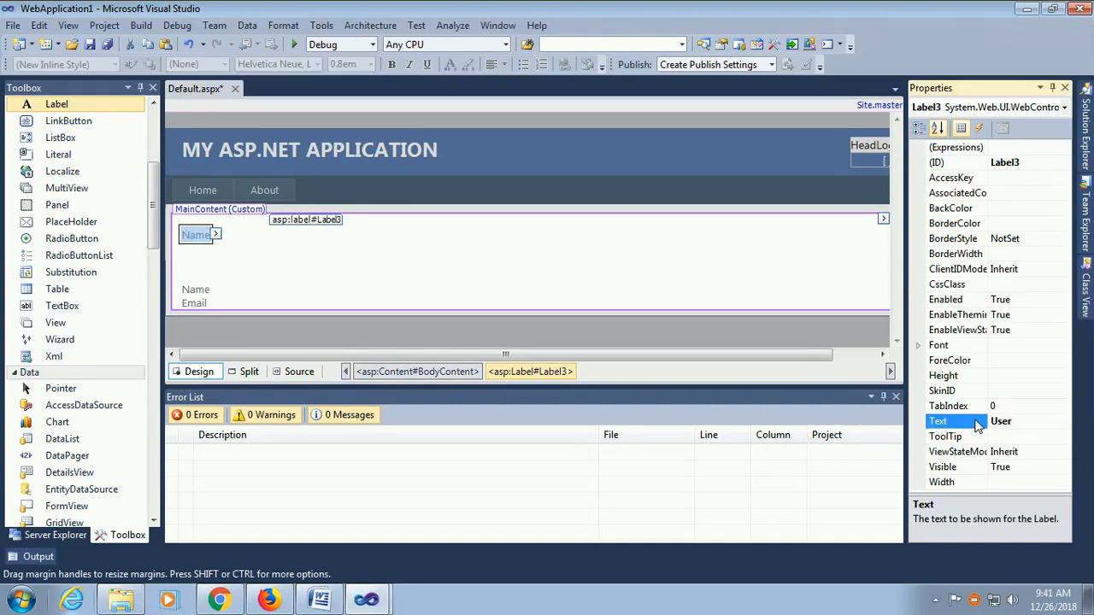
{"action": "type", "text": "Registration Form"}
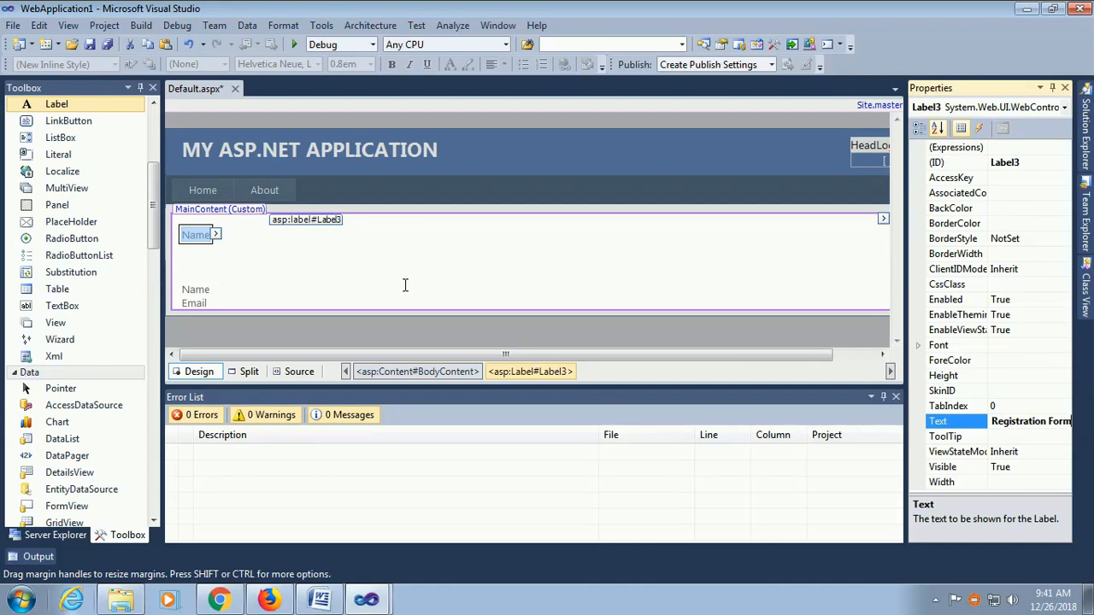
{"action": "left_click", "coordinate": [297, 371]}
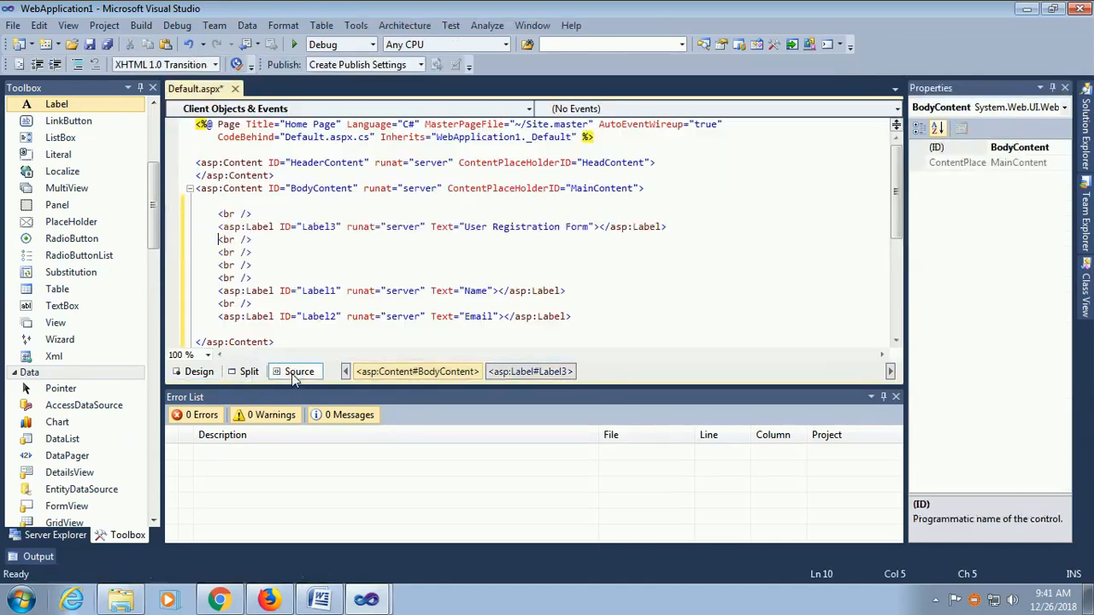
{"action": "left_click", "coordinate": [260, 226]}
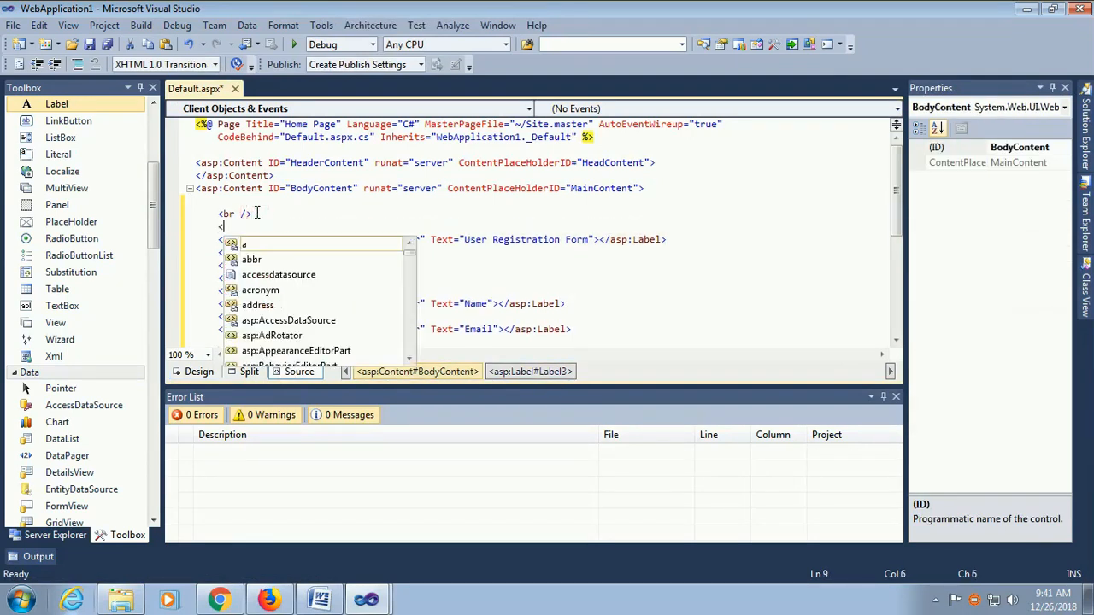
{"action": "type", "text": "div>"}
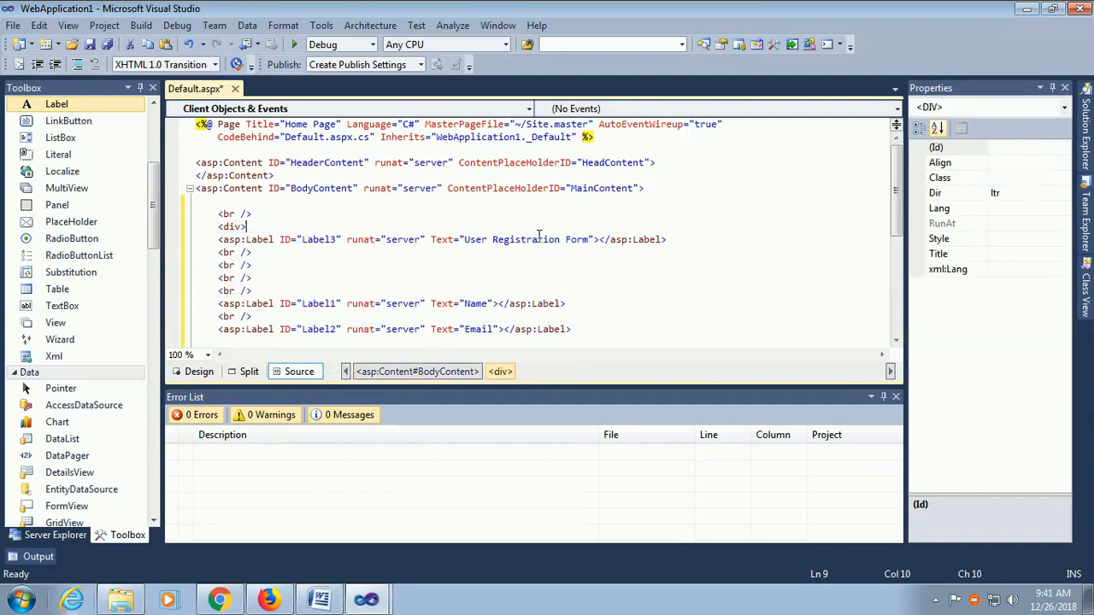
{"action": "left_click", "coordinate": [198, 371]}
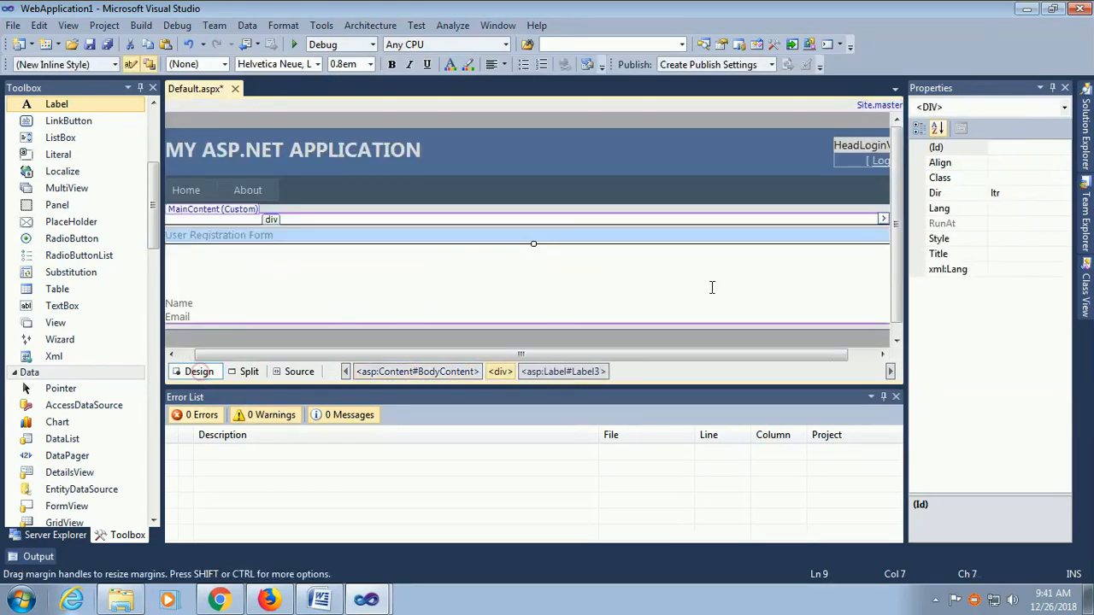
{"action": "left_click", "coordinate": [940, 163]}
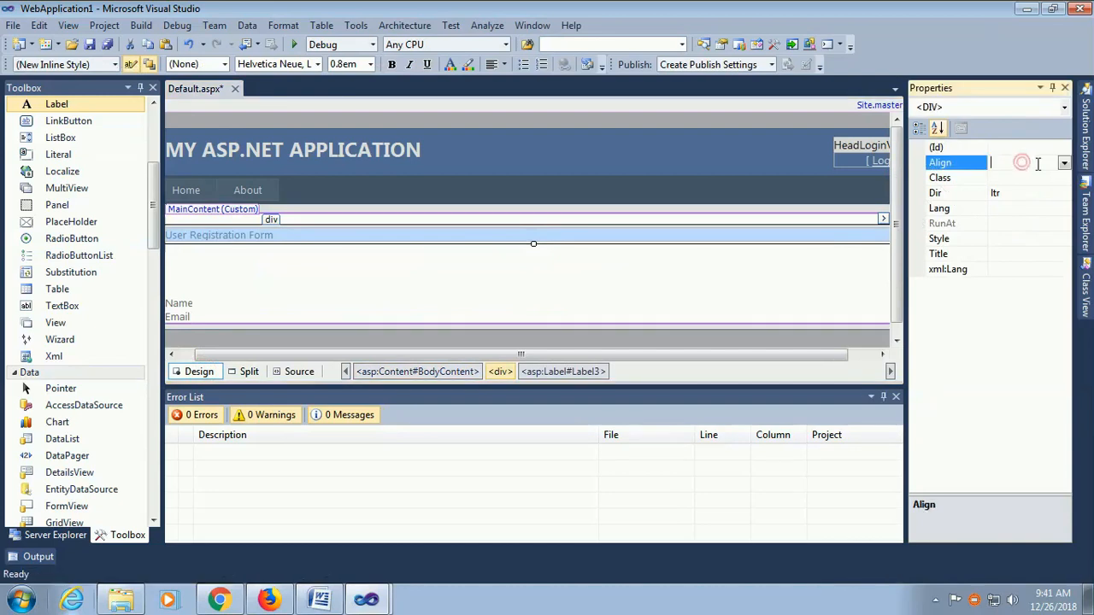
Centre the heading div and give it a dark red (#800000) background in Modify Style
{"action": "type", "text": "center"}
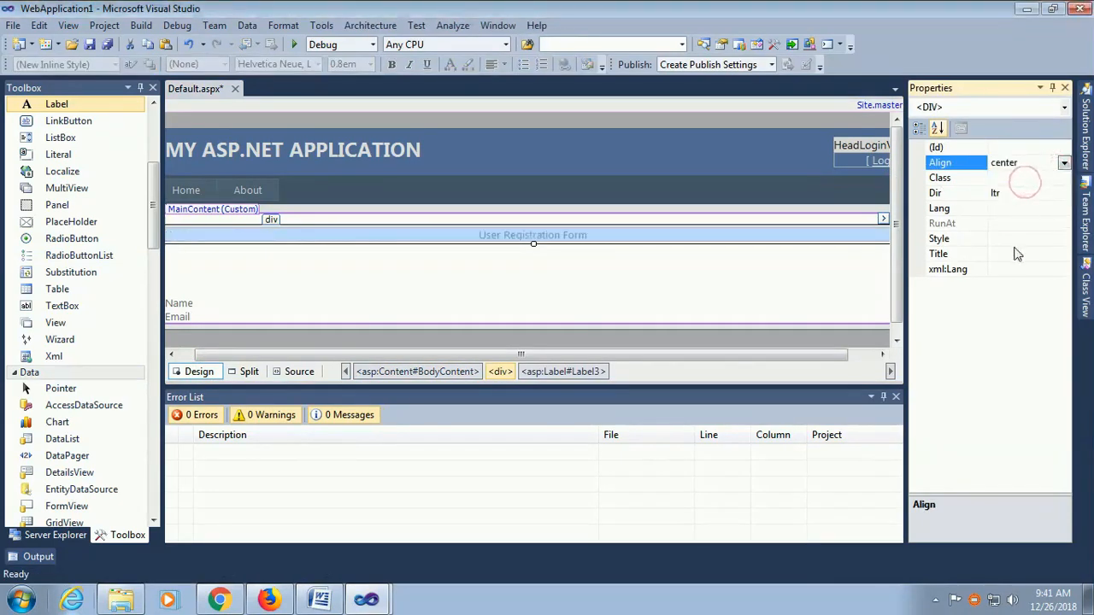
{"action": "left_click", "coordinate": [957, 239]}
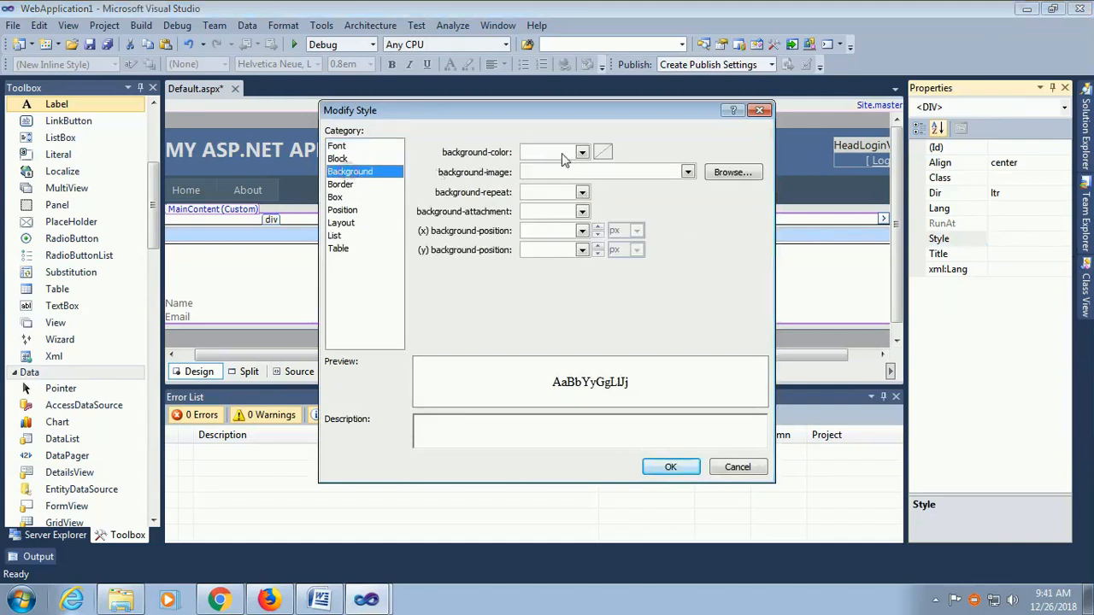
{"action": "left_click", "coordinate": [582, 153]}
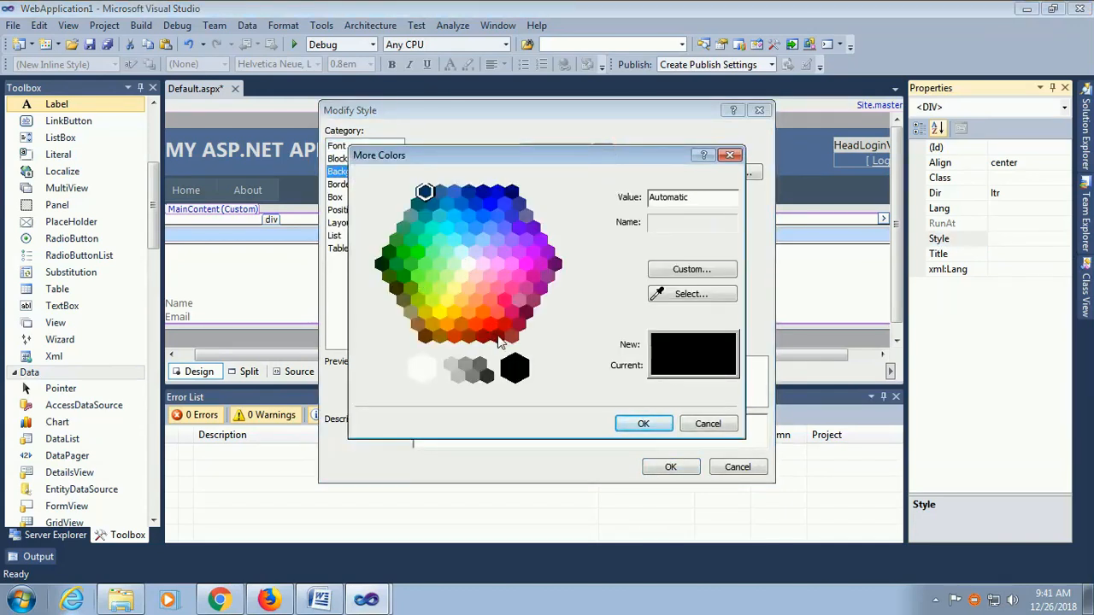
{"action": "left_click", "coordinate": [642, 424]}
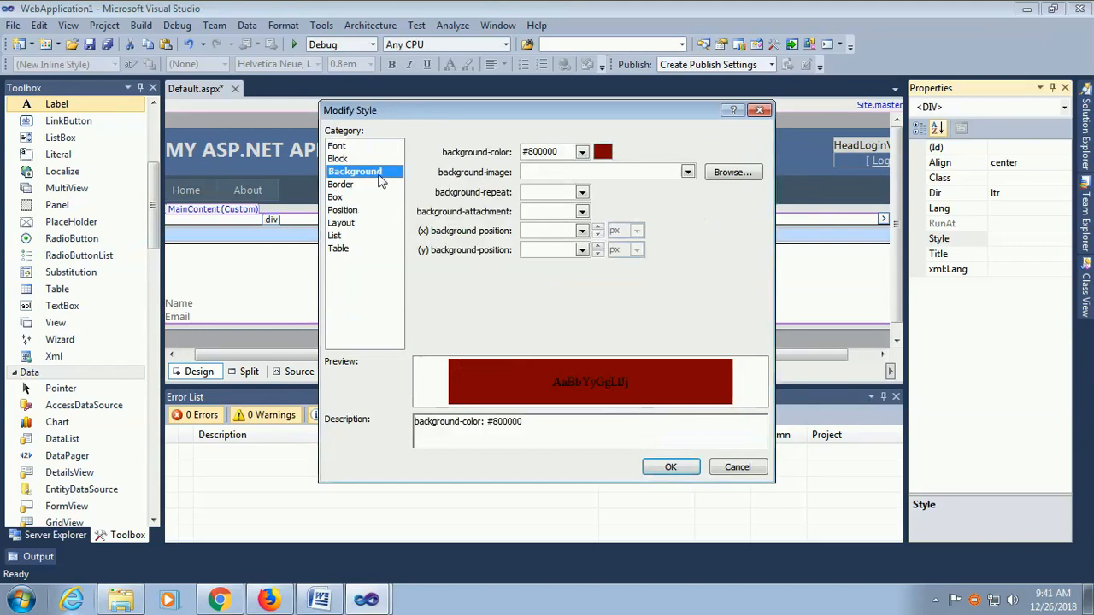
Set the heading font colour to white (#FFFFFF) and its size to xx-large
{"action": "left_click", "coordinate": [336, 143]}
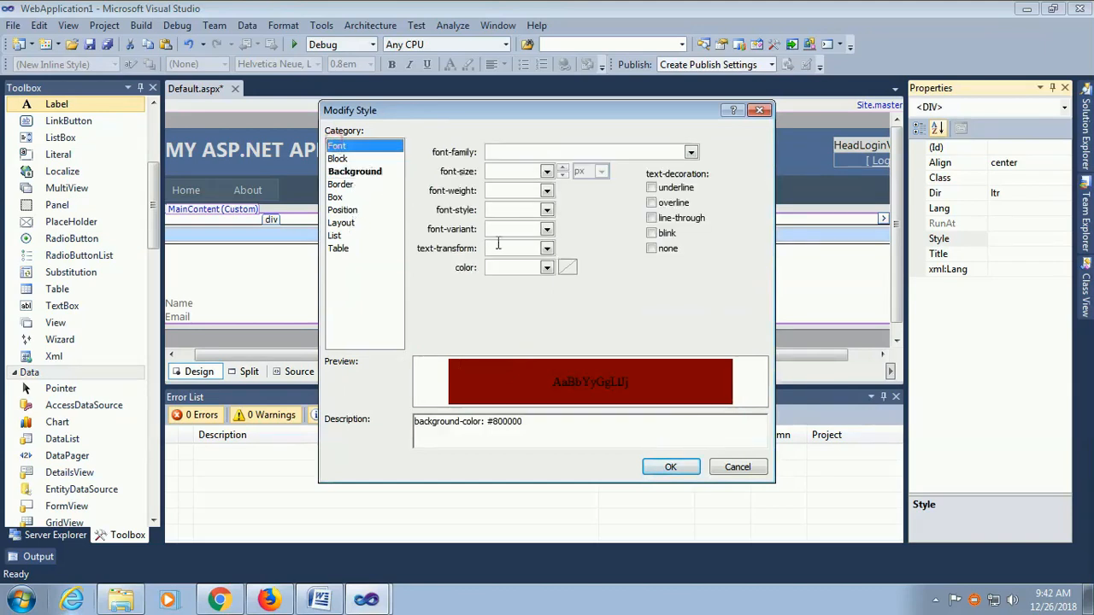
{"action": "left_click", "coordinate": [547, 266]}
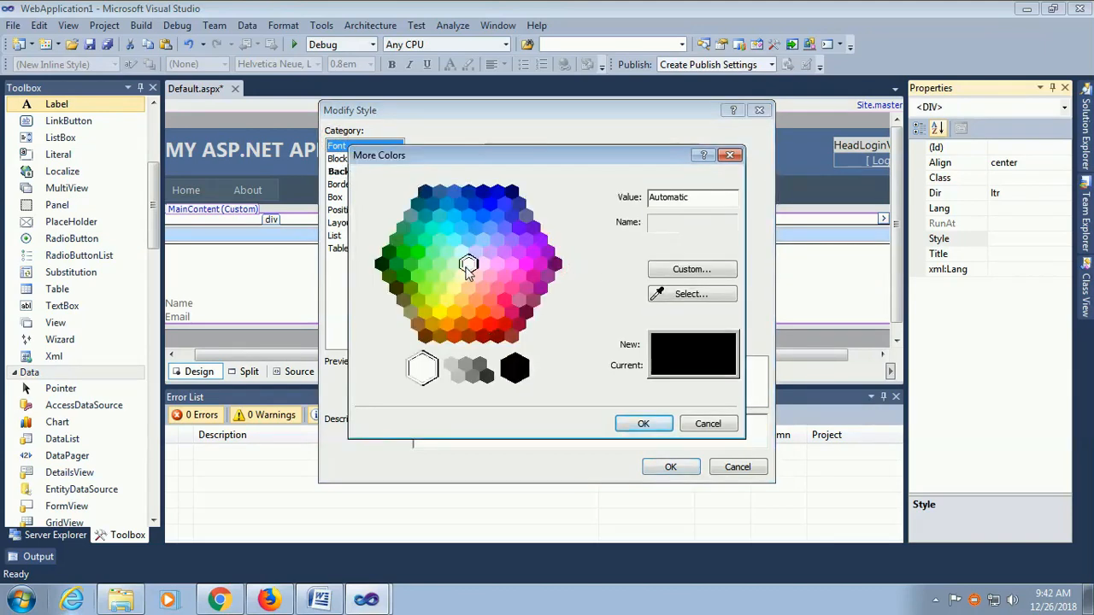
{"action": "left_click", "coordinate": [643, 424]}
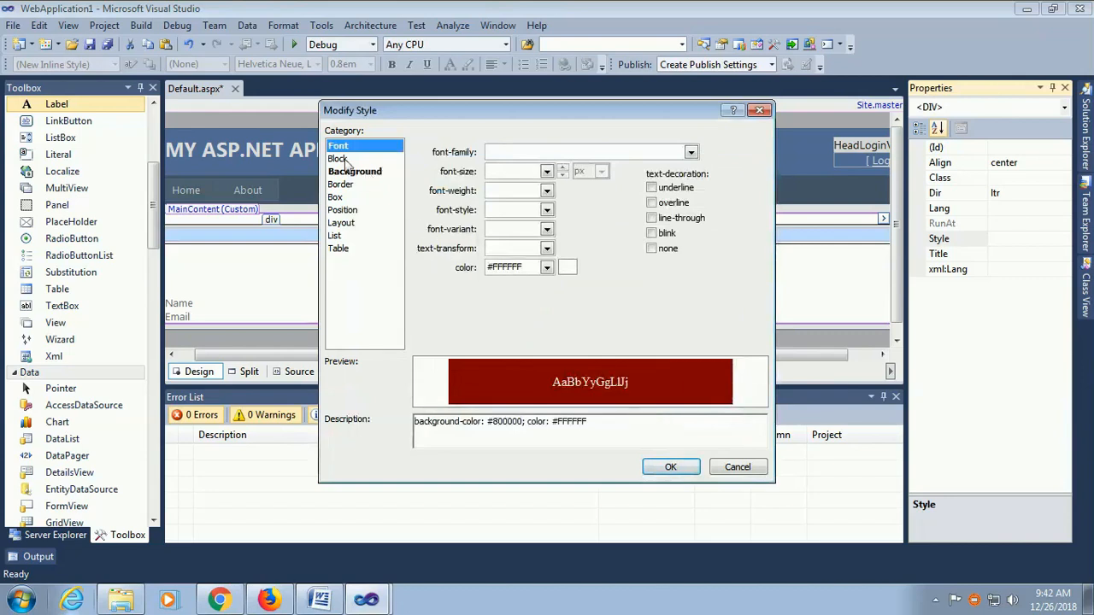
{"action": "left_click", "coordinate": [547, 171]}
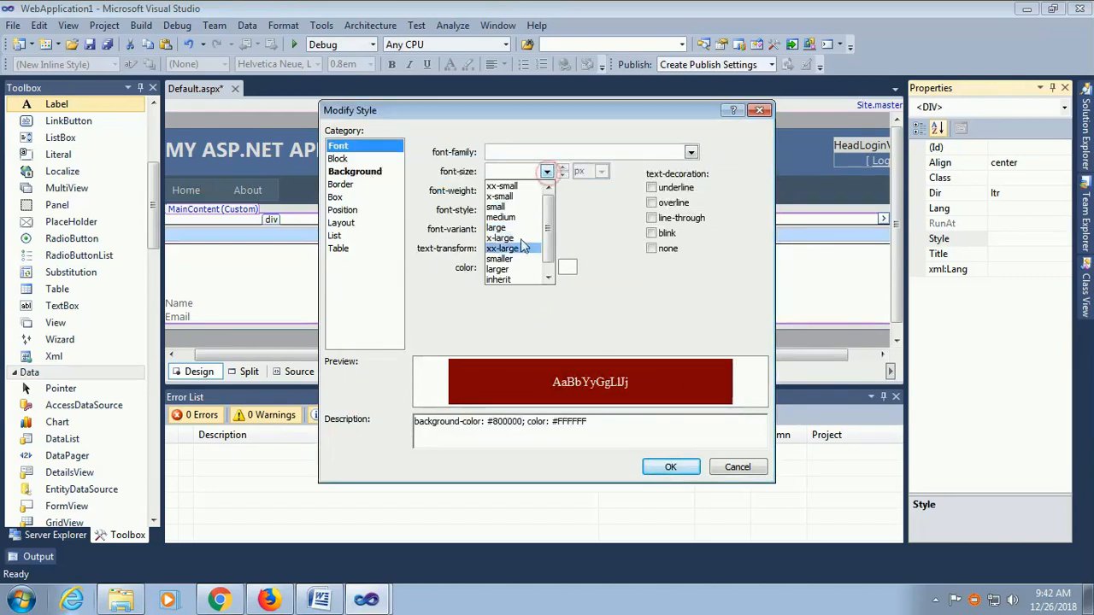
{"action": "left_click", "coordinate": [503, 248]}
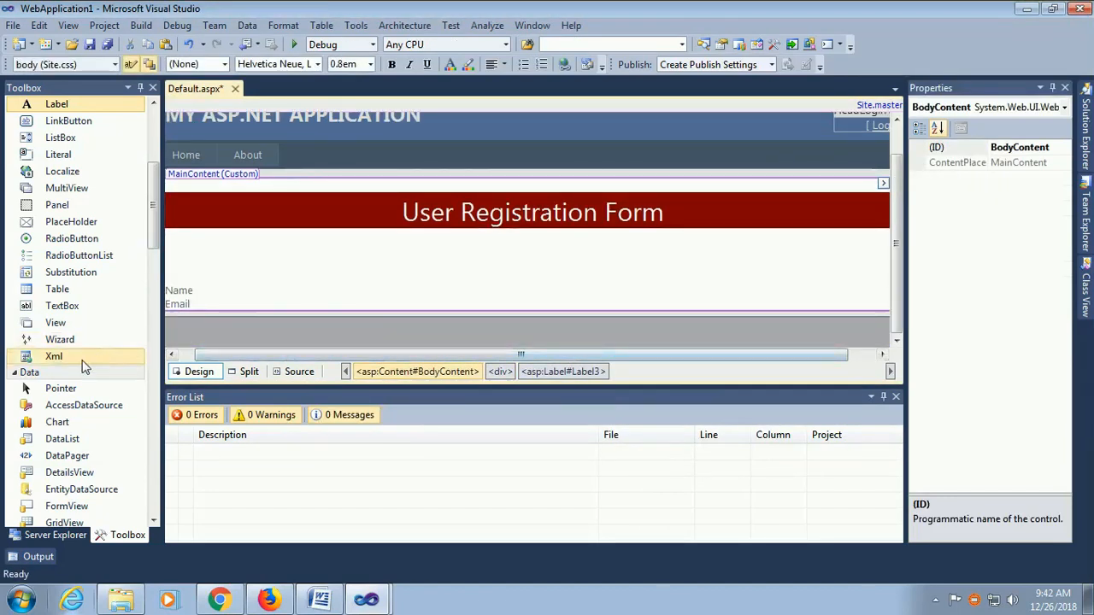
Add text boxes beside Name and Email and a button below, generating its Button1_Click handler
{"action": "left_click_drag", "start_coordinate": [62, 304], "coordinate": [249, 295]}
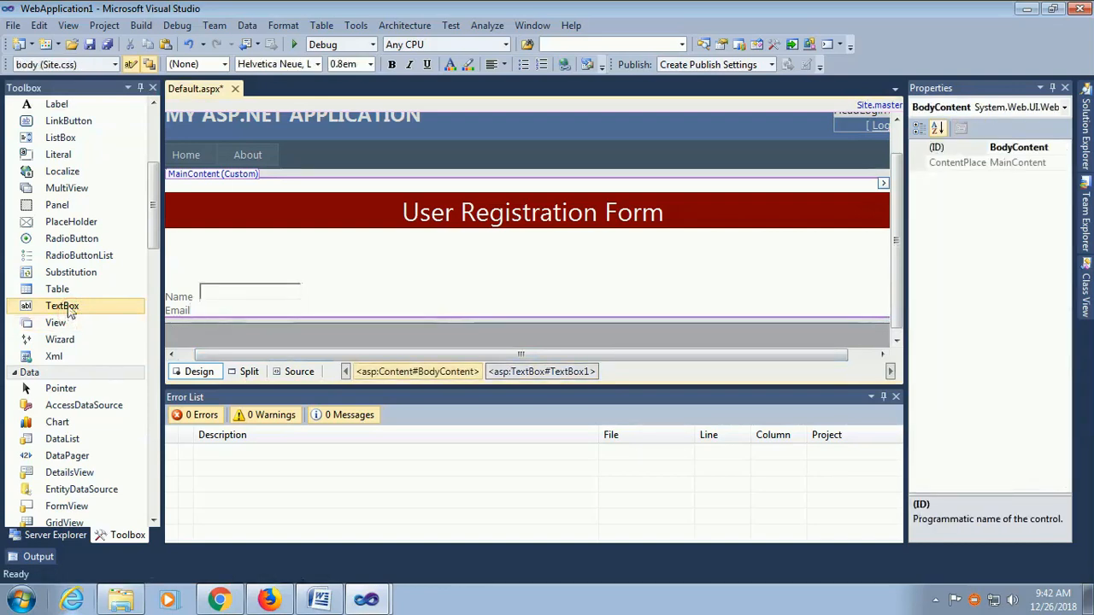
{"action": "left_click", "coordinate": [248, 291]}
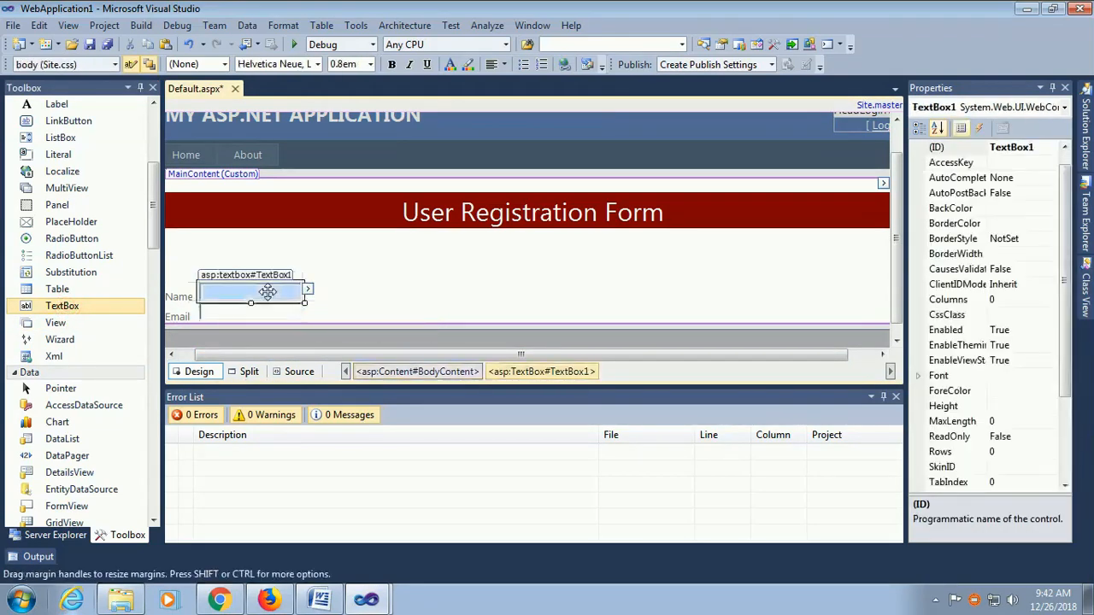
{"action": "left_click", "coordinate": [332, 314]}
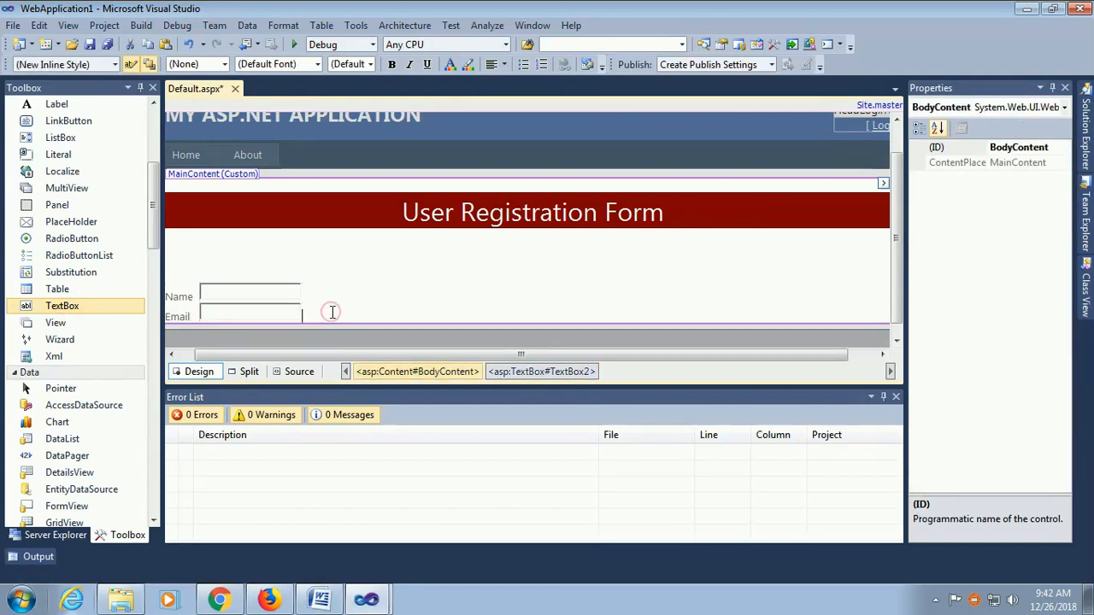
{"action": "left_click", "coordinate": [331, 328]}
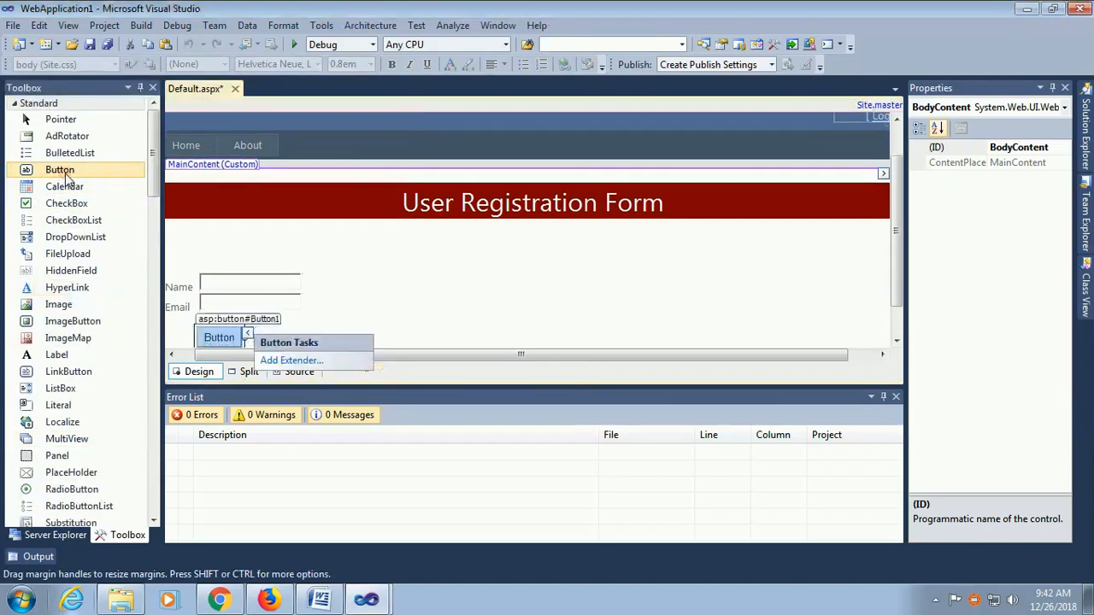
{"action": "left_click", "coordinate": [218, 337]}
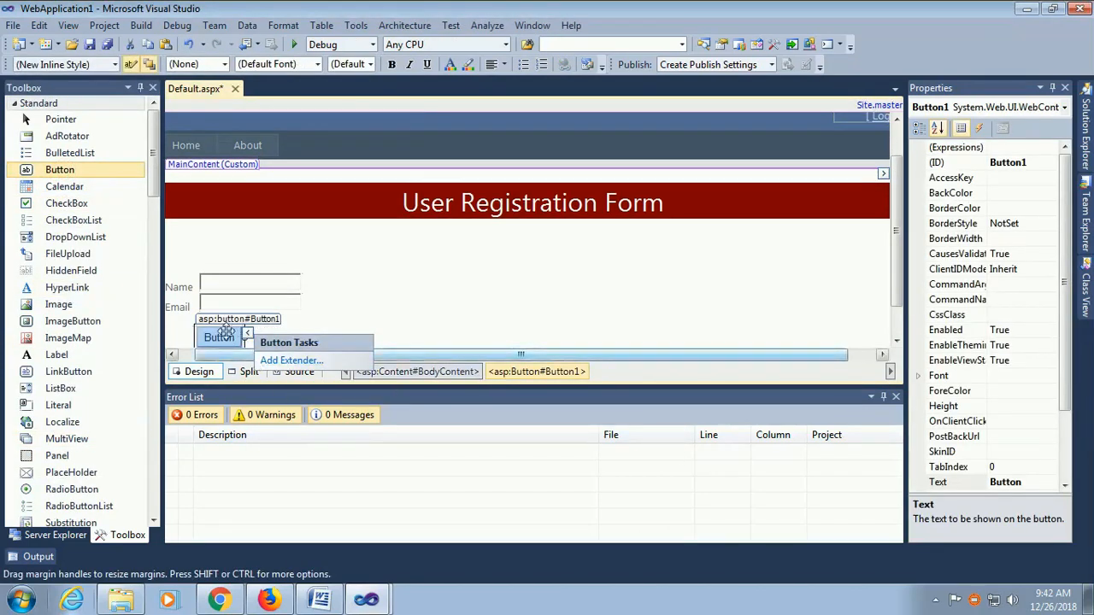
{"action": "double_click", "coordinate": [219, 336]}
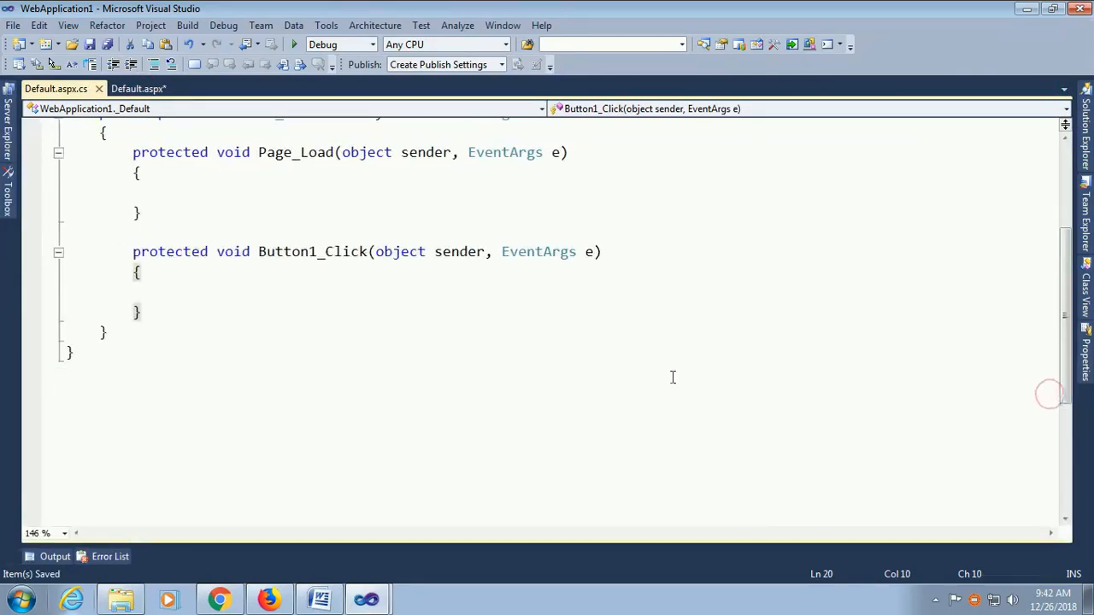
Leave the empty Button1_Click stub and switch to the running Service1 browser window
{"action": "left_click", "coordinate": [1065, 126]}
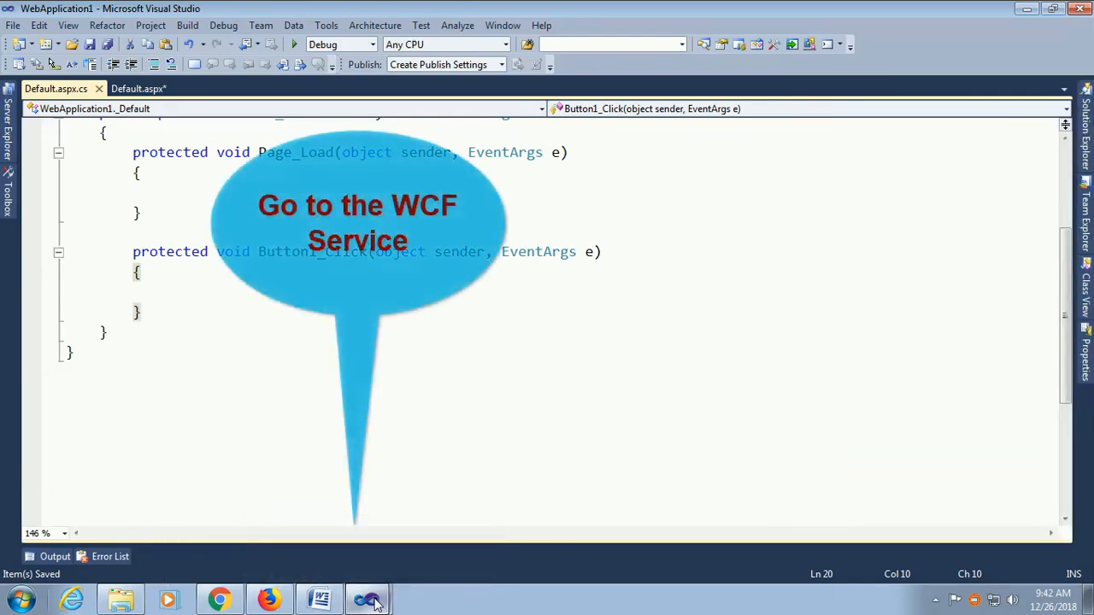
{"action": "left_click", "coordinate": [366, 598]}
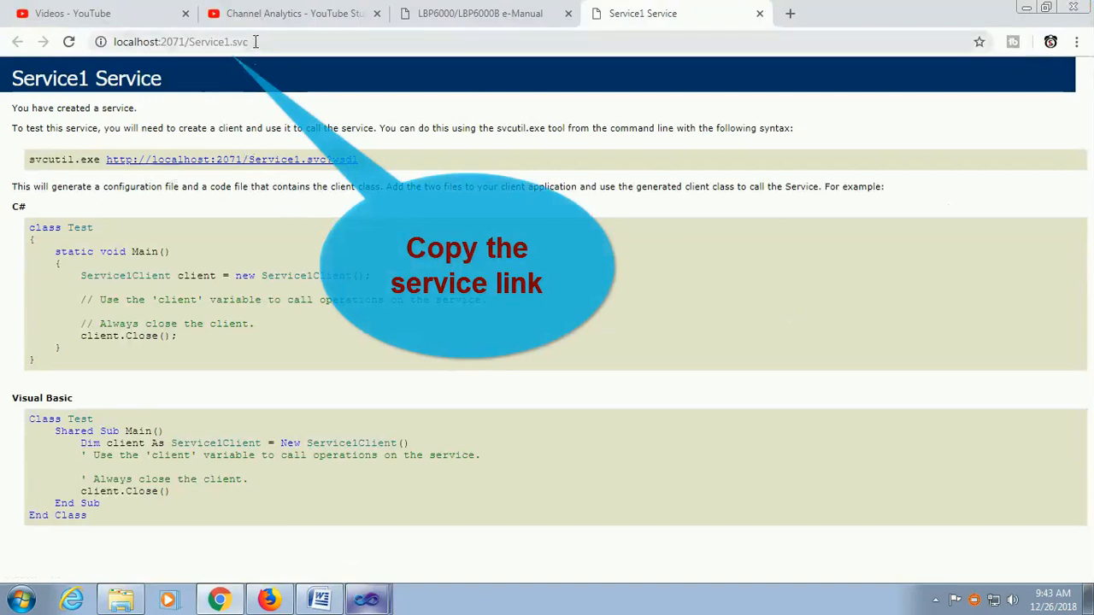
Copy the localhost:2071/Service1.svc address from Chrome and return to Visual Studio
{"action": "left_click", "coordinate": [179, 41]}
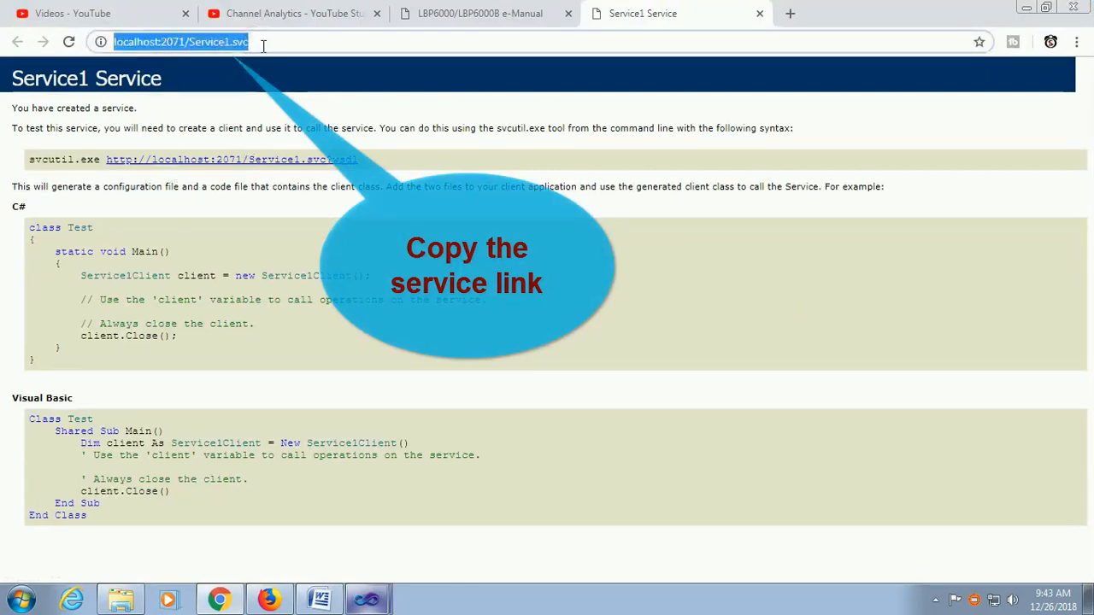
{"action": "right_click", "coordinate": [179, 41]}
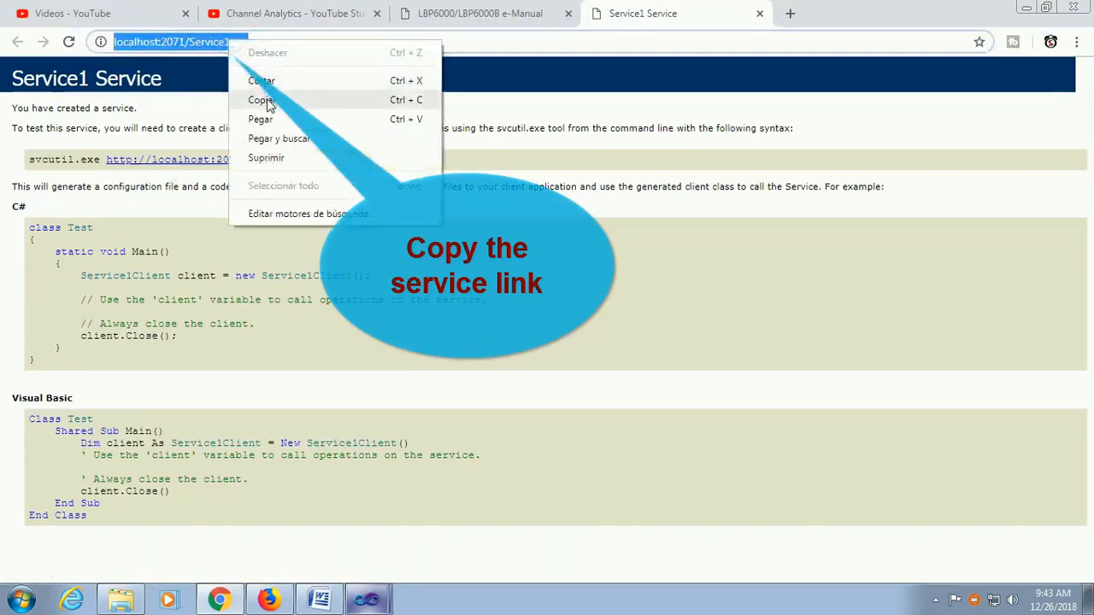
{"action": "left_click", "coordinate": [260, 99]}
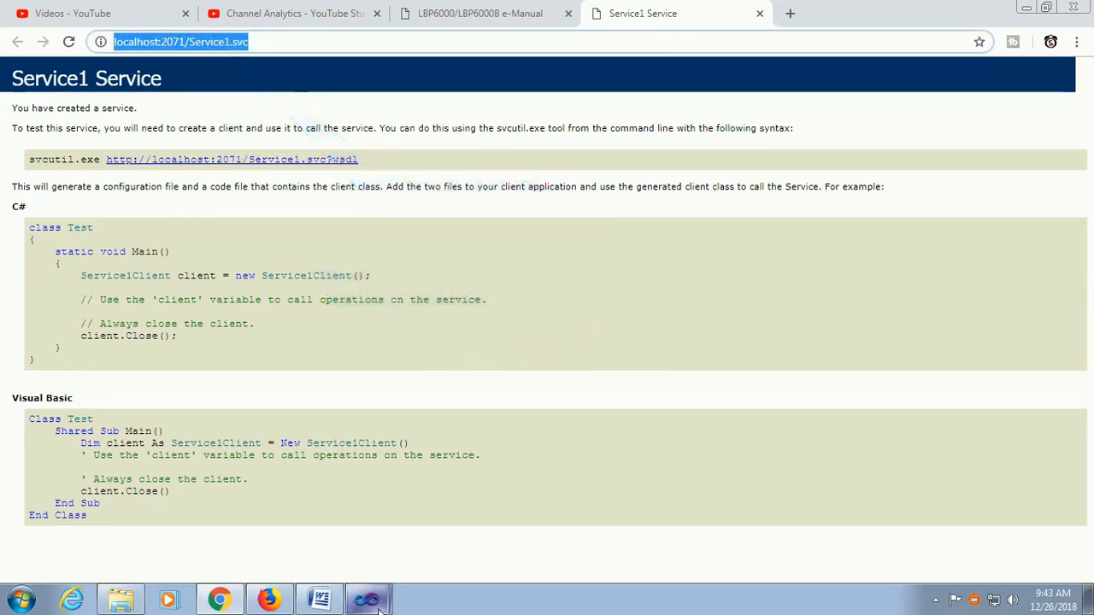
{"action": "left_click", "coordinate": [366, 599]}
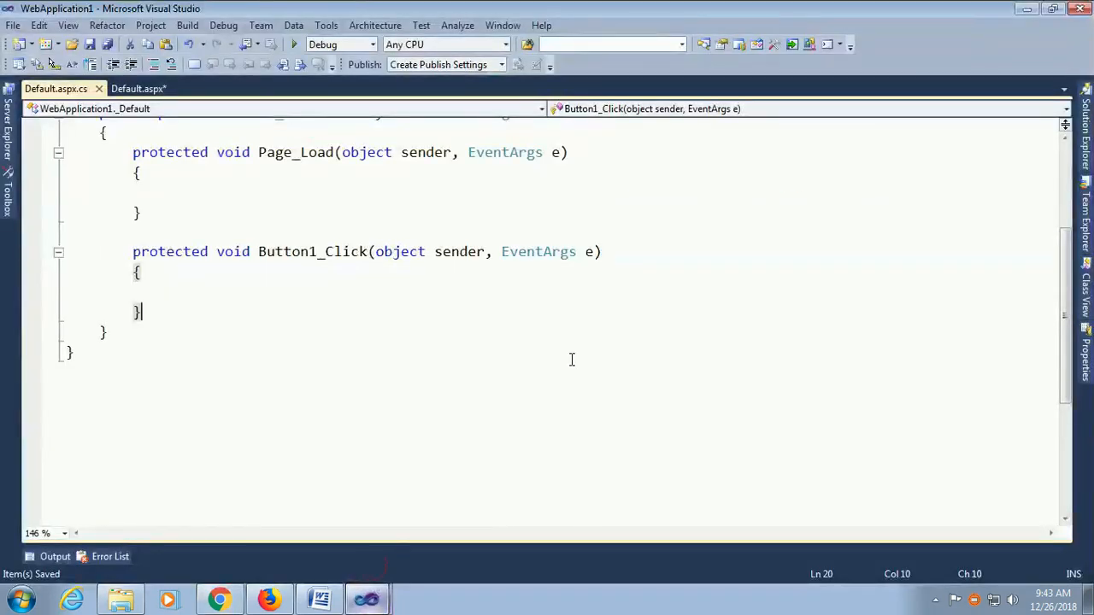
{"action": "left_click", "coordinate": [1084, 137]}
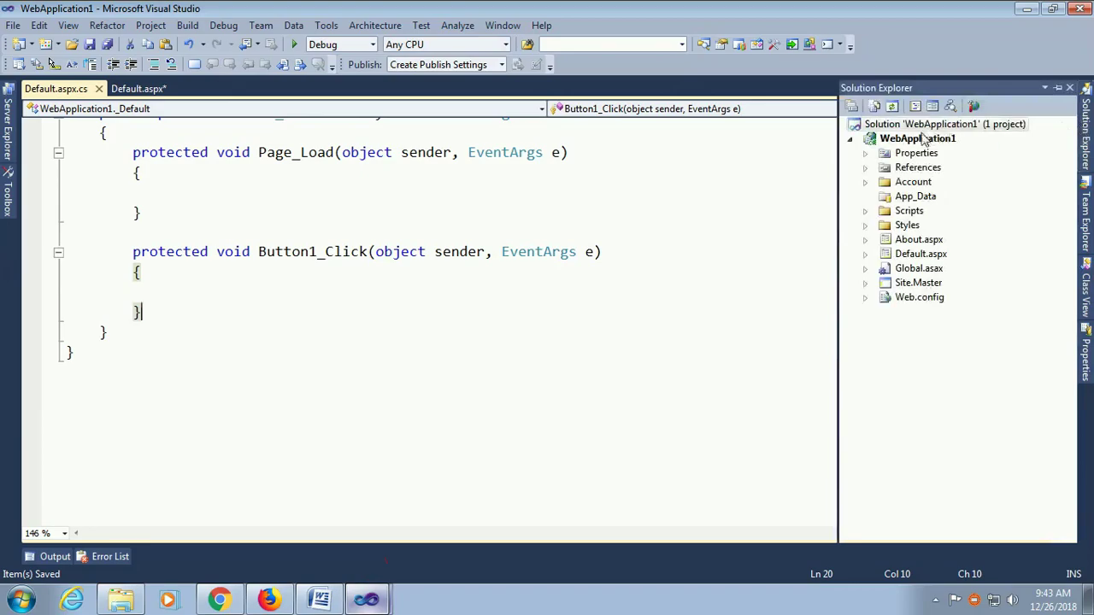
{"action": "right_click", "coordinate": [916, 137]}
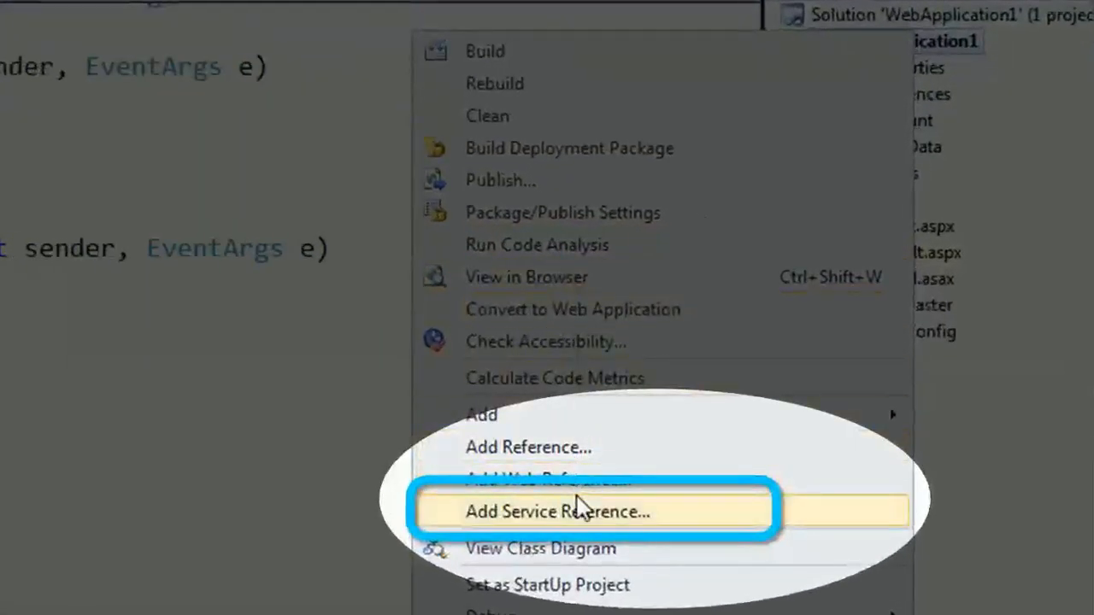
{"action": "mouse_move", "coordinate": [584, 516]}
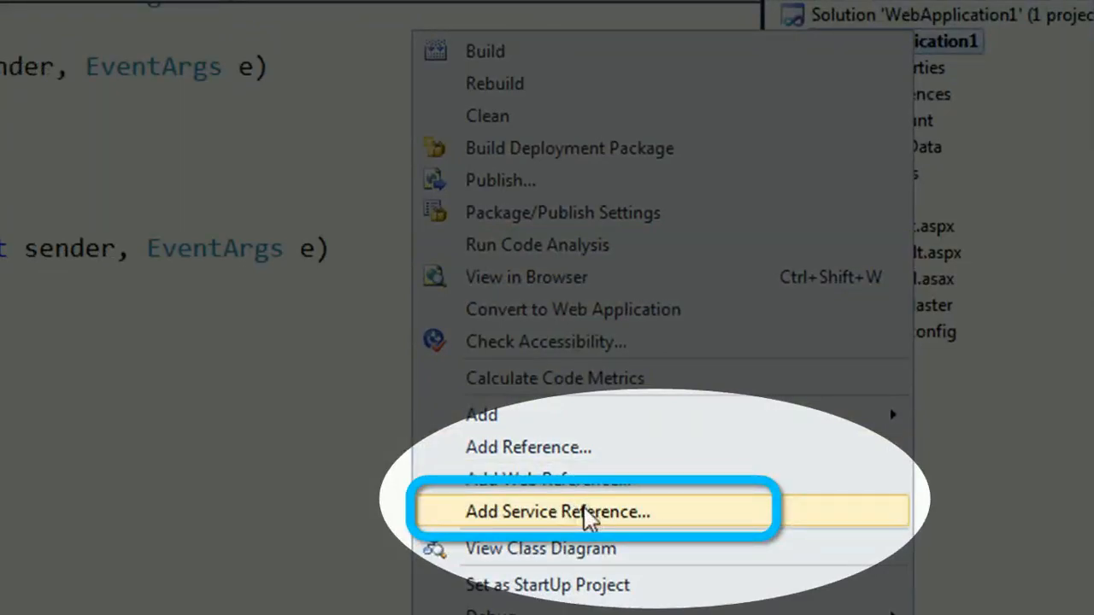
{"action": "left_click", "coordinate": [558, 511]}
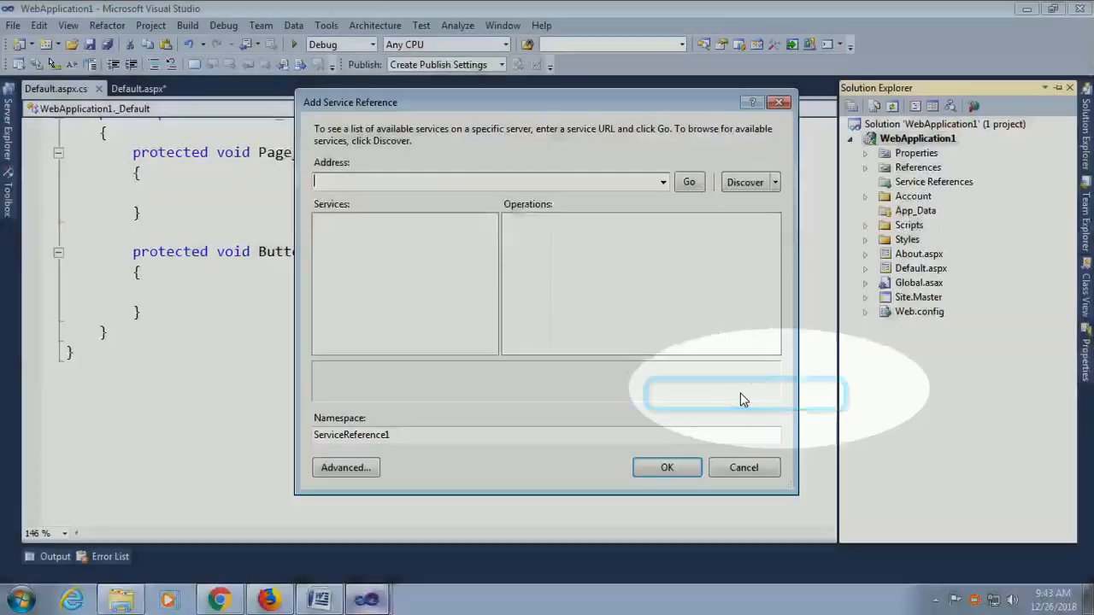
{"action": "type", "text": "http://localhost:2071/Service1.svc"}
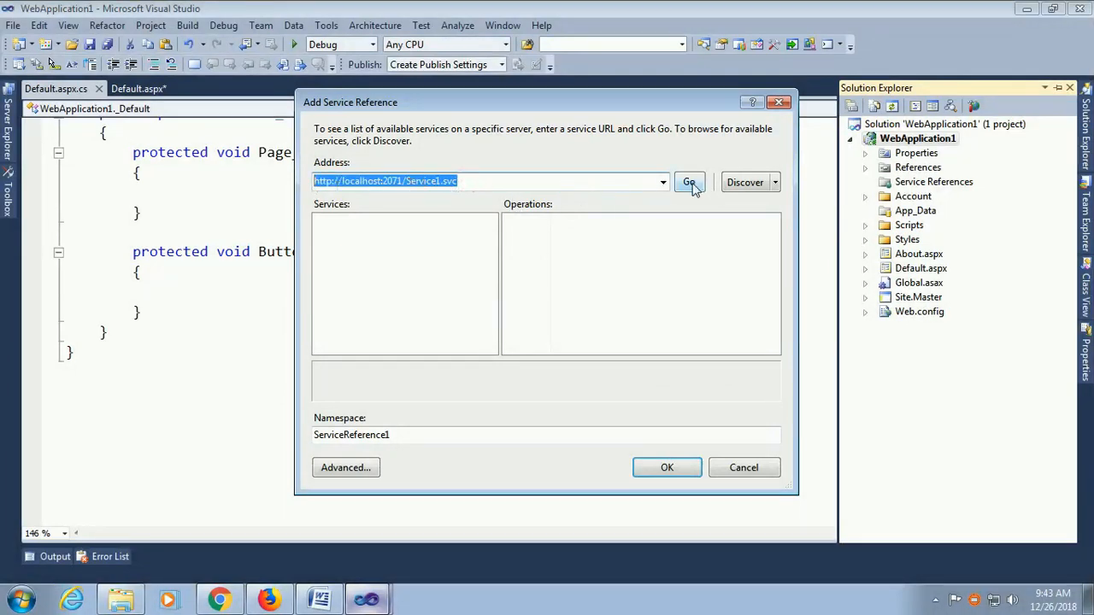
{"action": "left_click", "coordinate": [689, 181]}
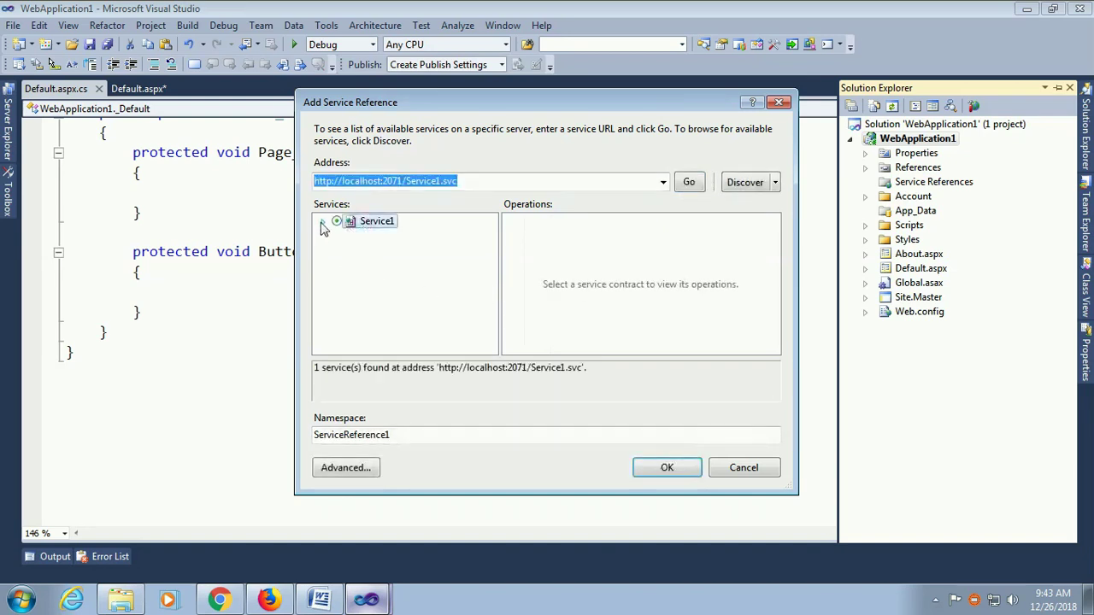
Expand Service1 to its Insert operation and add it as ServiceReference1
{"action": "left_click", "coordinate": [323, 220]}
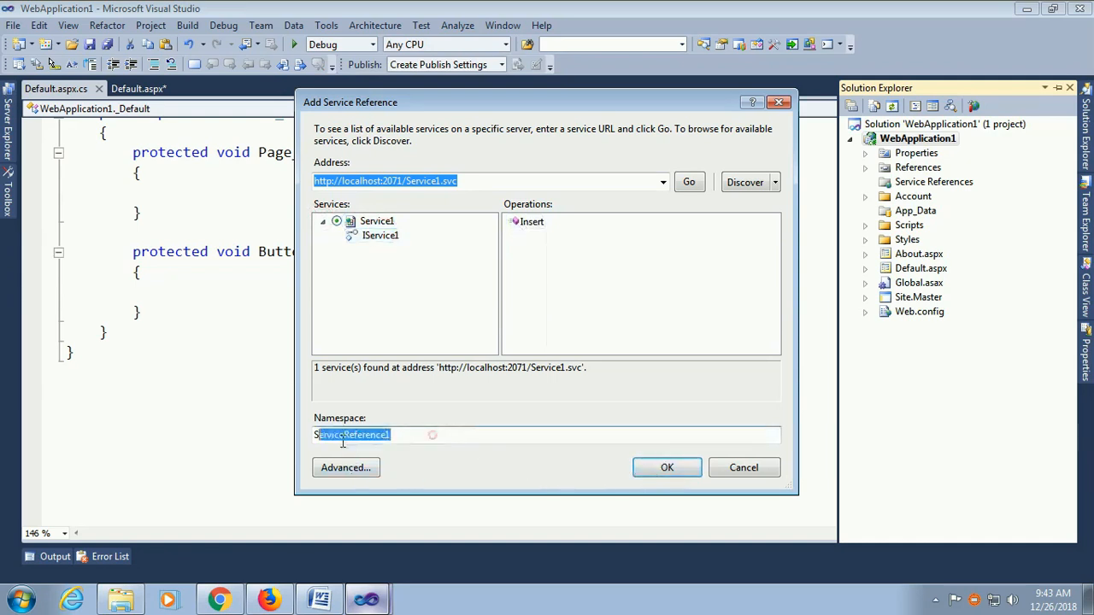
{"action": "left_click", "coordinate": [667, 469]}
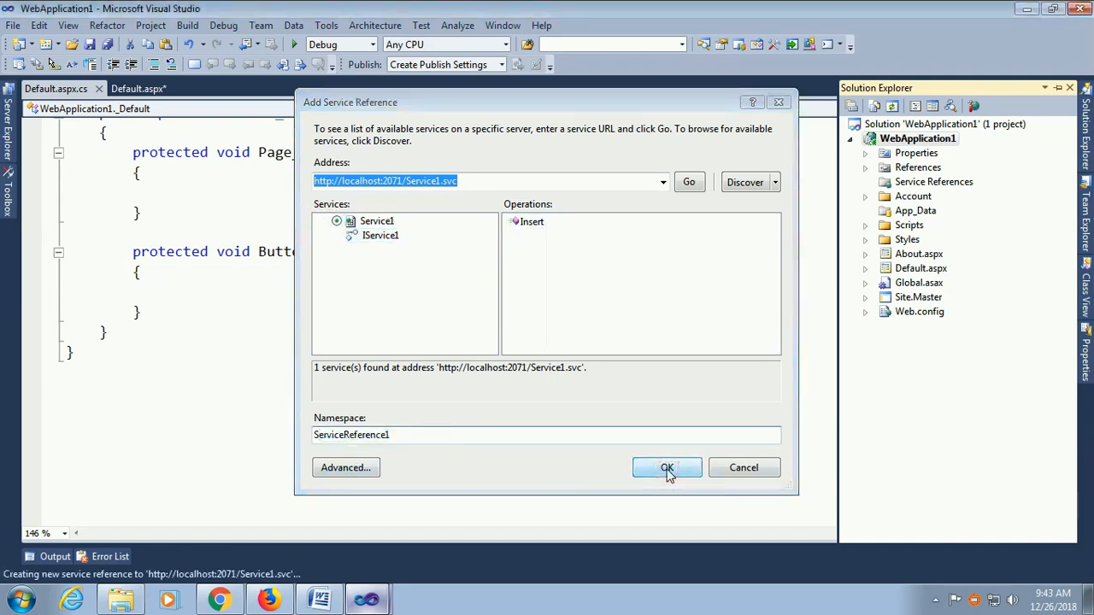
{"action": "left_click", "coordinate": [667, 468]}
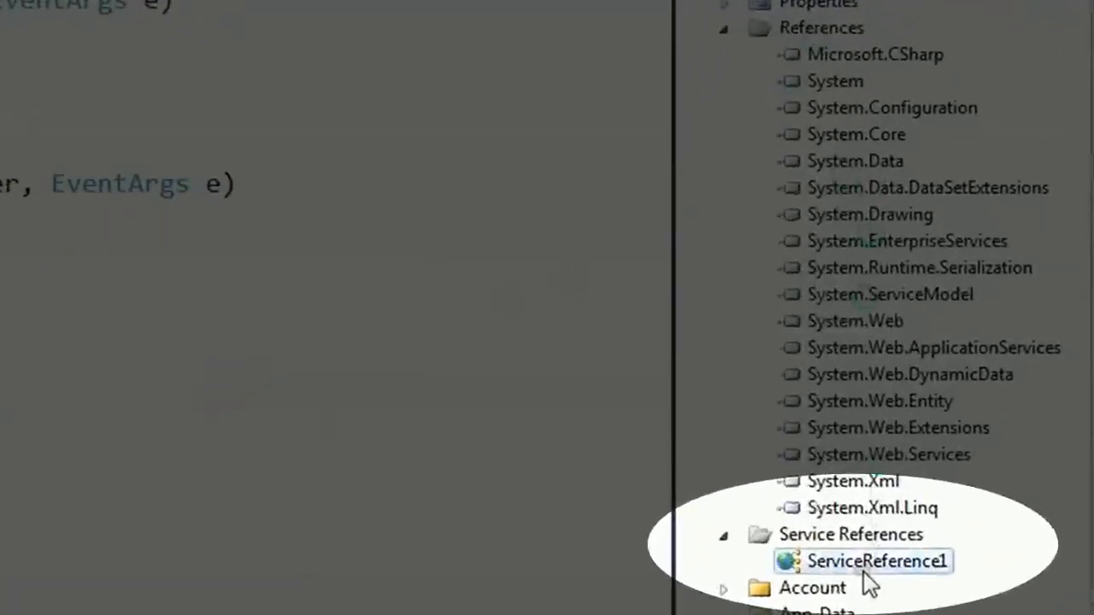
{"action": "left_click", "coordinate": [723, 27]}
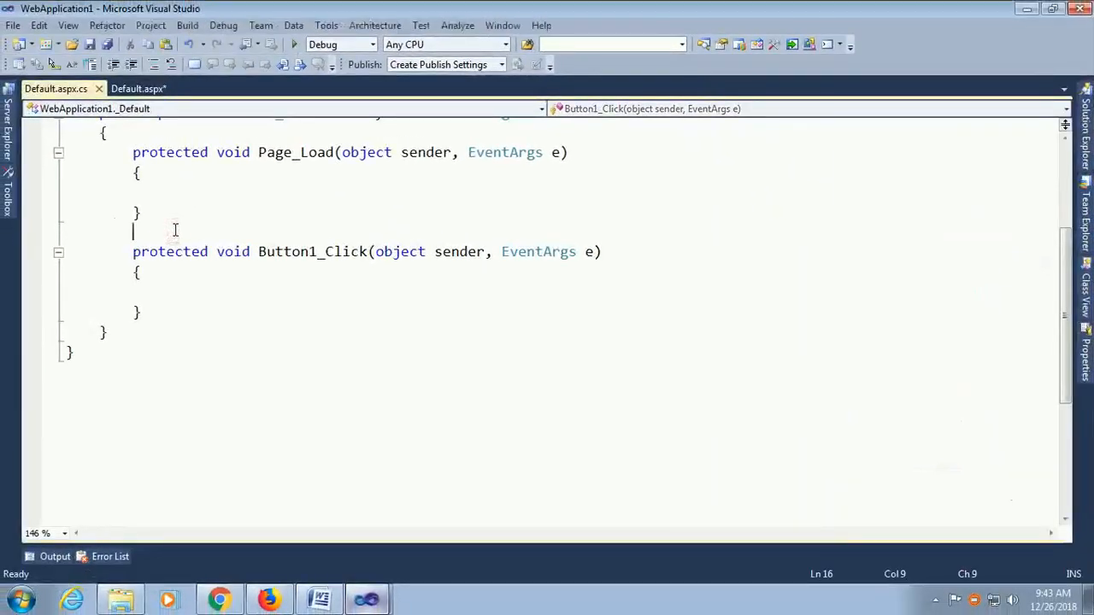
Declare 'ServiceReference1.Service1Client client = new ServiceReference1.Service1Client();' and begin calling Insert
{"action": "type", "text": "serv"}
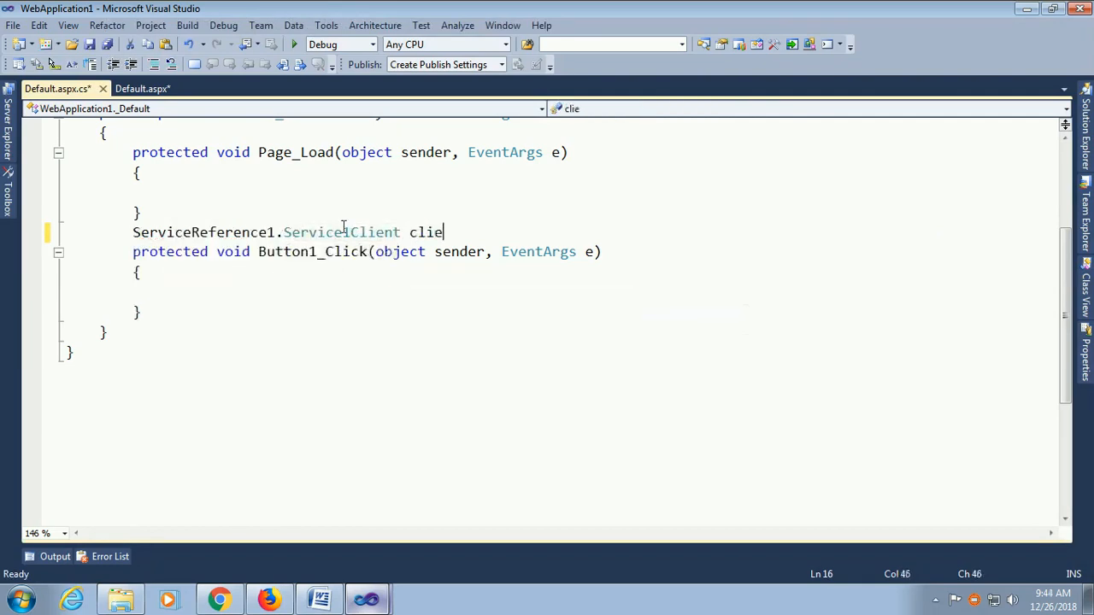
{"action": "type", "text": "nt ="}
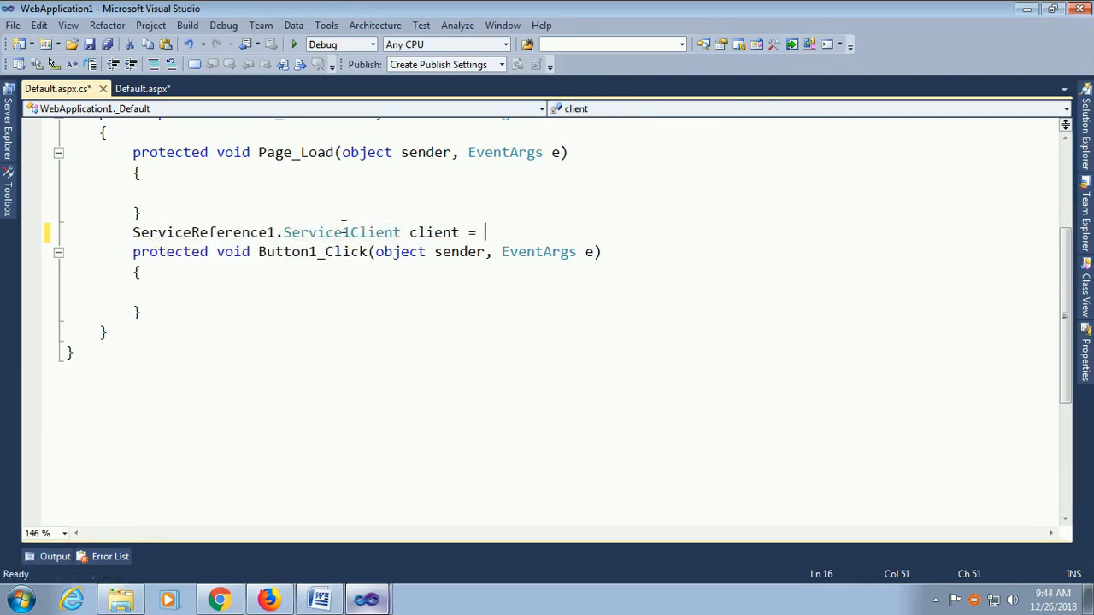
{"action": "type", "text": "new ServiceReference1.Service1Client();"}
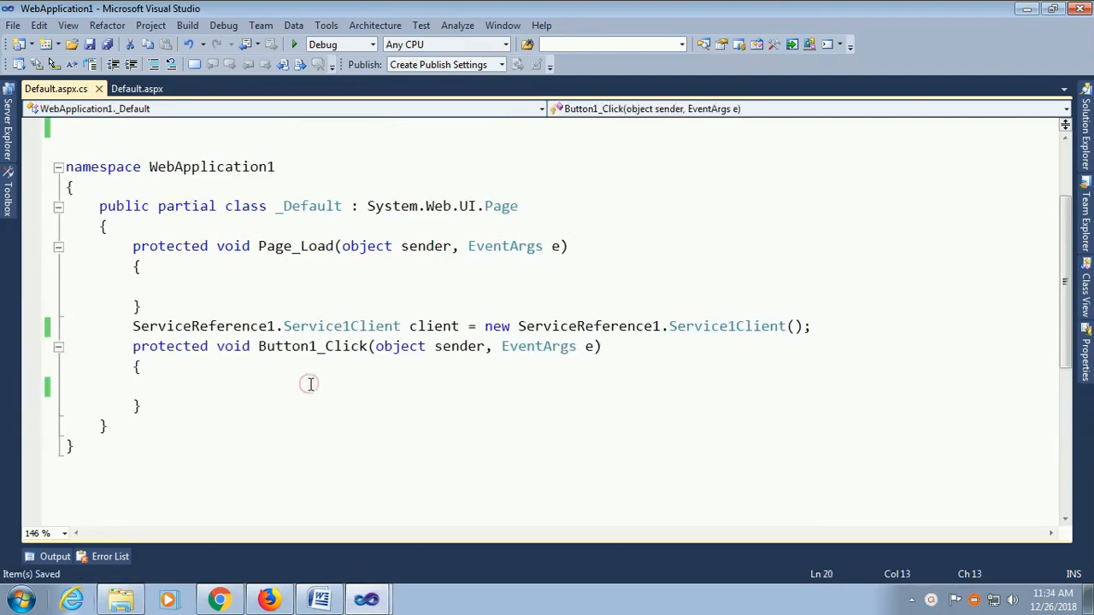
{"action": "type", "text": "Inser"}
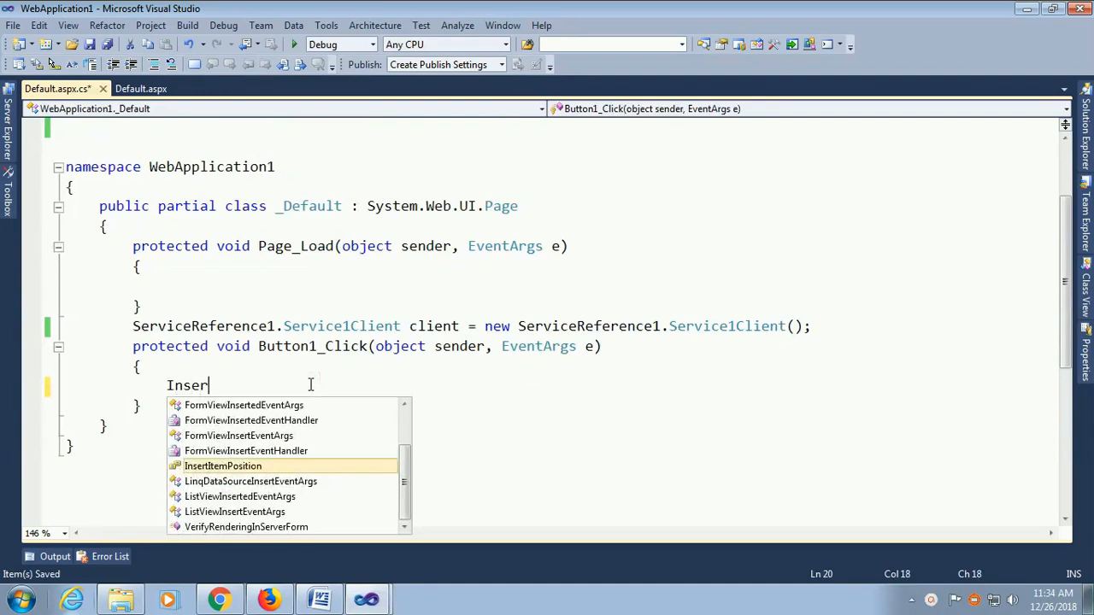
{"action": "type", "text": "t"}
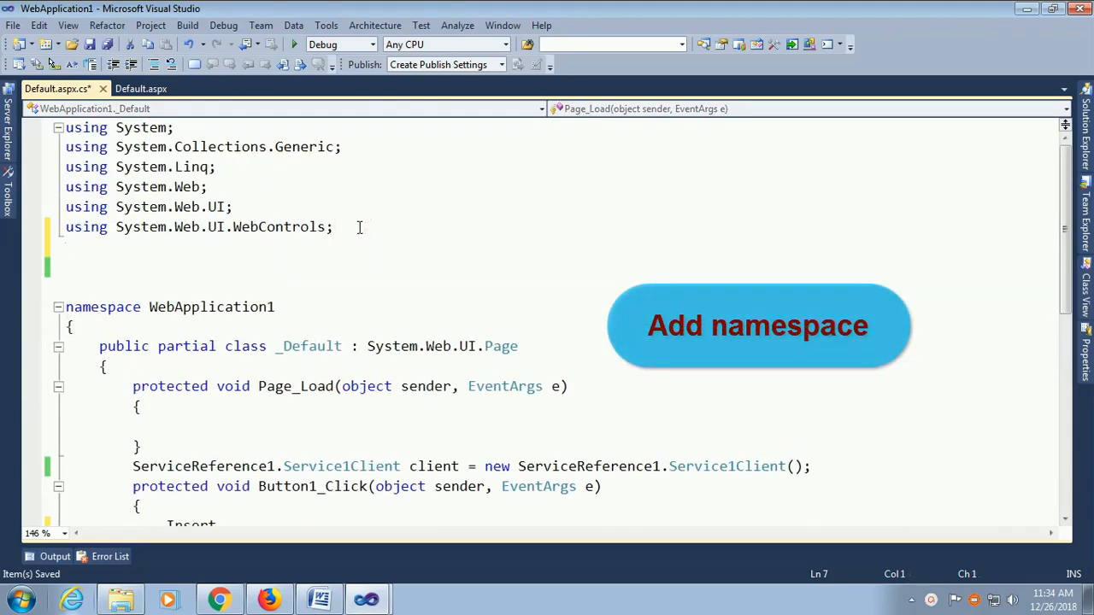
Add a using directive for the WebApplication1 service namespace
{"action": "type", "text": "using"}
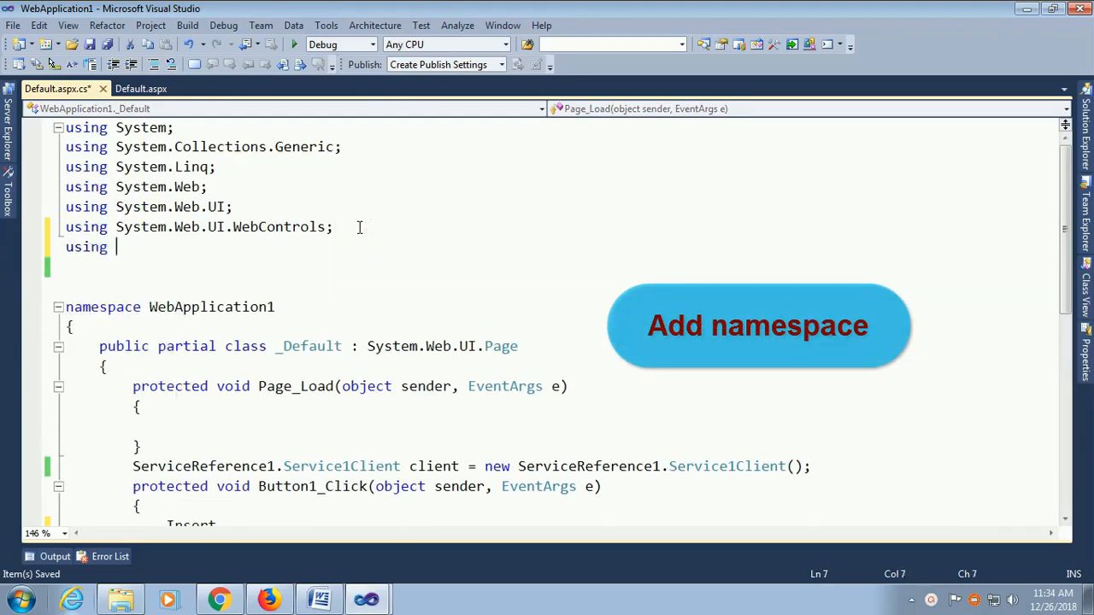
{"action": "type", "text": "w"}
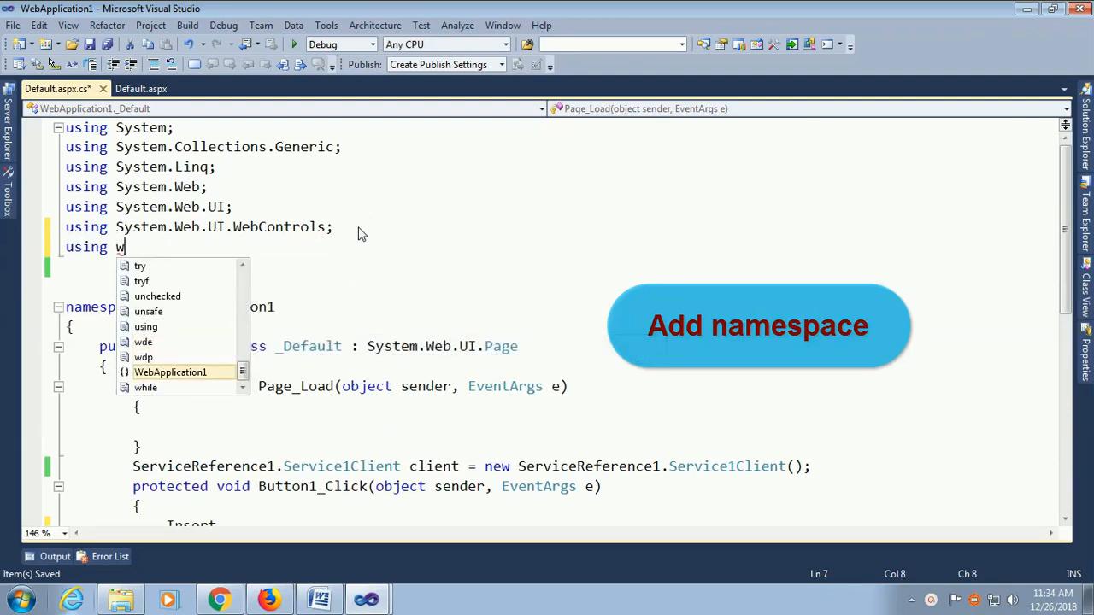
{"action": "type", "text": "ebApplication1."}
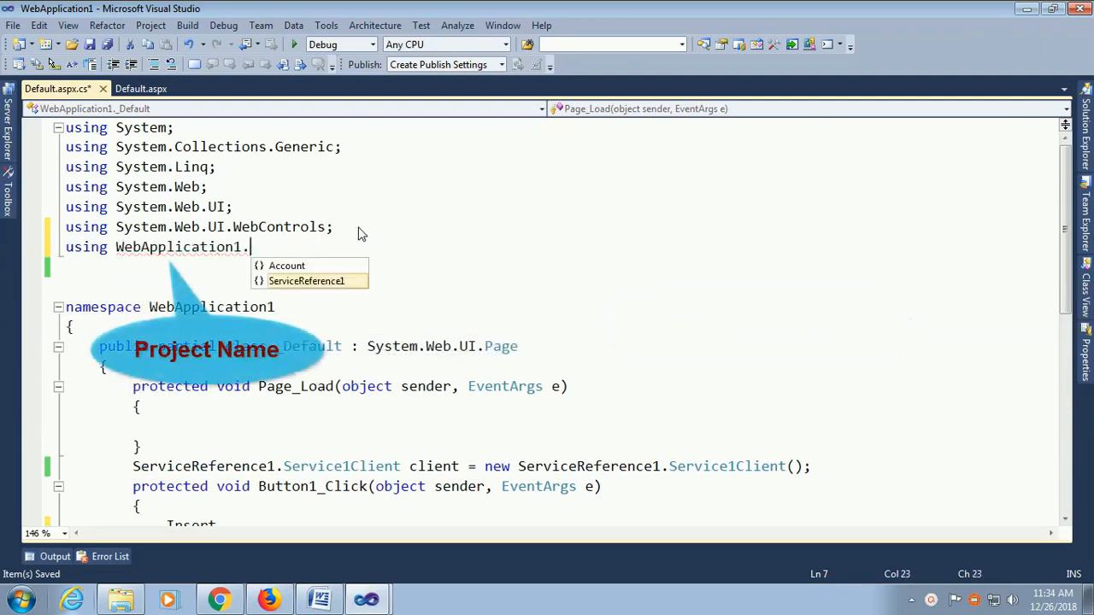
{"action": "scroll", "scroll_direction": "down", "scroll_amount": 3}
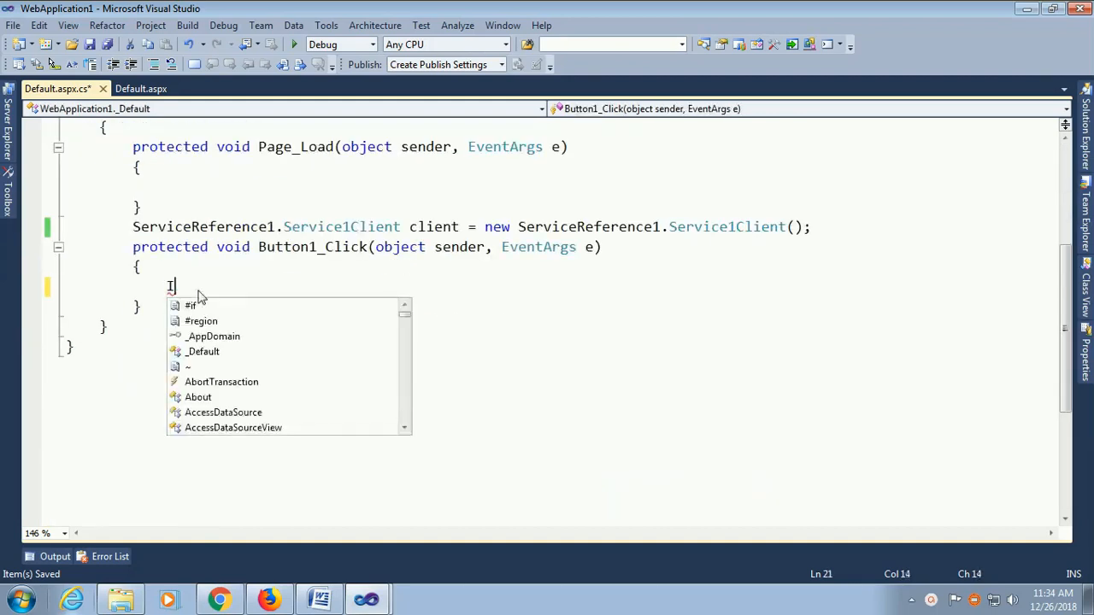
In Button1_Click, create InsertUser u with Name from TextBox1 and Email from TextBox2
{"action": "type", "text": "InsertUser"}
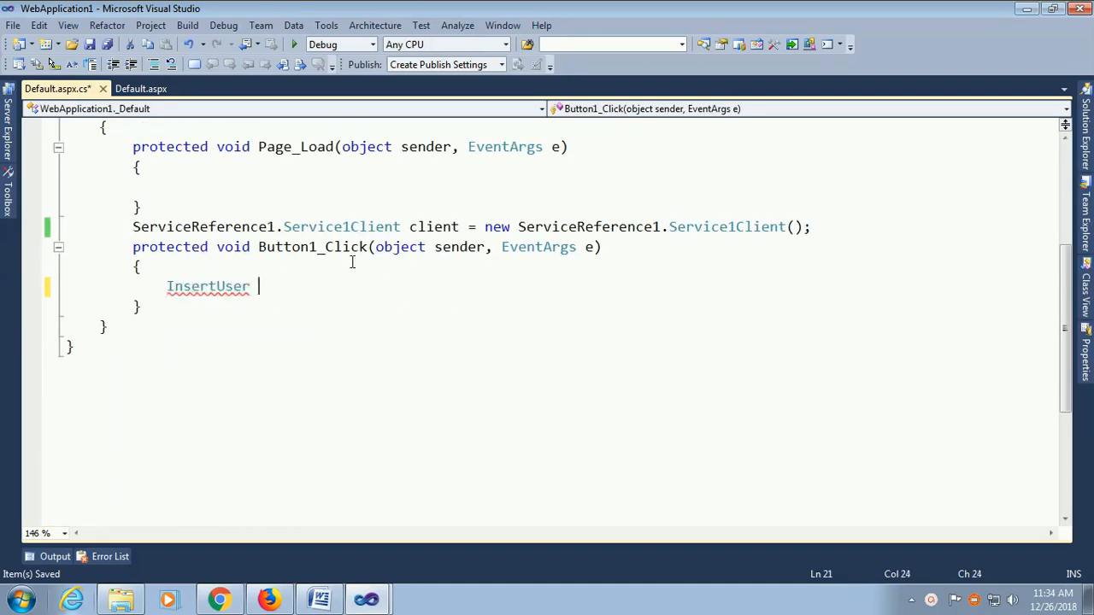
{"action": "type", "text": "u ="}
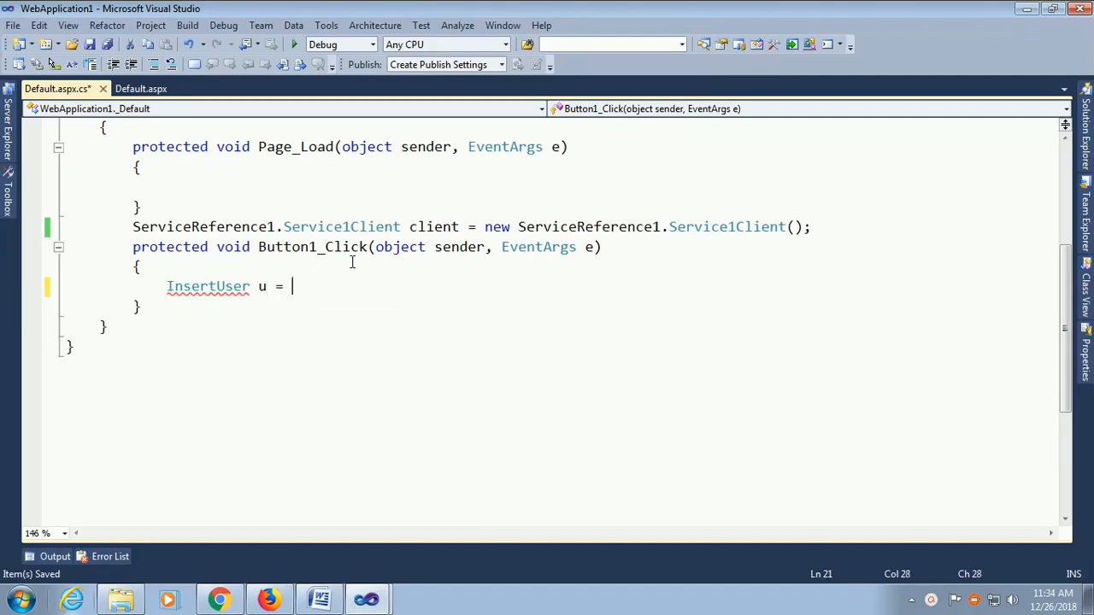
{"action": "type", "text": "new InsertUser();"}
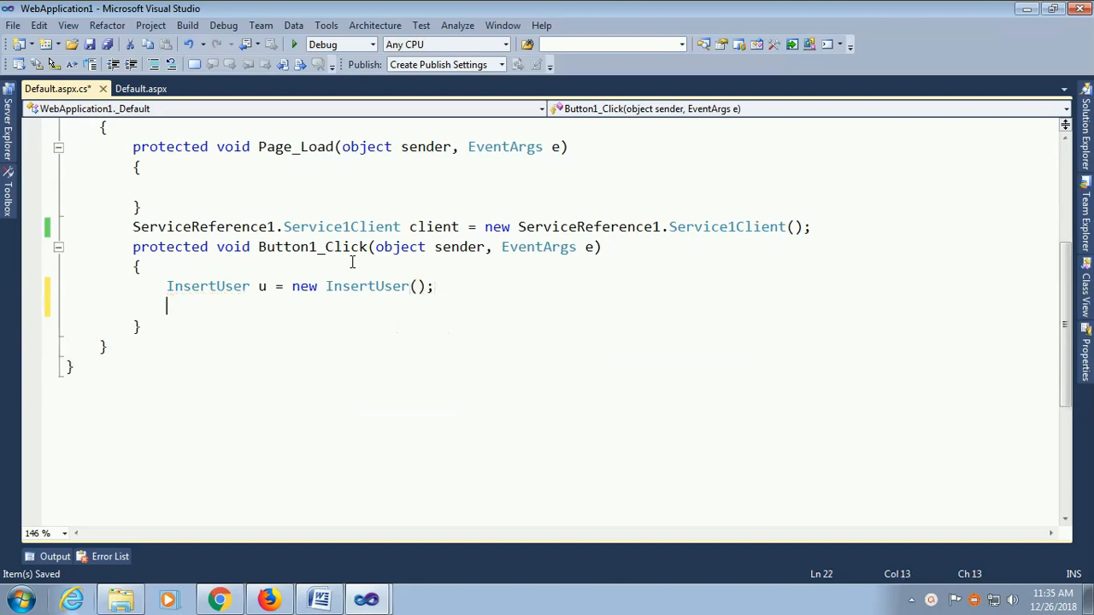
{"action": "type", "text": "u."}
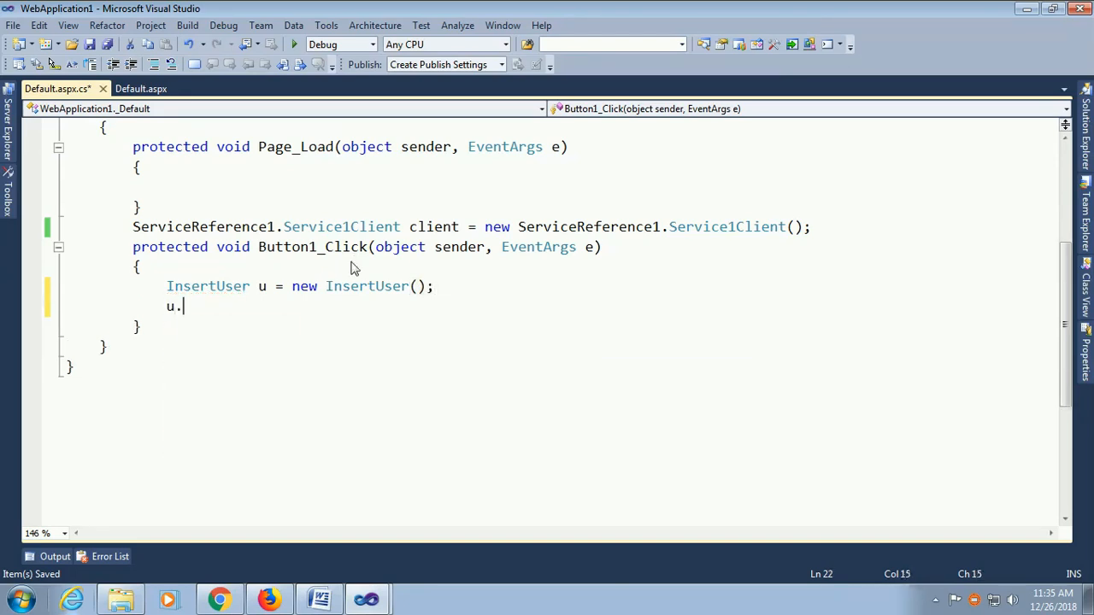
{"action": "type", "text": "na"}
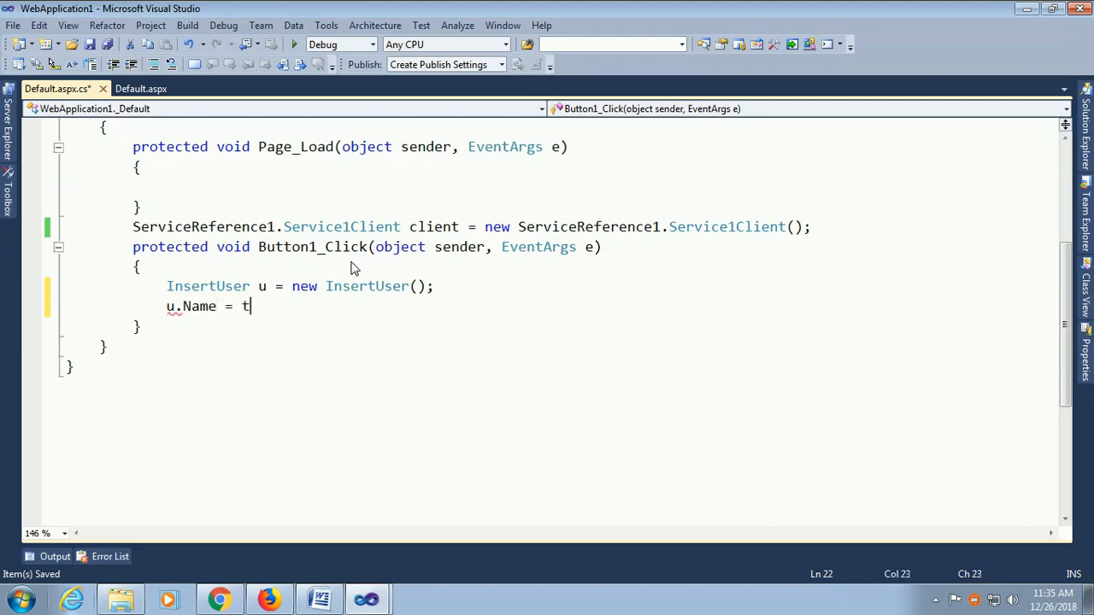
{"action": "type", "text": "extBox1.Text;"}
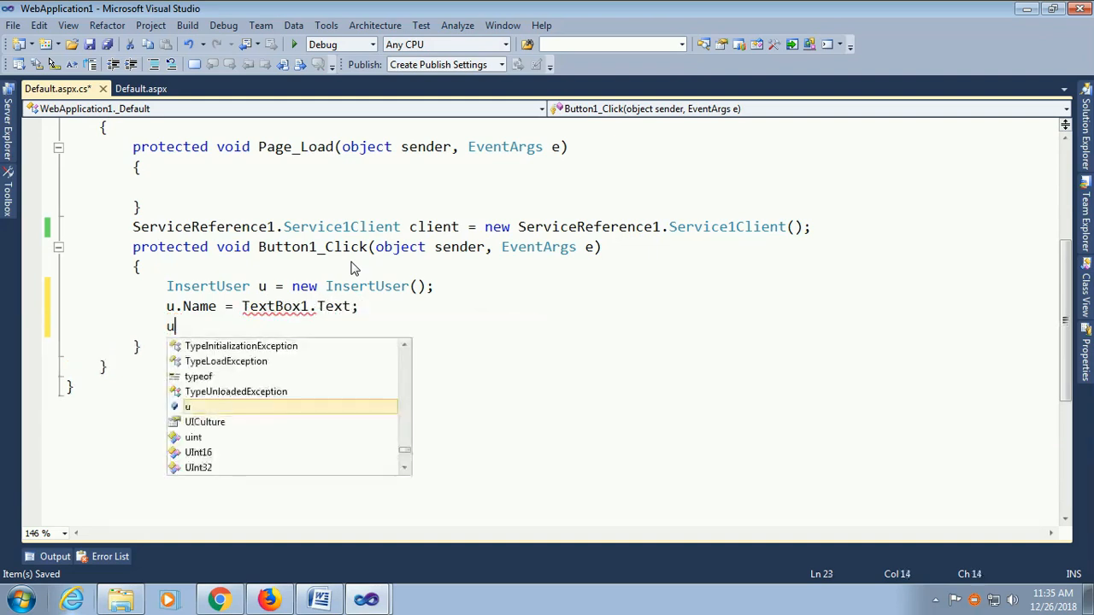
{"action": "type", "text": ".p"}
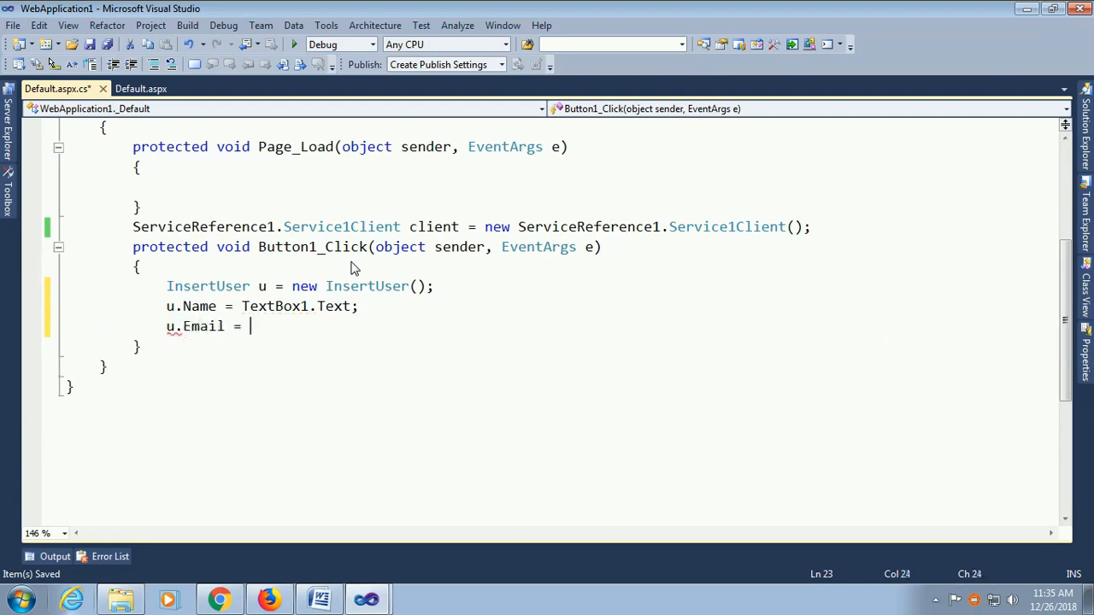
{"action": "type", "text": "TextBox2"}
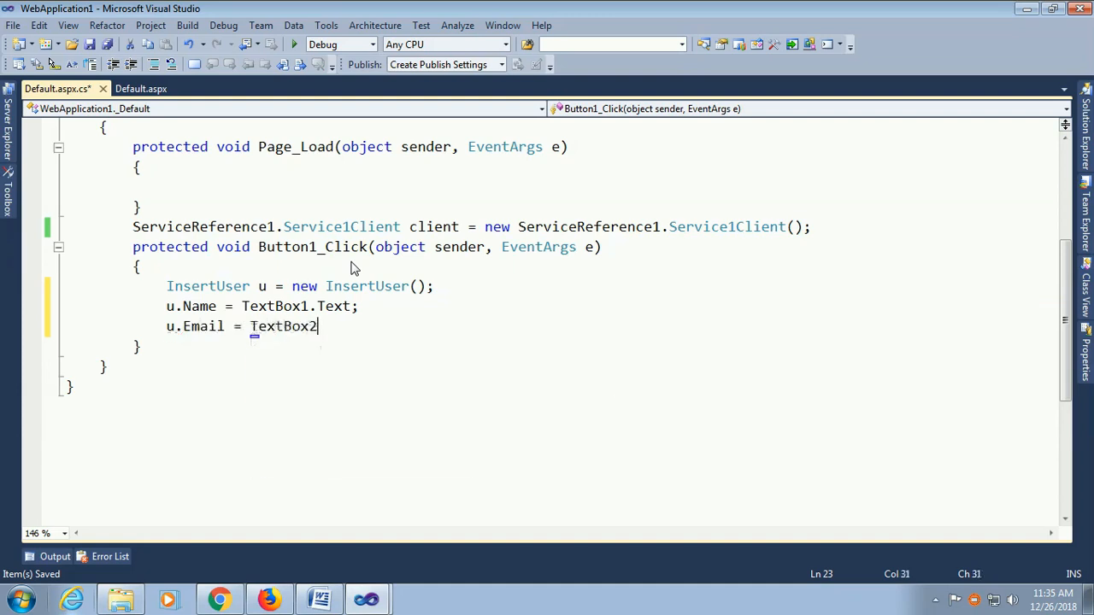
{"action": "type", "text": ".tex"}
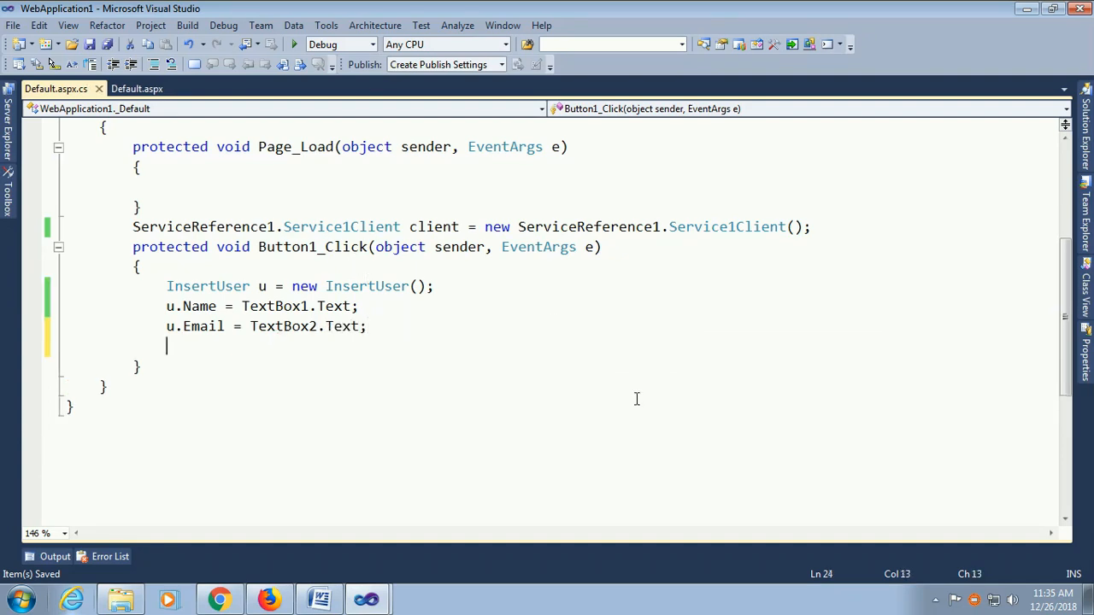
Store the result of client.Insert(u) in string r
{"action": "type", "text": "st"}
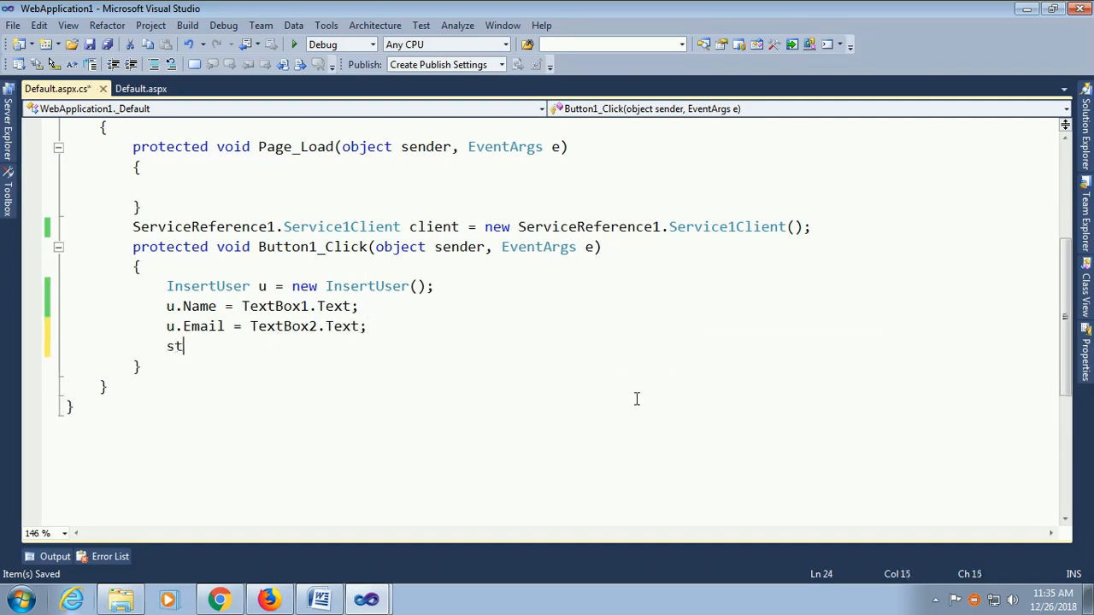
{"action": "type", "text": "ring"}
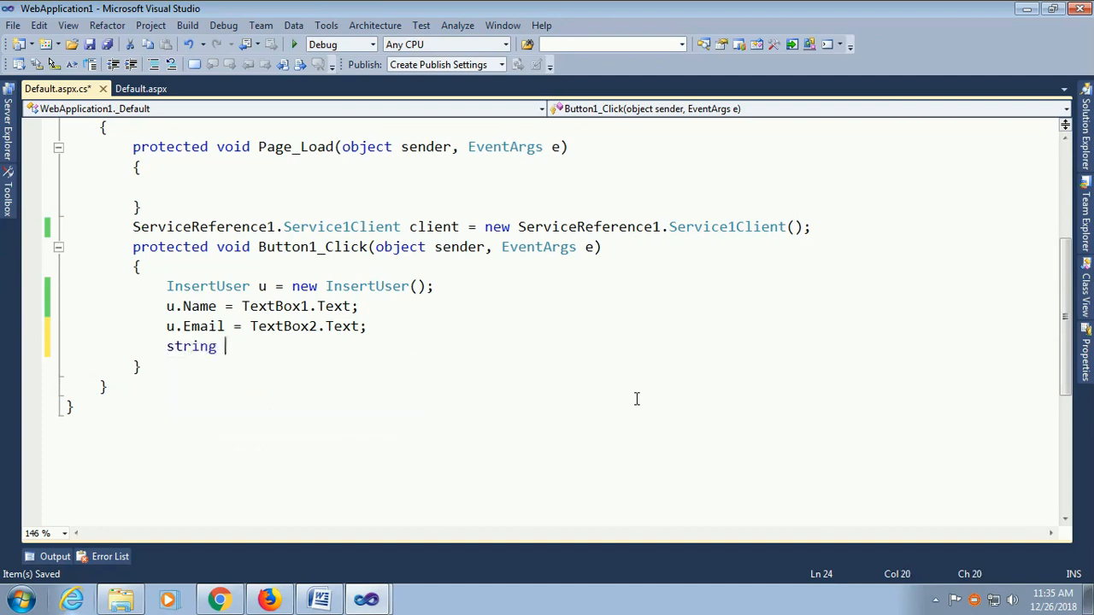
{"action": "type", "text": "r="}
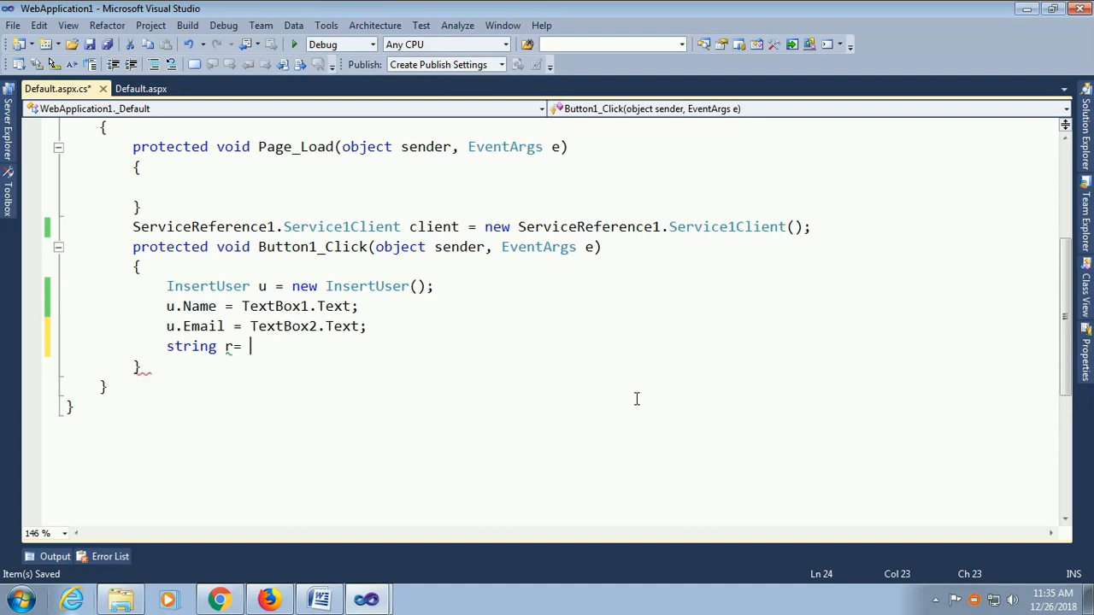
{"action": "type", "text": "client."}
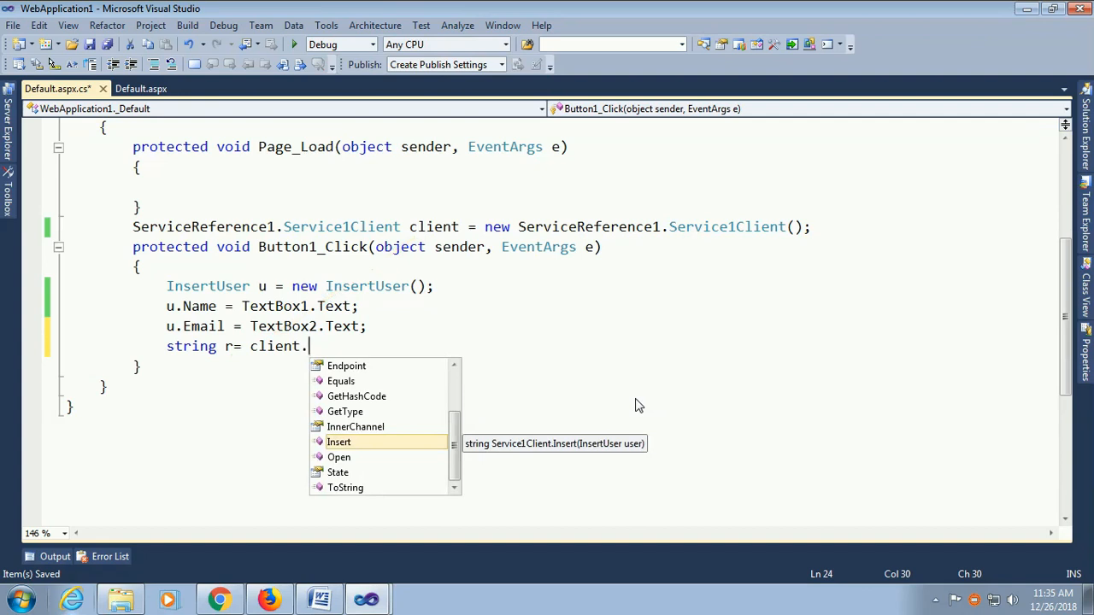
{"action": "type", "text": "in"}
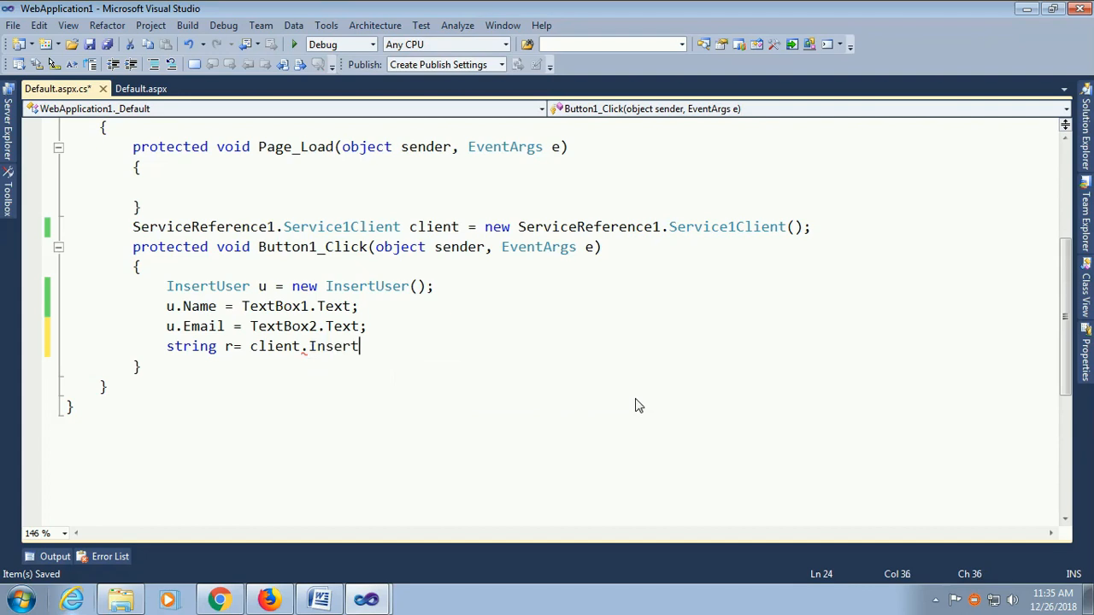
{"action": "type", "text": "("}
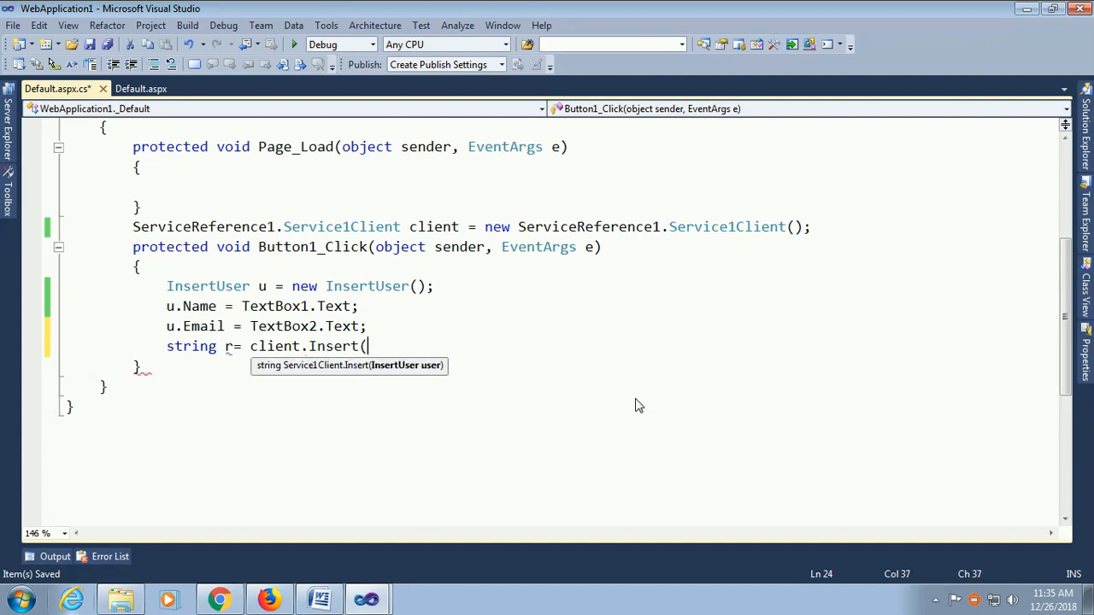
{"action": "type", "text": "u);"}
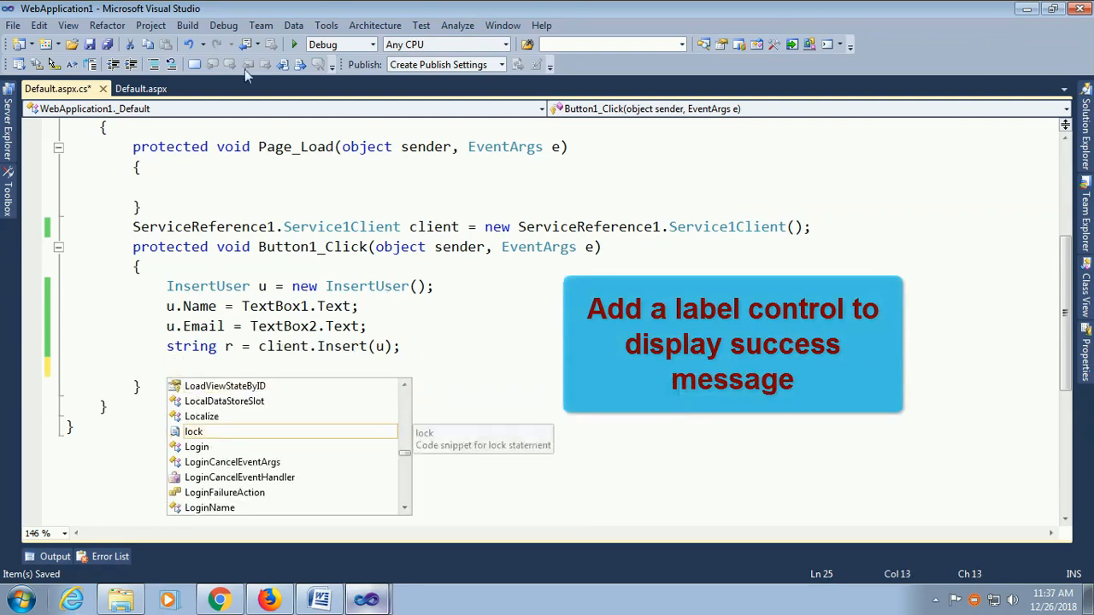
{"action": "mouse_move", "coordinate": [140, 88]}
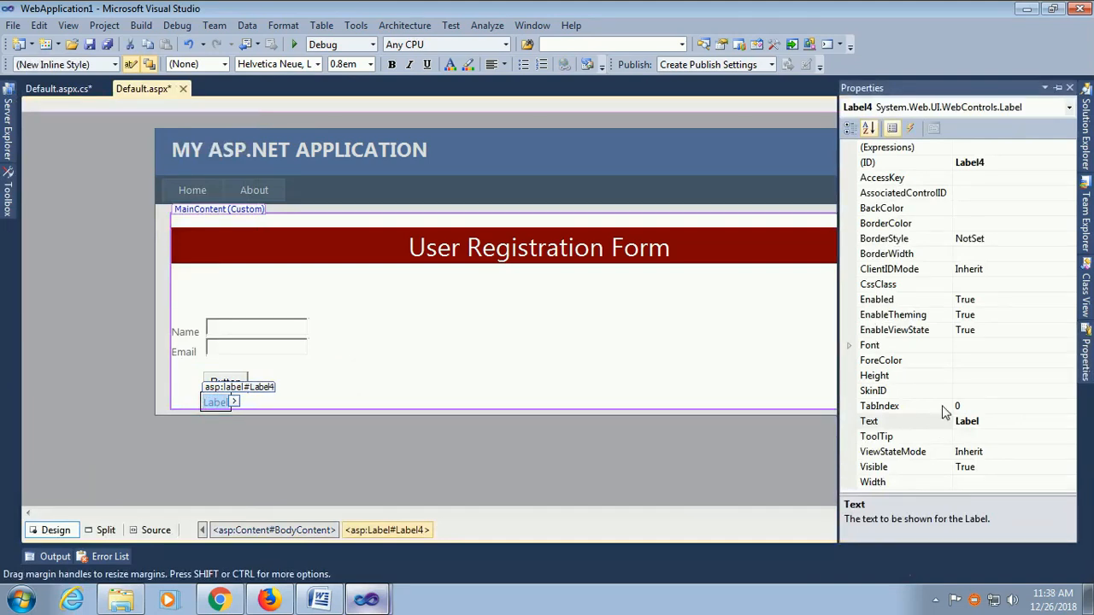
Make the status label's text dark green and bold
{"action": "left_click", "coordinate": [882, 359]}
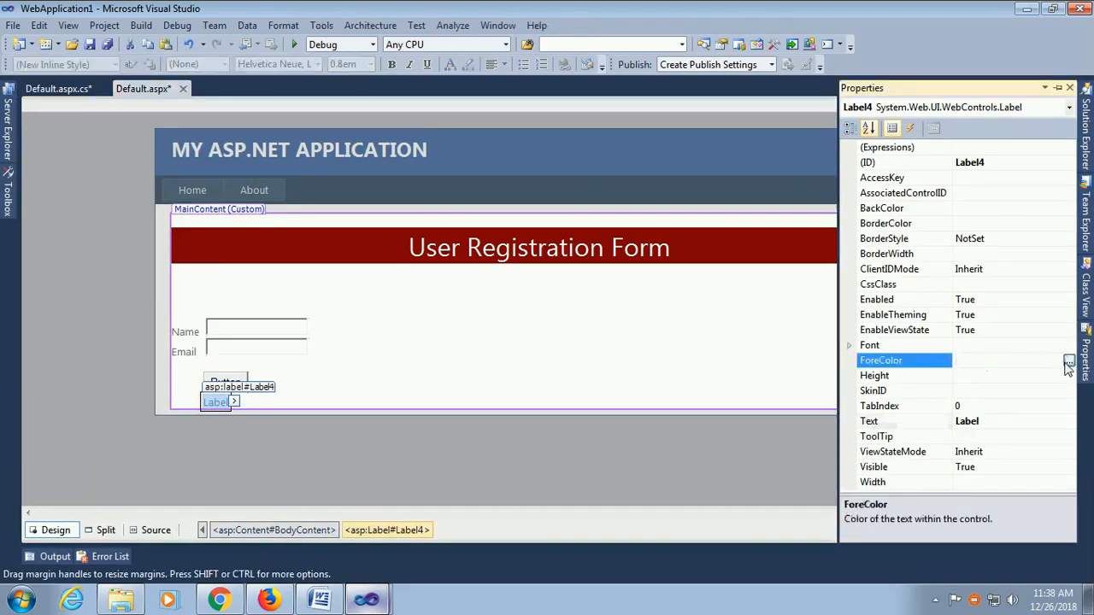
{"action": "left_click", "coordinate": [1067, 359]}
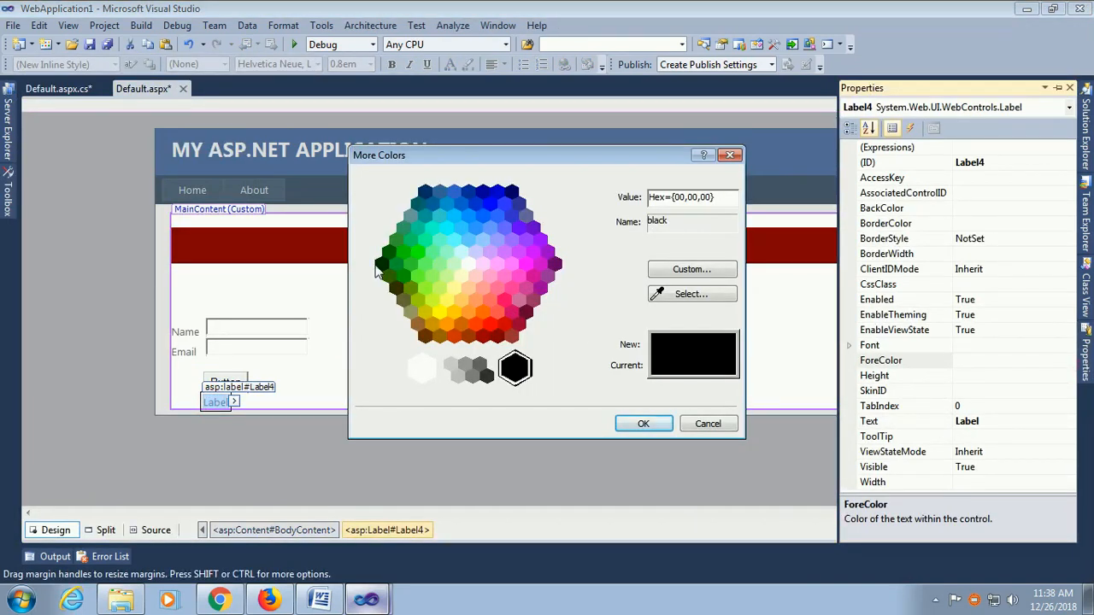
{"action": "left_click", "coordinate": [643, 424]}
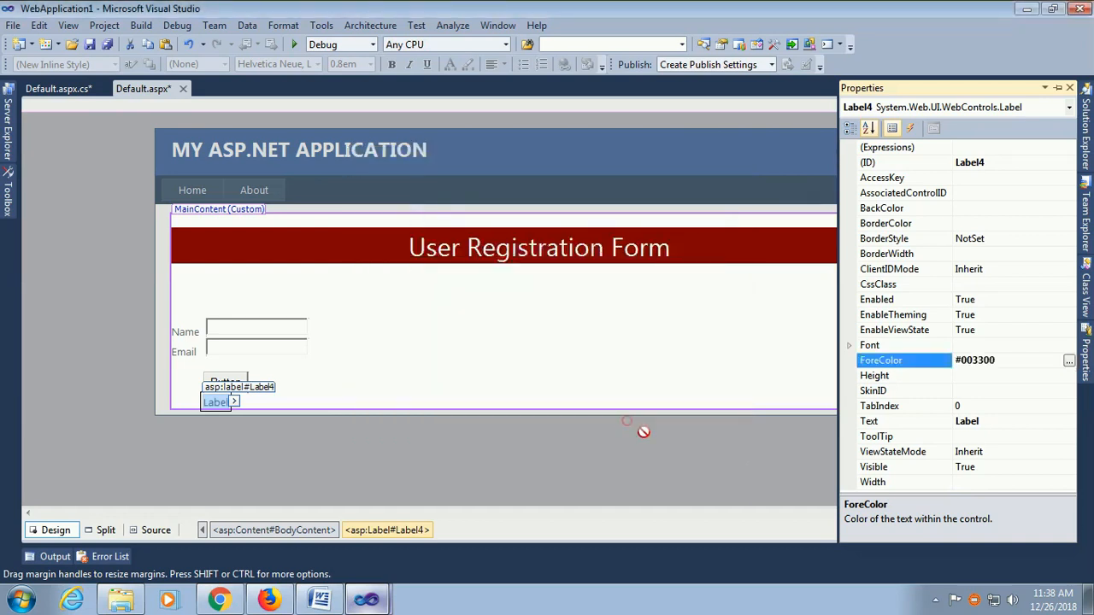
{"action": "left_click", "coordinate": [848, 345]}
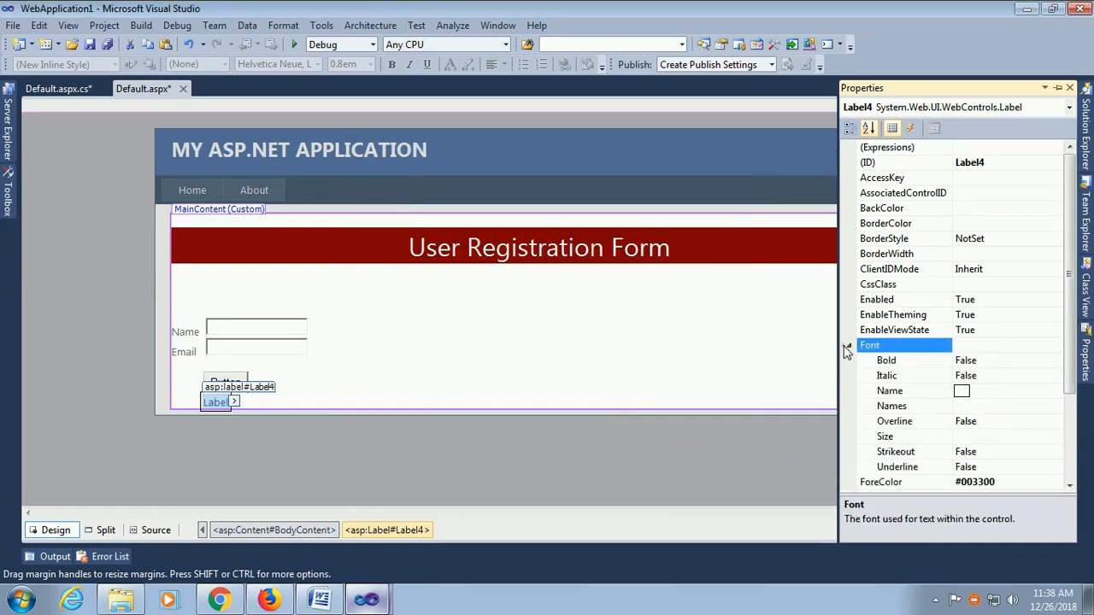
{"action": "left_click", "coordinate": [966, 359]}
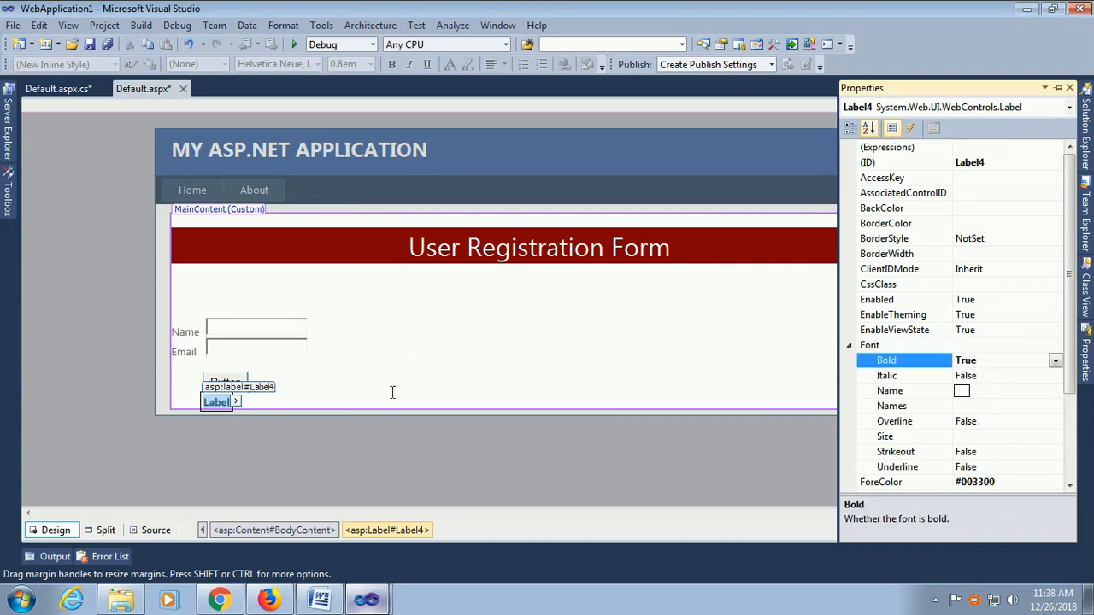
Change the label's (ID) to lblmsg in the Properties window
{"action": "left_click", "coordinate": [902, 162]}
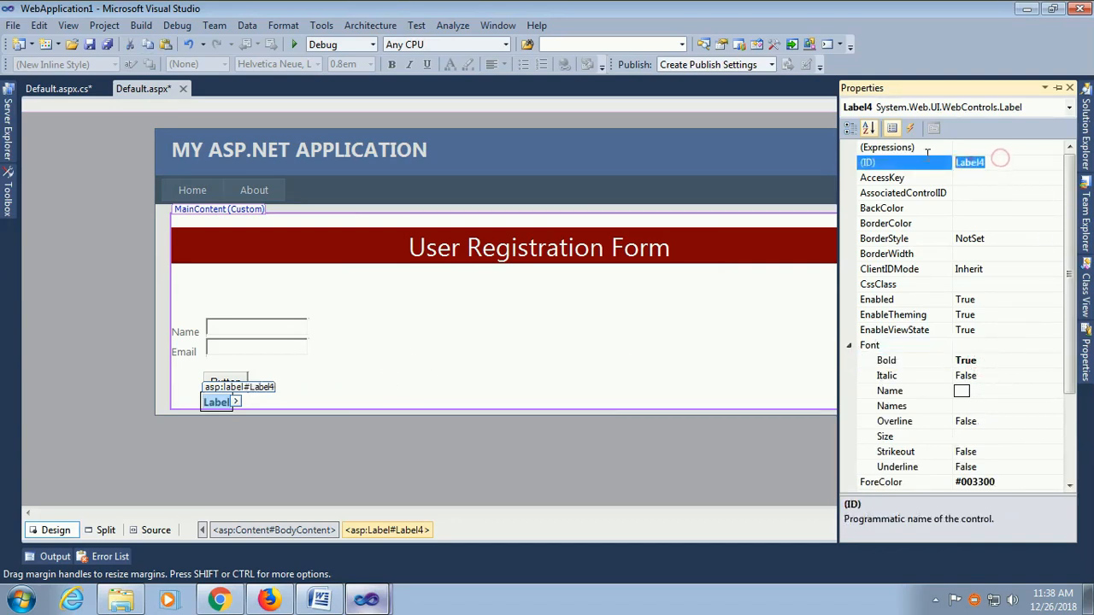
{"action": "type", "text": "lblmsg"}
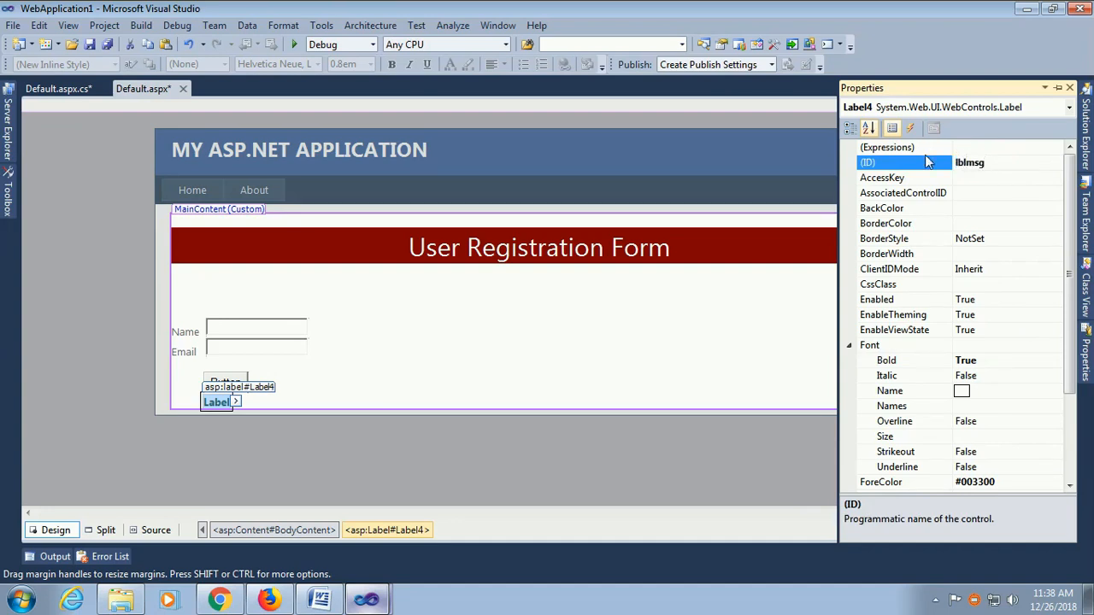
{"action": "mouse_move", "coordinate": [58, 89]}
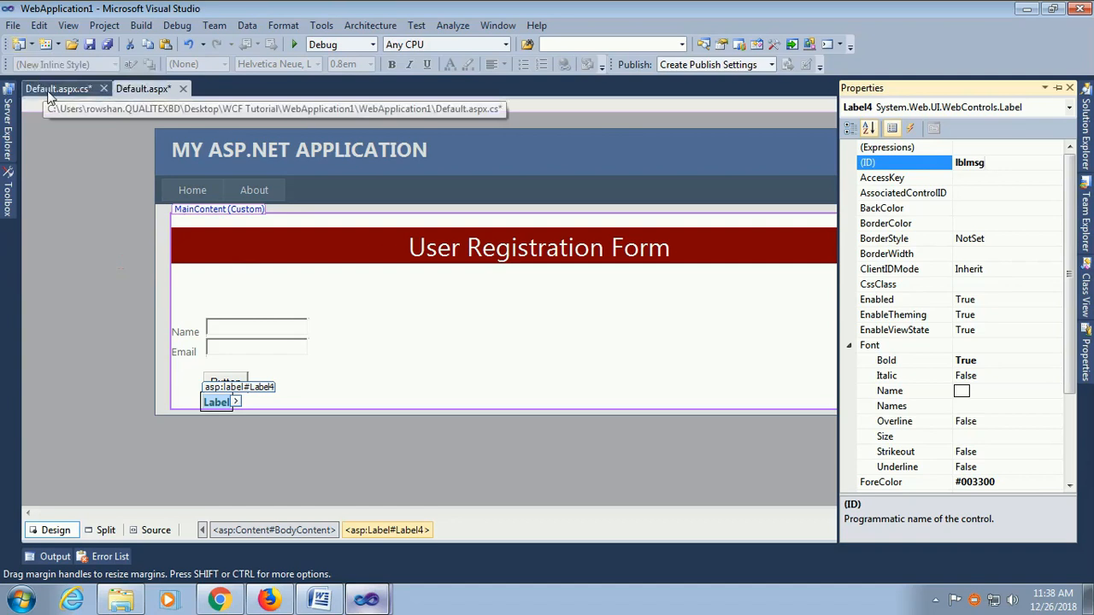
End Button1_Click with lblmsg.Text = r.ToString(); in the code-behind
{"action": "left_click", "coordinate": [58, 89]}
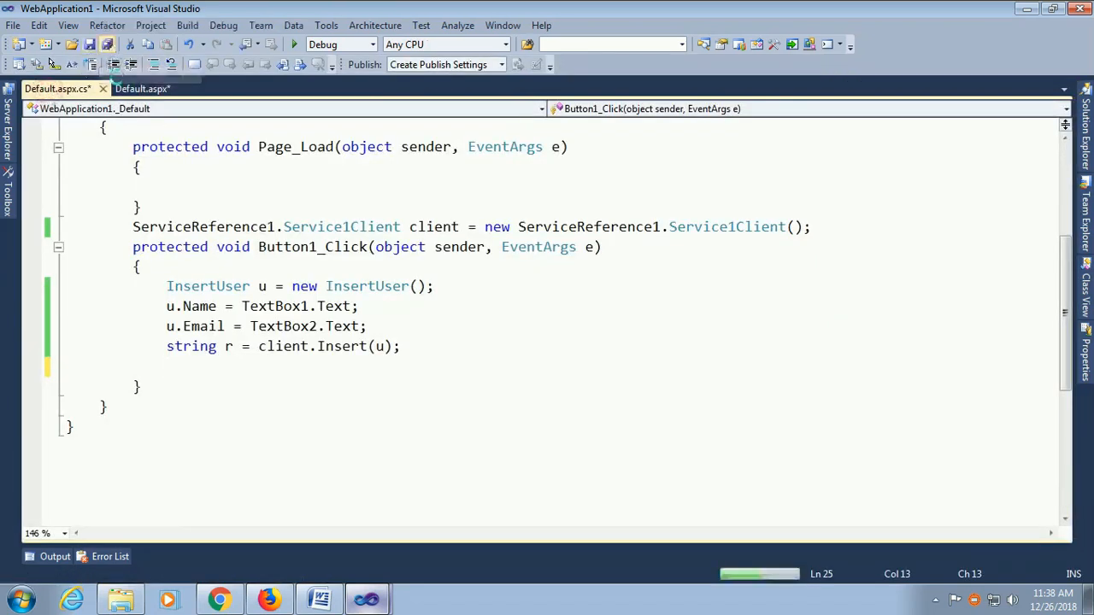
{"action": "key", "text": "ctrl+s"}
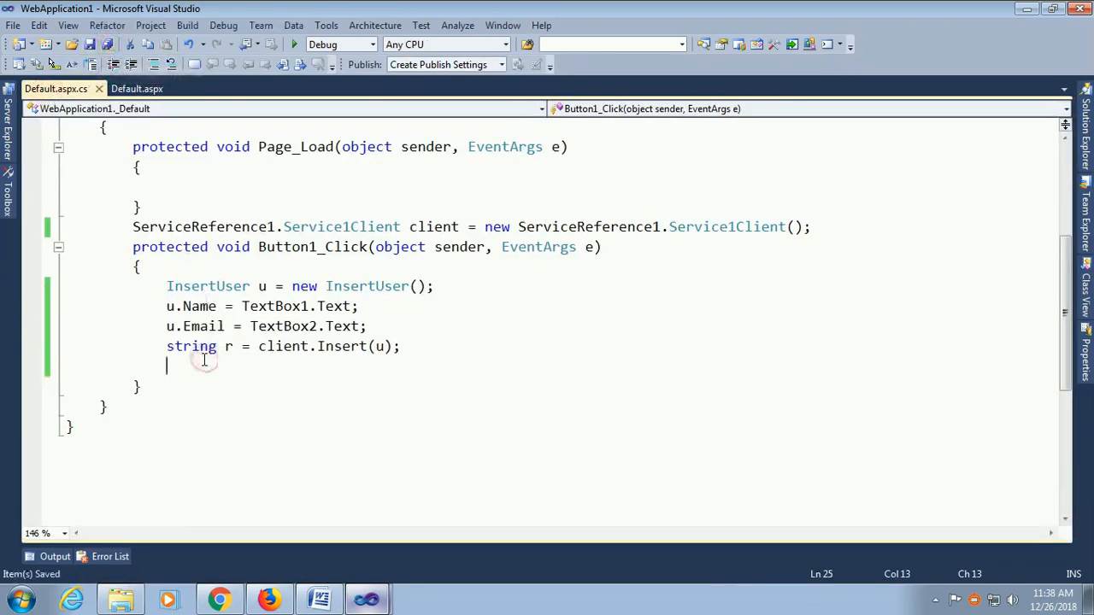
{"action": "type", "text": "lblmsg"}
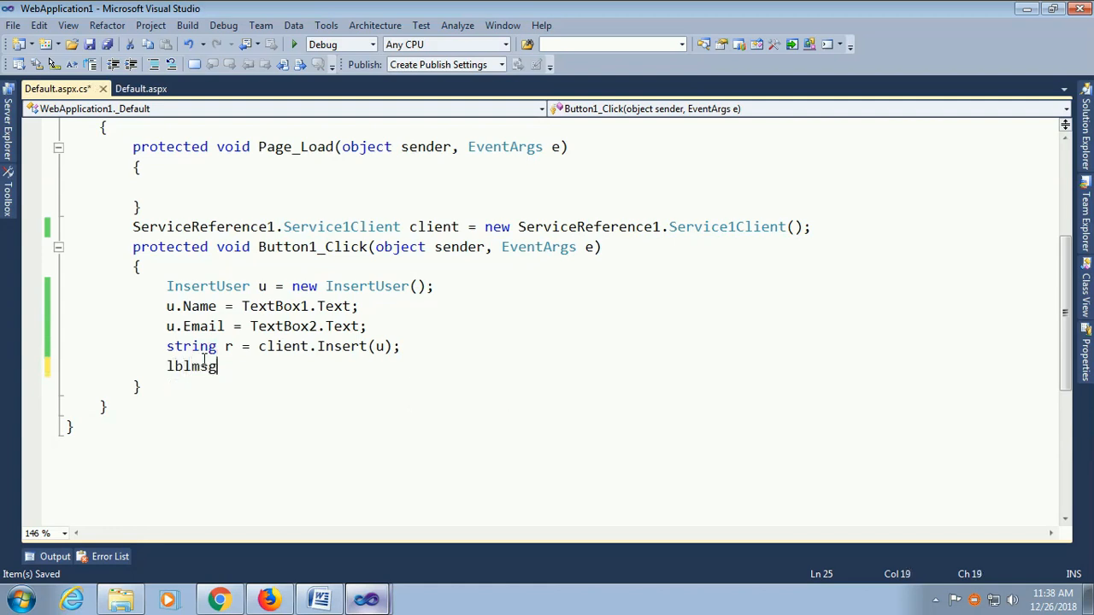
{"action": "type", "text": ".tex"}
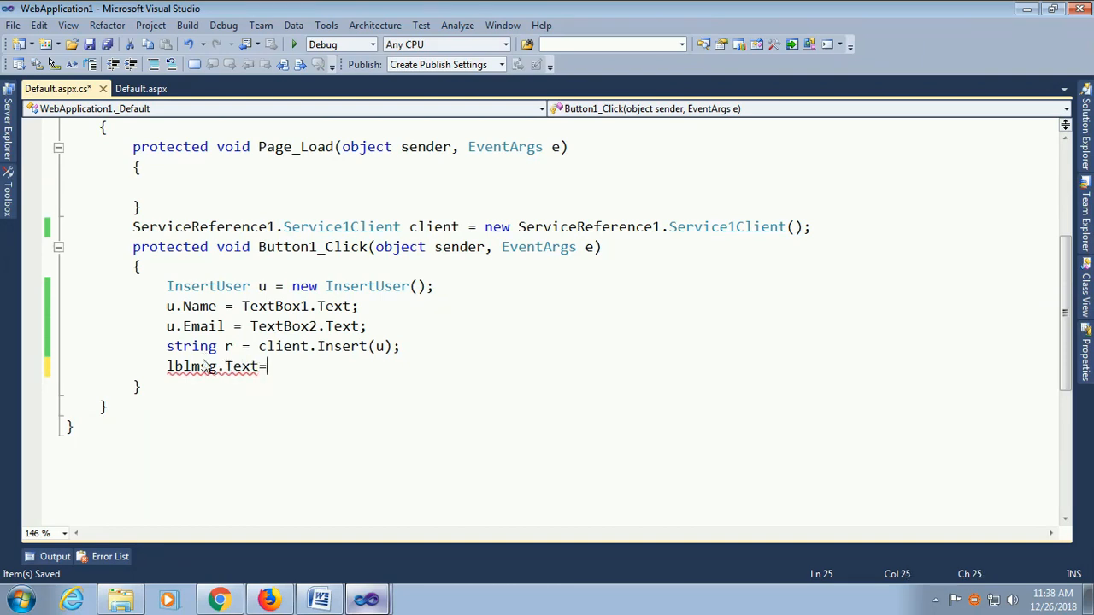
{"action": "type", "text": "r.to"}
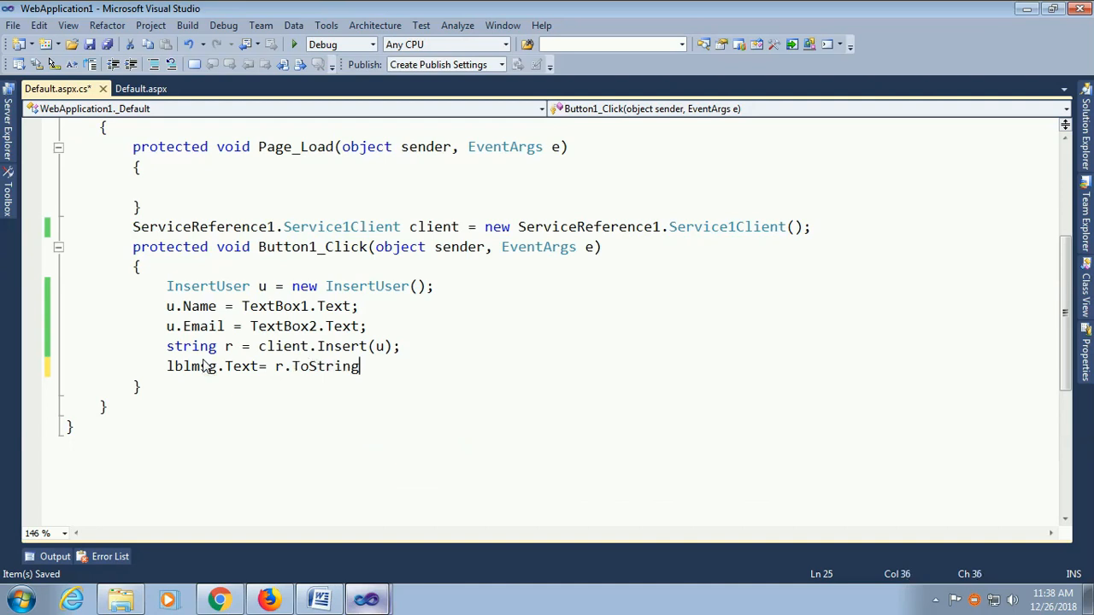
{"action": "type", "text": "()"}
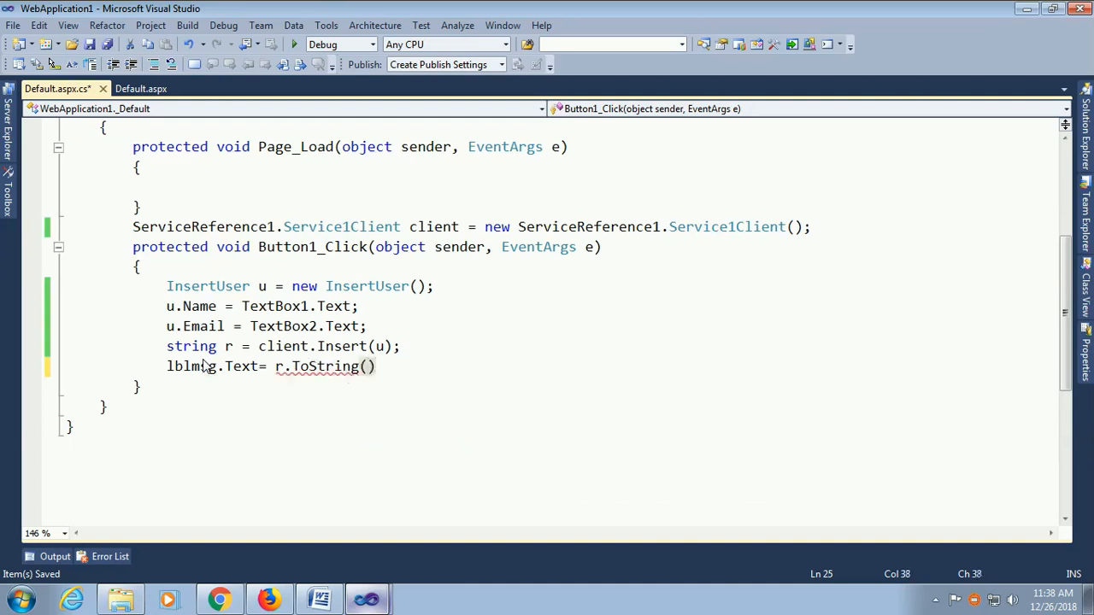
{"action": "type", "text": ";"}
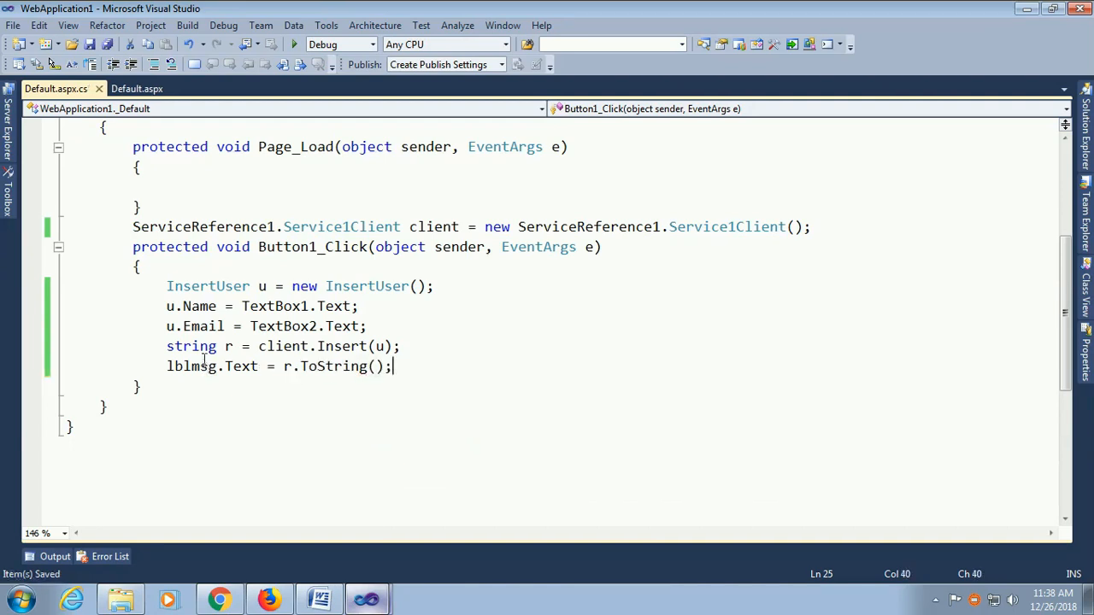
{"action": "mouse_move", "coordinate": [314, 499]}
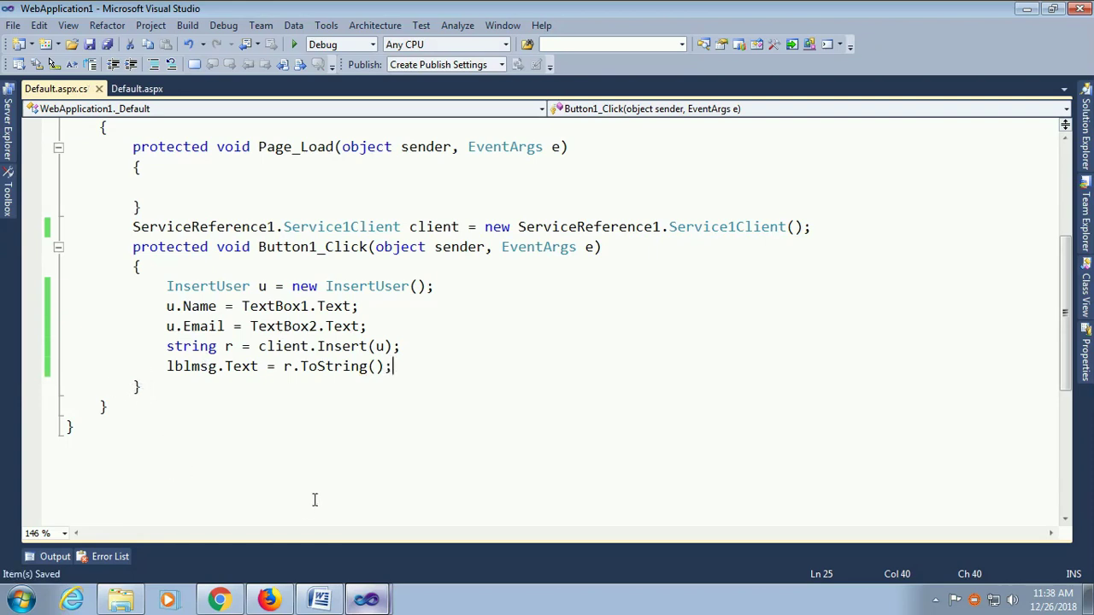
View Default.aspx in the browser from the page designer
{"action": "left_click", "coordinate": [137, 89]}
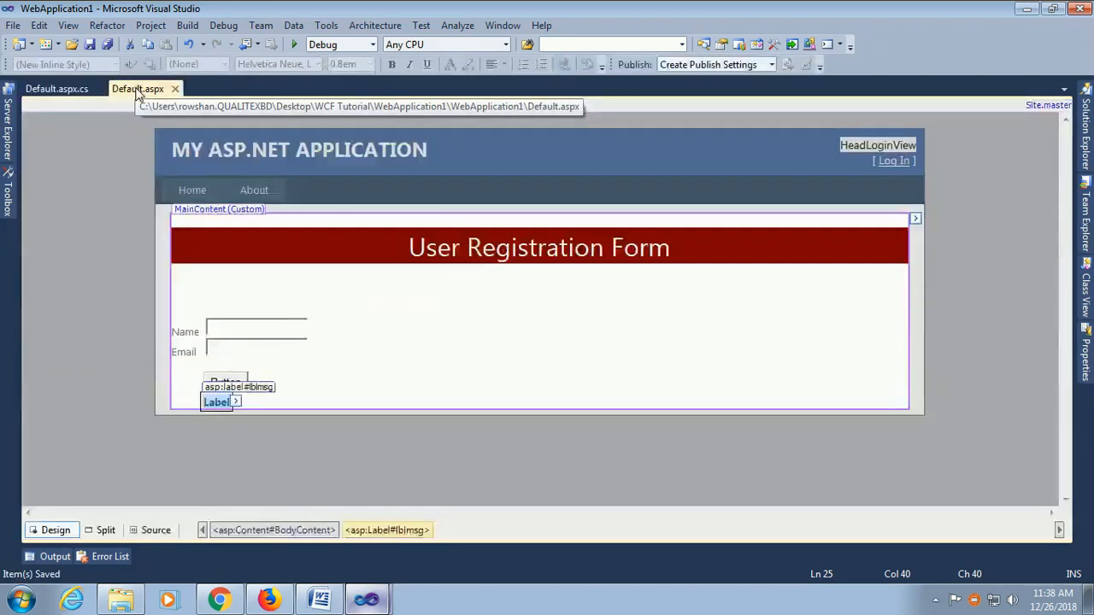
{"action": "right_click", "coordinate": [468, 346]}
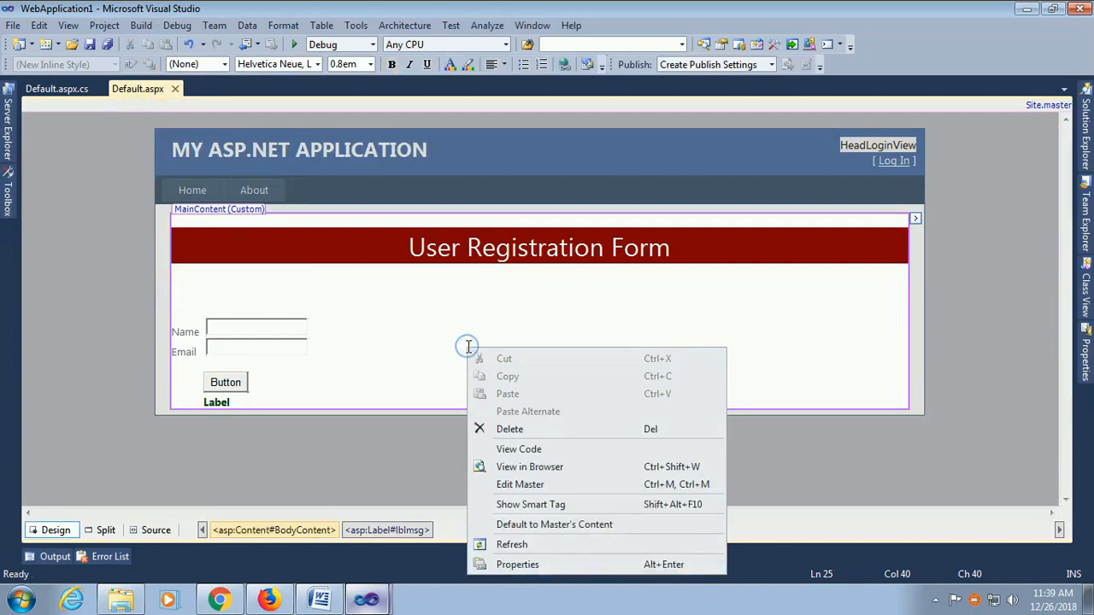
{"action": "left_click", "coordinate": [521, 465]}
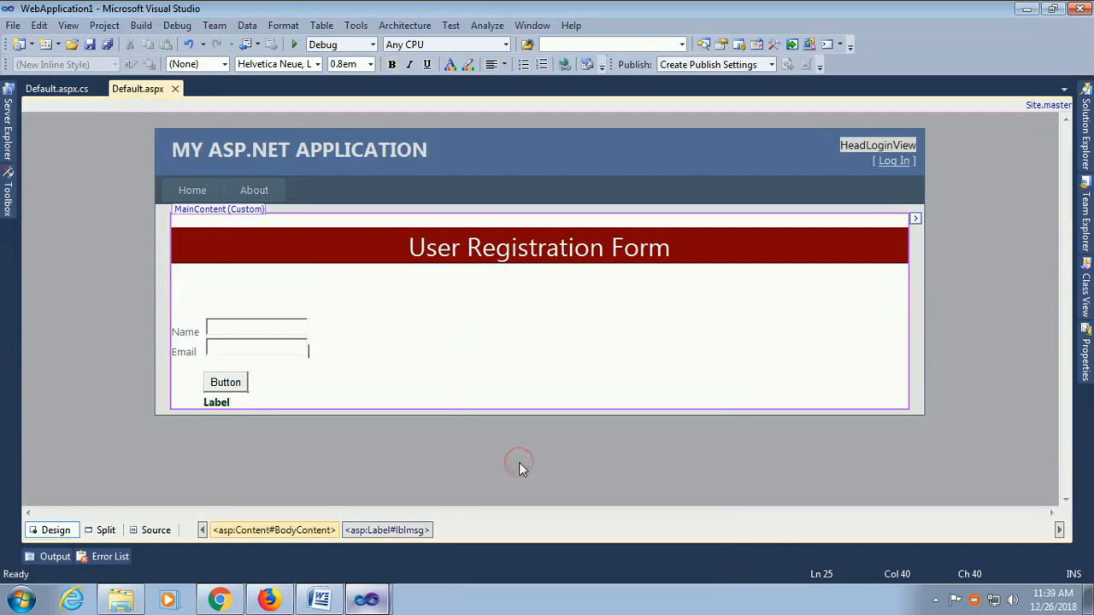
{"action": "left_click", "coordinate": [294, 45]}
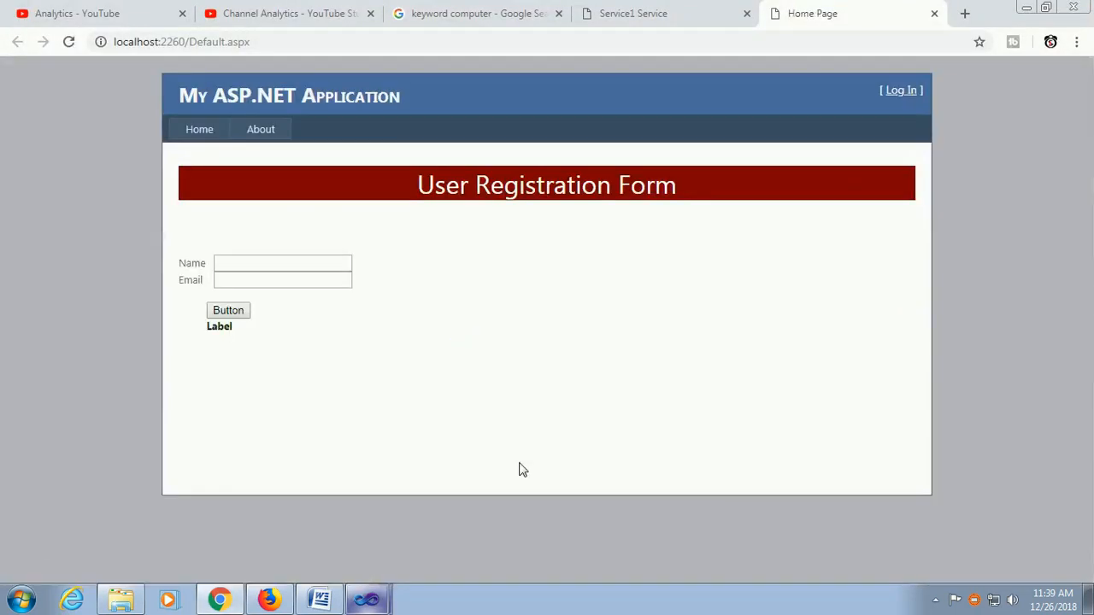
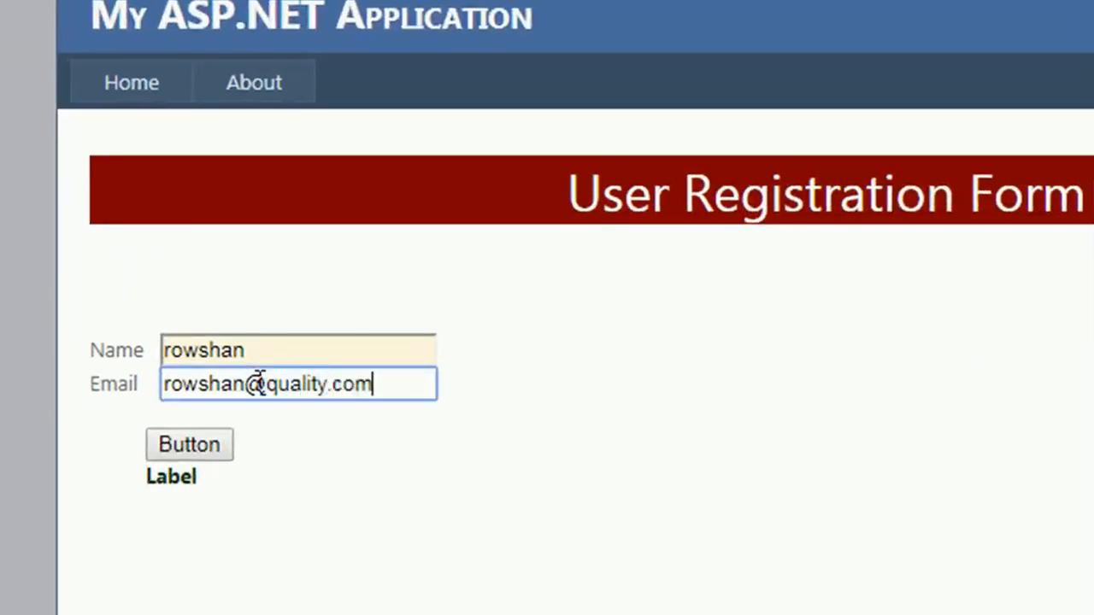
Register rowshan with a quality.com email through the form
{"action": "left_click", "coordinate": [188, 444]}
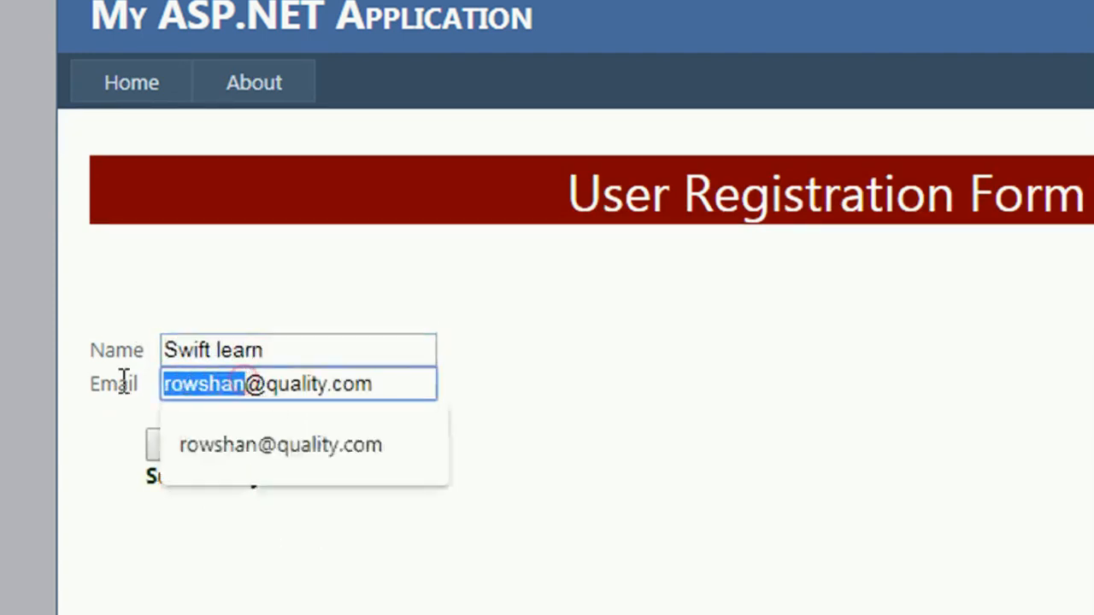
Submit the Swift learn registration, showing Successfully Inserted, and return to the WCF project
{"action": "left_click", "coordinate": [192, 433]}
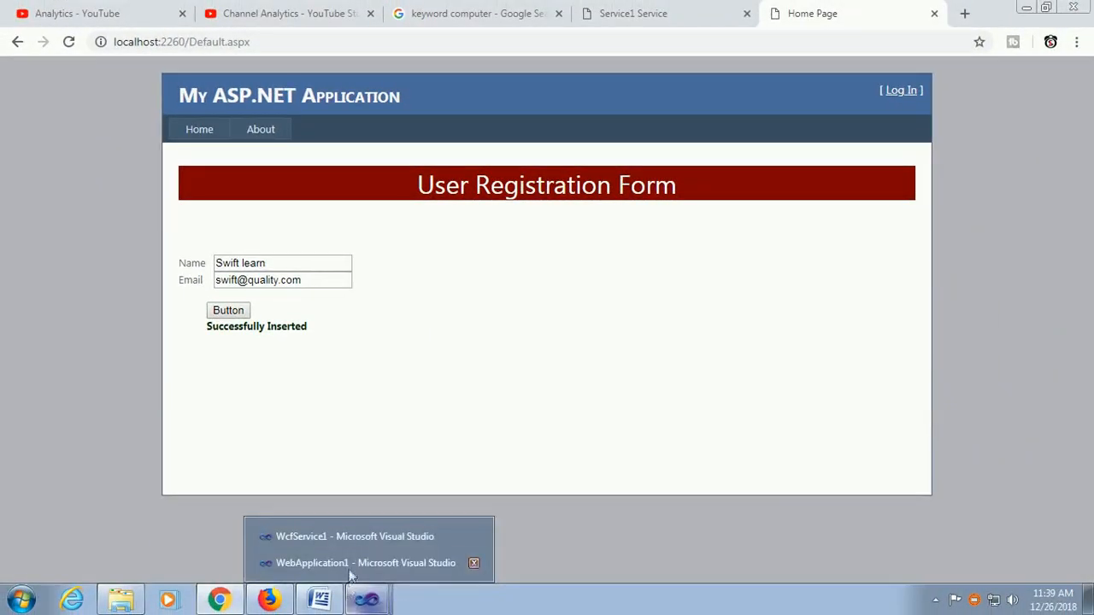
{"action": "left_click", "coordinate": [354, 537]}
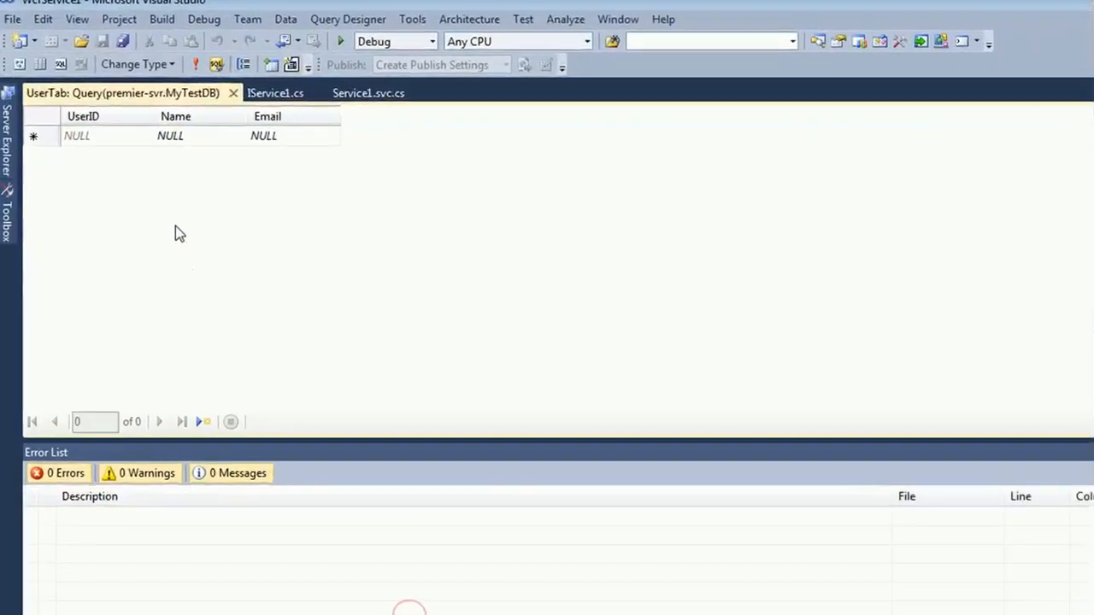
{"action": "left_click", "coordinate": [323, 67]}
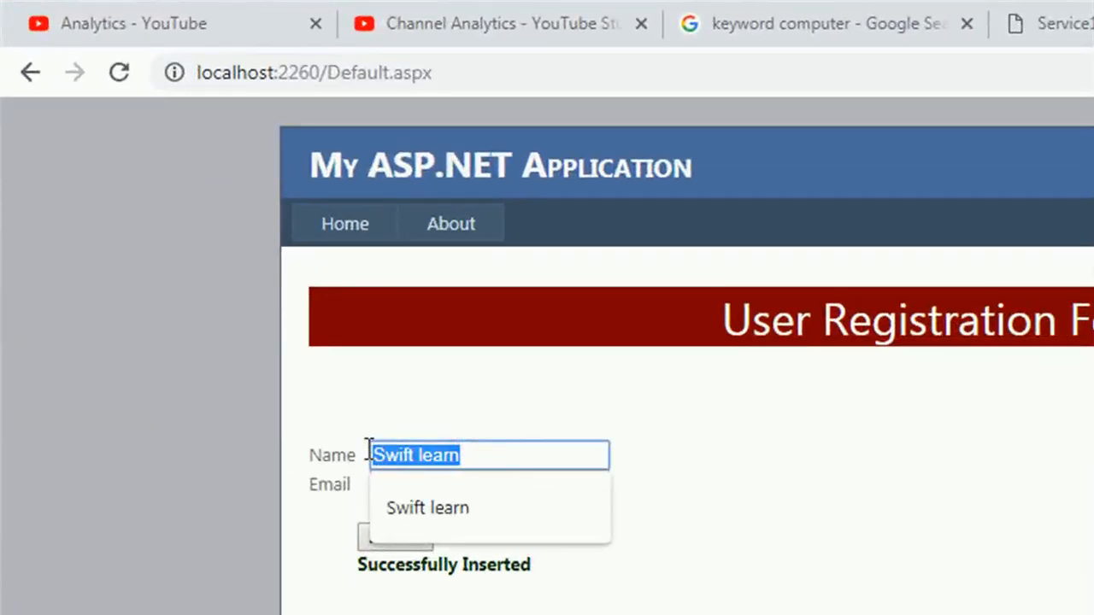
{"action": "type", "text": "Jhon"}
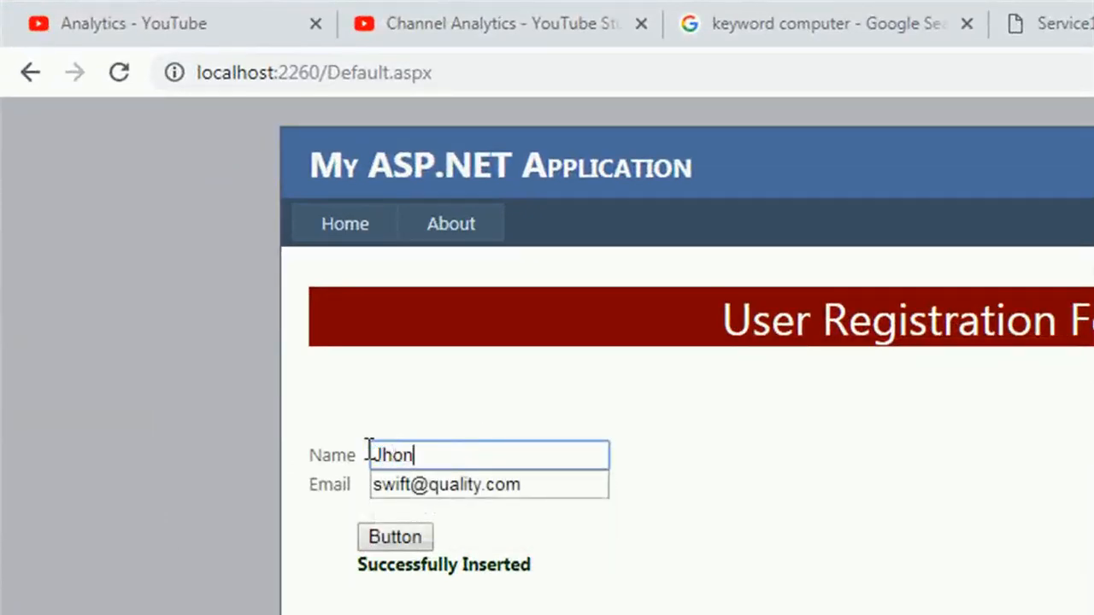
{"action": "left_click", "coordinate": [489, 486]}
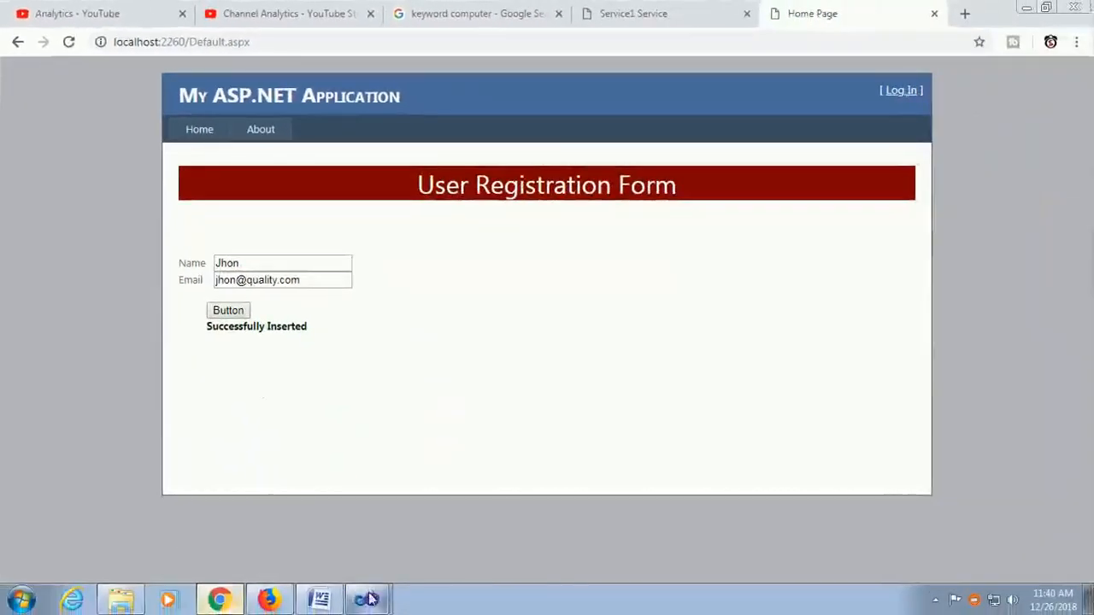
{"action": "mouse_move", "coordinate": [368, 598]}
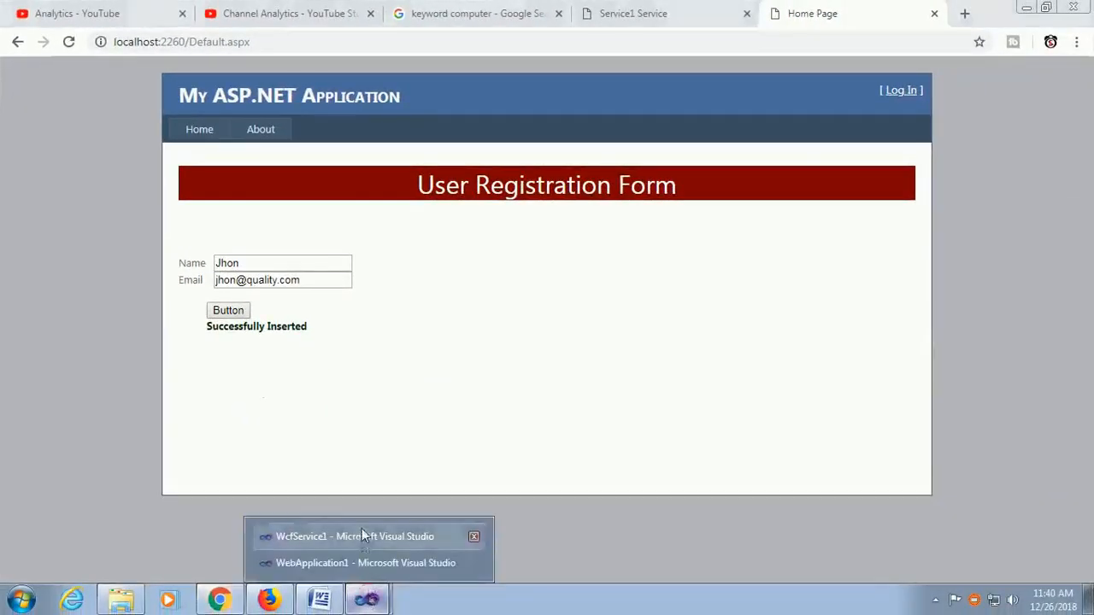
{"action": "left_click", "coordinate": [356, 537]}
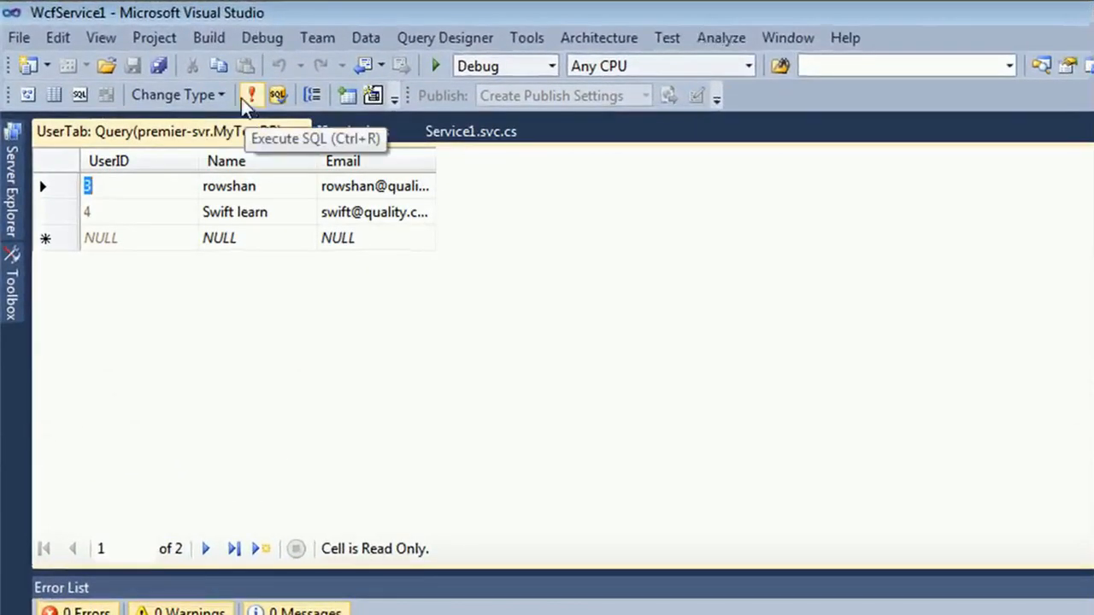
{"action": "left_click", "coordinate": [252, 96]}
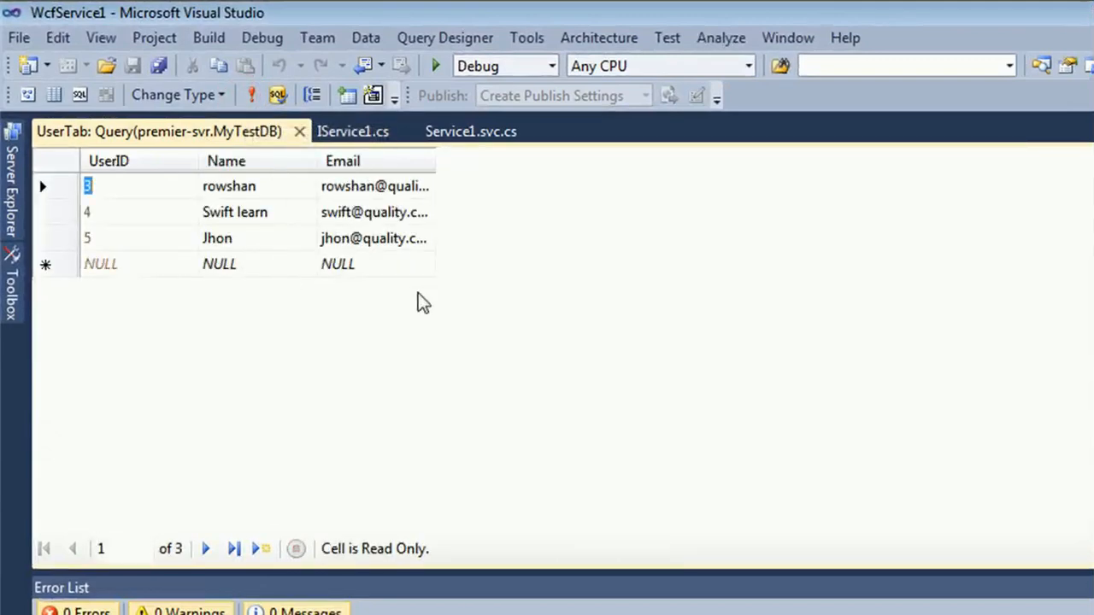